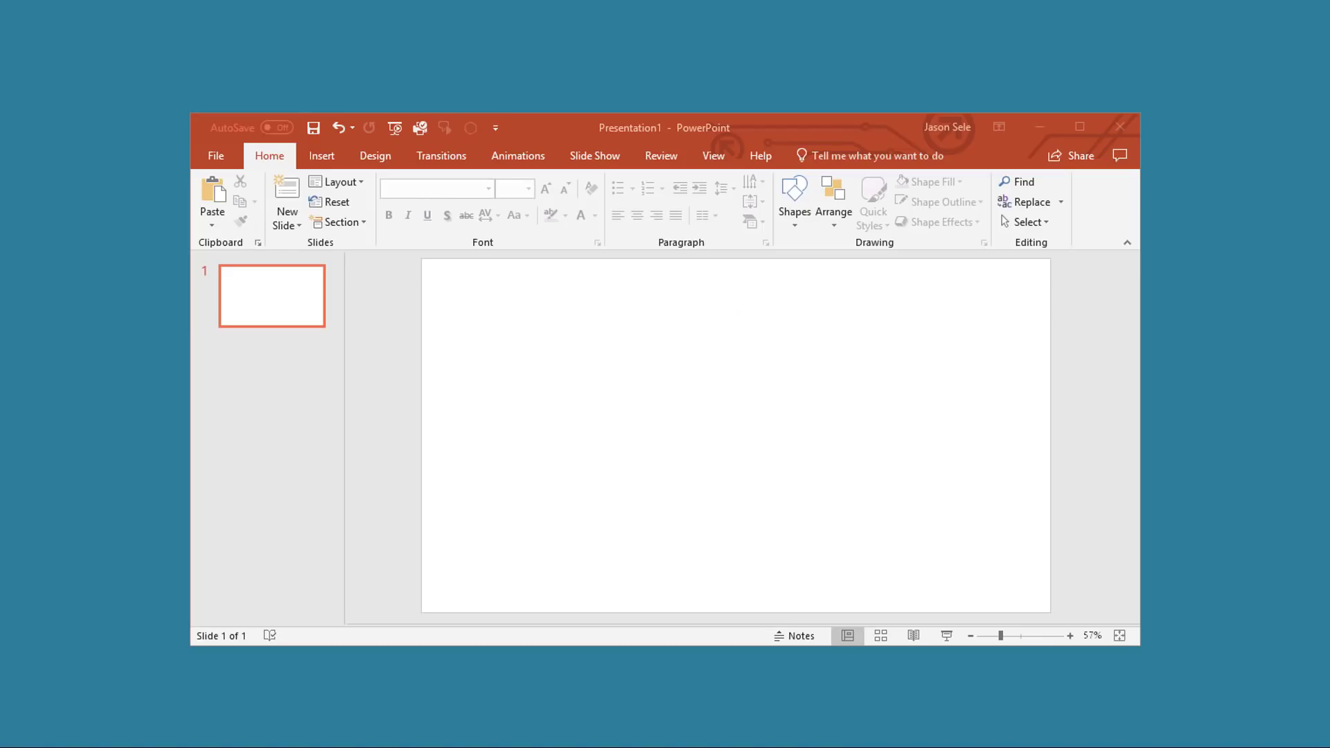
mouse_move(661, 382)
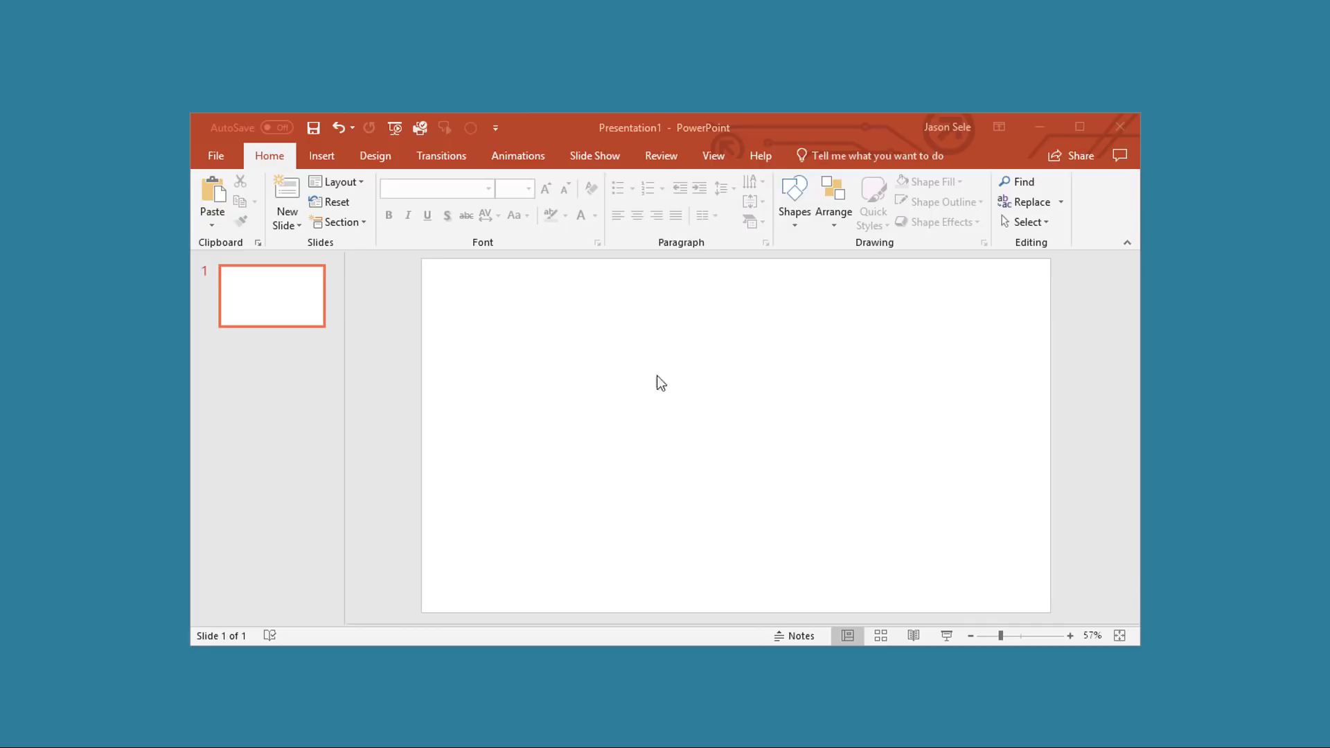
- Add the Pixton Comic Characters add-in from the store's Best Apps of the Year
left_click(321, 155)
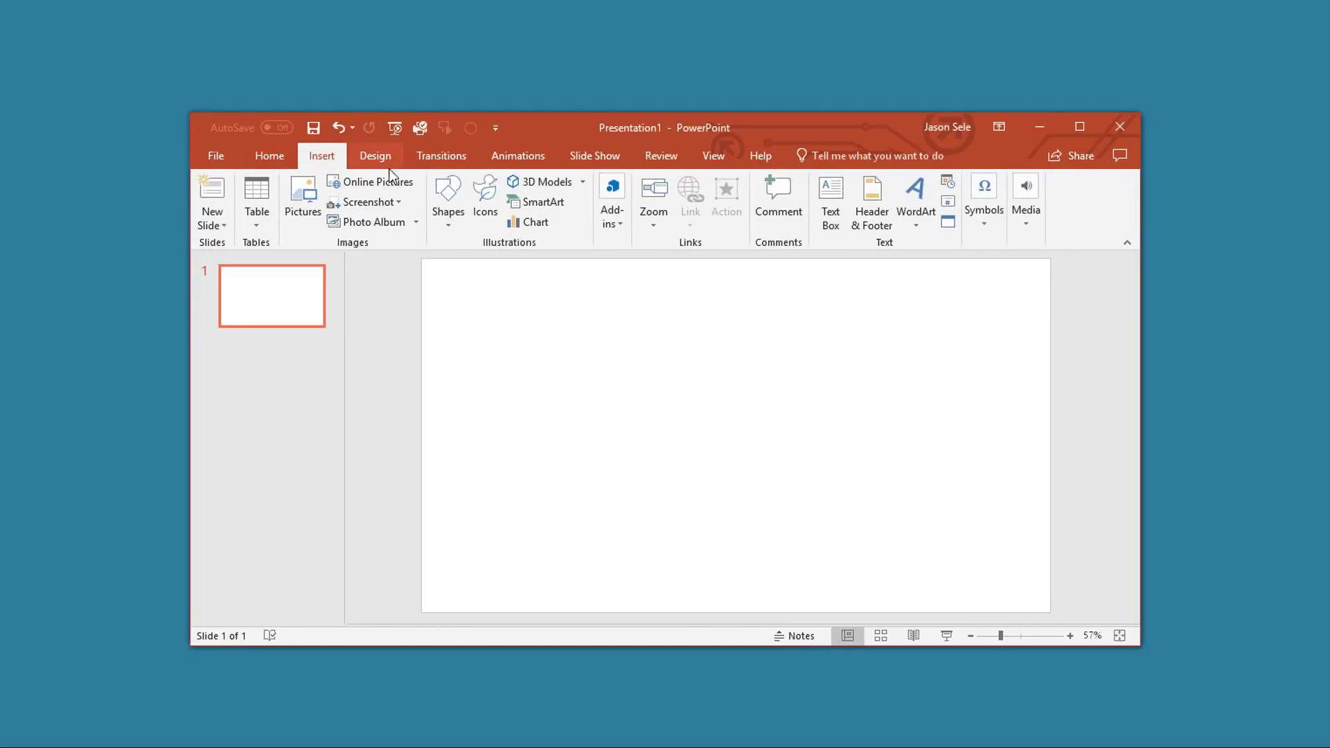
left_click(612, 199)
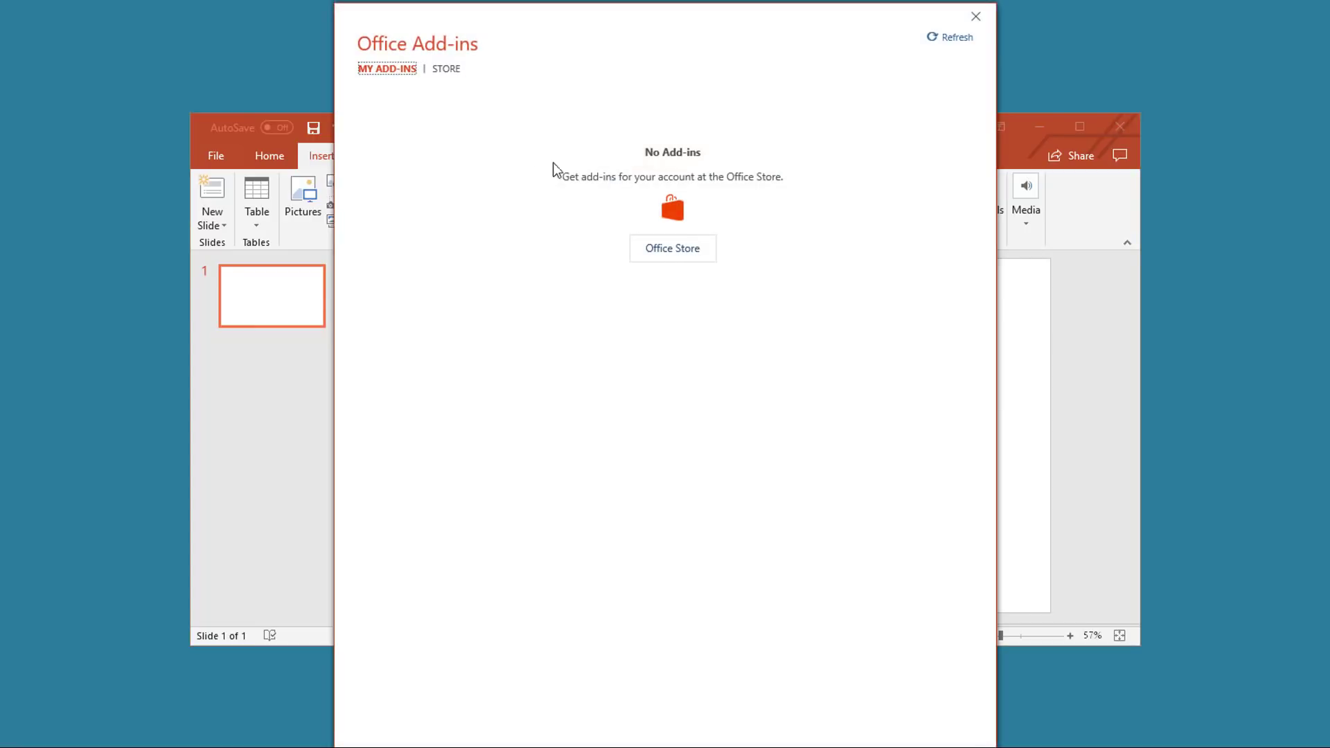
left_click(444, 69)
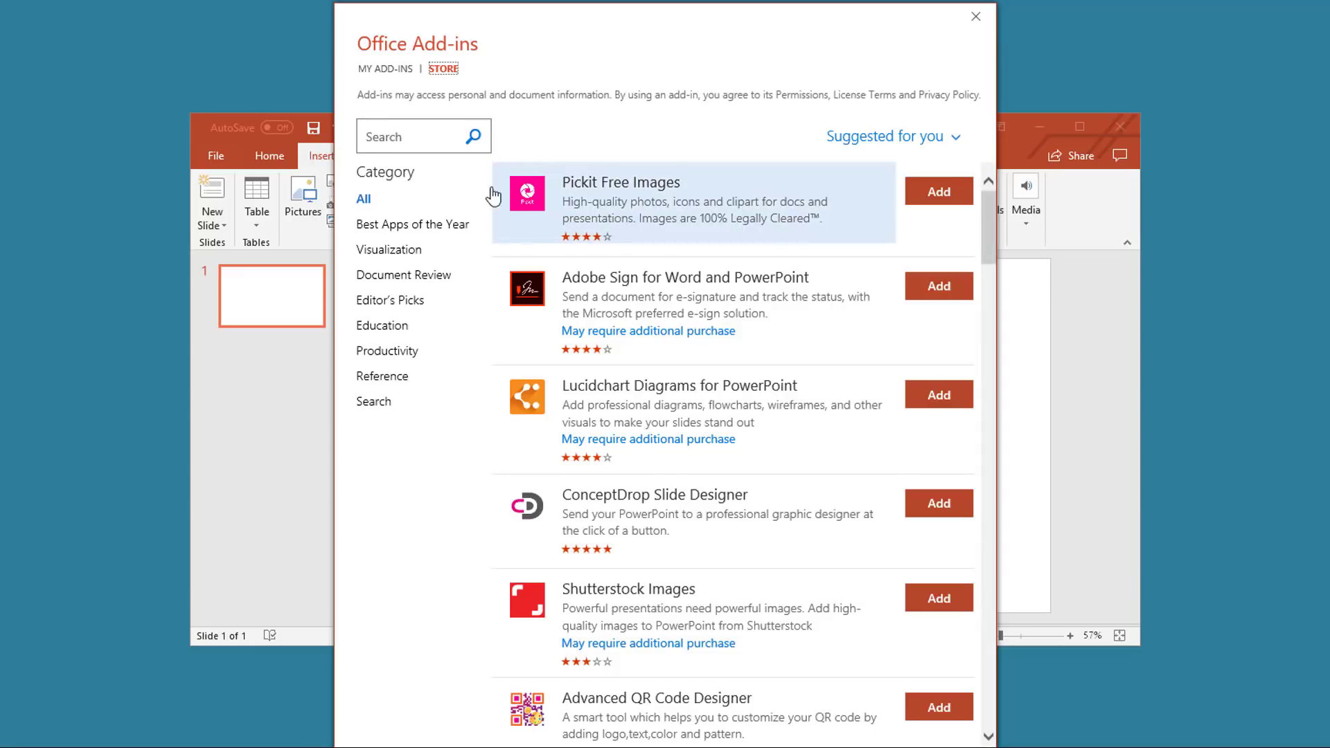
left_click(415, 223)
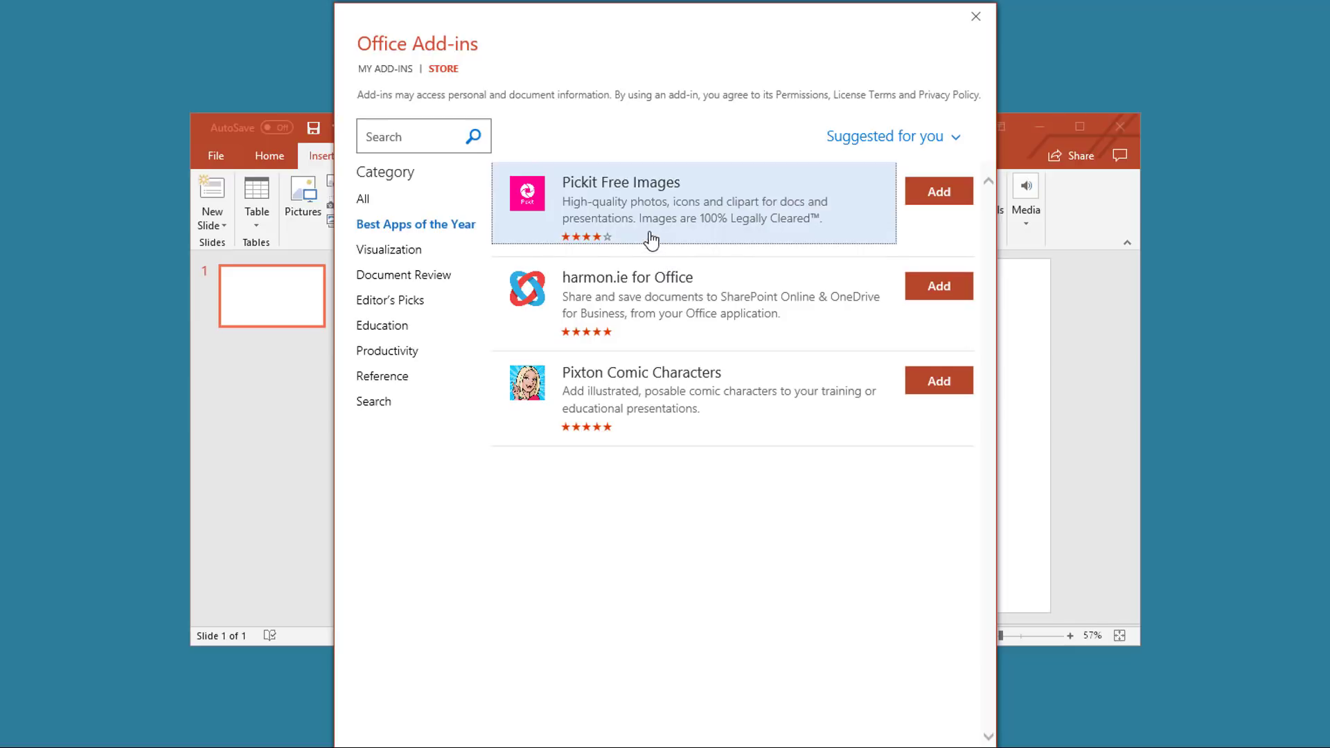
mouse_move(607, 393)
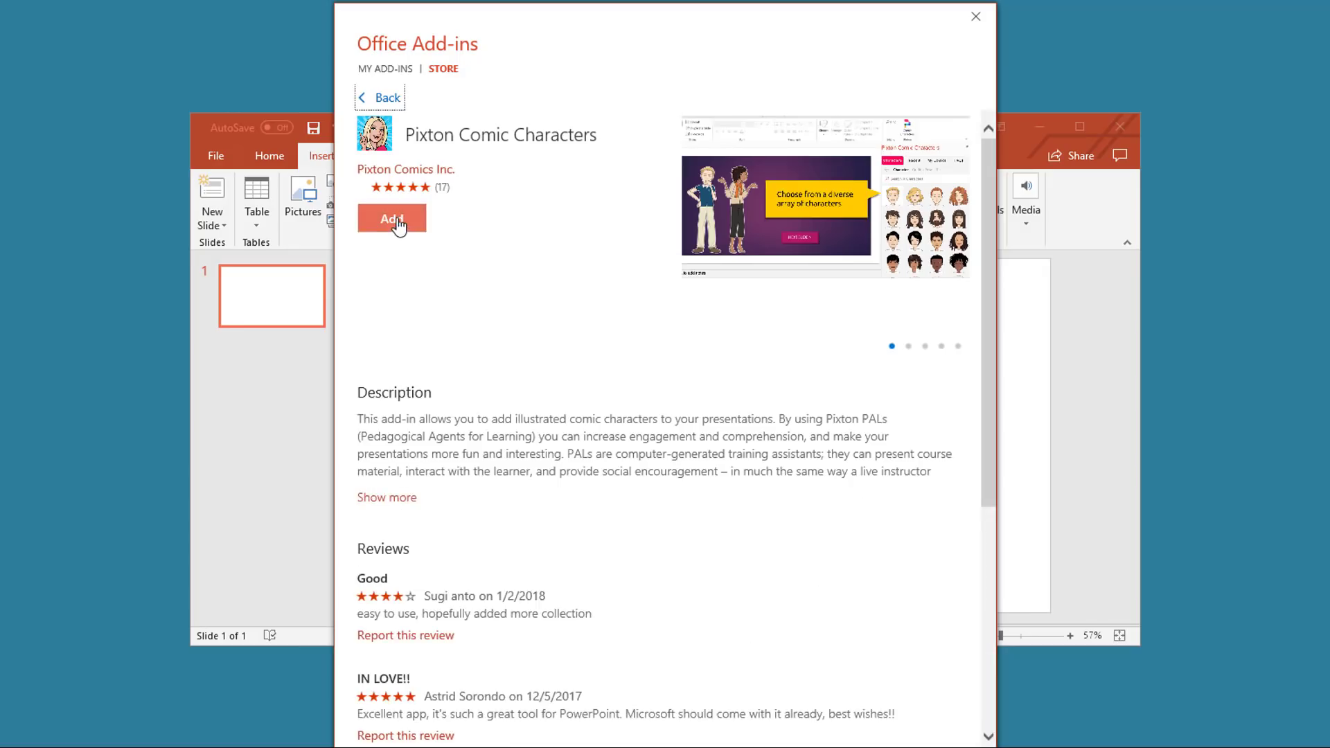
left_click(392, 218)
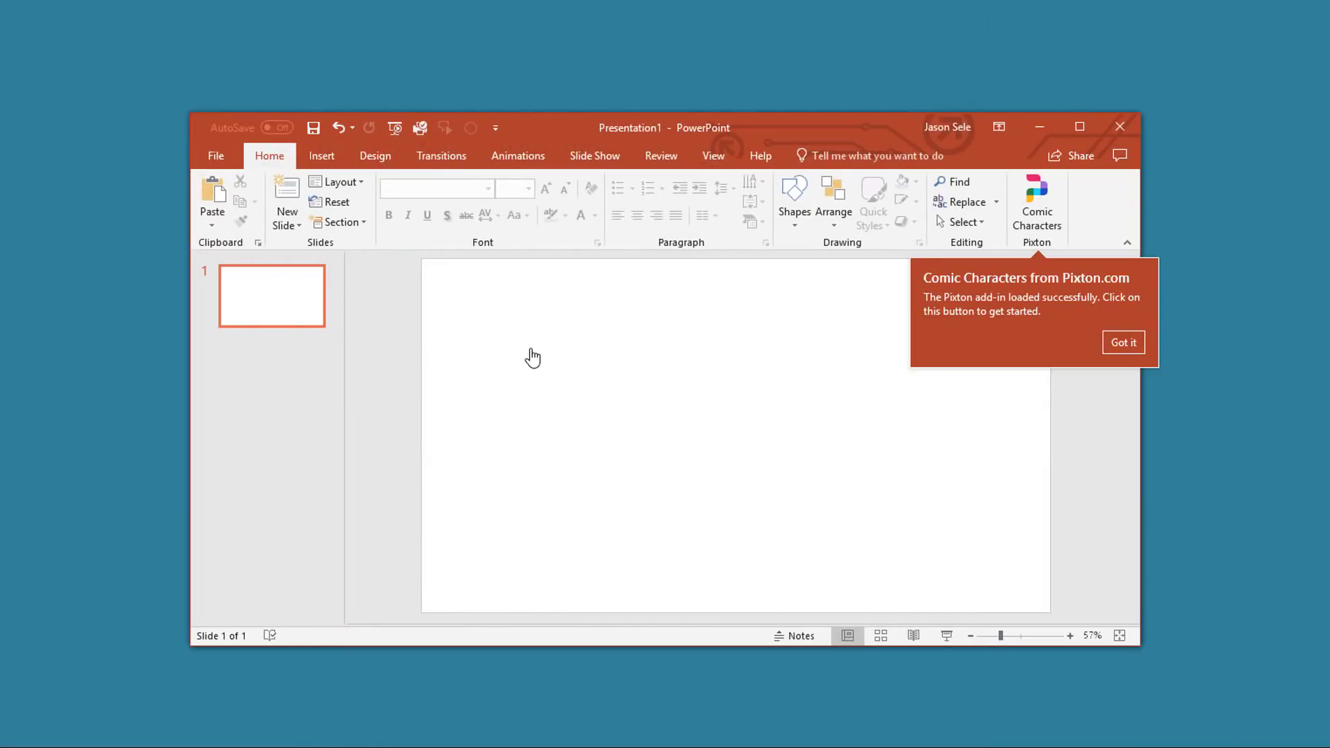
mouse_move(1036, 203)
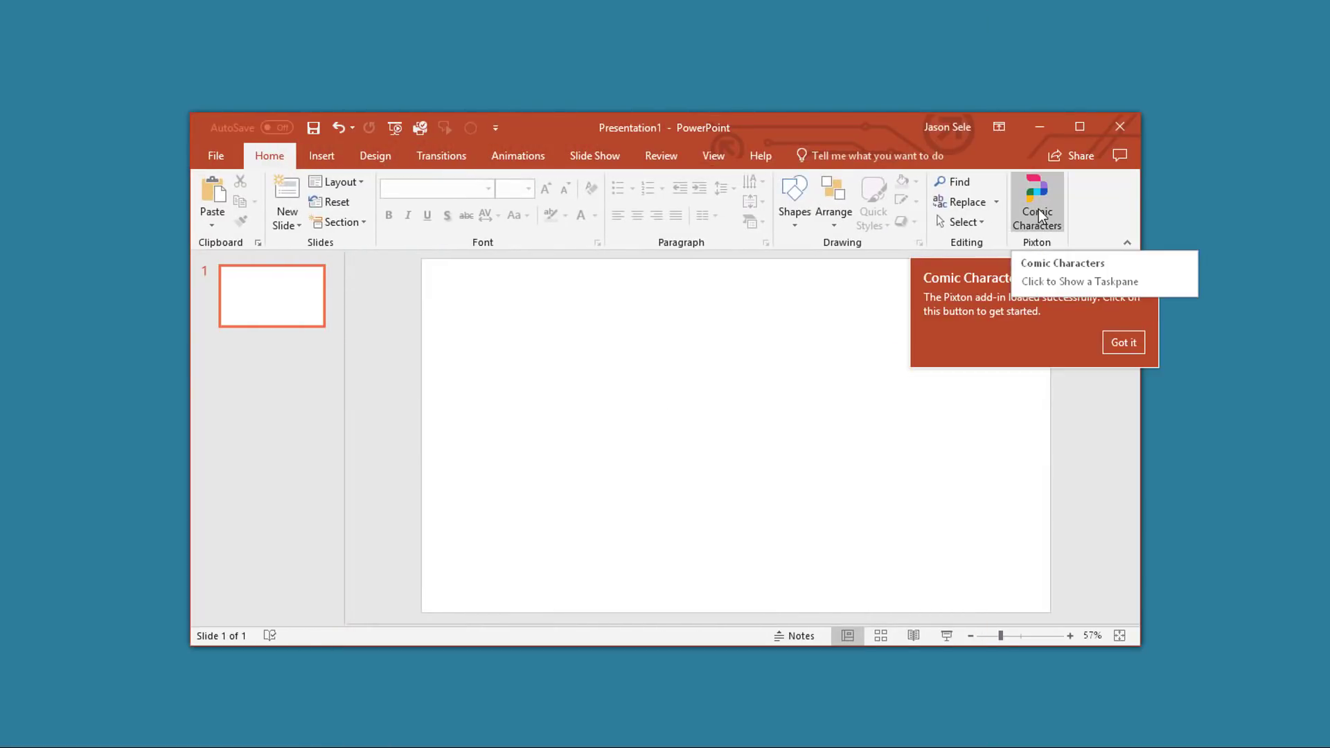
- Create a blond comic boy in green shirt and shorts with an 'Oh!' bubble
left_click(1123, 341)
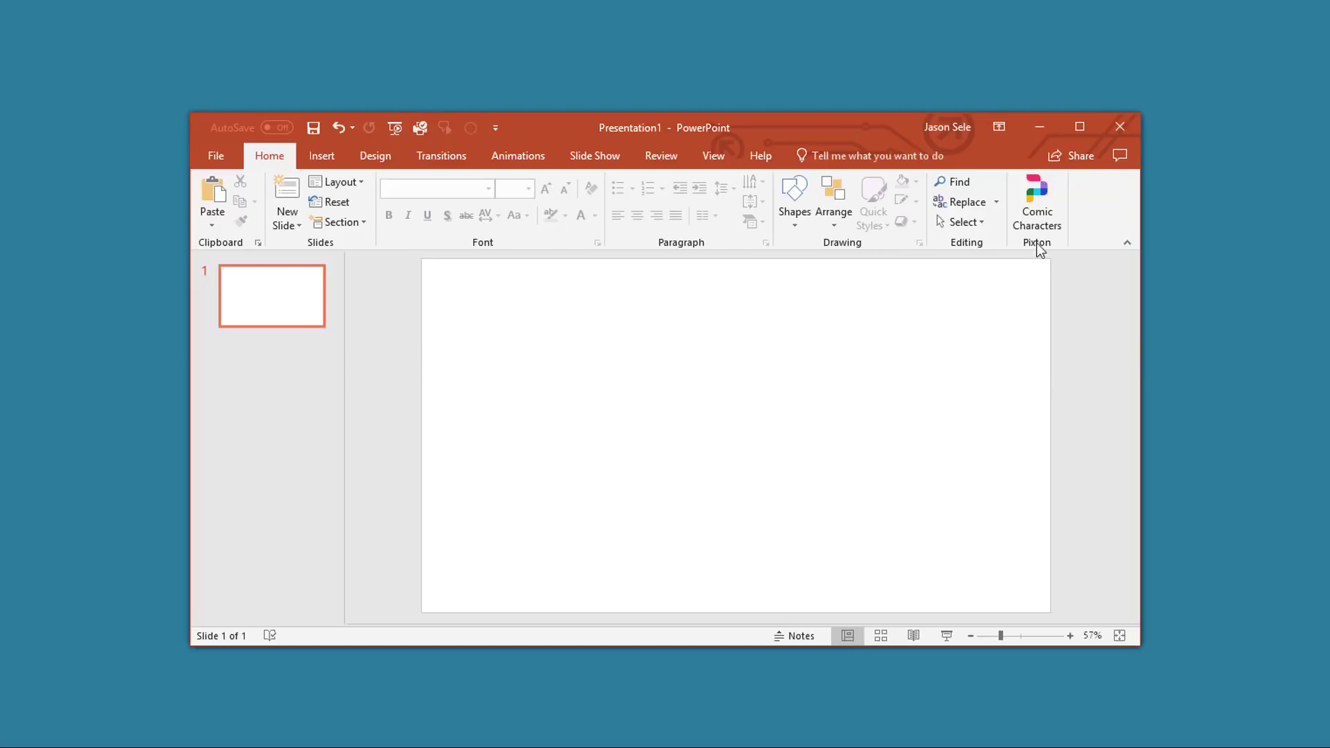
left_click(1036, 201)
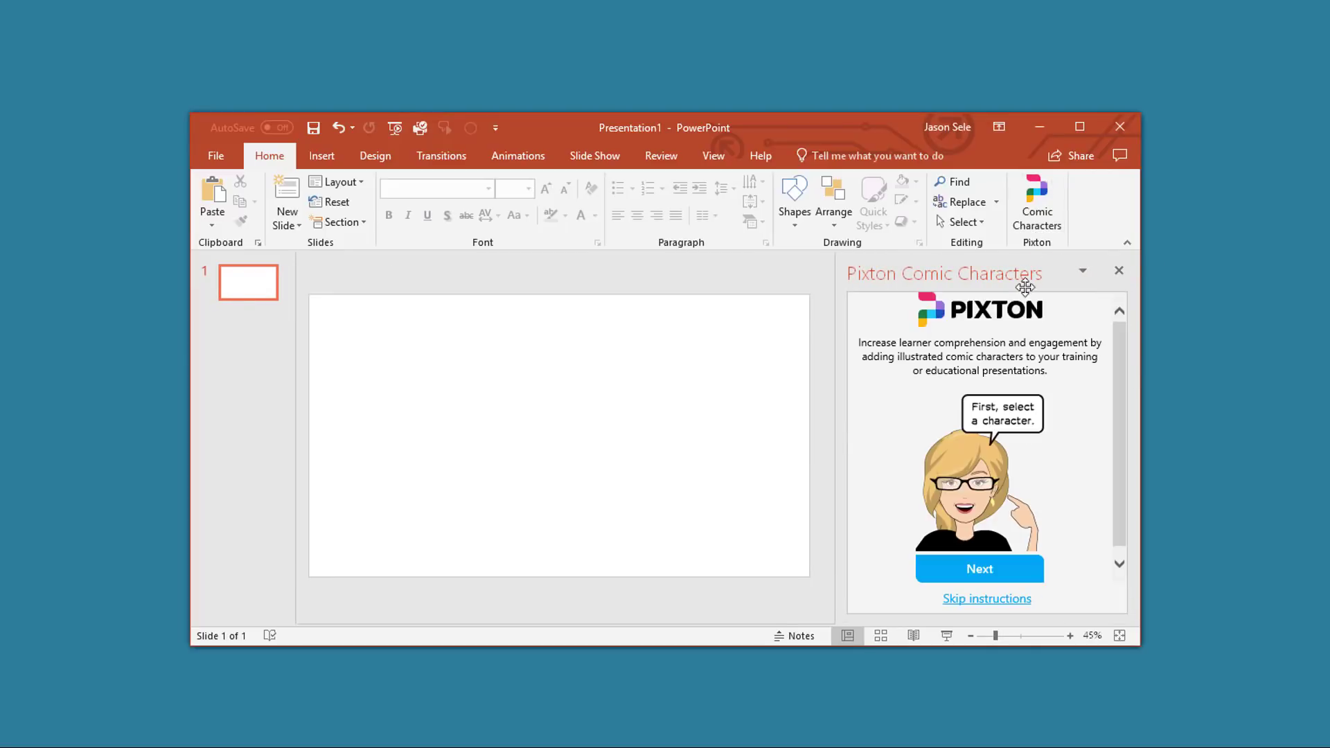
left_click(979, 568)
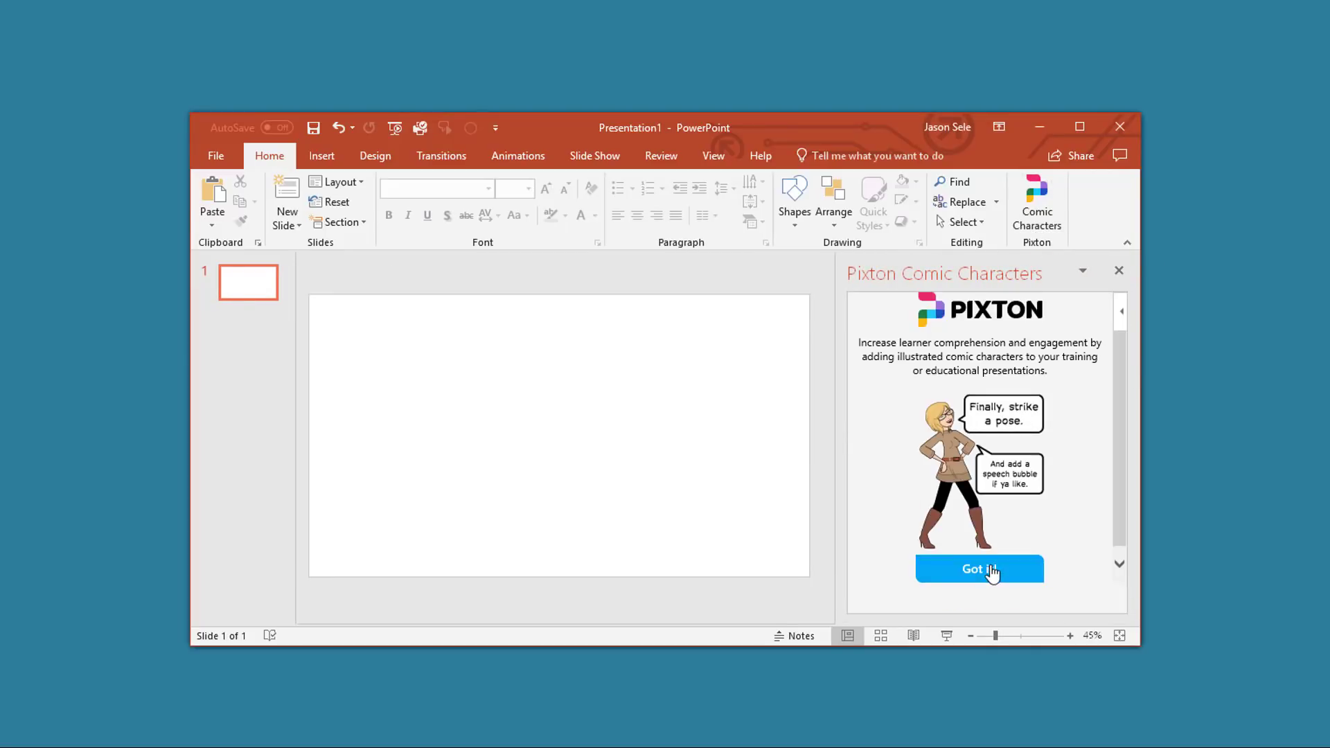
left_click(978, 569)
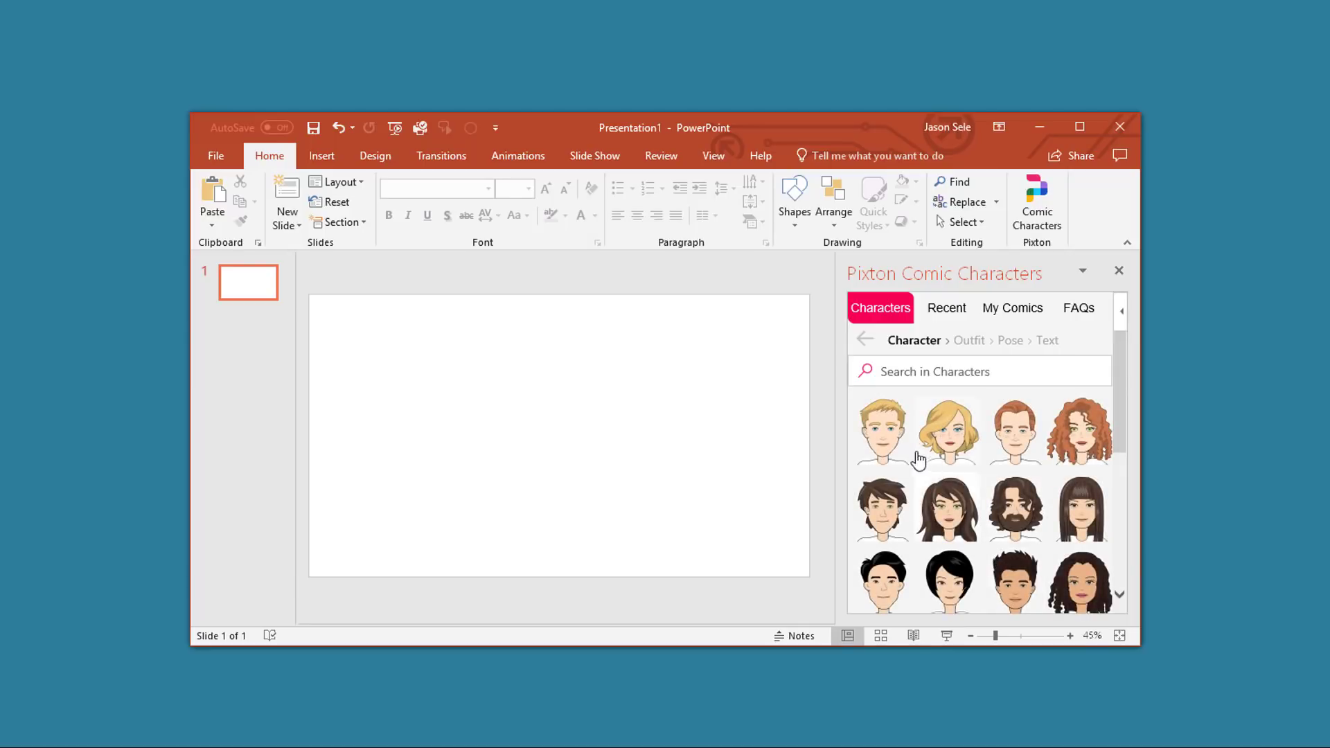
left_click(881, 432)
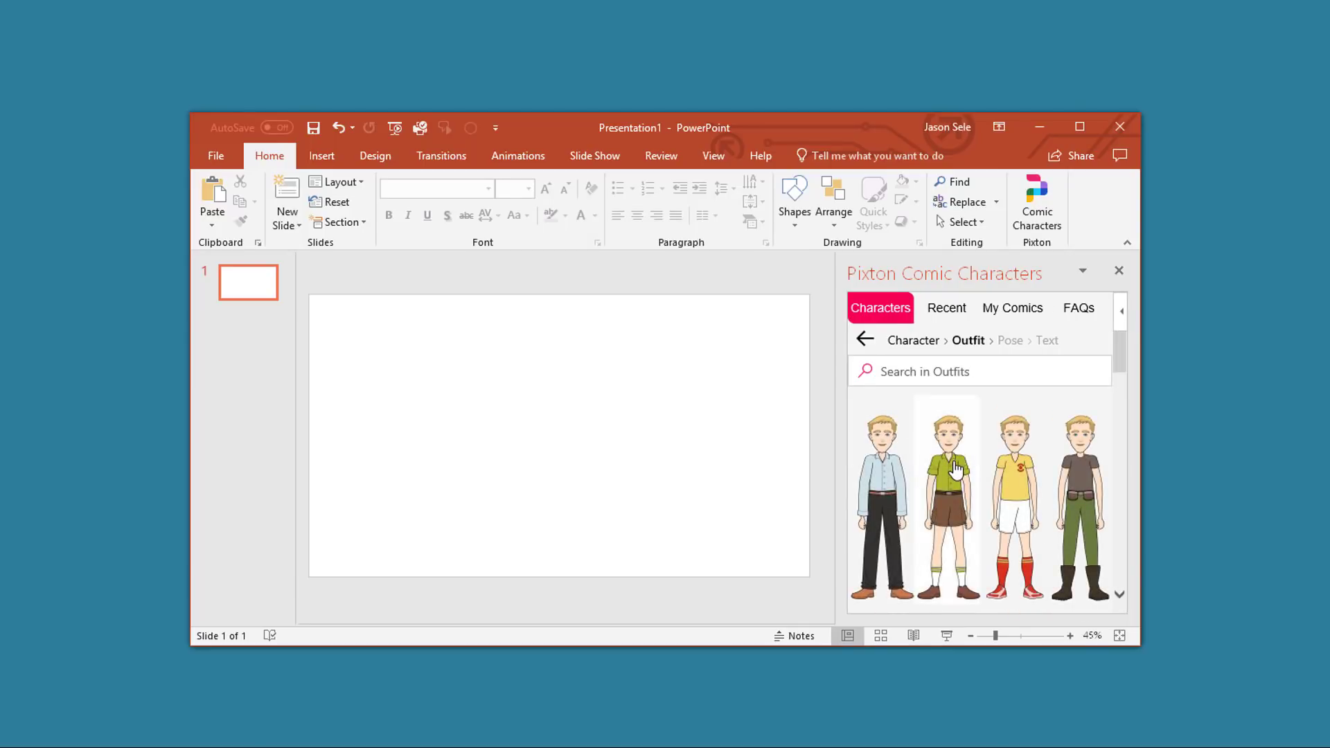
left_click(947, 500)
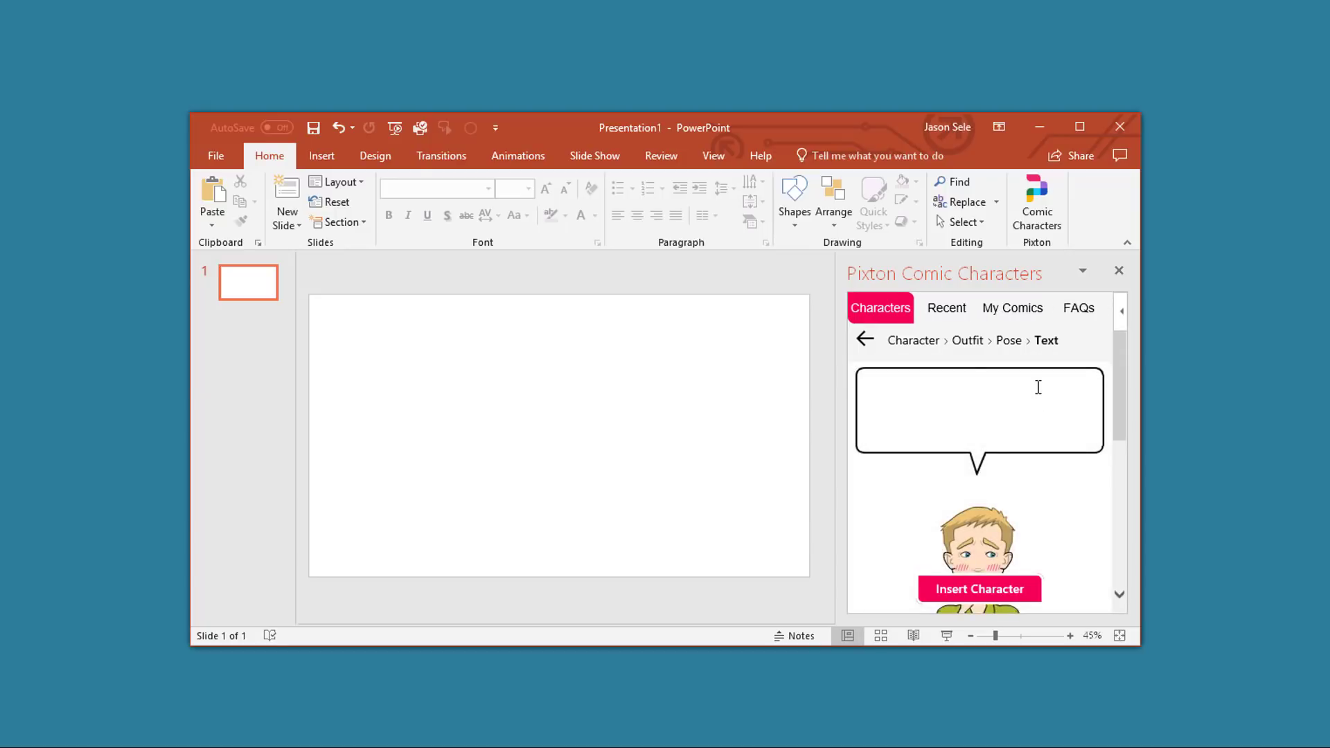
left_click(979, 589)
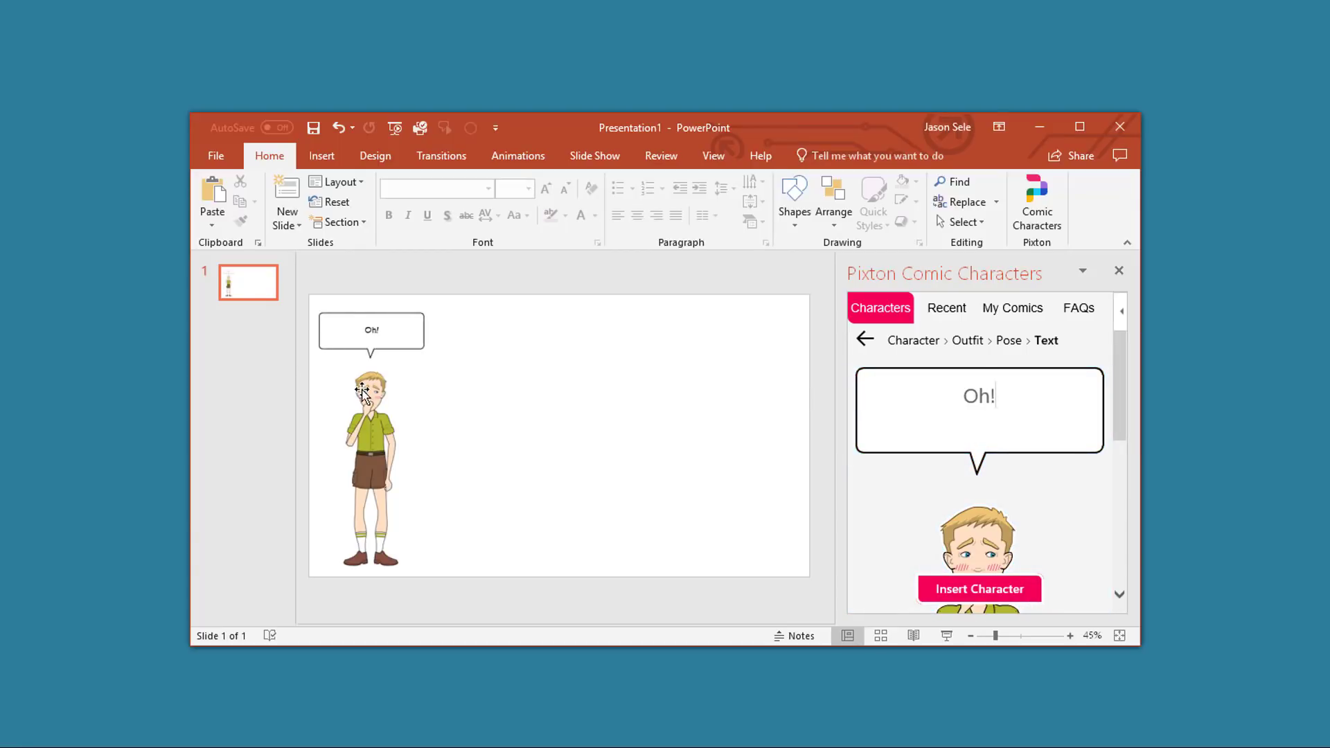
left_click(321, 155)
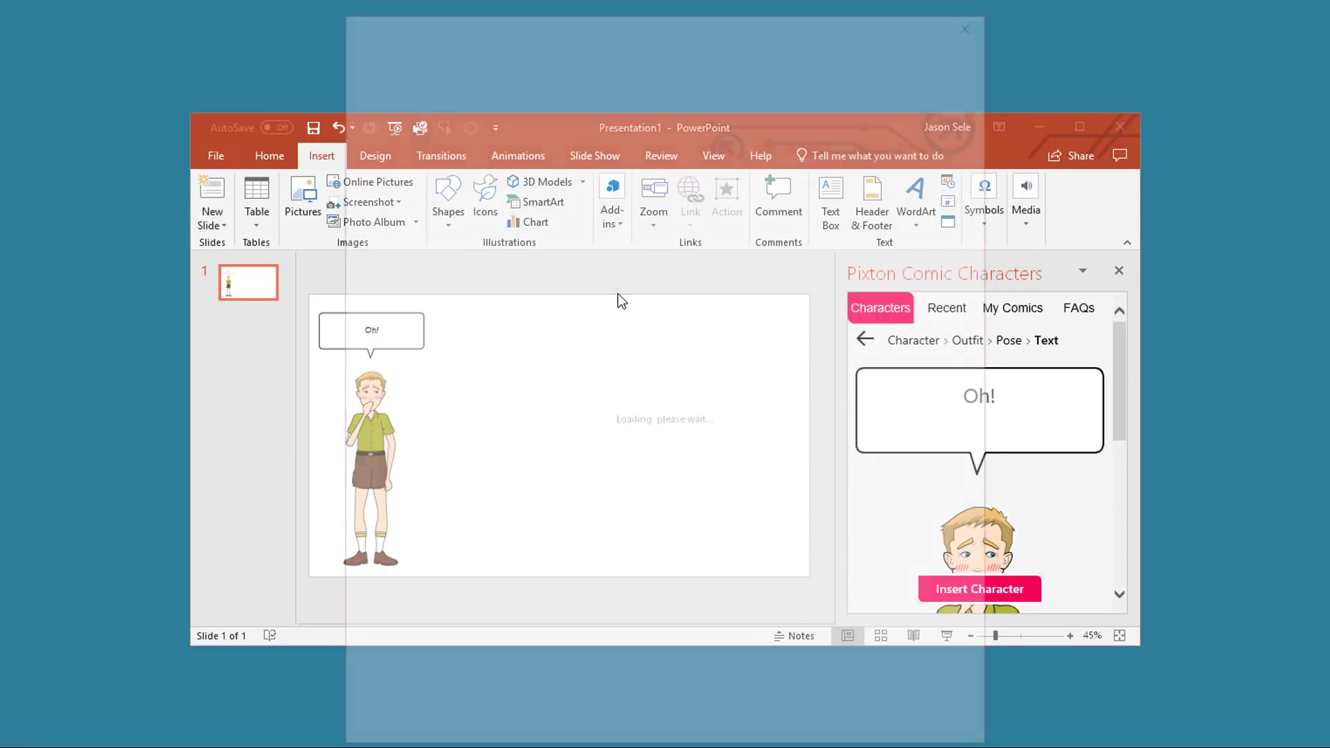
- Open the Office Add-ins store to browse the full catalogue
left_click(611, 201)
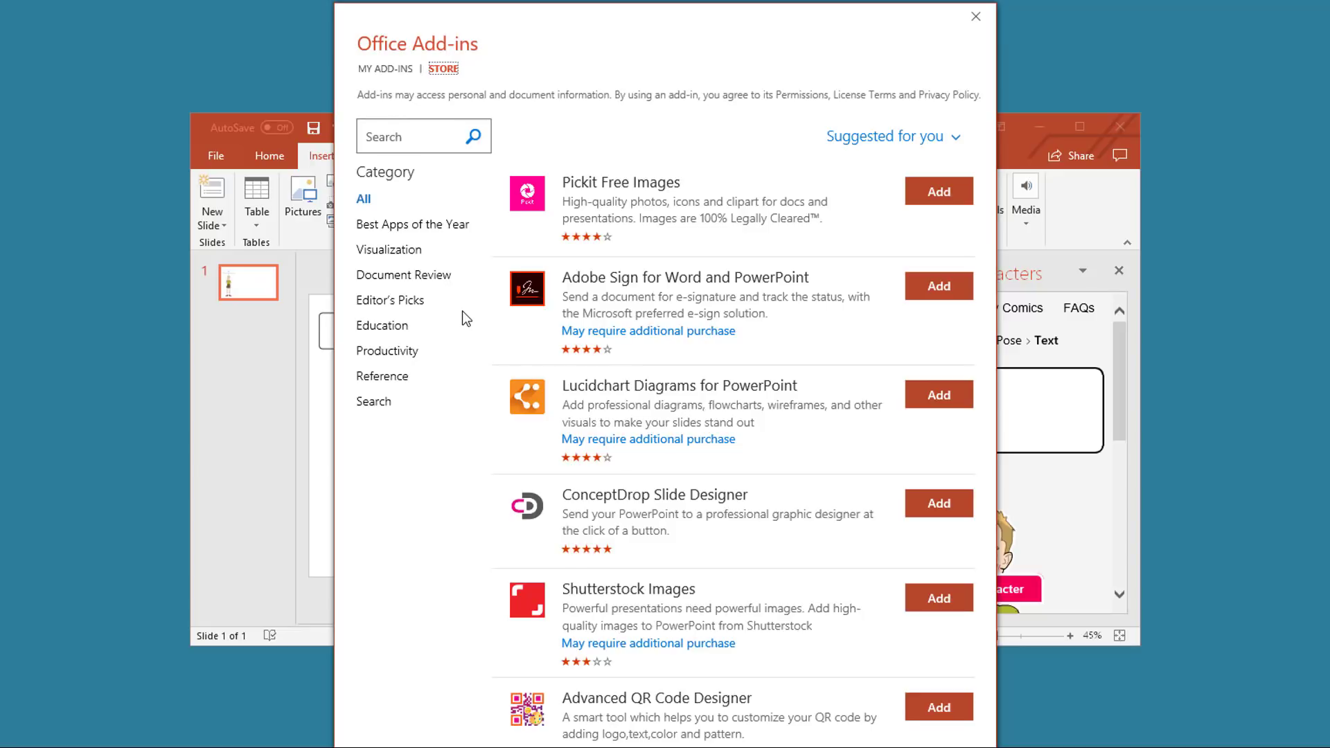
left_click(974, 16)
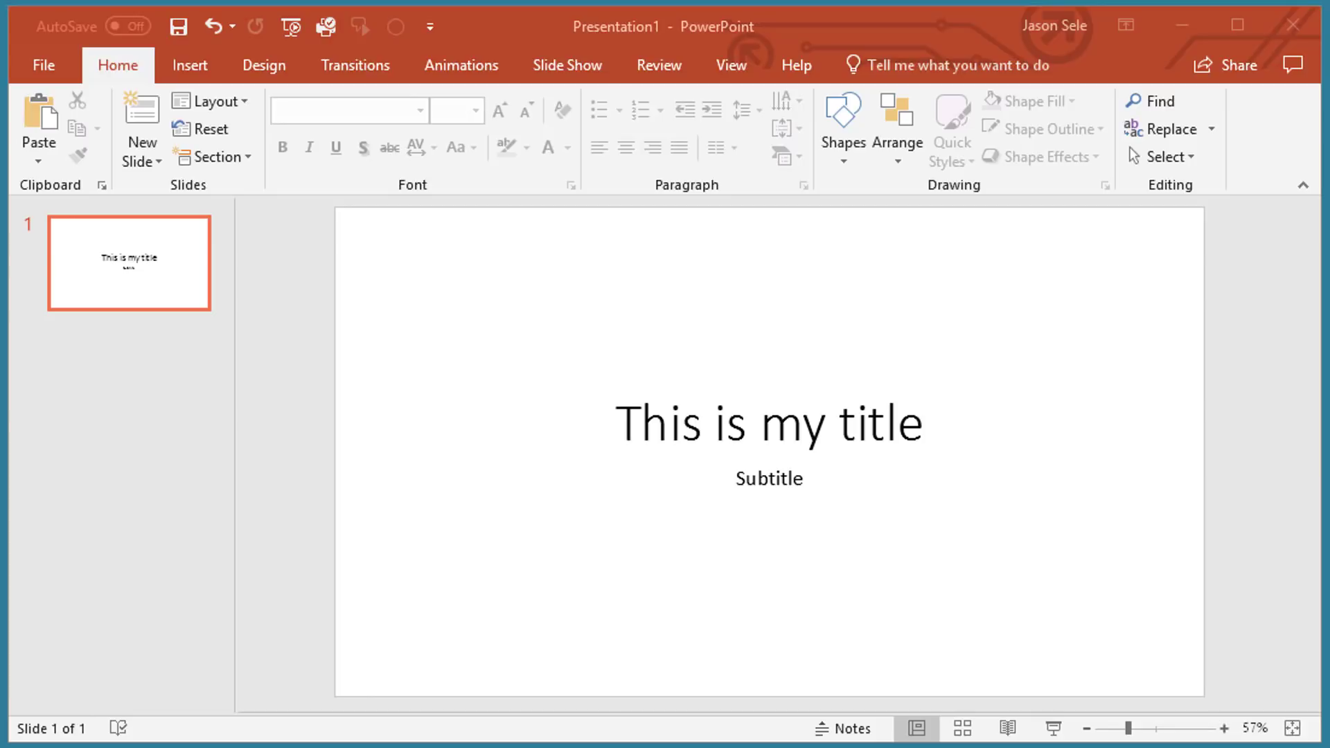
mouse_move(600, 452)
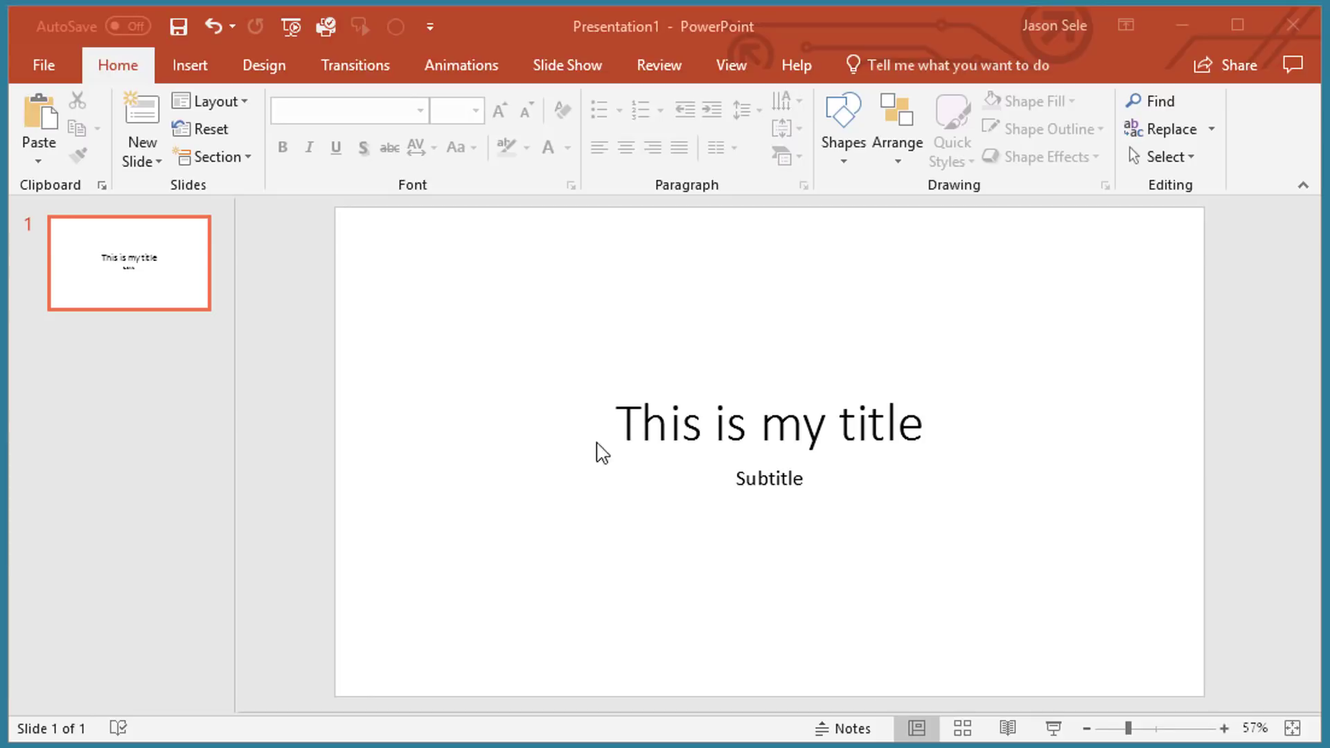
mouse_move(282, 72)
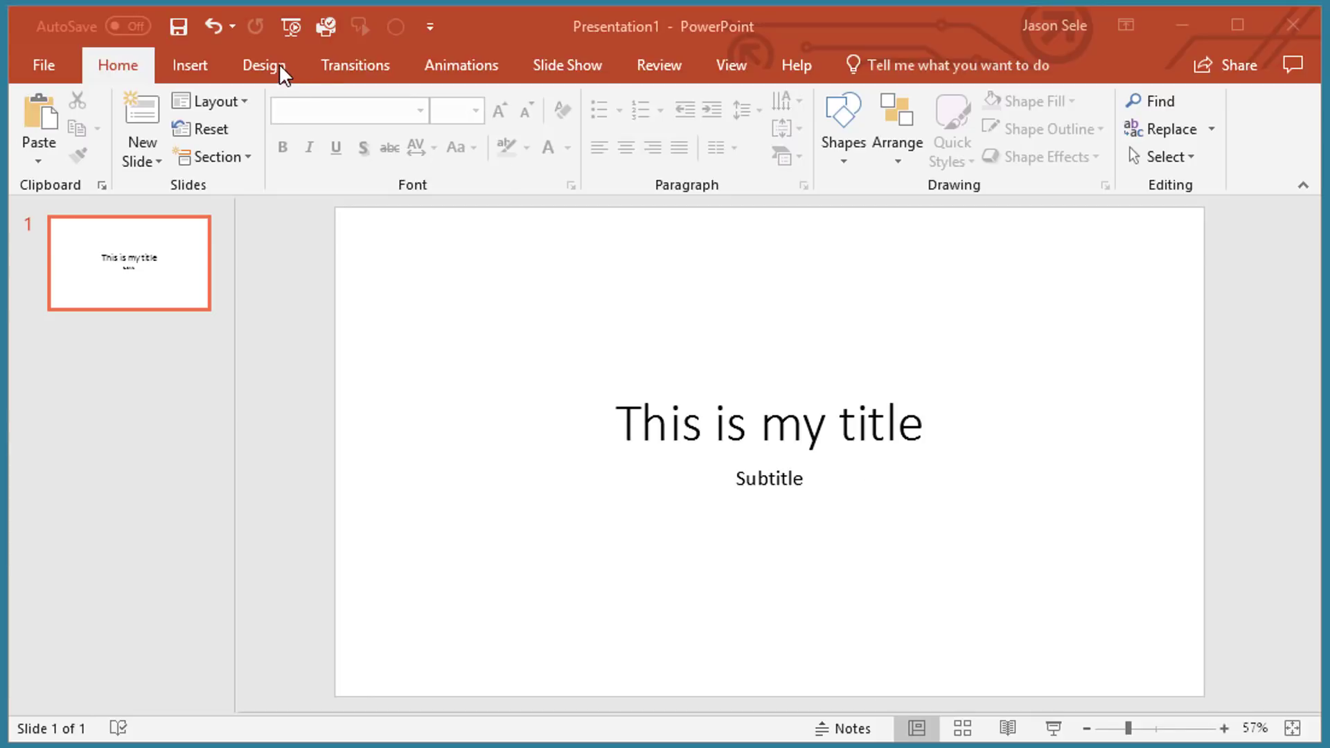
- Browse Design Ideas for the title slide, then start inserting a picture from Pictures
left_click(264, 64)
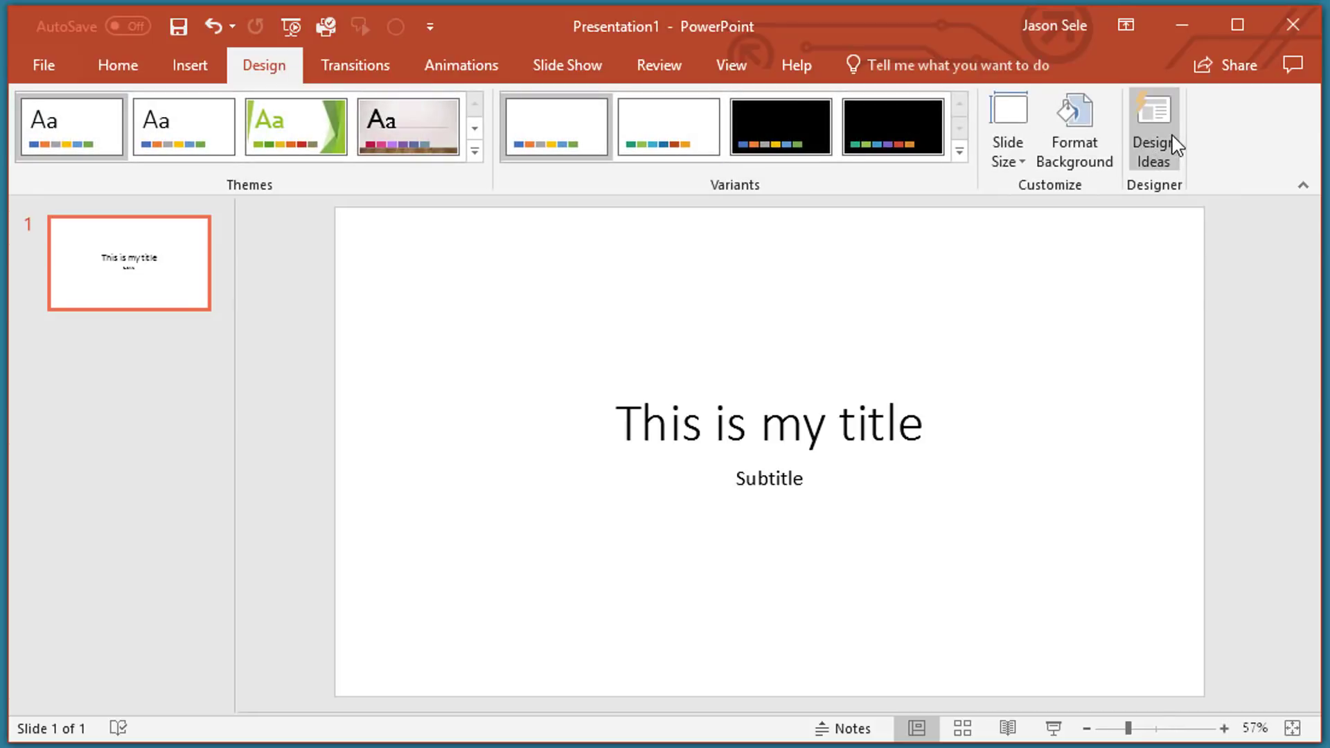
left_click(1151, 127)
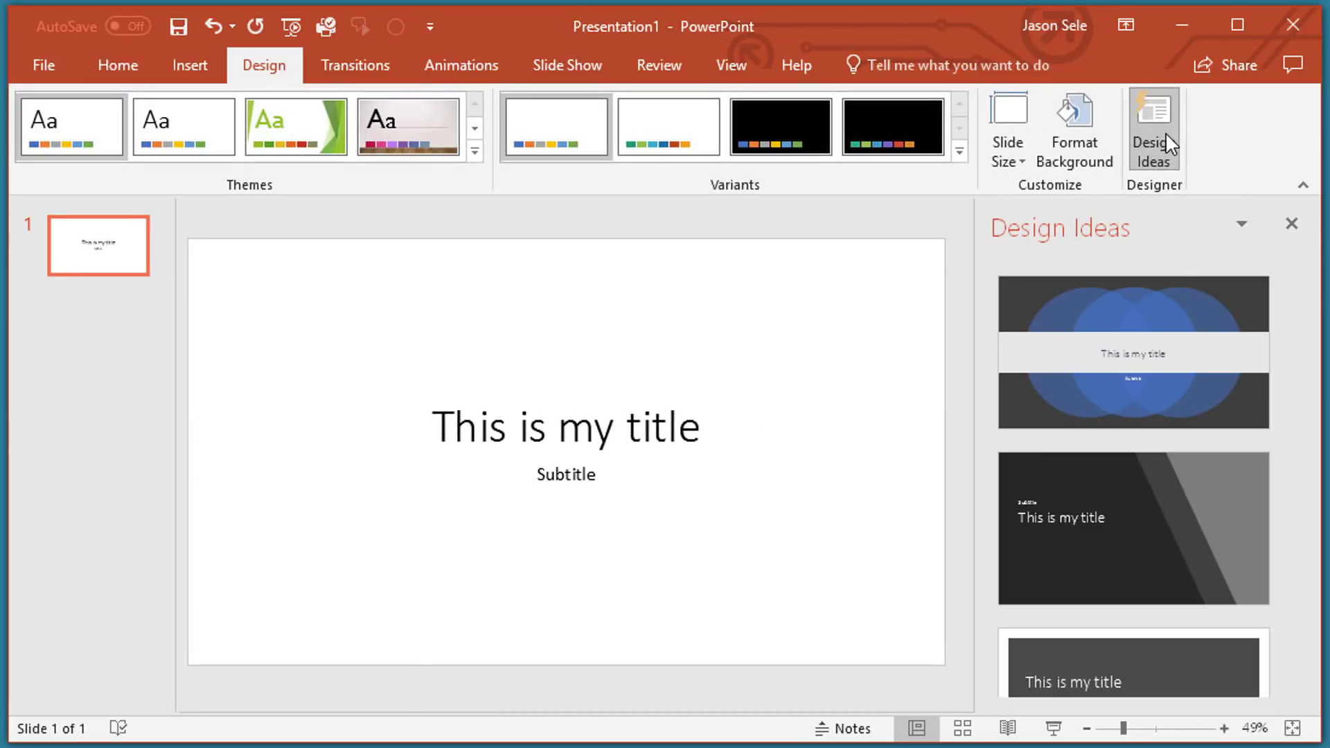
scroll("down", 3)
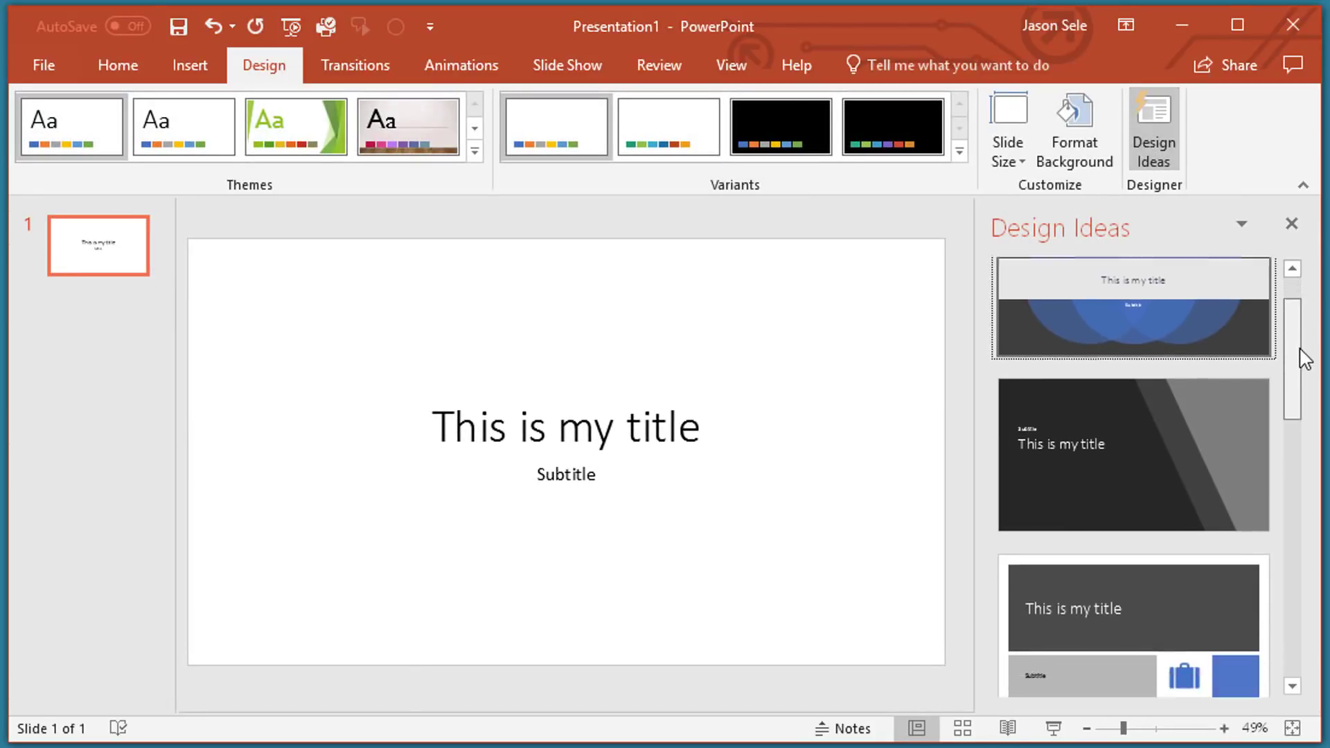
scroll("down", 3)
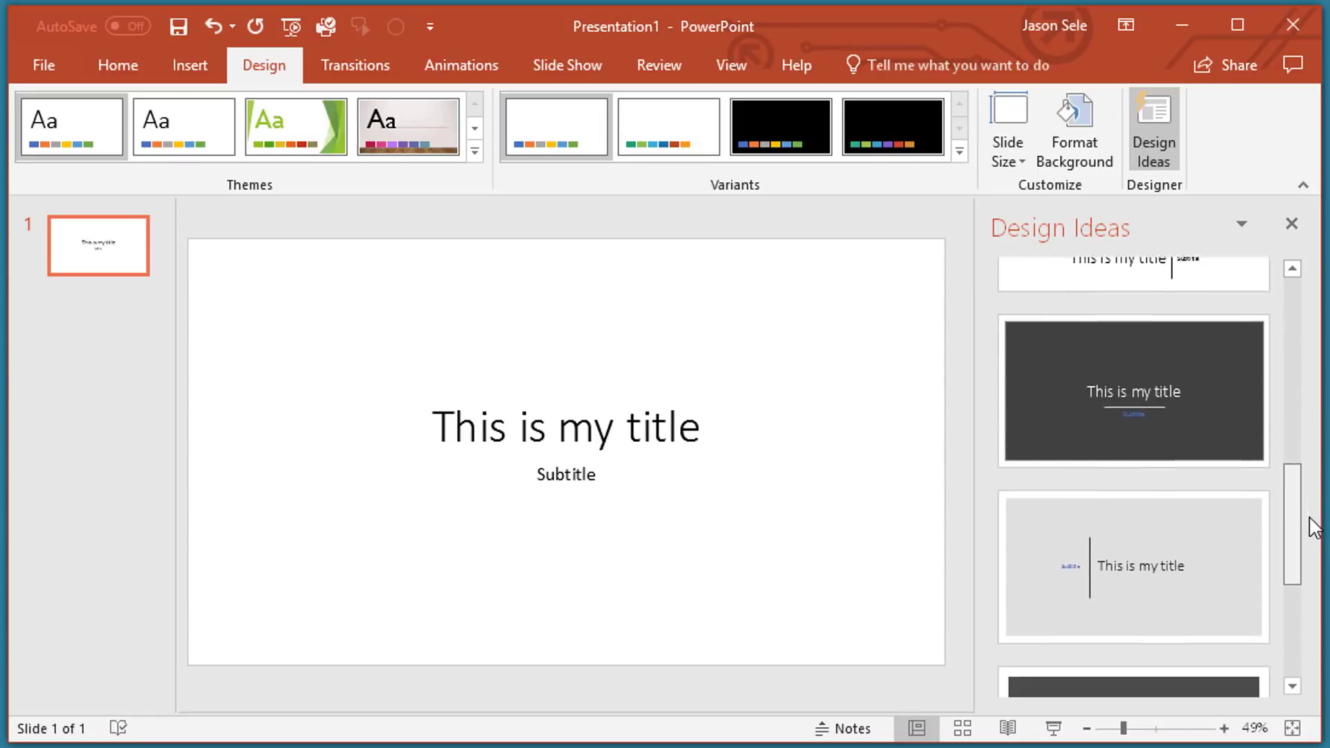
scroll("down", 3)
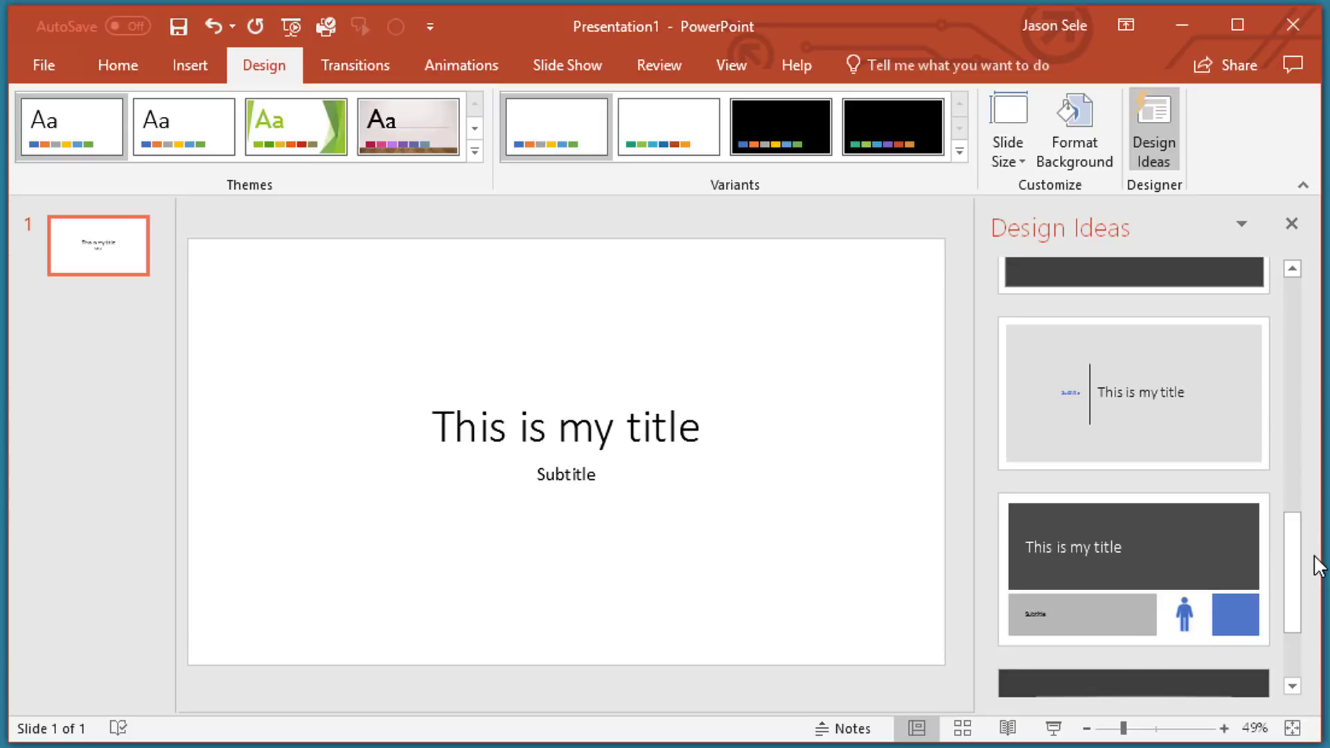
left_click(189, 64)
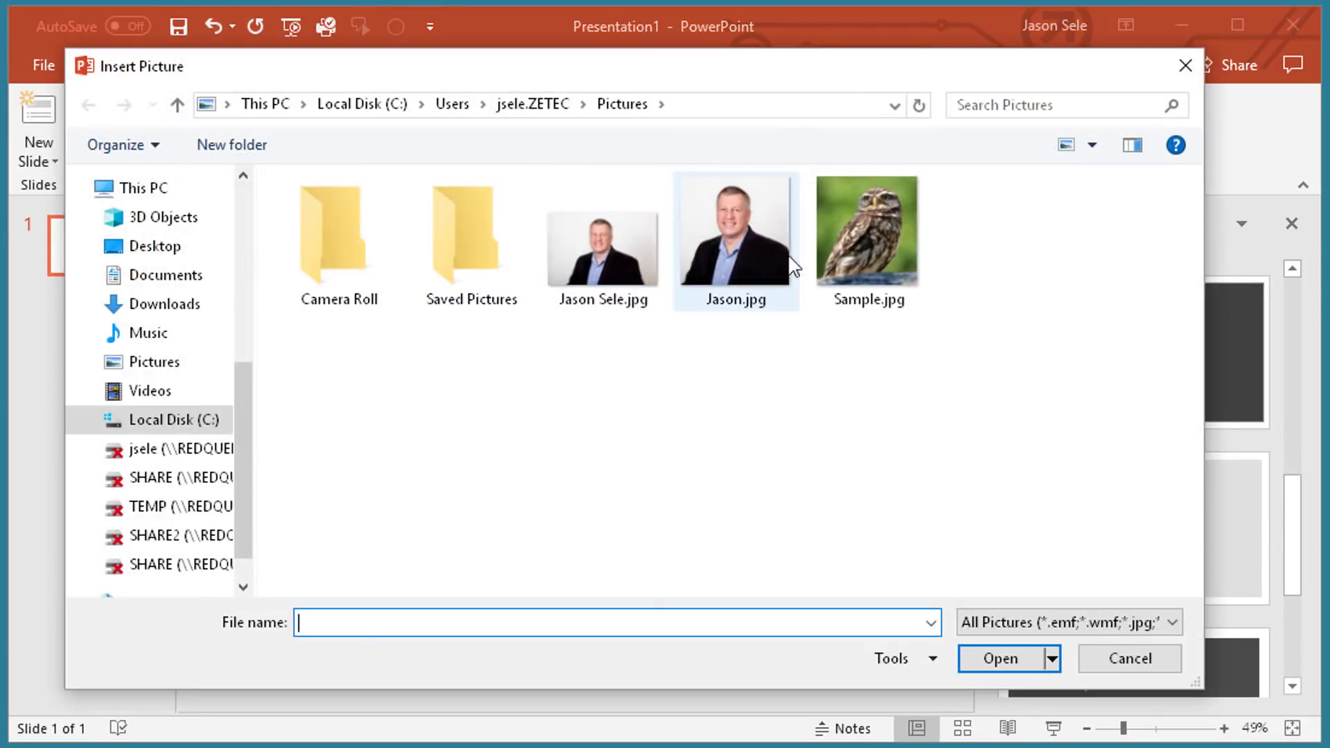
- Apply the design idea with the owl cropped in a circle beside a dark title panel
double_click(866, 230)
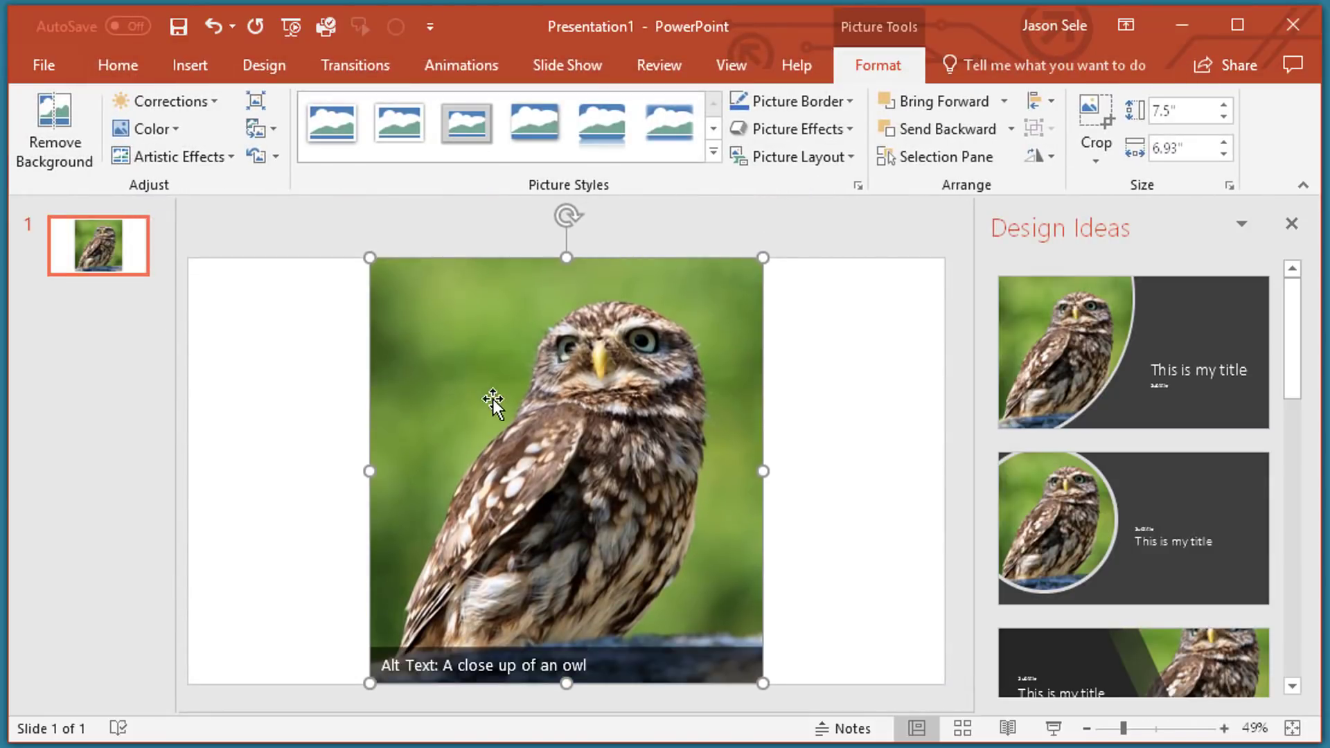
mouse_move(568, 379)
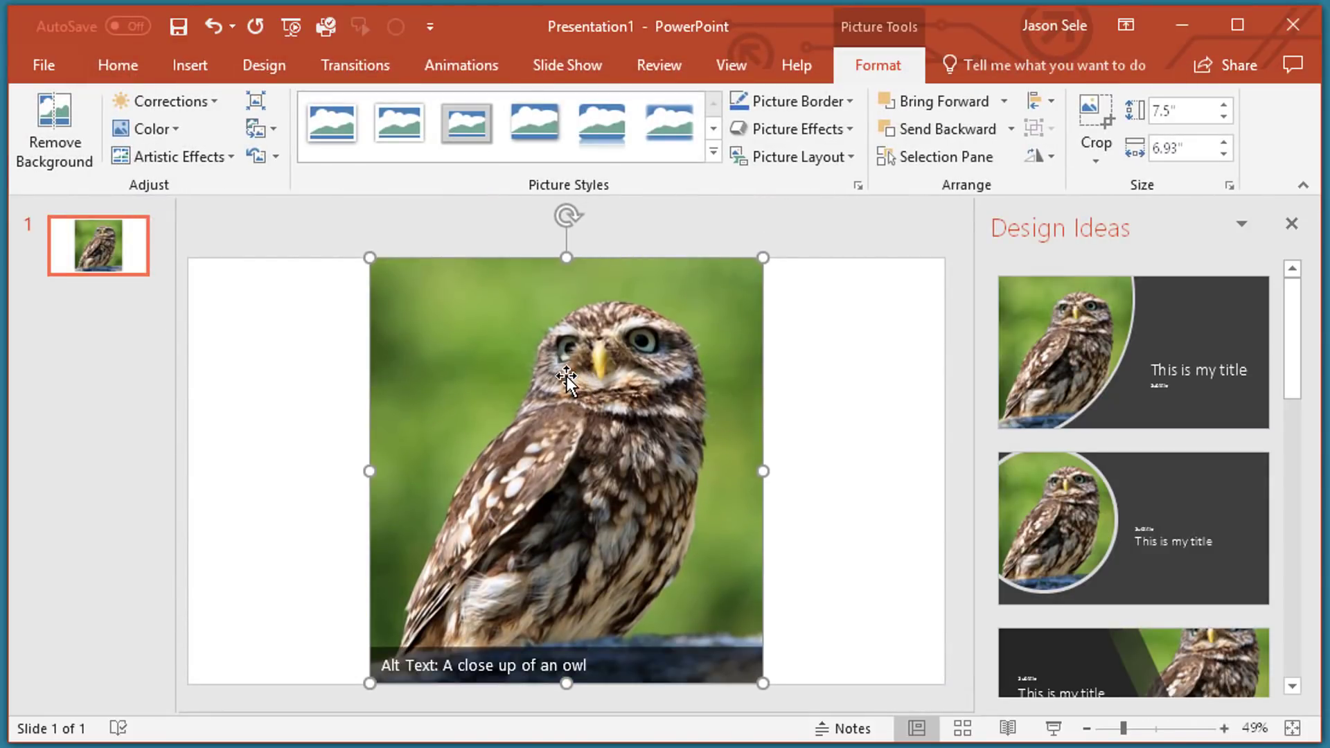
scroll("down", 3)
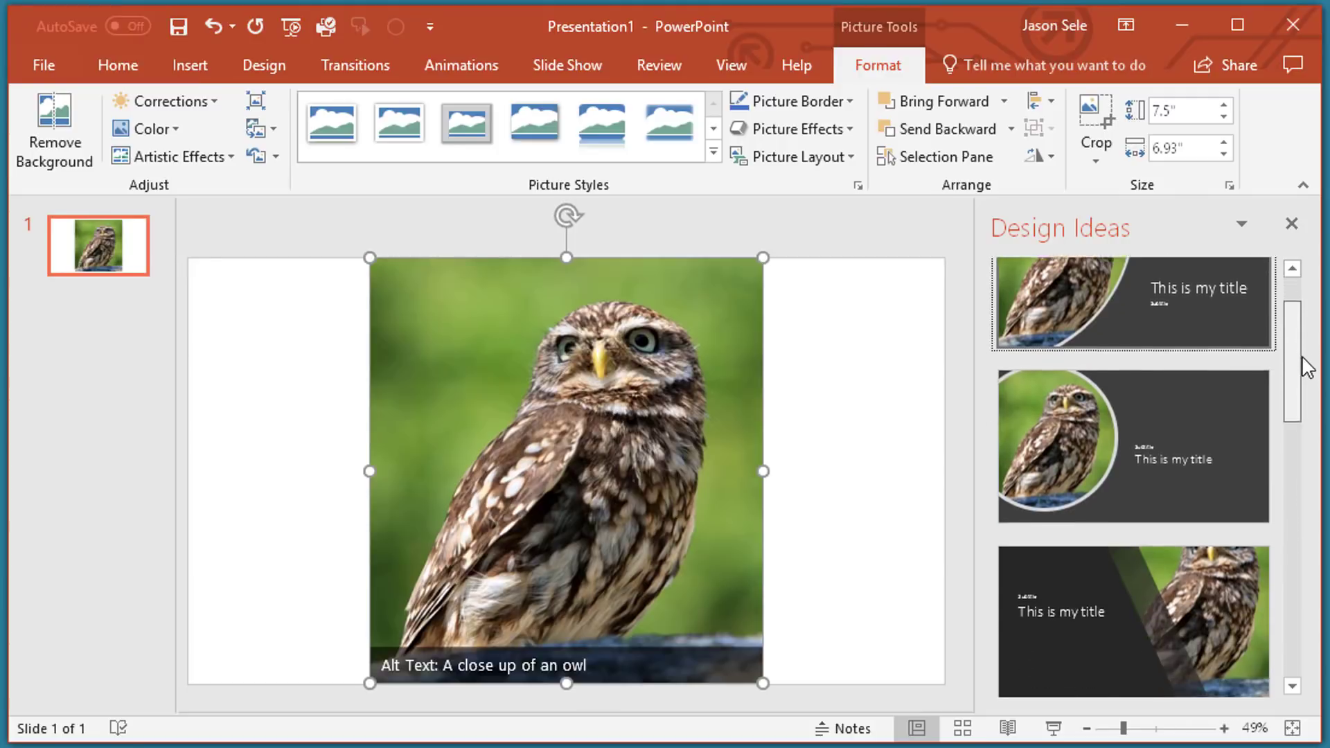
scroll("down", 3)
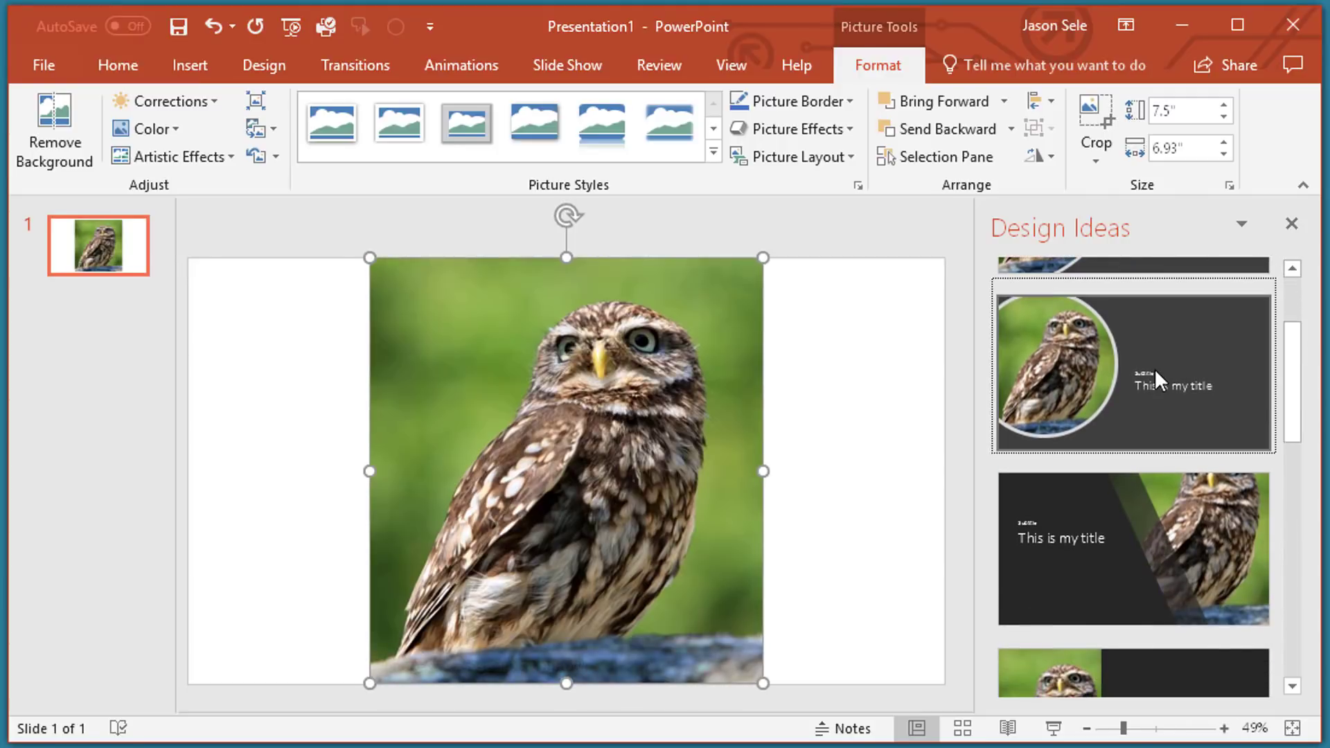
left_click(1132, 371)
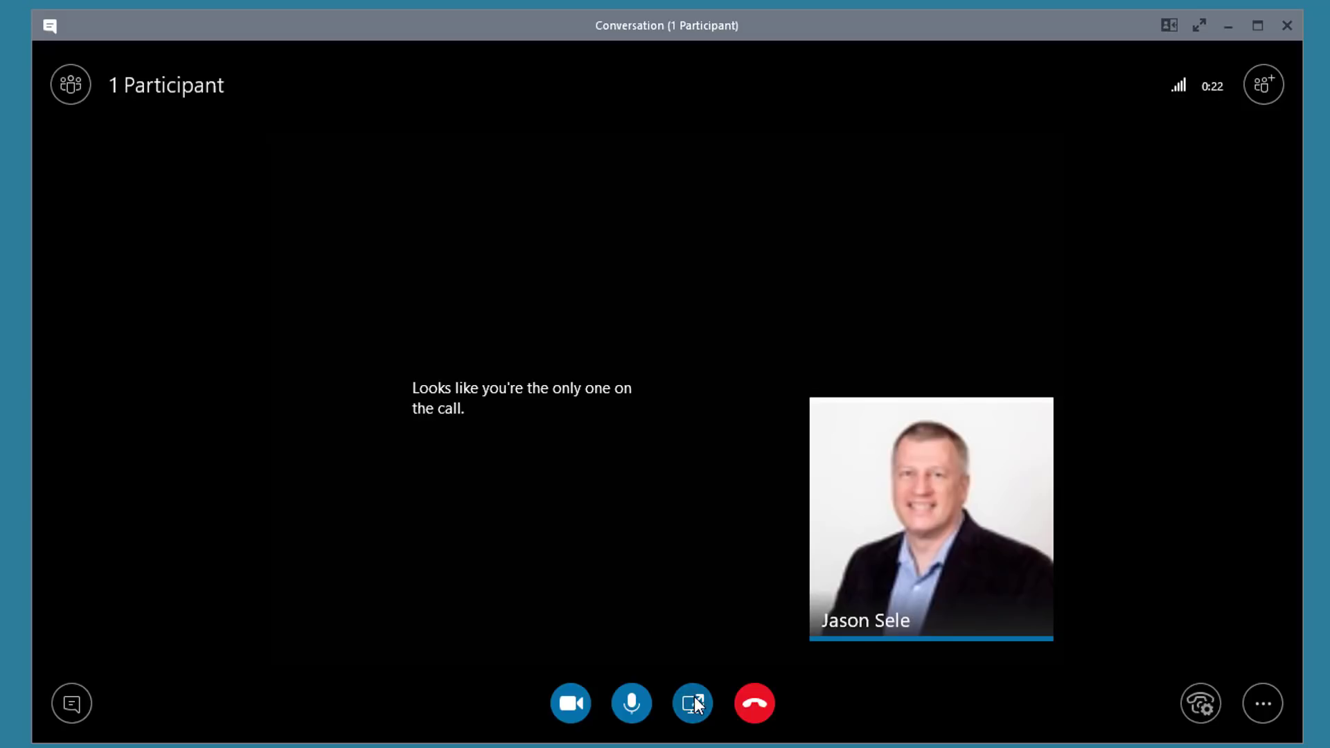
left_click(692, 702)
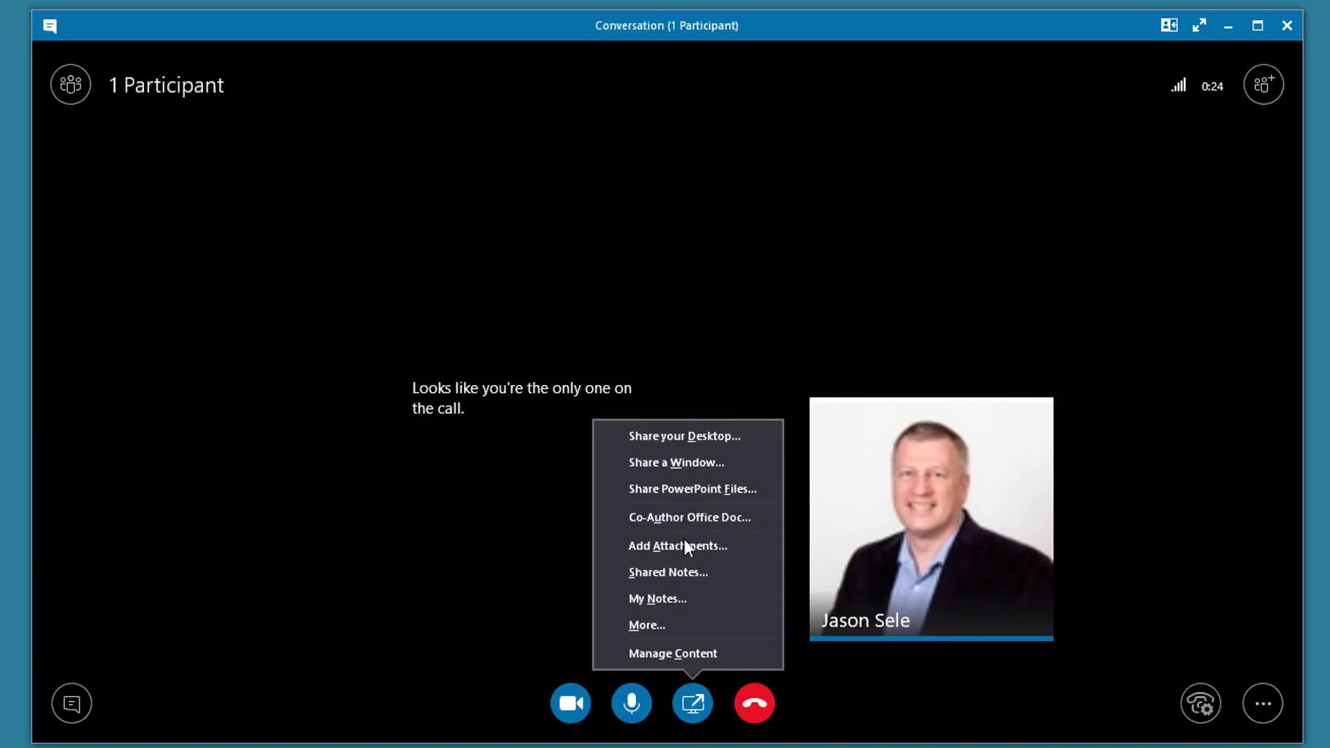
mouse_move(685, 435)
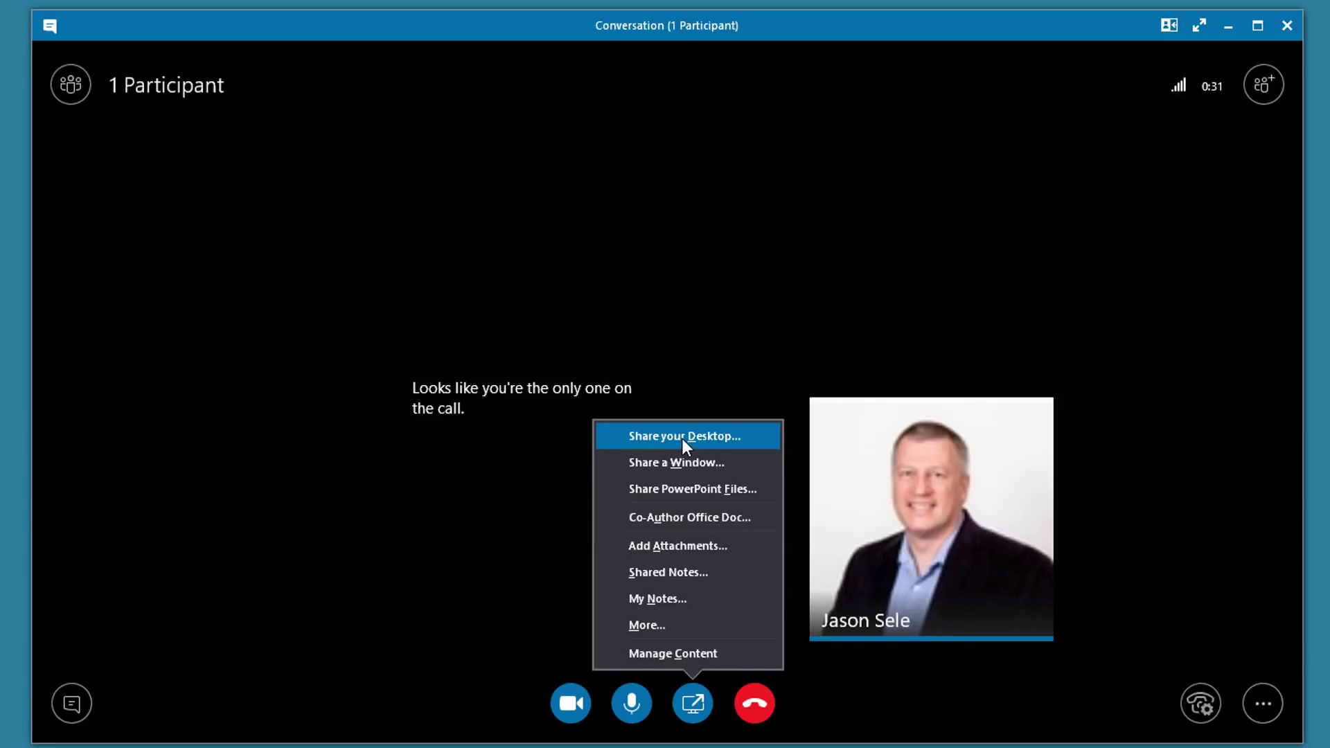
mouse_move(687, 489)
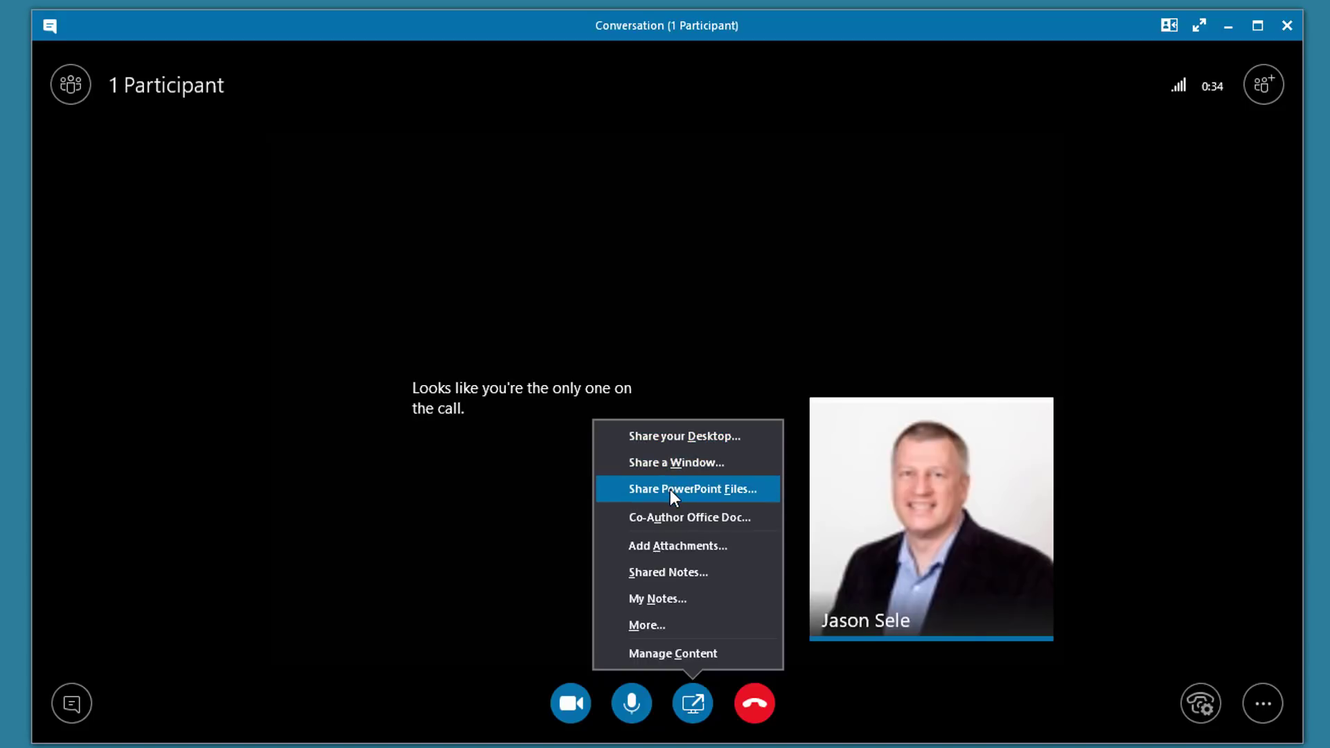
left_click(691, 490)
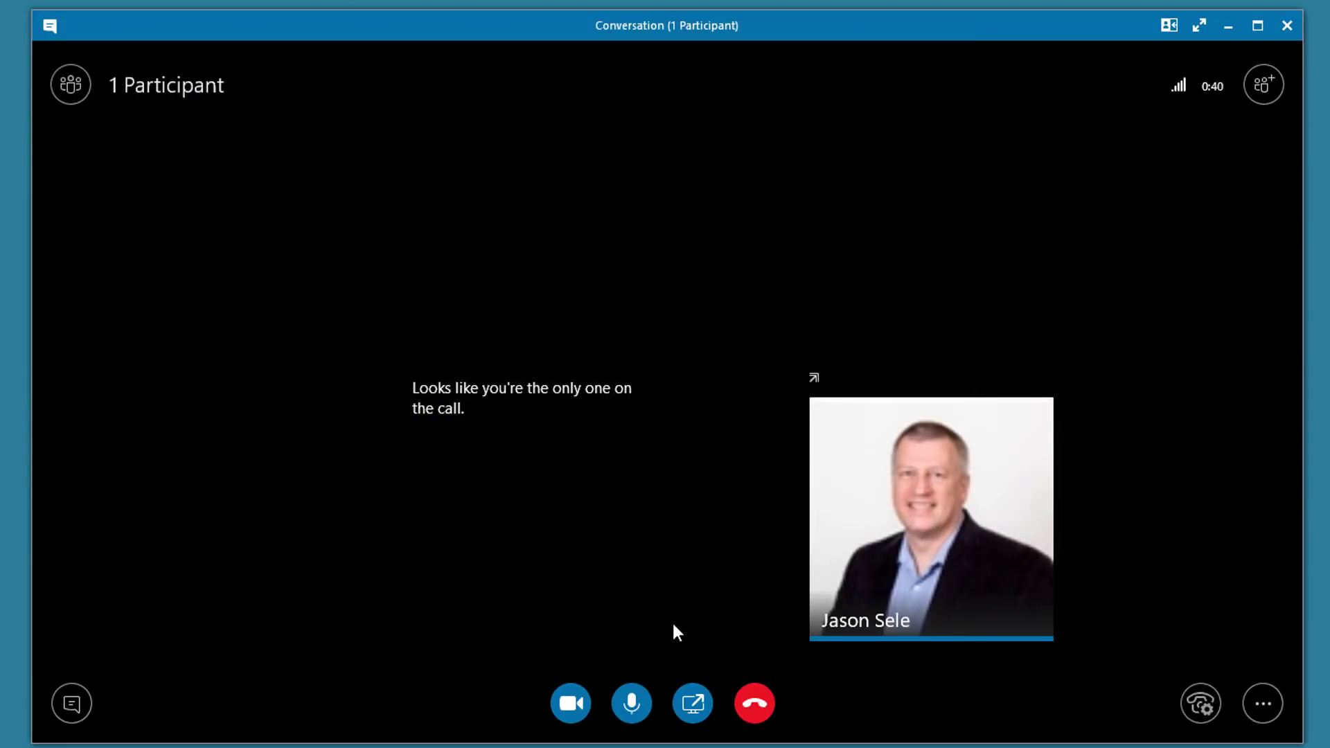
- Share the owl PowerPoint deck in the call and open slide annotation tools
left_click(692, 703)
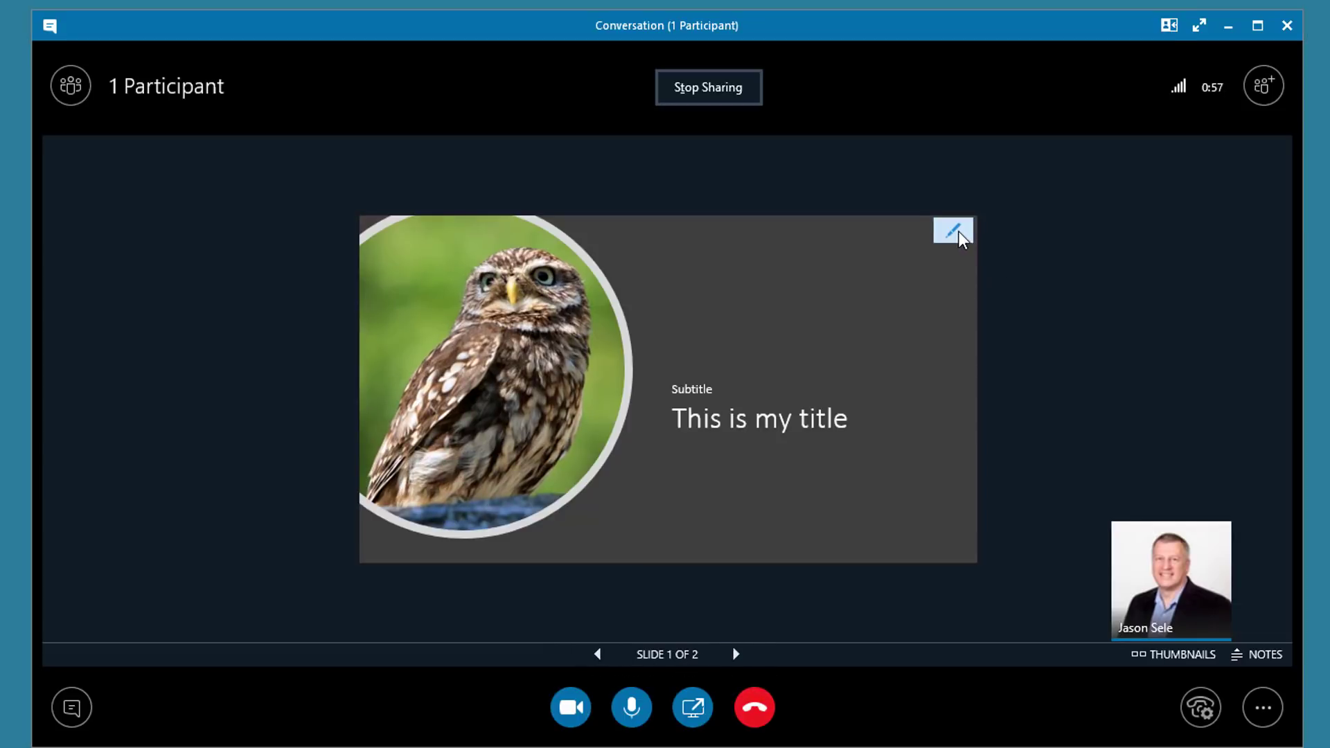
left_click(953, 230)
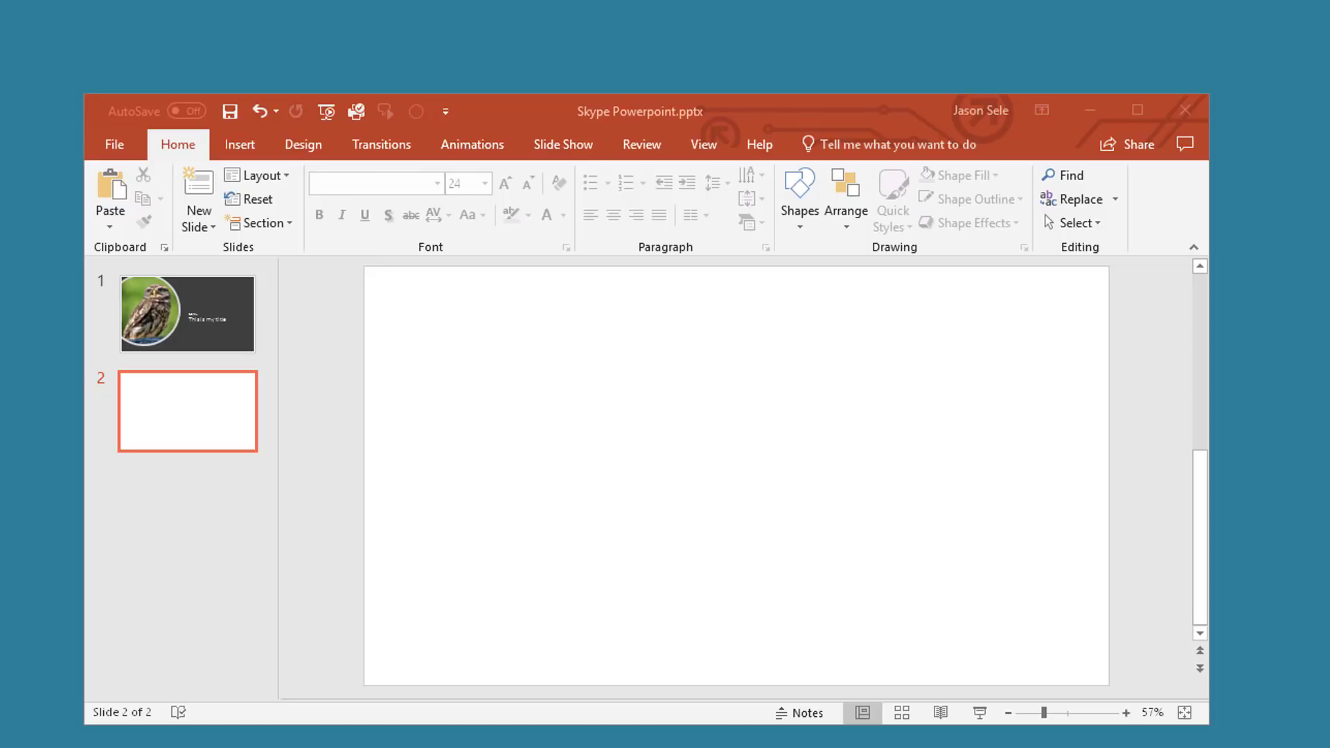
- Launch Screen Recording from the Insert tab's Media options for slide 2
left_click(238, 144)
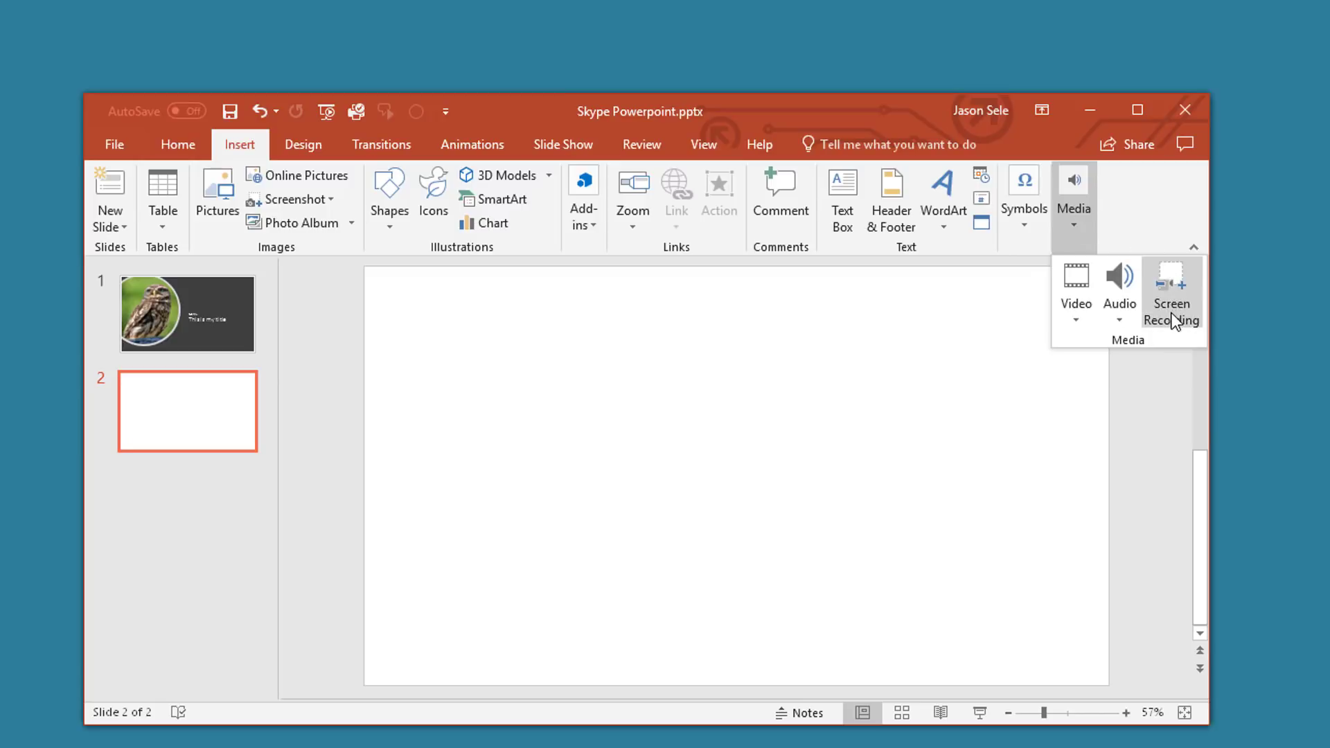
left_click(1171, 293)
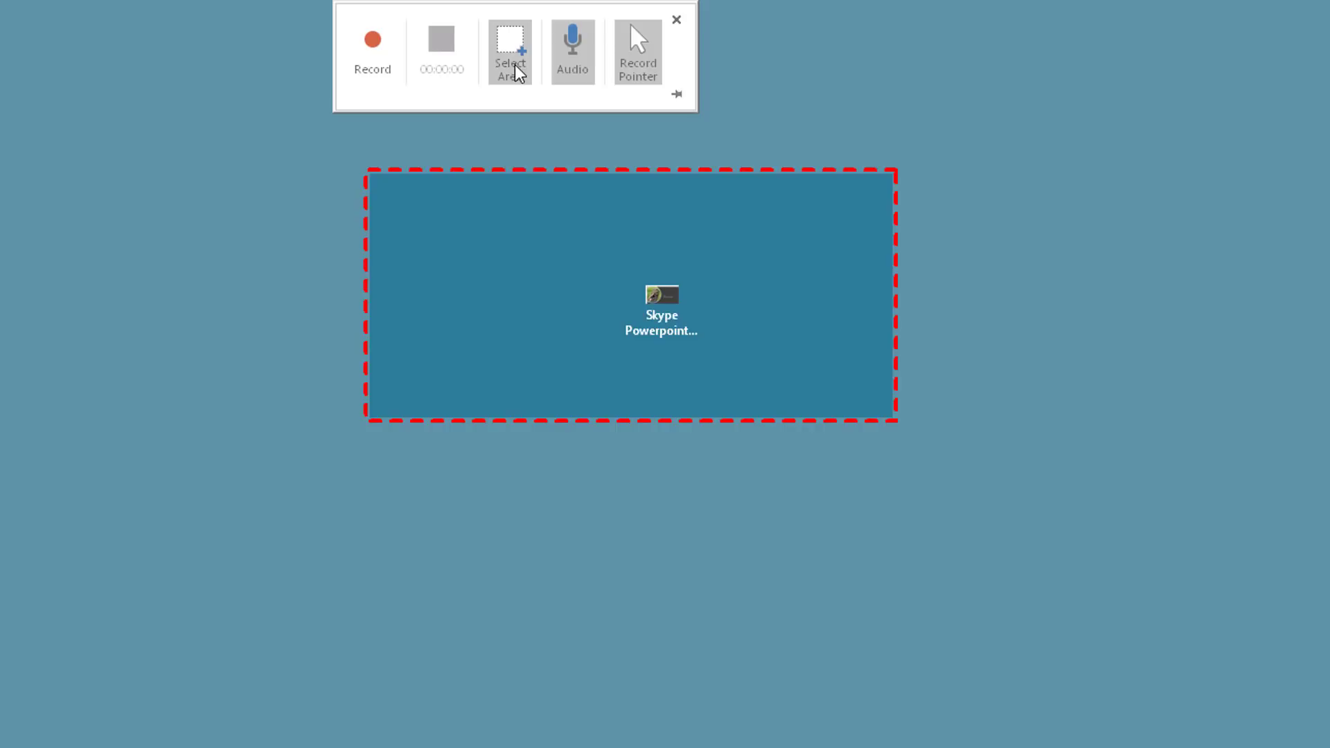
- Select a desktop area, record a few seconds, pause, and close the recording toolbar
left_click(509, 53)
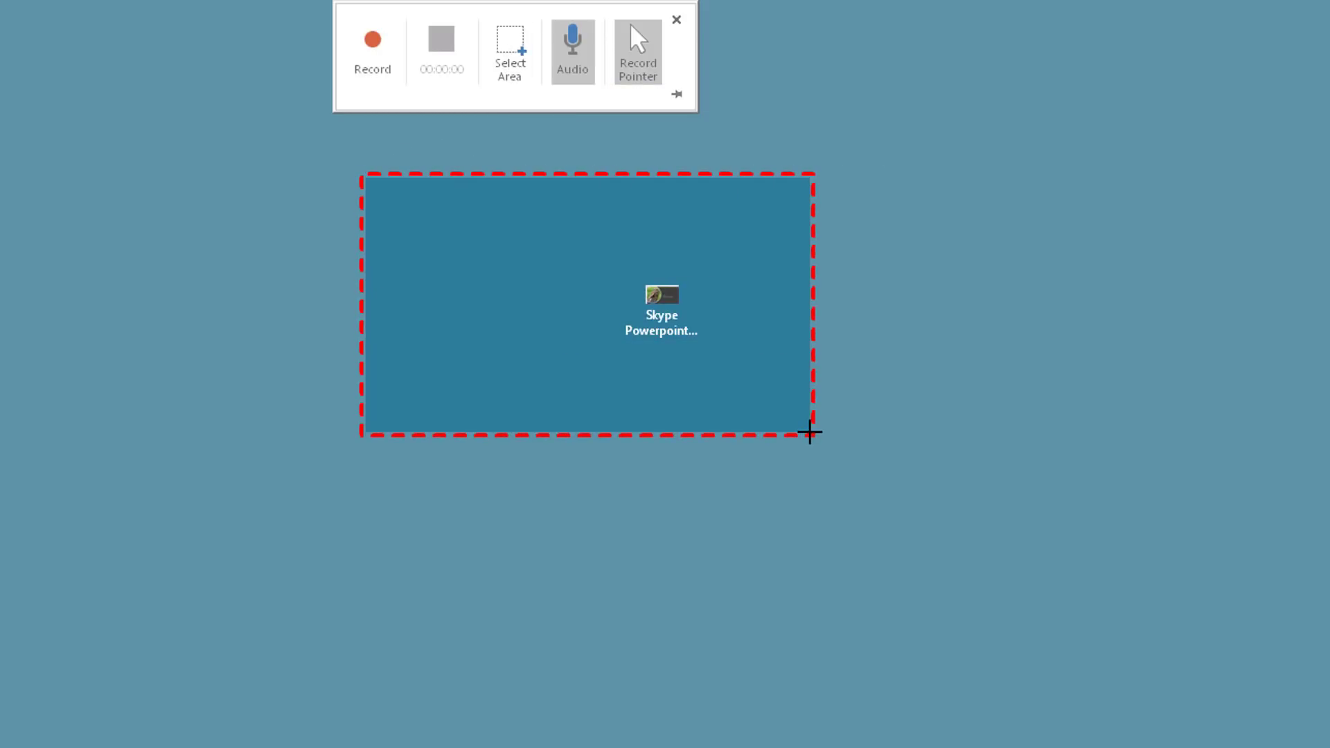
mouse_move(372, 47)
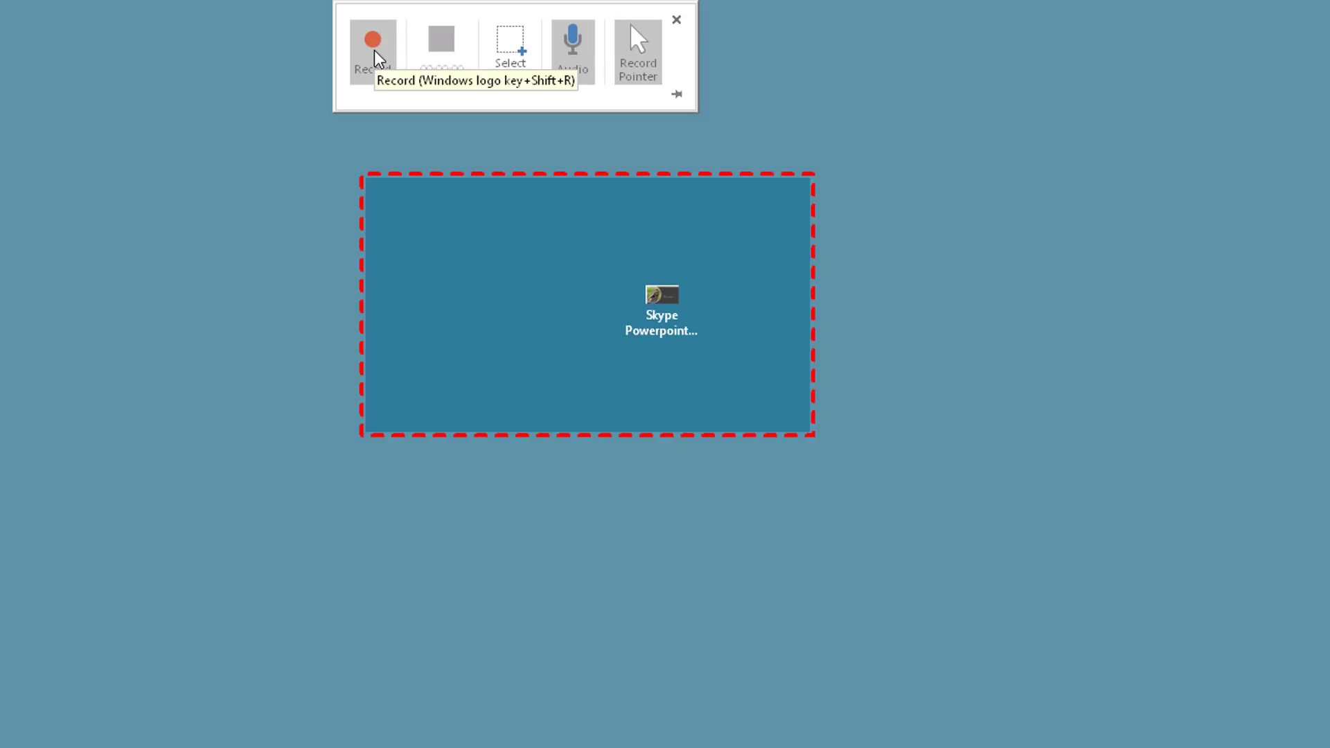
left_click(371, 45)
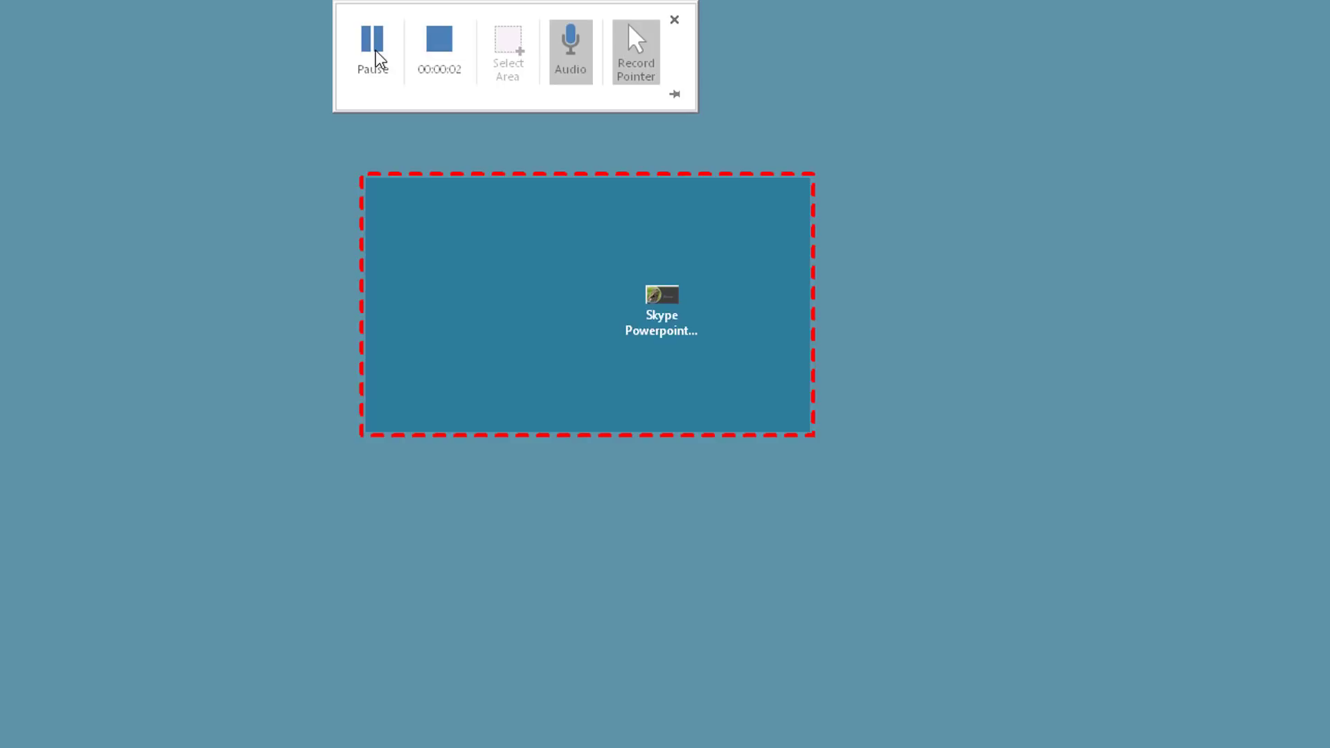
left_click(372, 42)
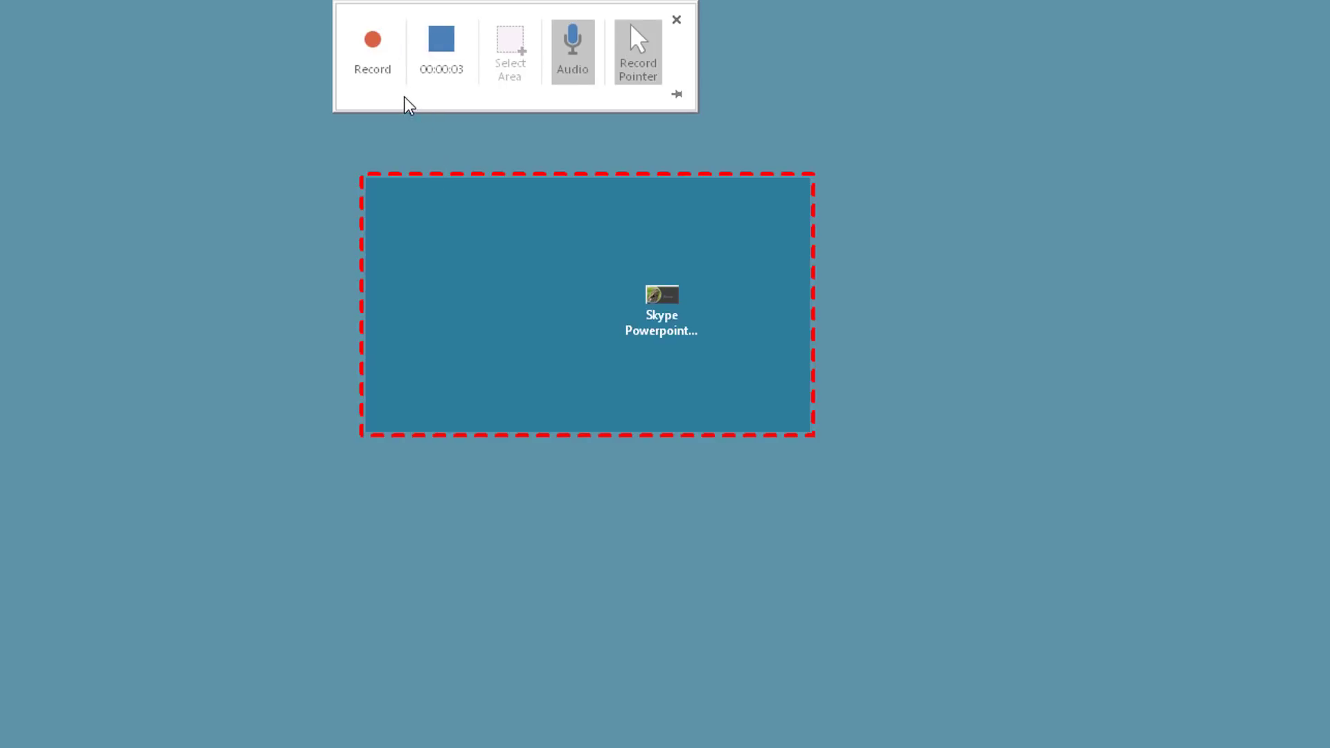
mouse_move(677, 19)
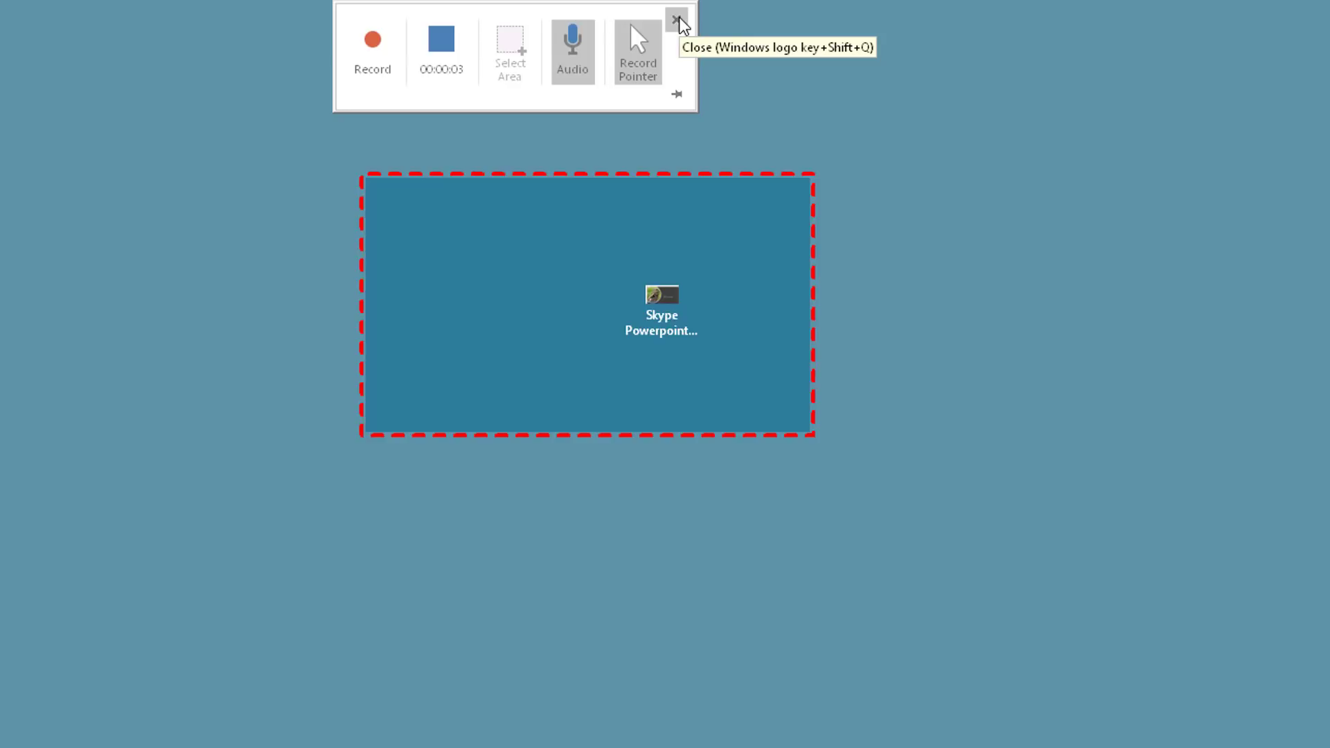
left_click(677, 20)
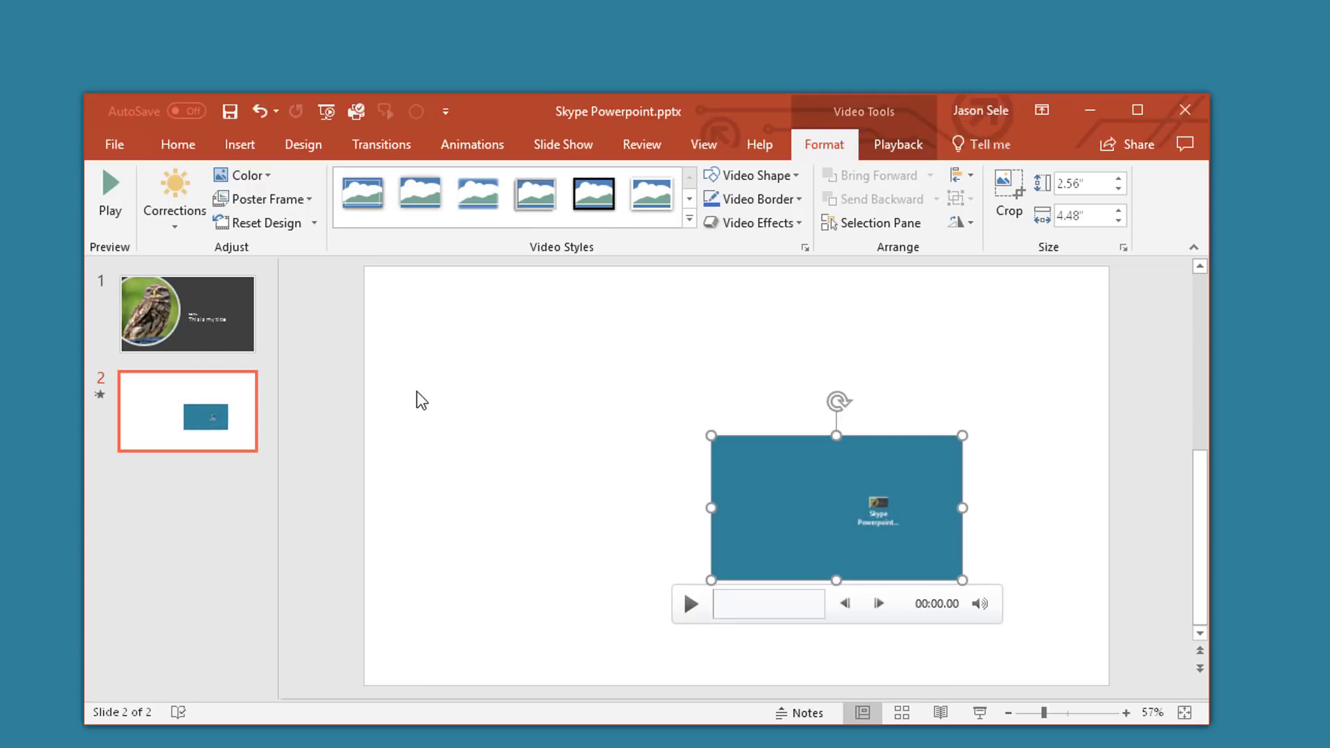
mouse_move(514, 432)
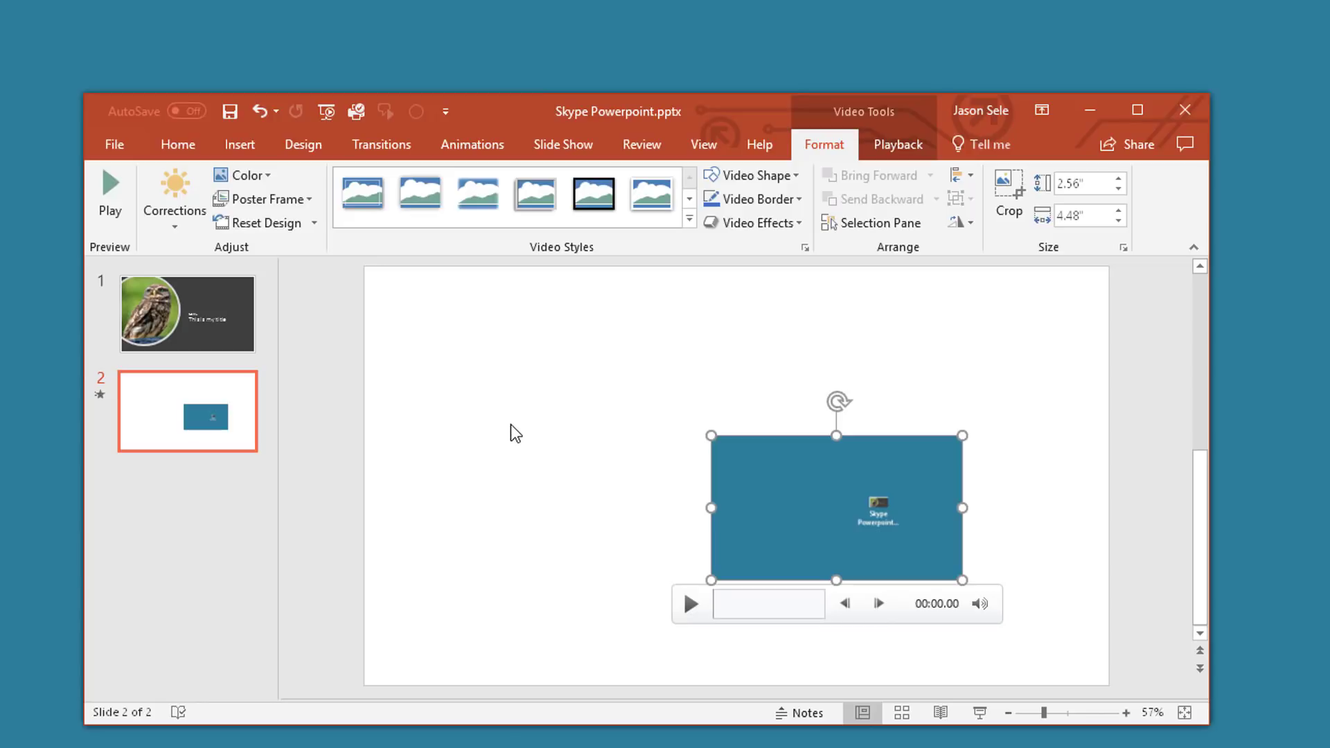
mouse_move(796, 461)
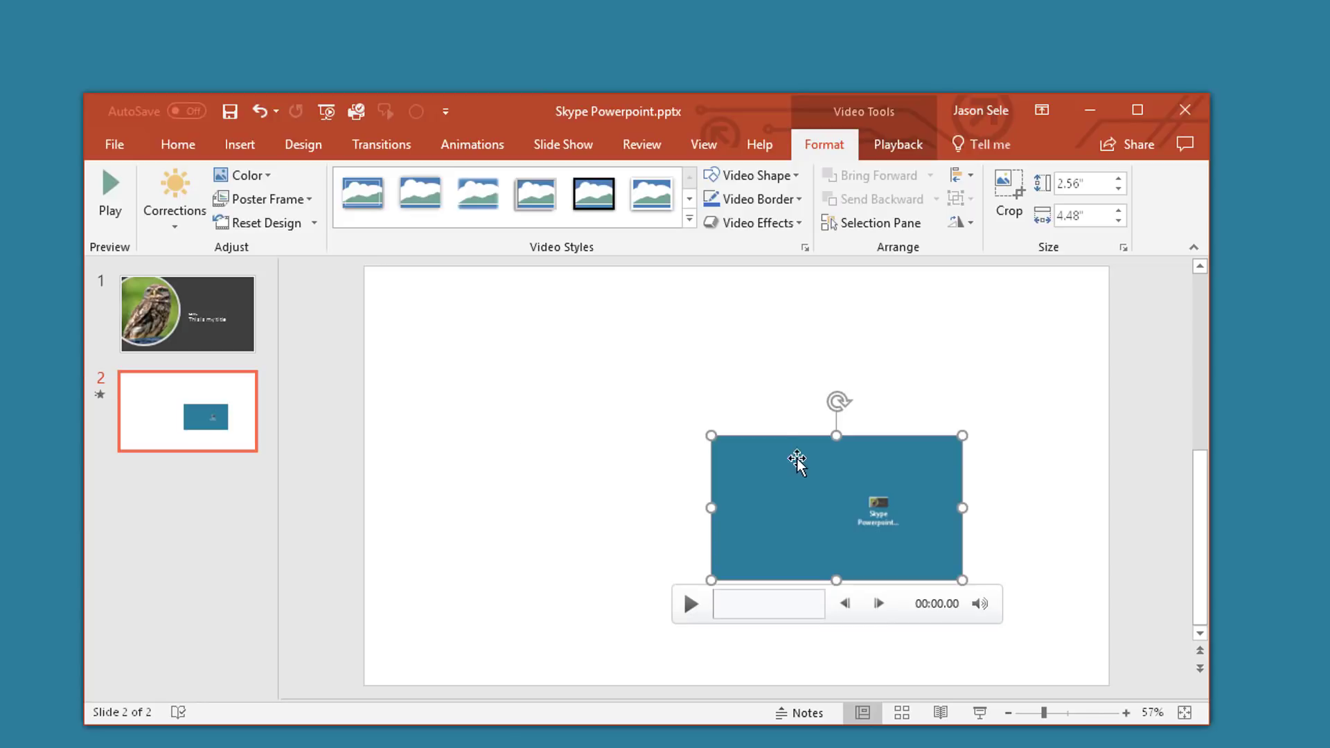
mouse_move(903, 471)
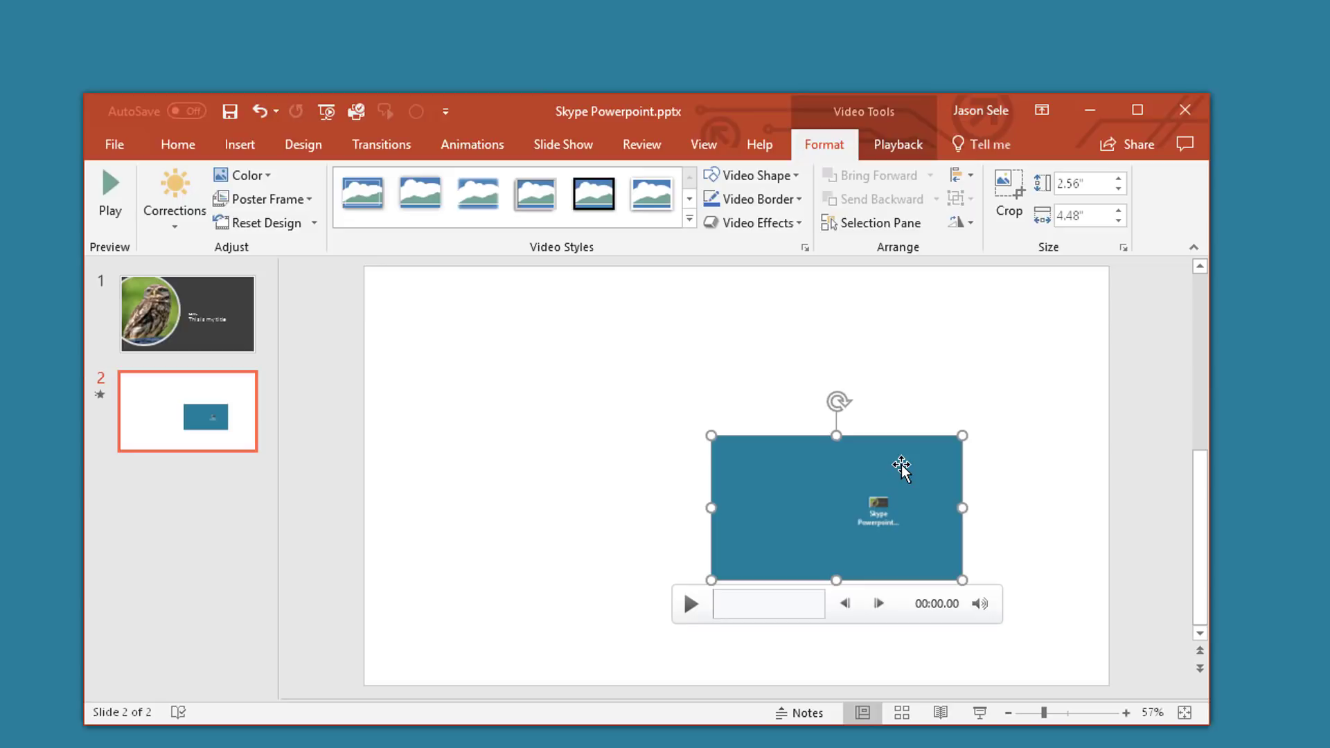
- Set slide 2's recorded video to start Automatically from its mini toolbar
right_click(903, 468)
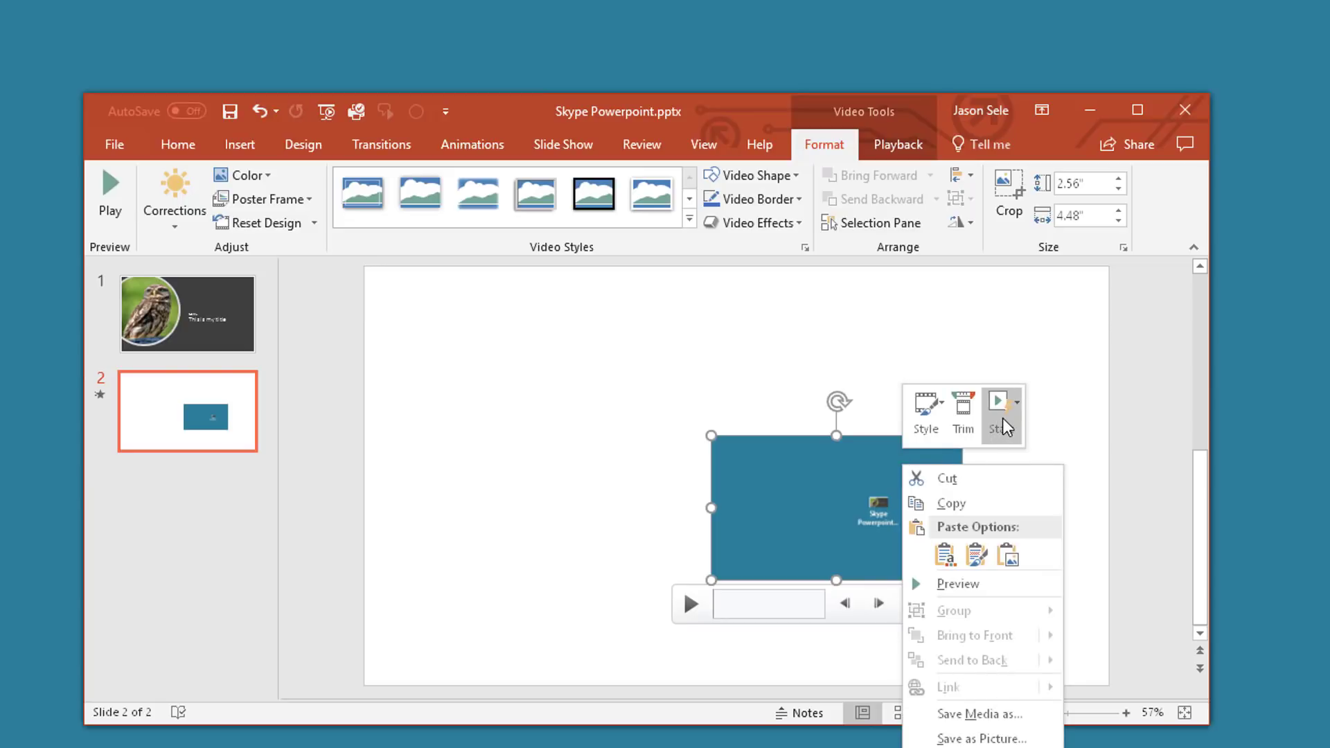
left_click(999, 400)
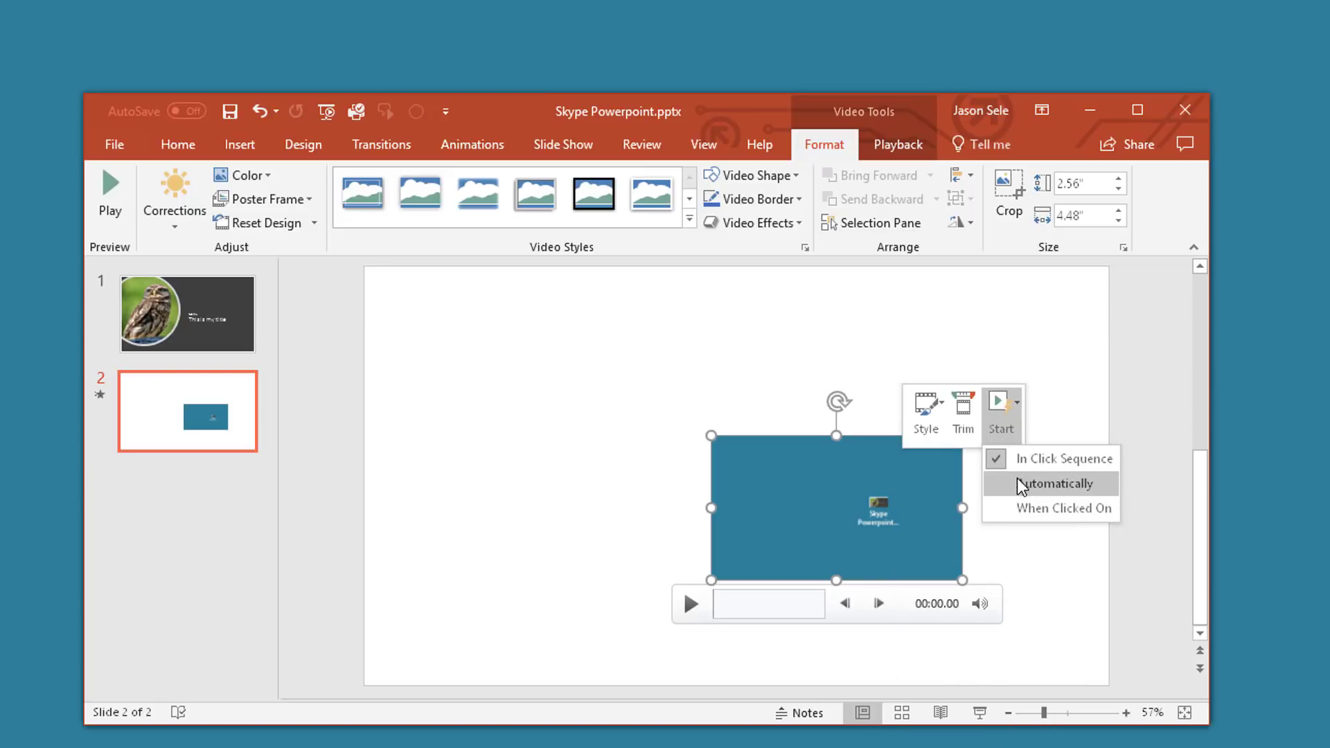
left_click(1021, 486)
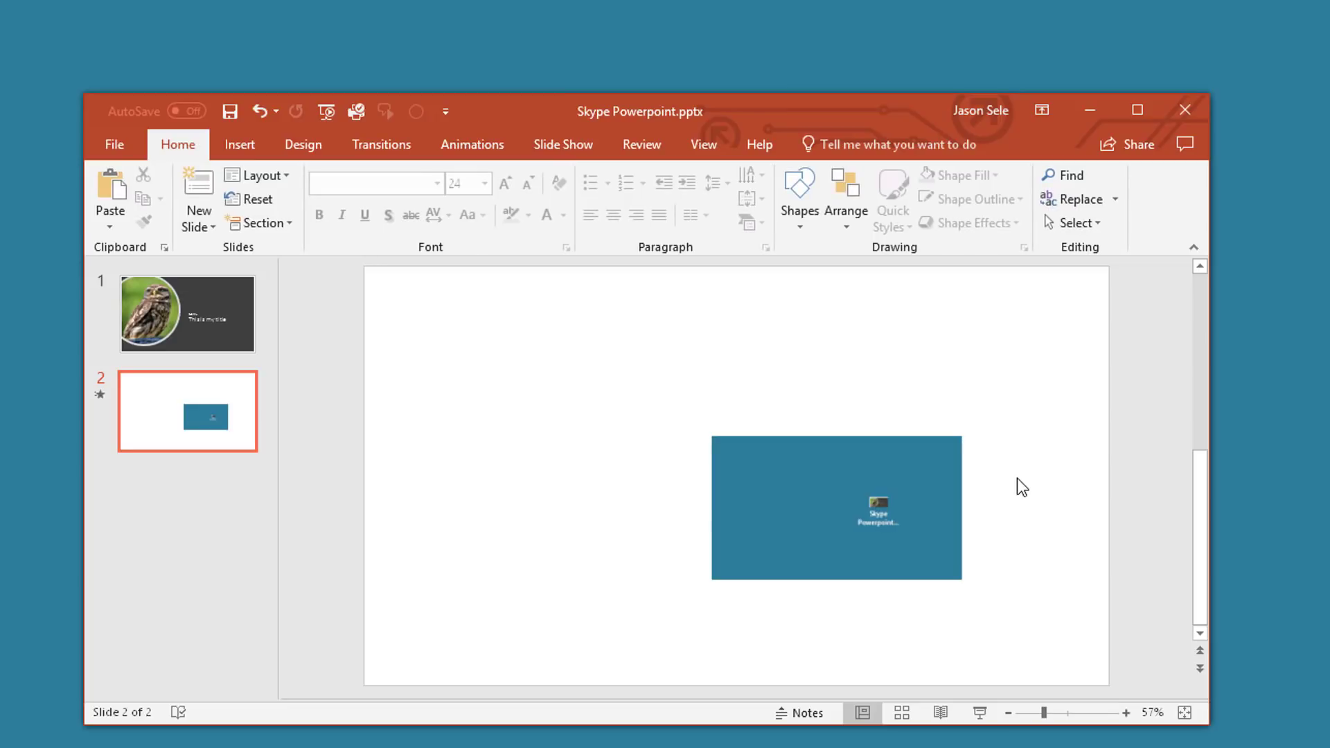
mouse_move(1015, 484)
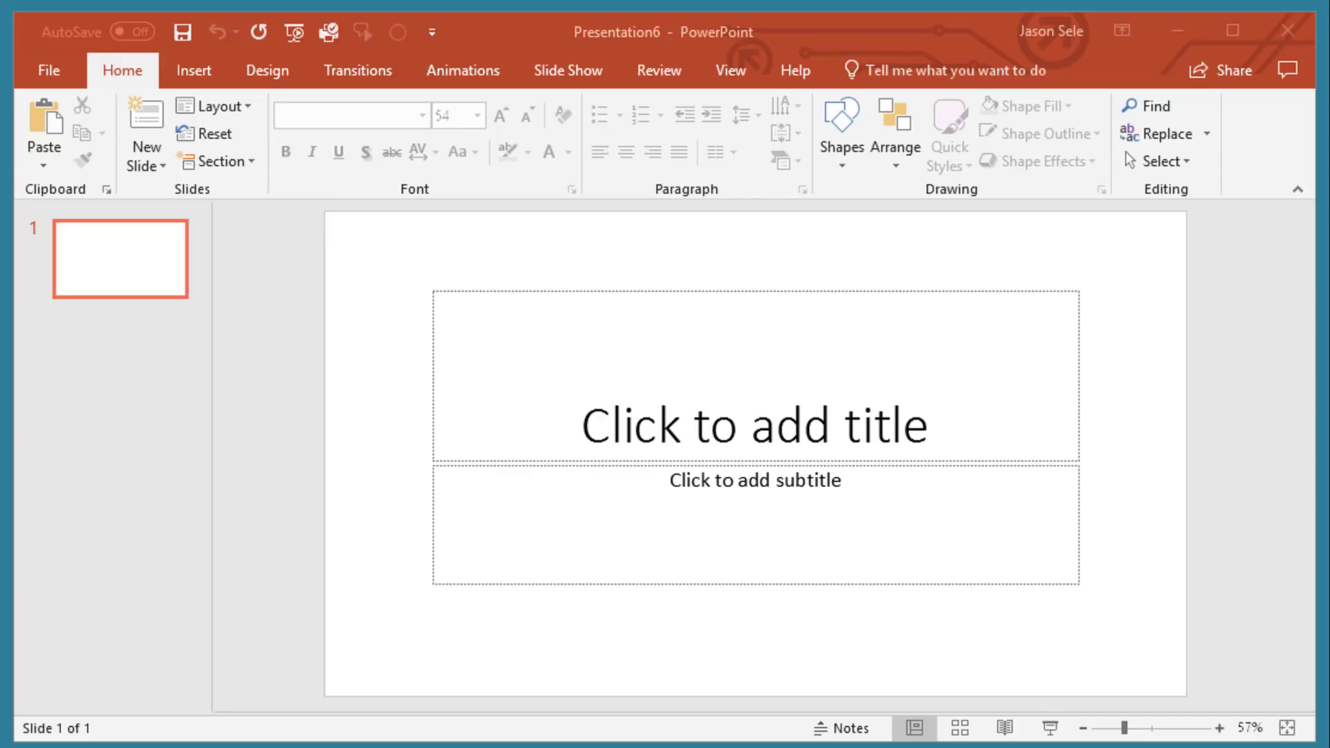
mouse_move(733, 80)
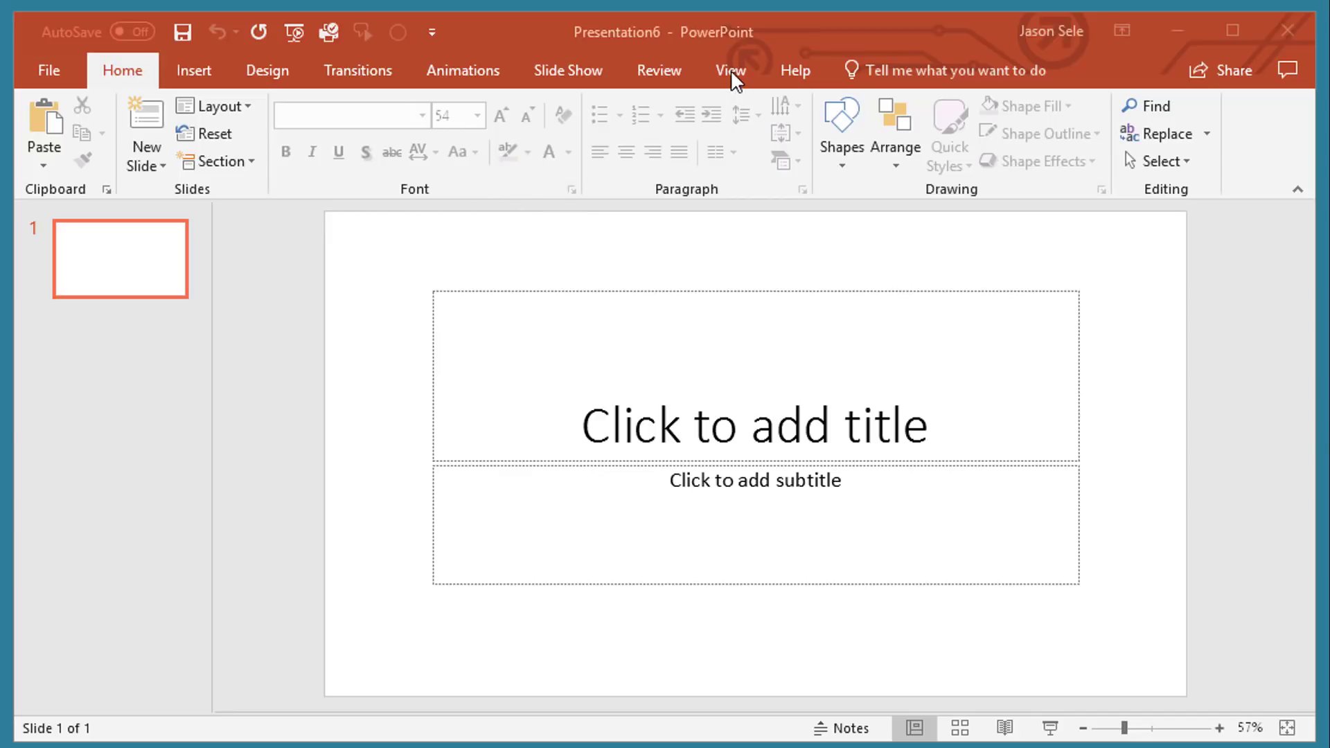
- Show the View tab commands for the blank title-slide presentation
left_click(730, 71)
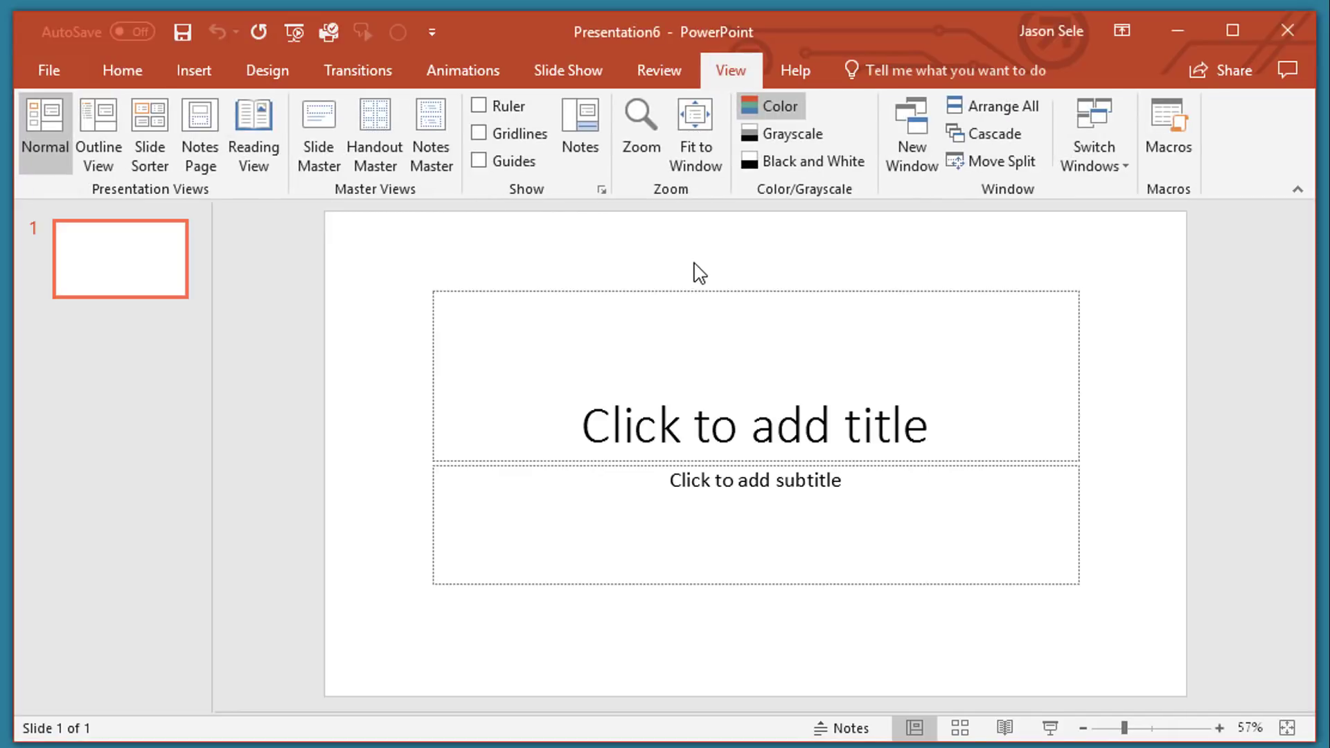
mouse_move(318, 131)
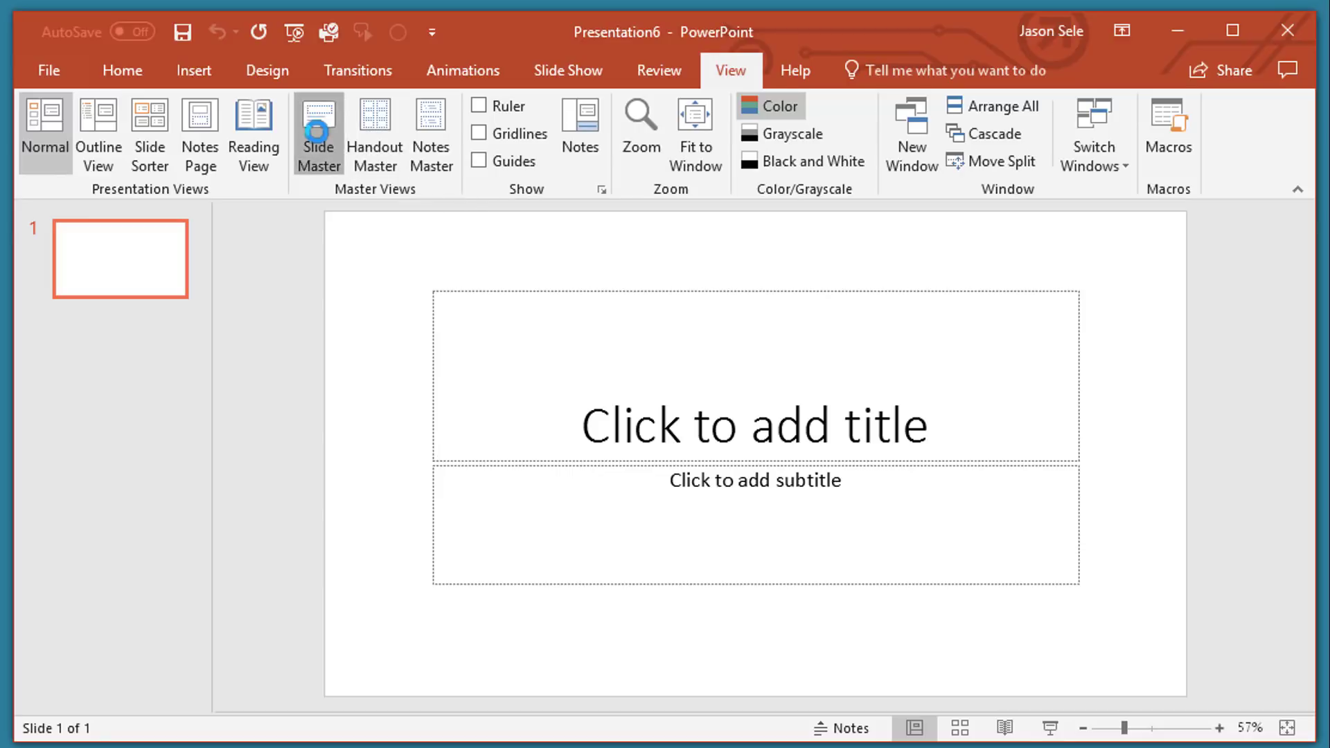
- In Slide Master view, recolour the top master with the Blue colour scheme
left_click(318, 136)
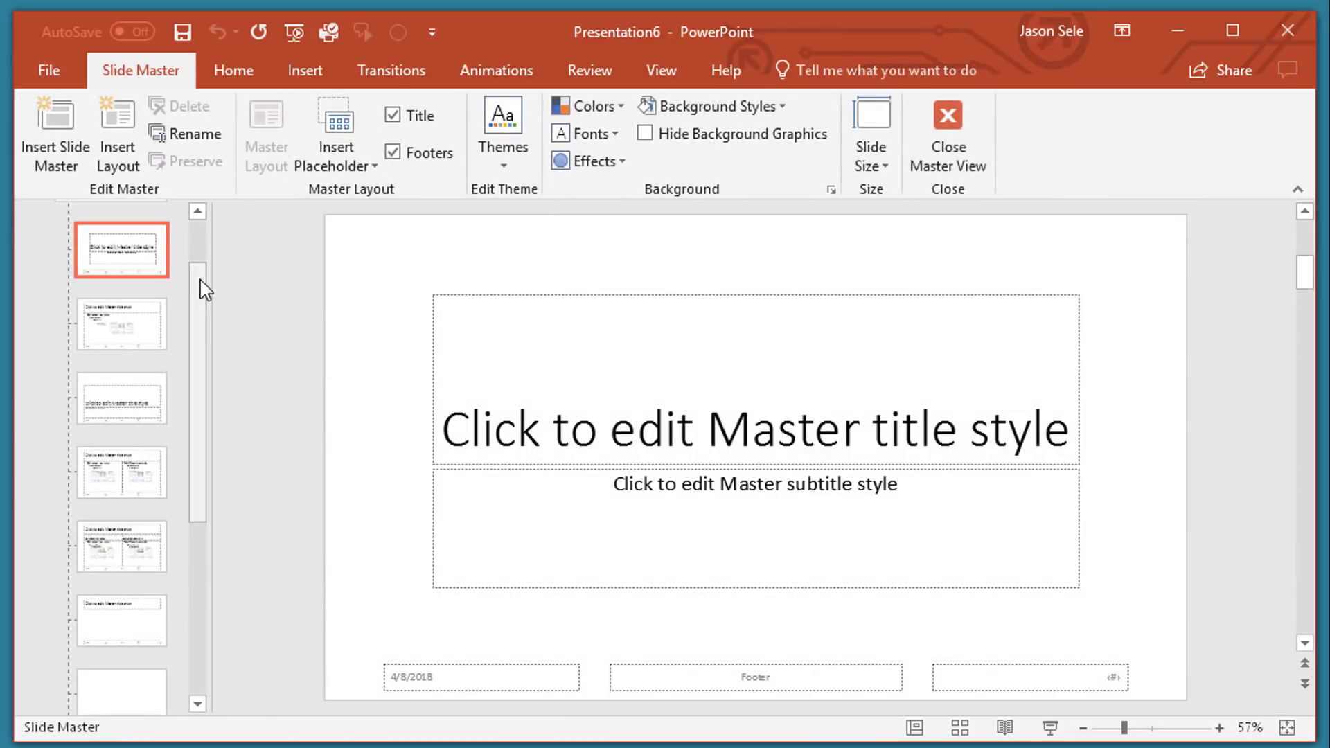
left_click(110, 250)
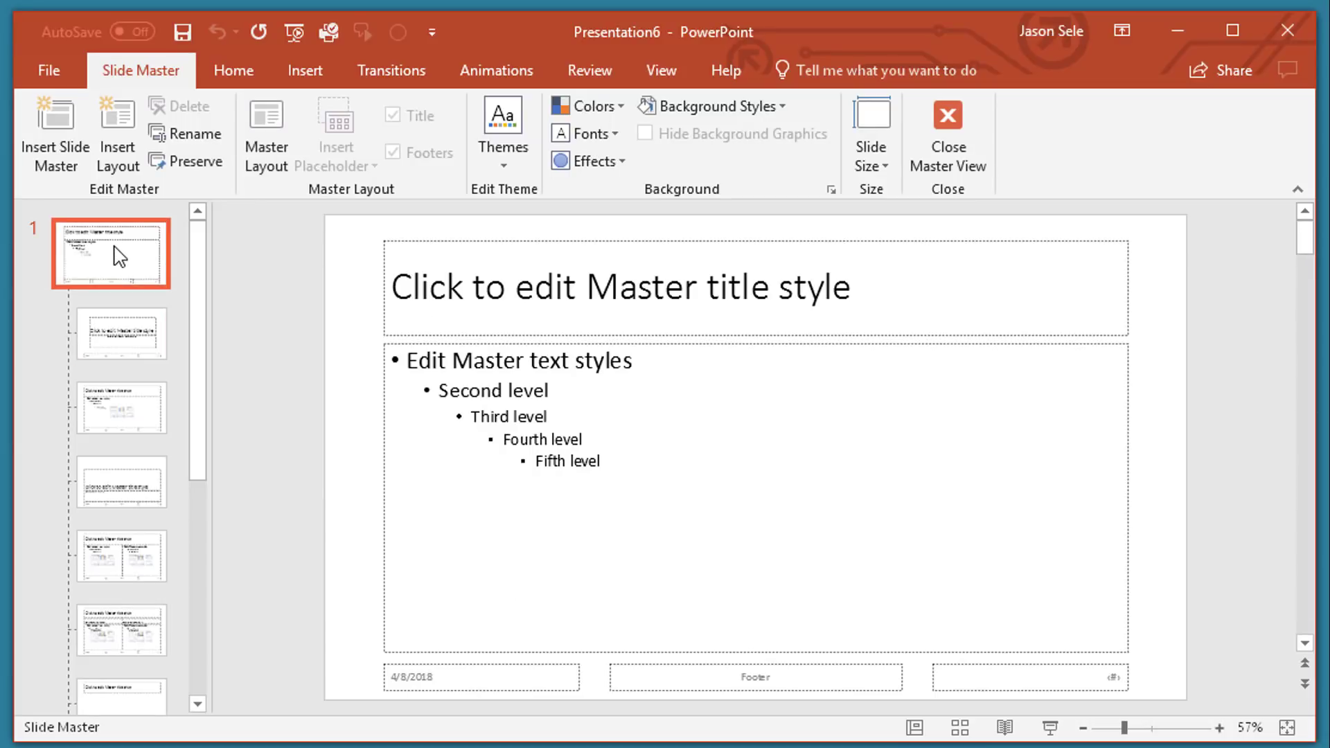
mouse_move(873, 311)
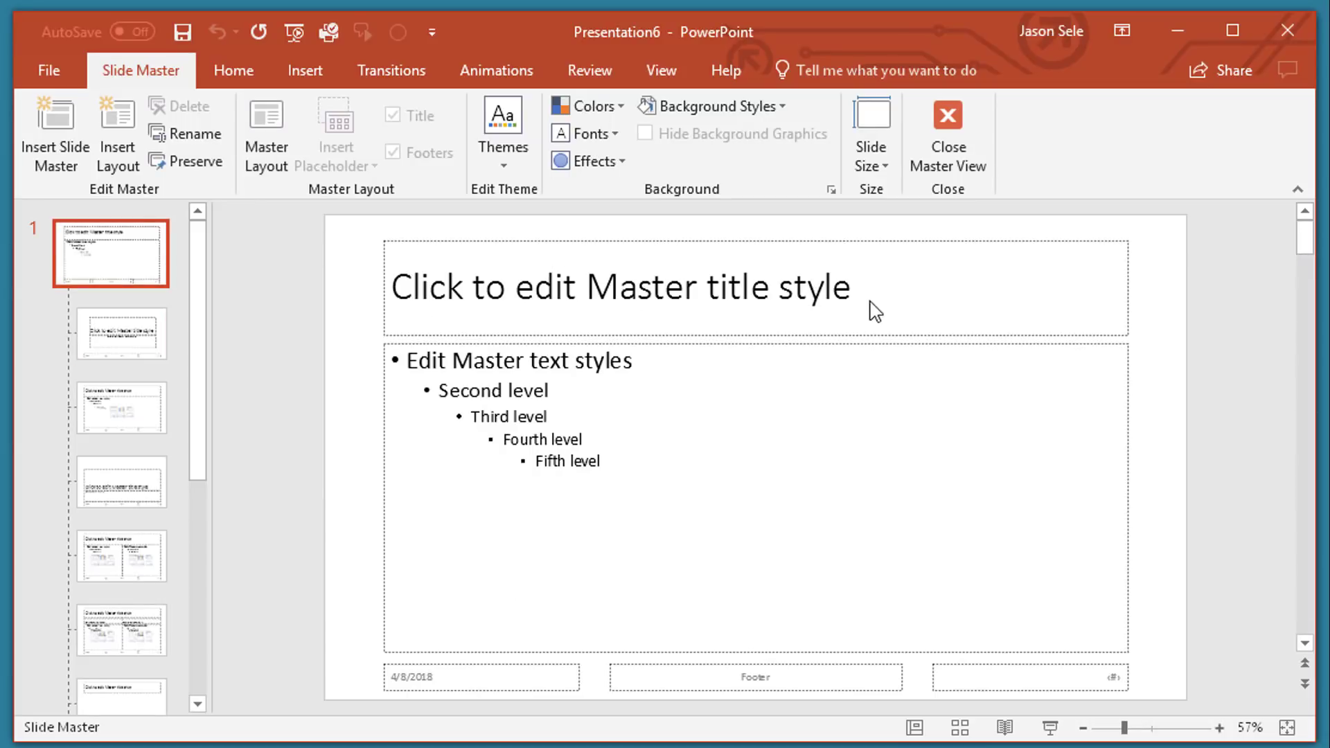
mouse_move(502, 144)
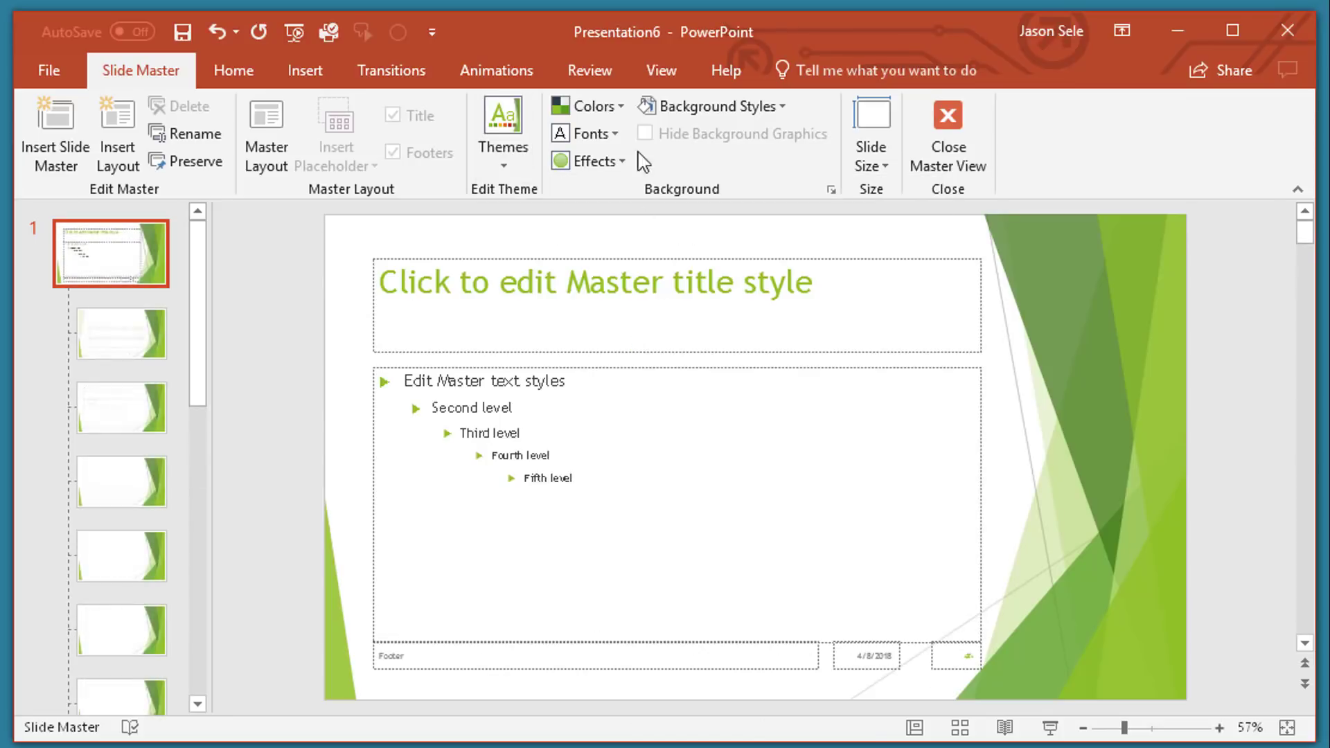
left_click(591, 106)
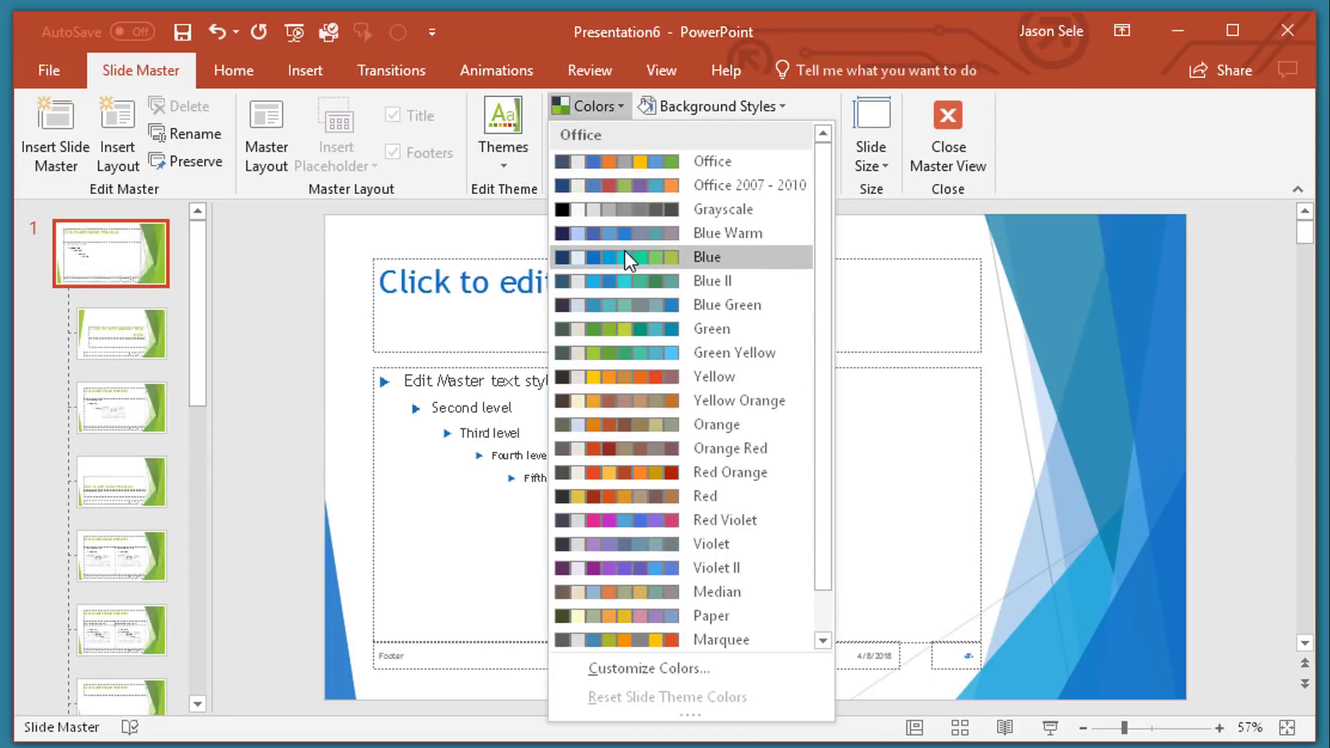
left_click(707, 256)
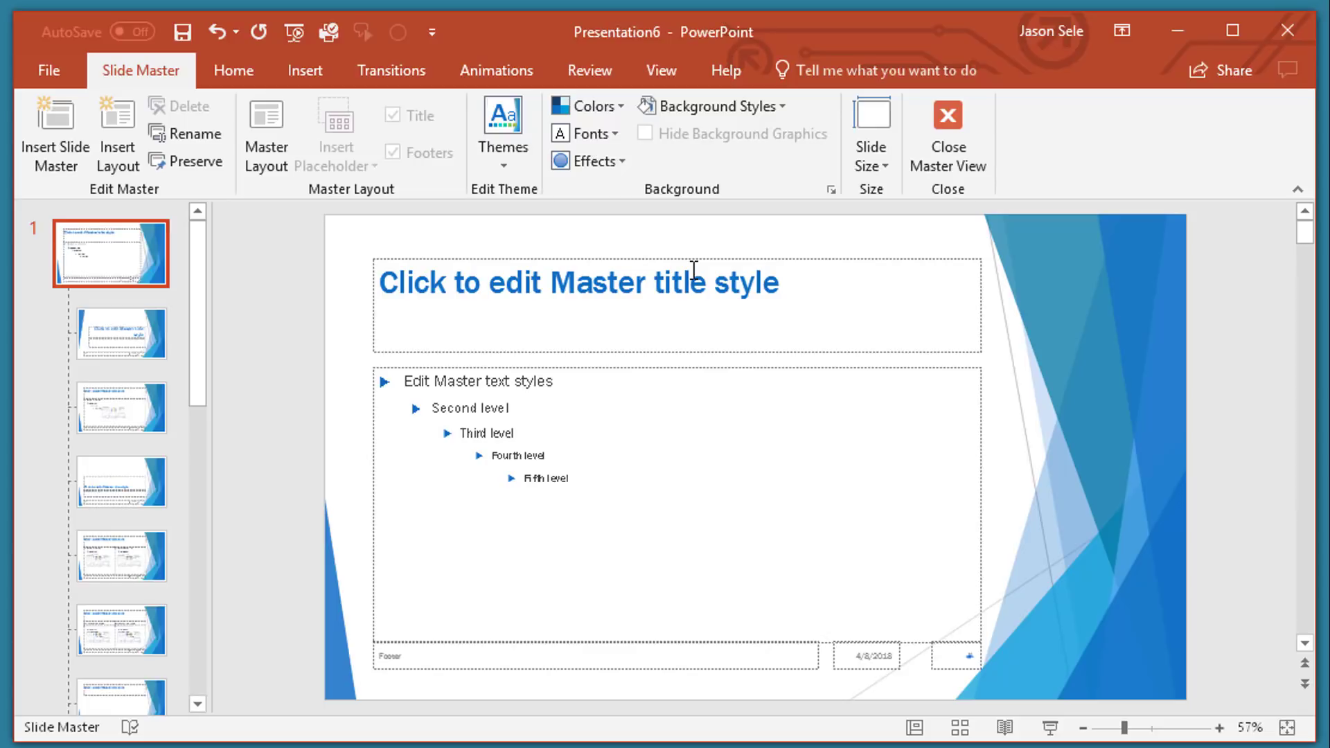
left_click(48, 69)
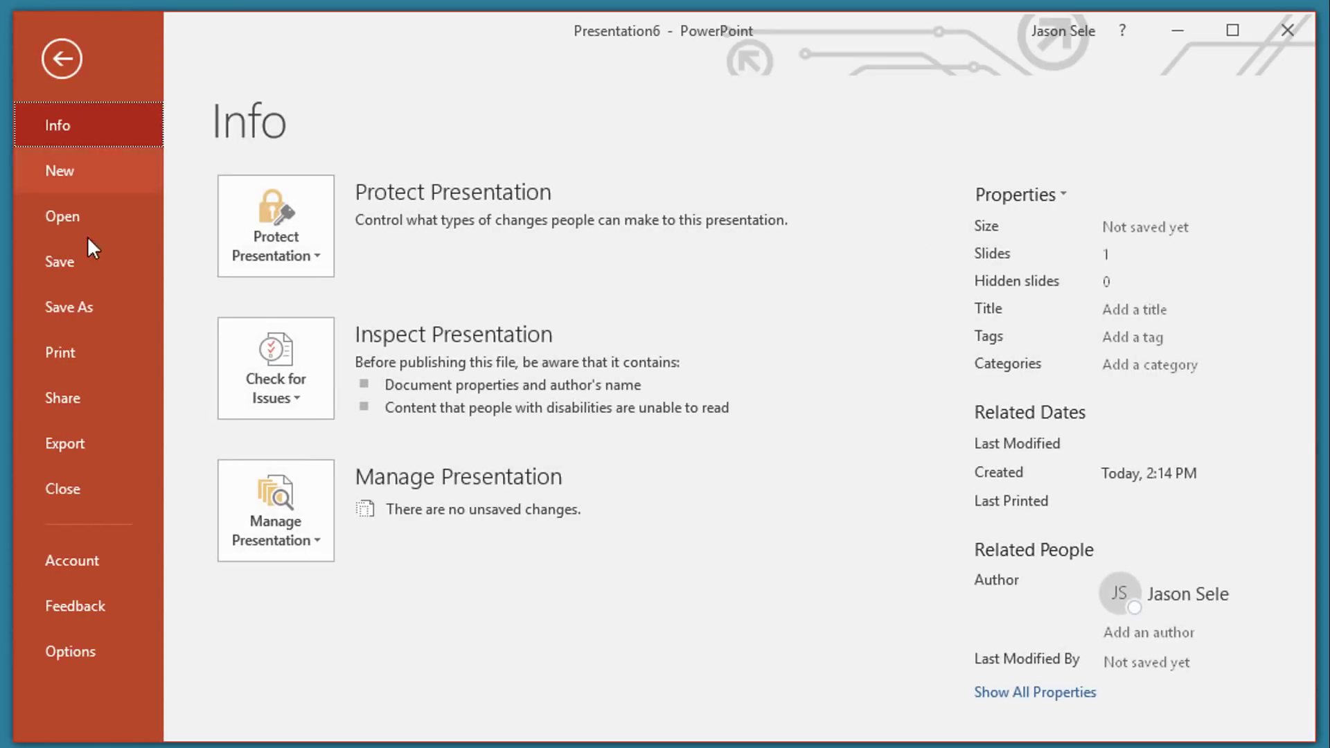
- Save the presentation as a PowerPoint Template (*.potx) named 'Template'
left_click(69, 307)
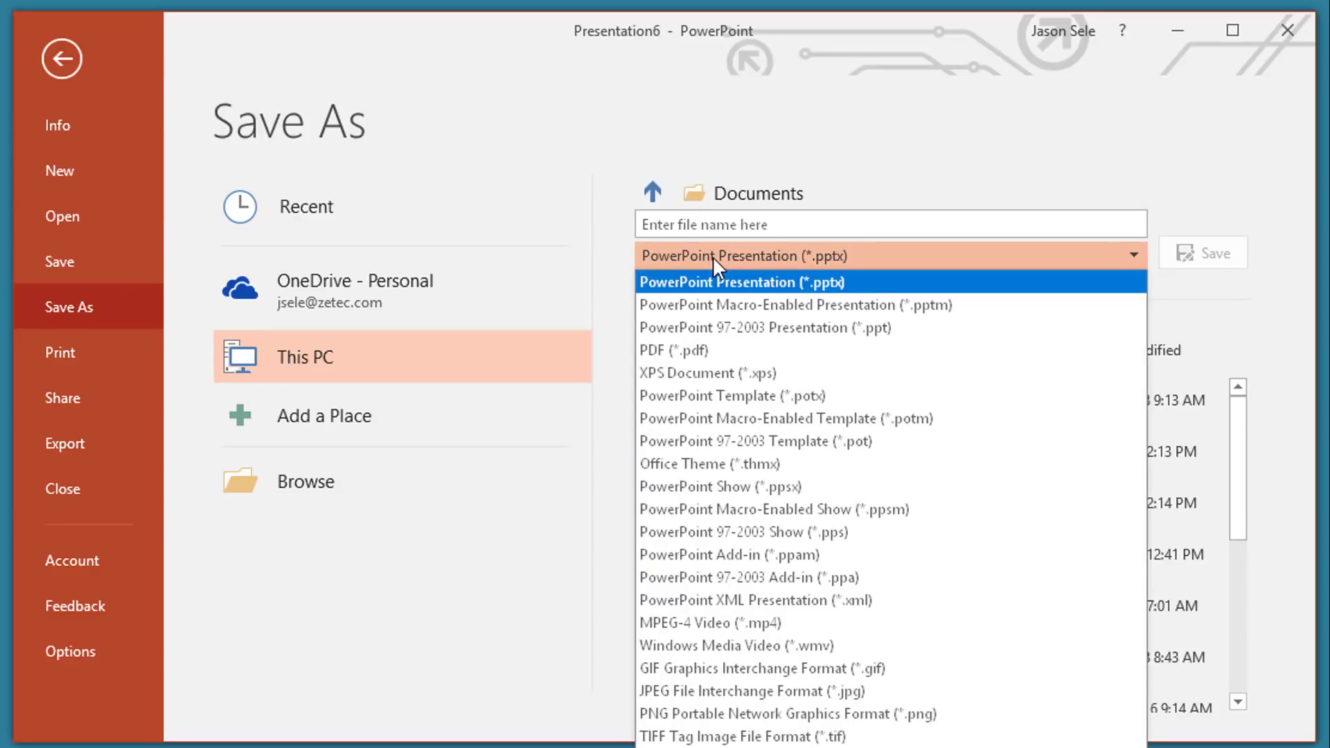
mouse_move(731, 395)
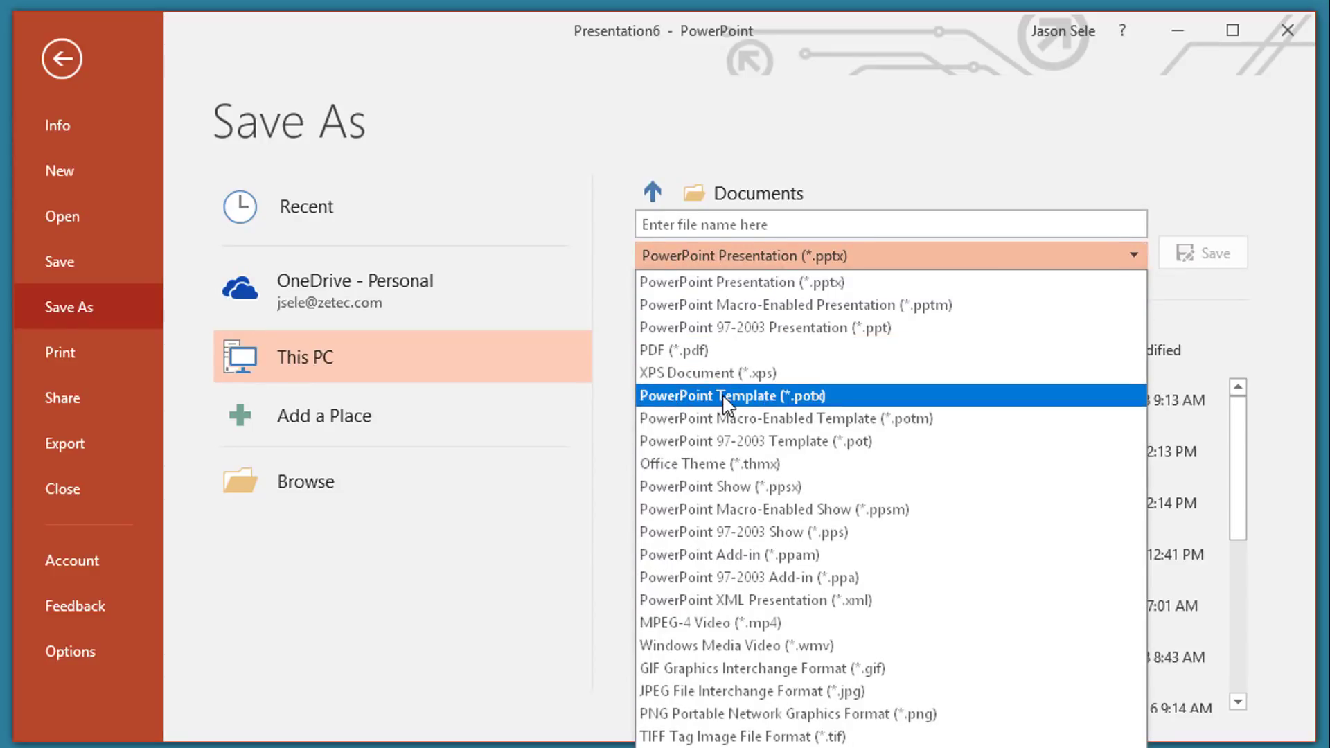
left_click(730, 396)
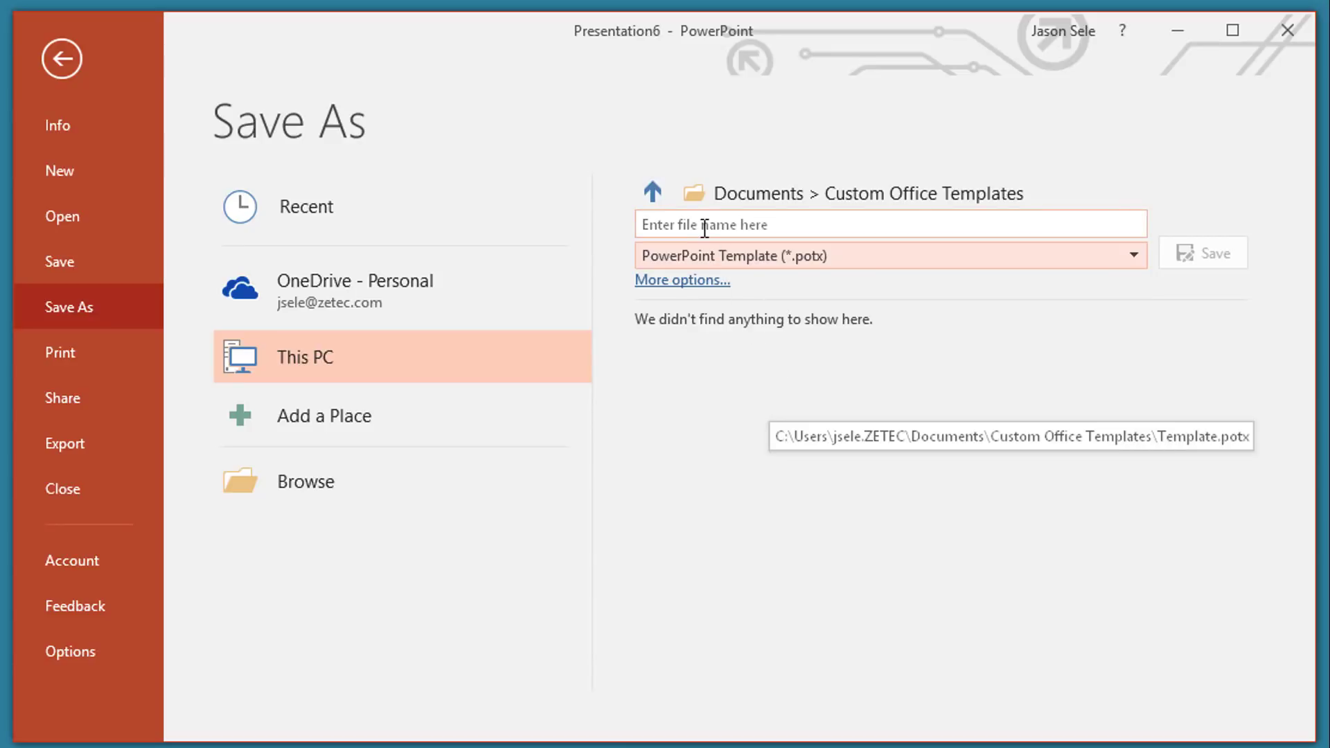
type("Template")
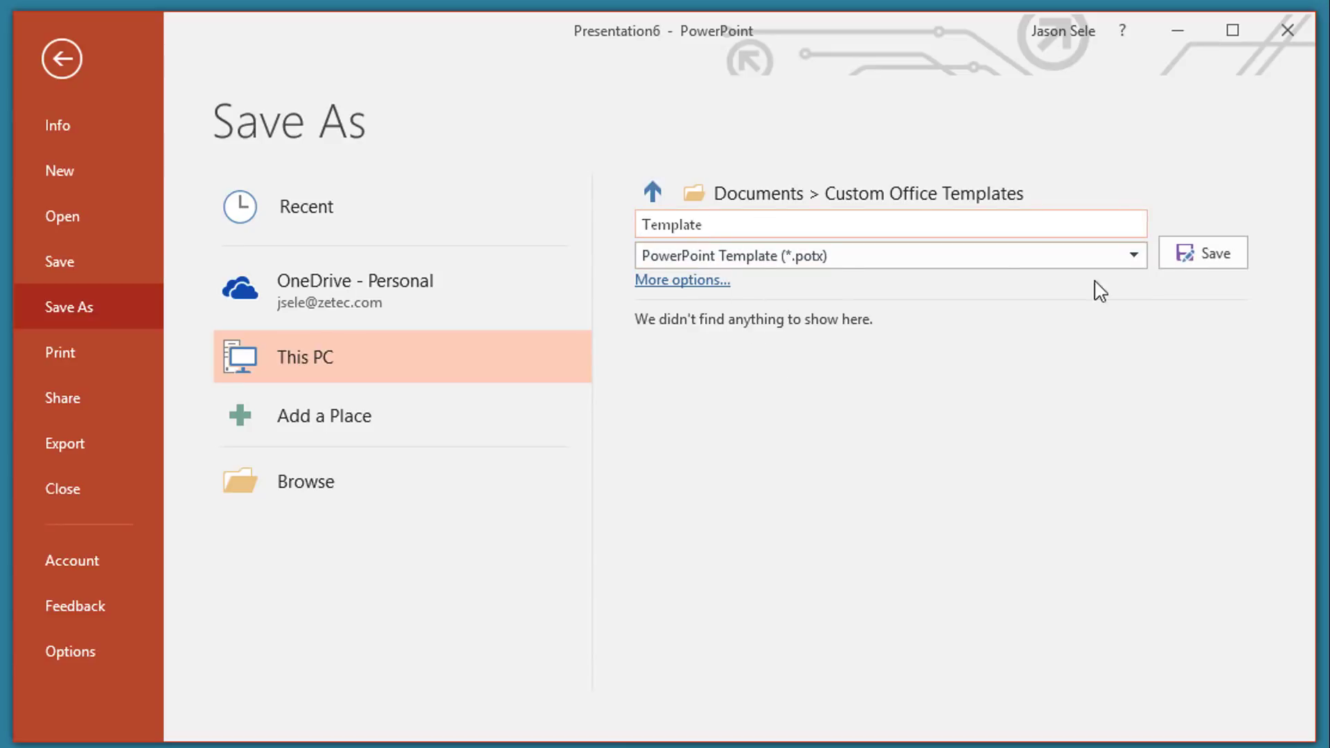
left_click(1201, 252)
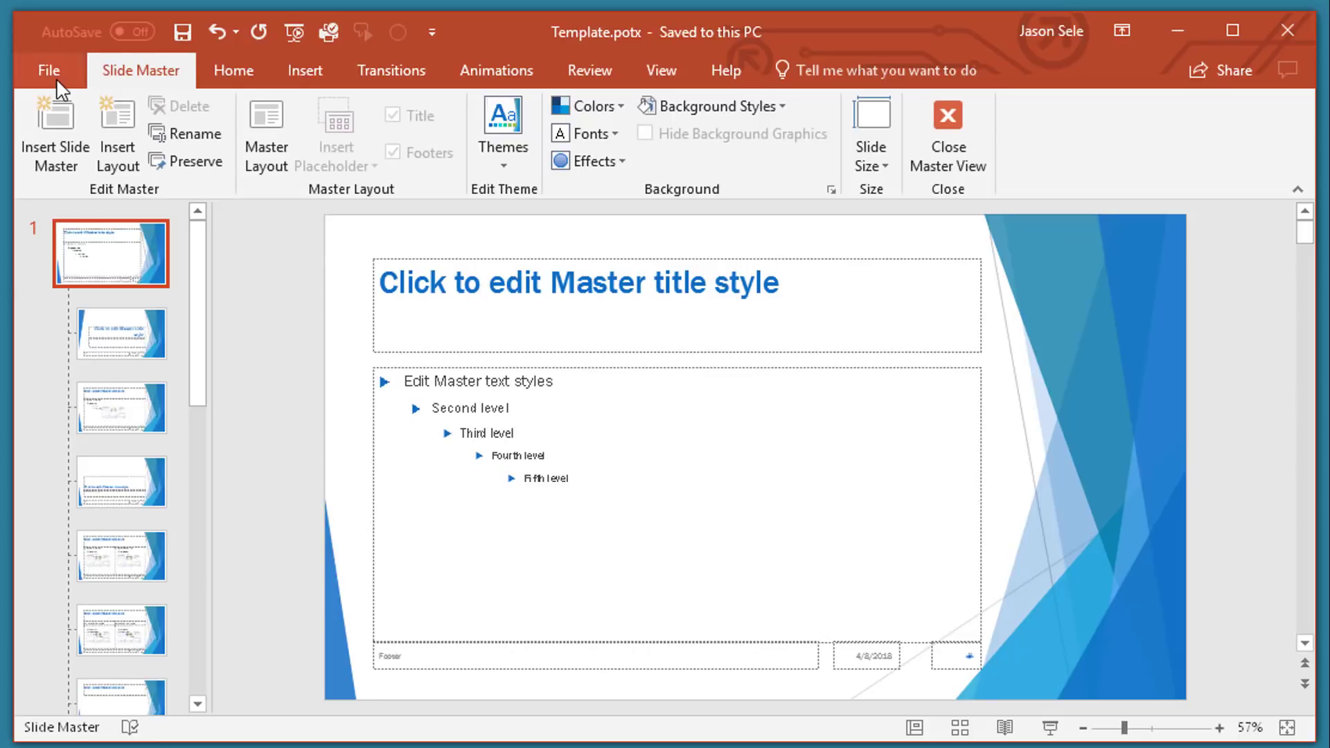
left_click(49, 71)
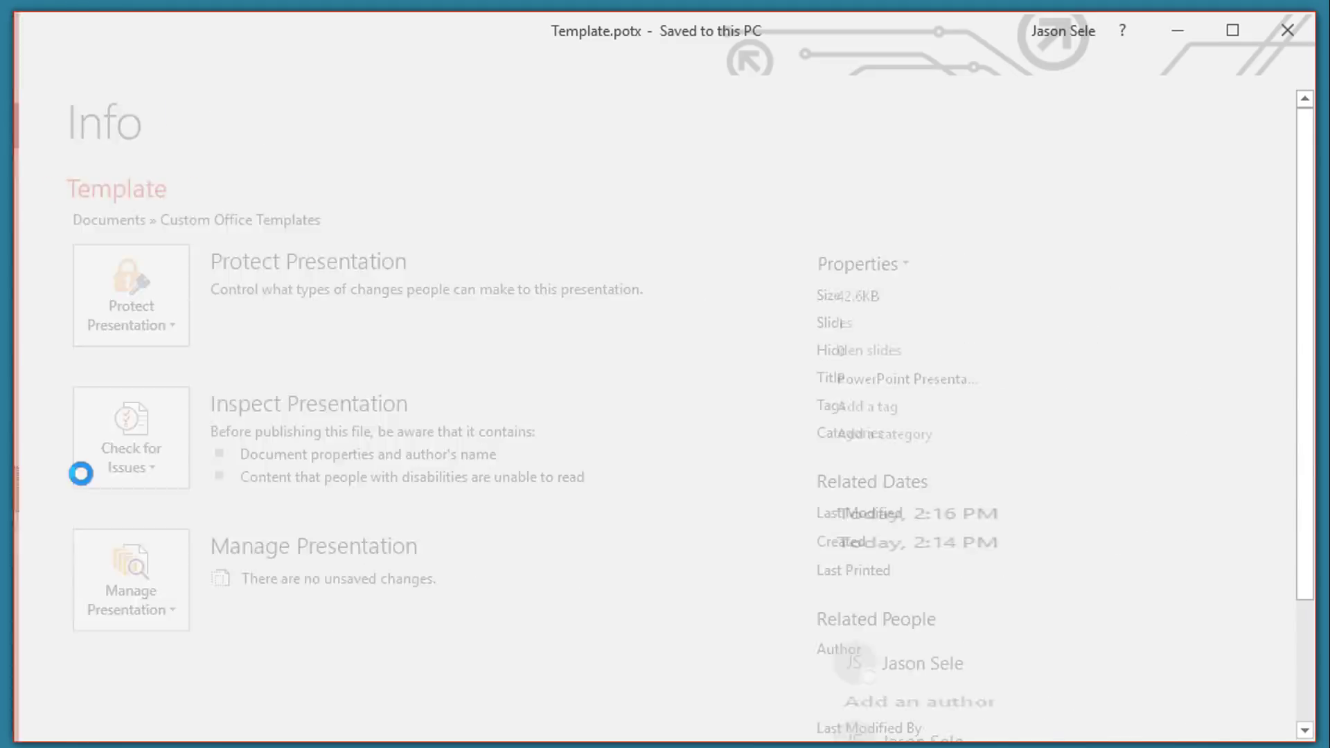
- Create a new presentation from the personal 'Template' template
left_click(61, 216)
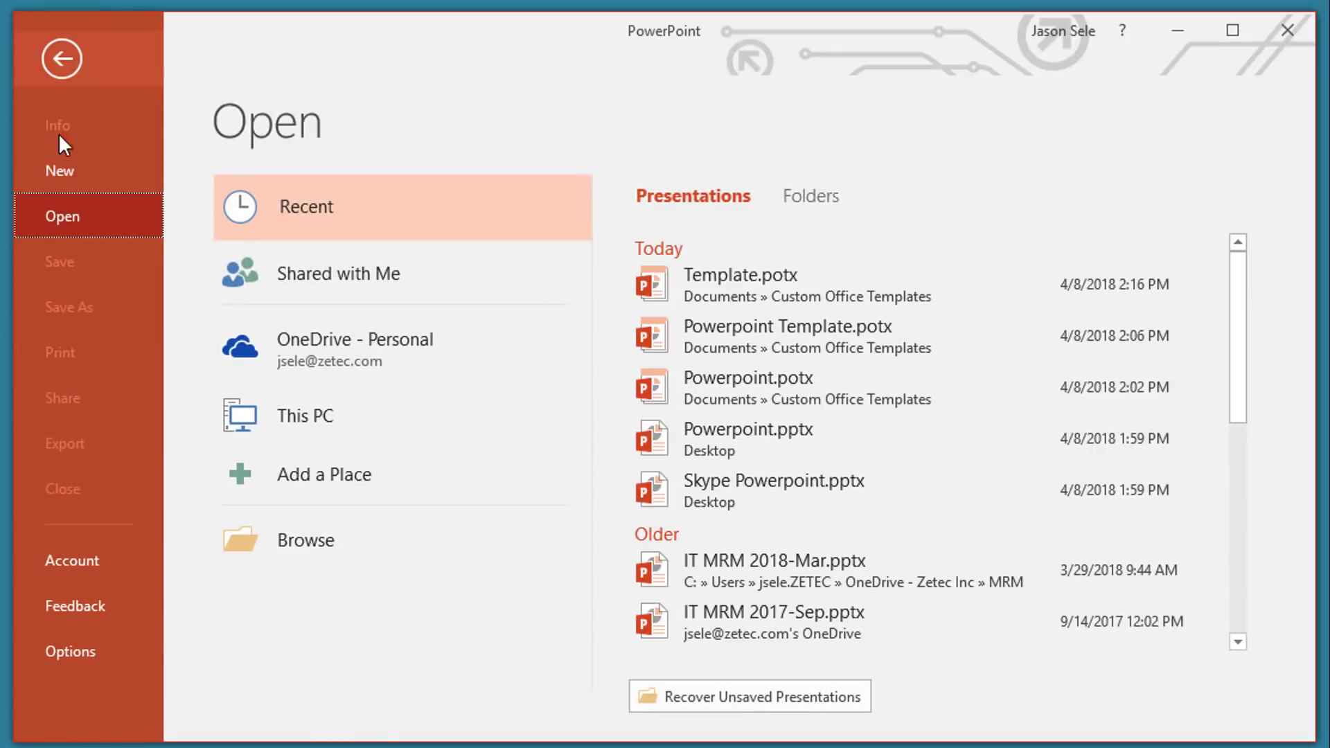
left_click(59, 170)
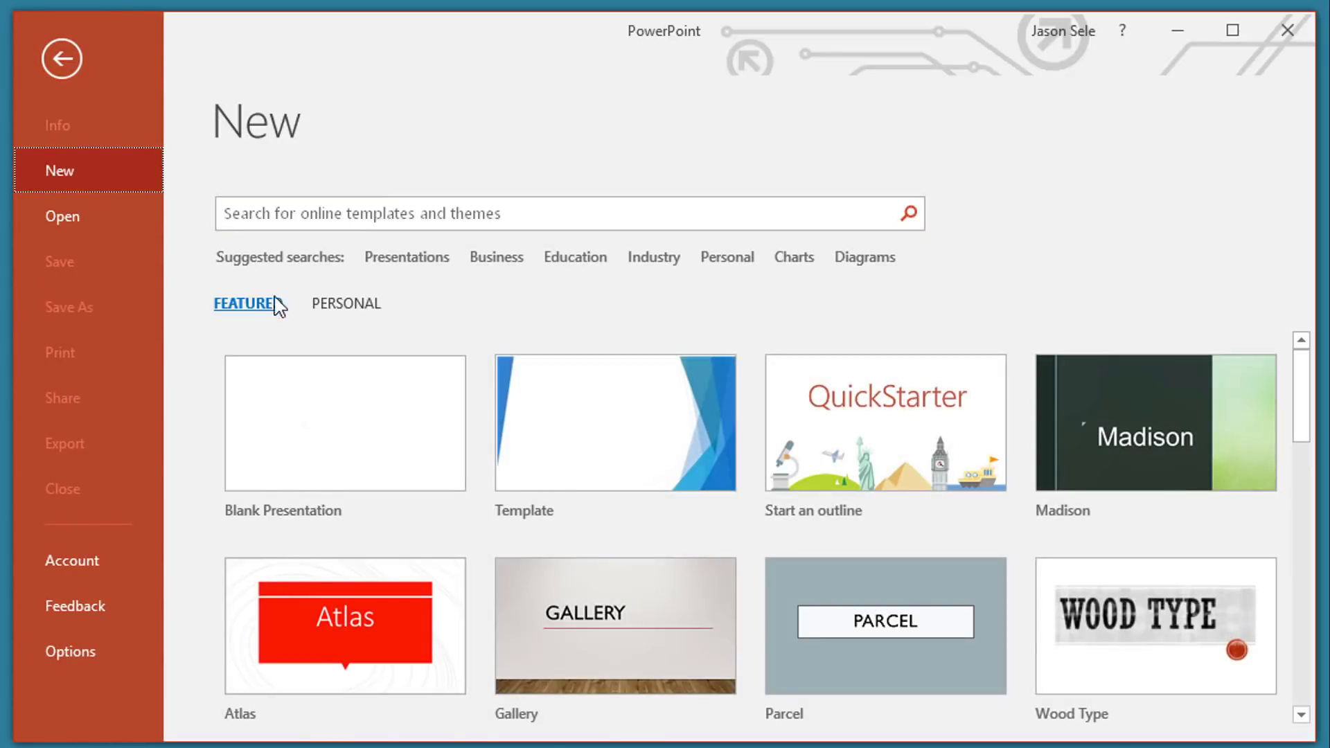
left_click(344, 303)
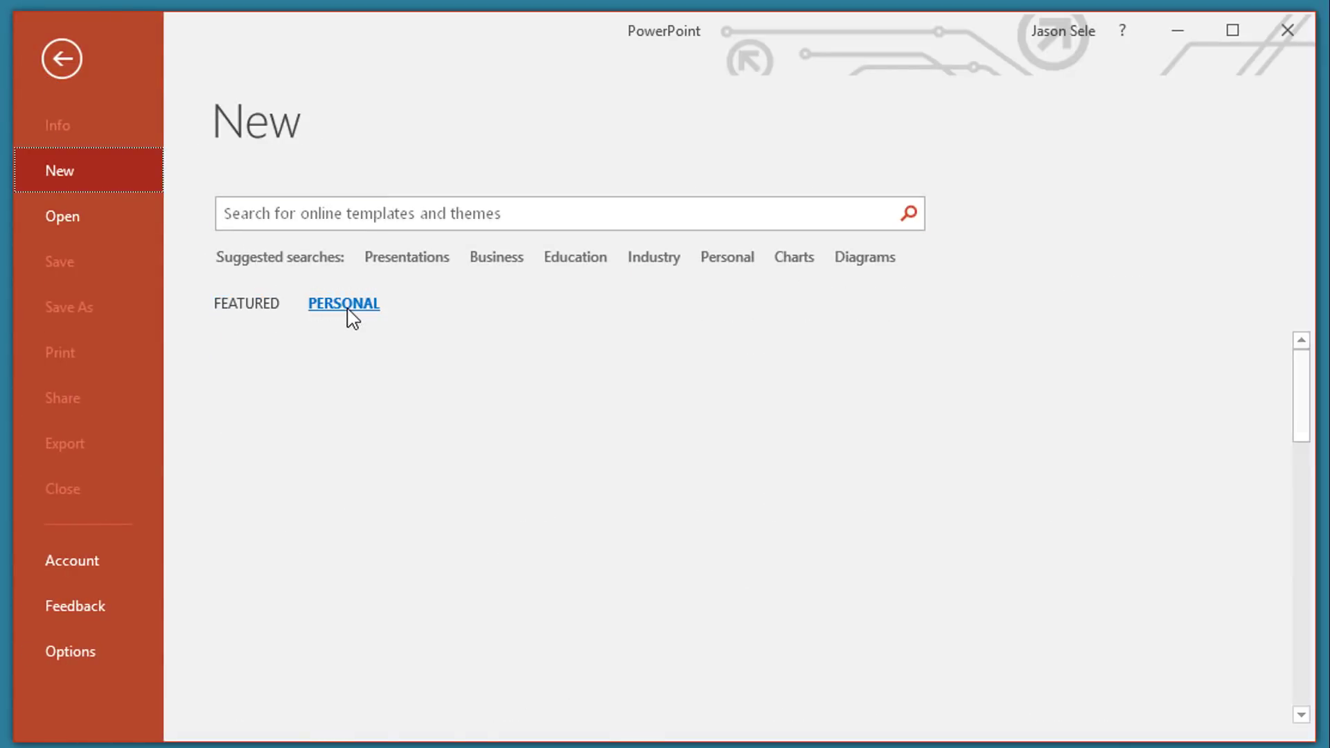
left_click(344, 303)
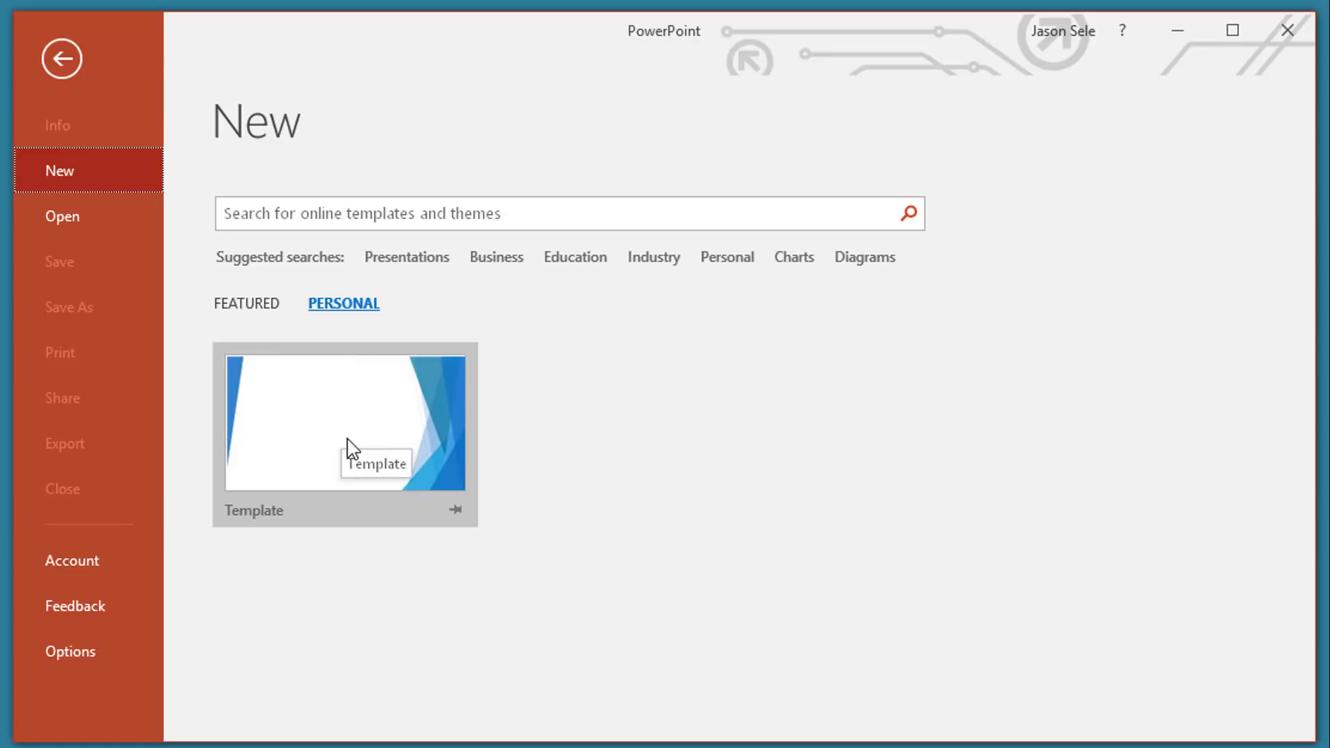
left_click(345, 422)
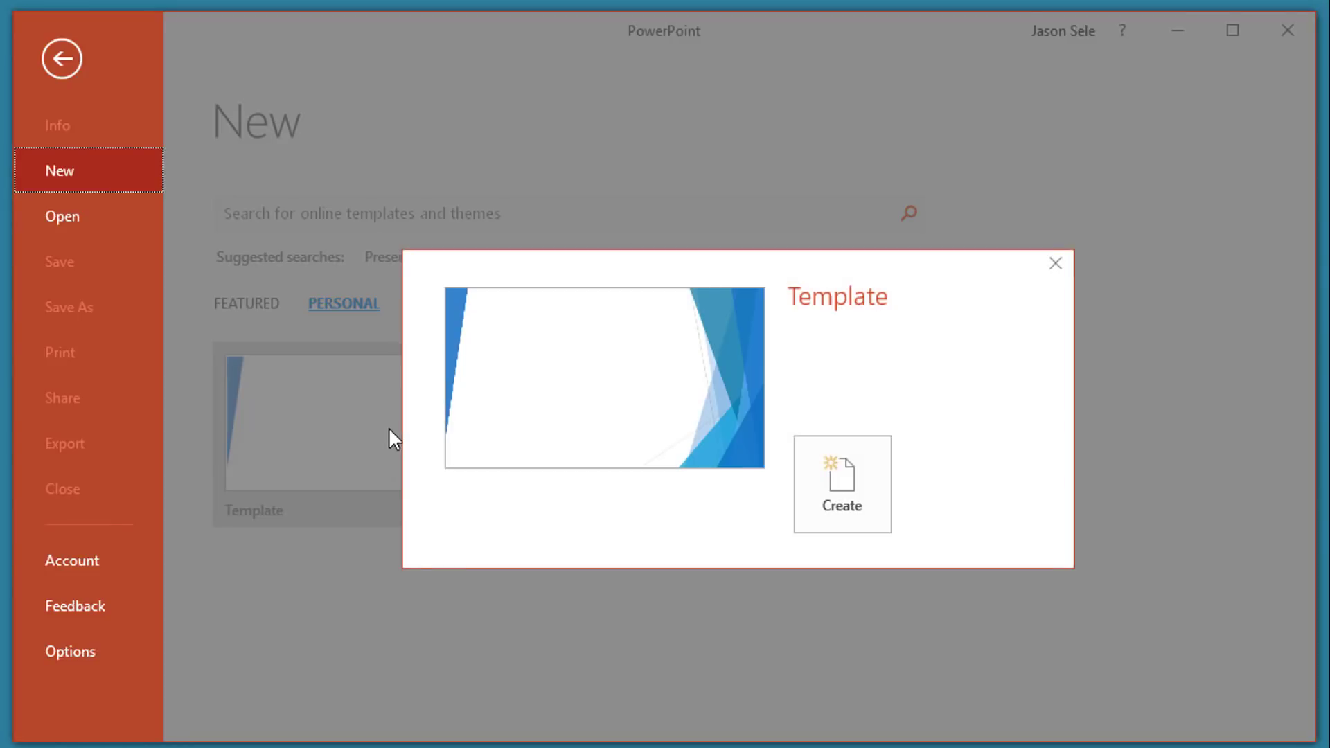
left_click(842, 484)
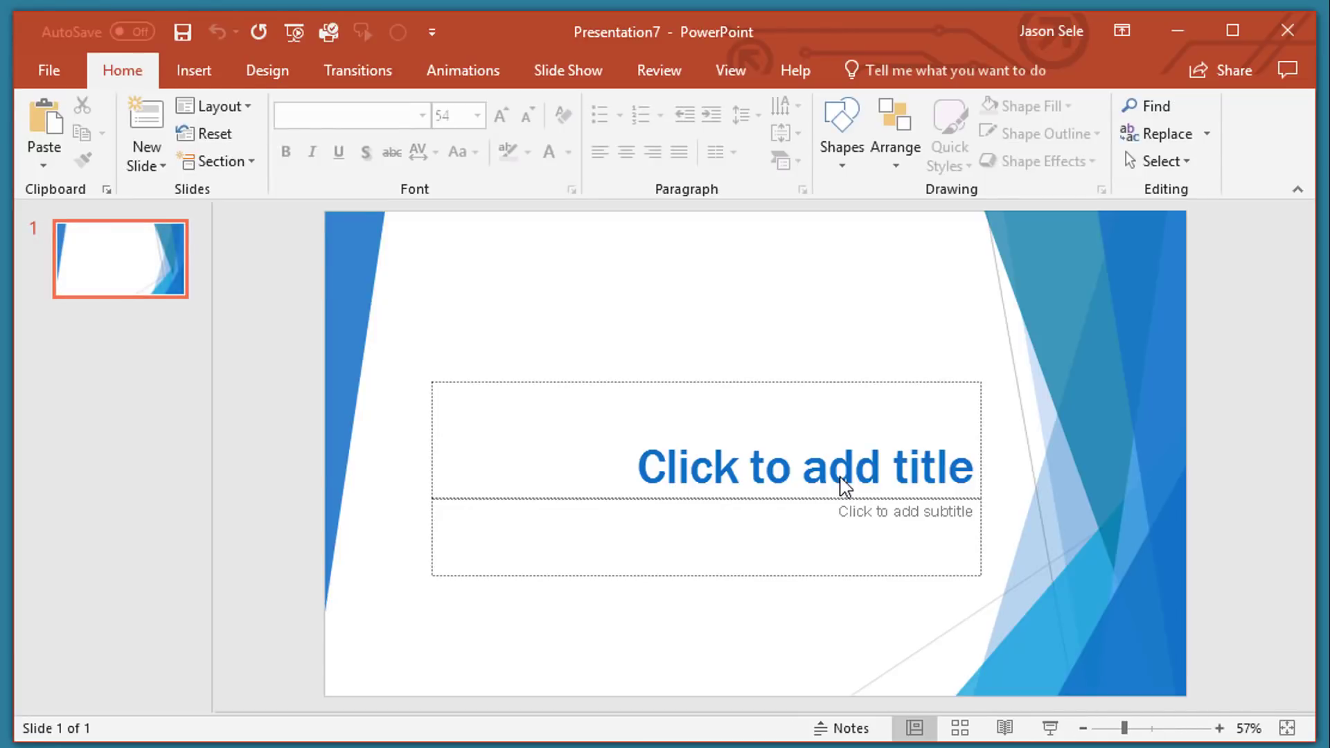
- Insert a new slide using the Two Content layout after the title slide
left_click(145, 161)
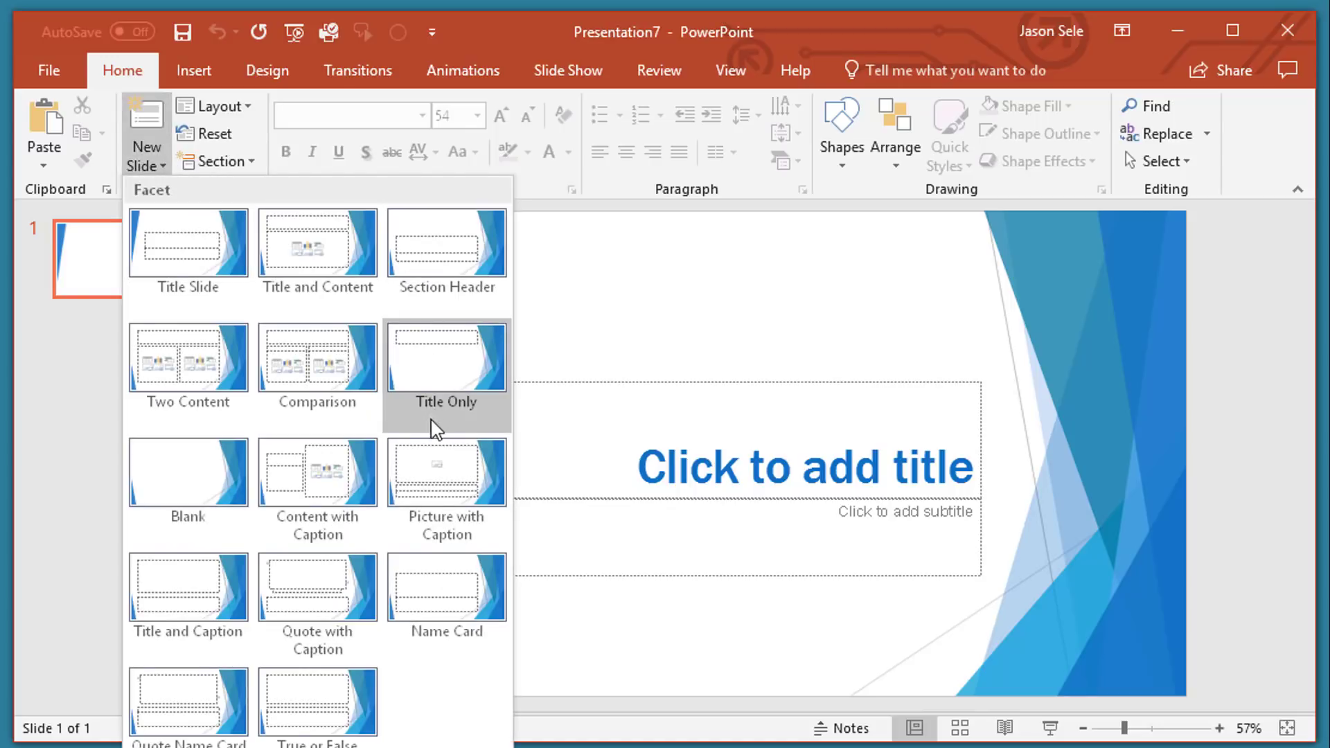
mouse_move(201, 374)
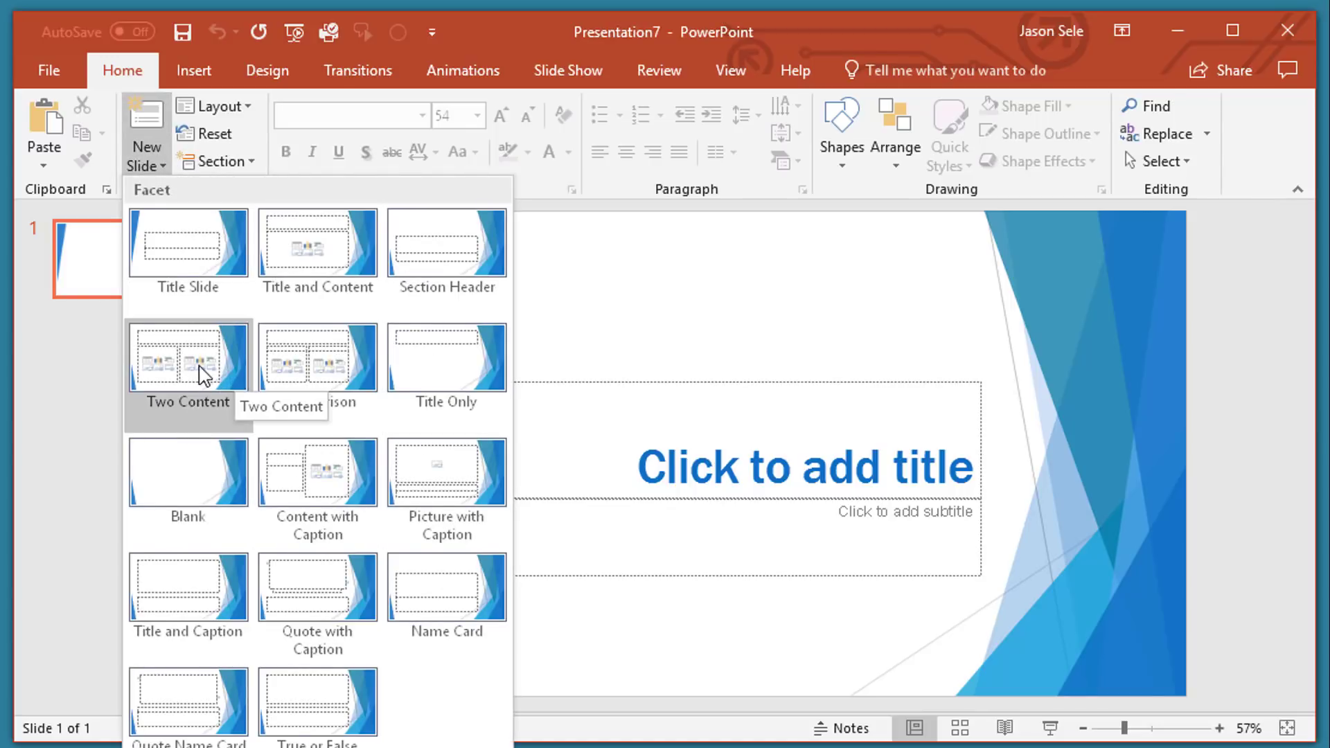
left_click(187, 358)
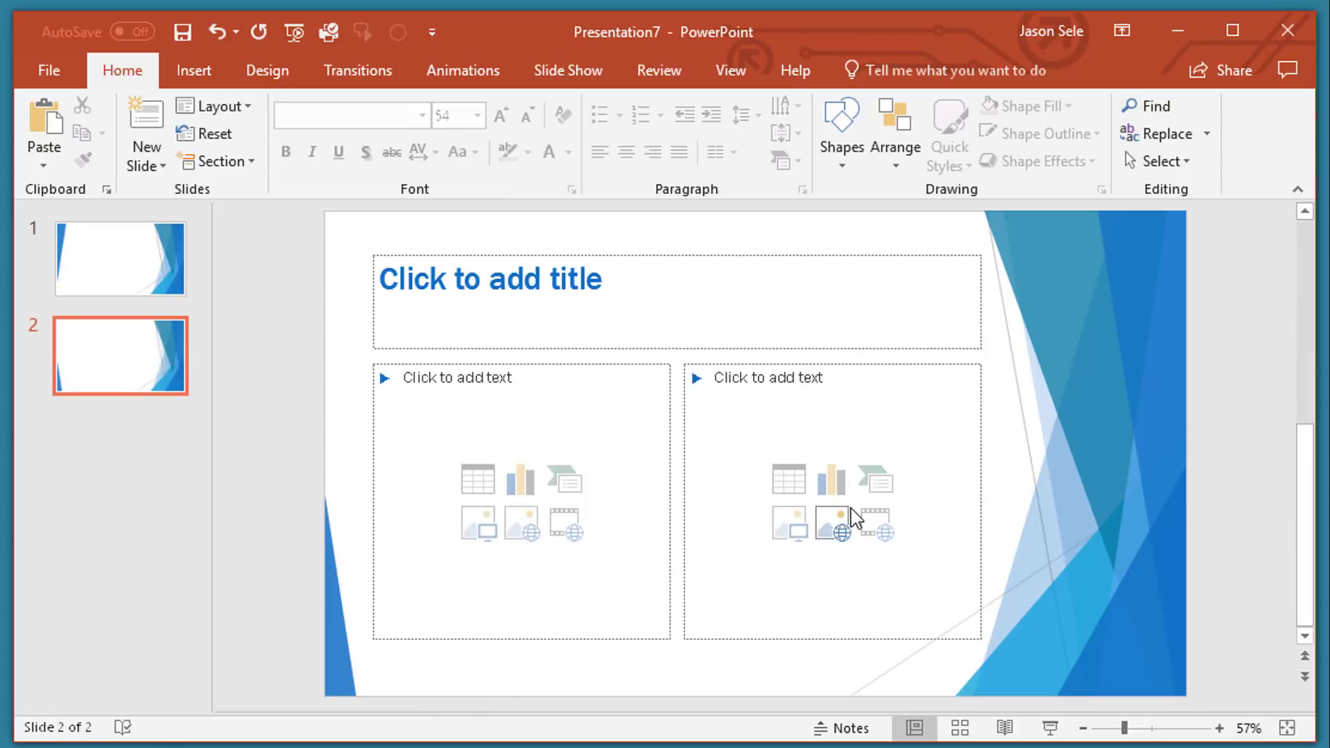
mouse_move(823, 435)
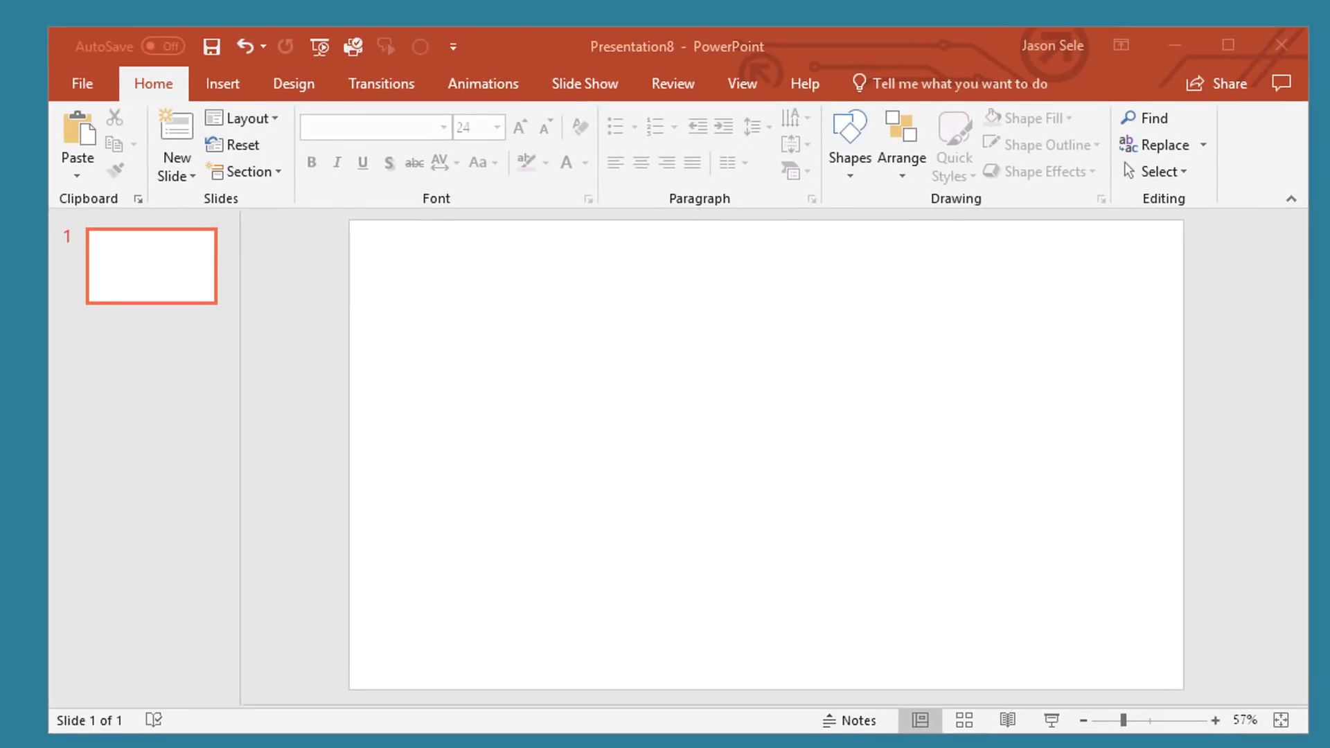
mouse_move(223, 83)
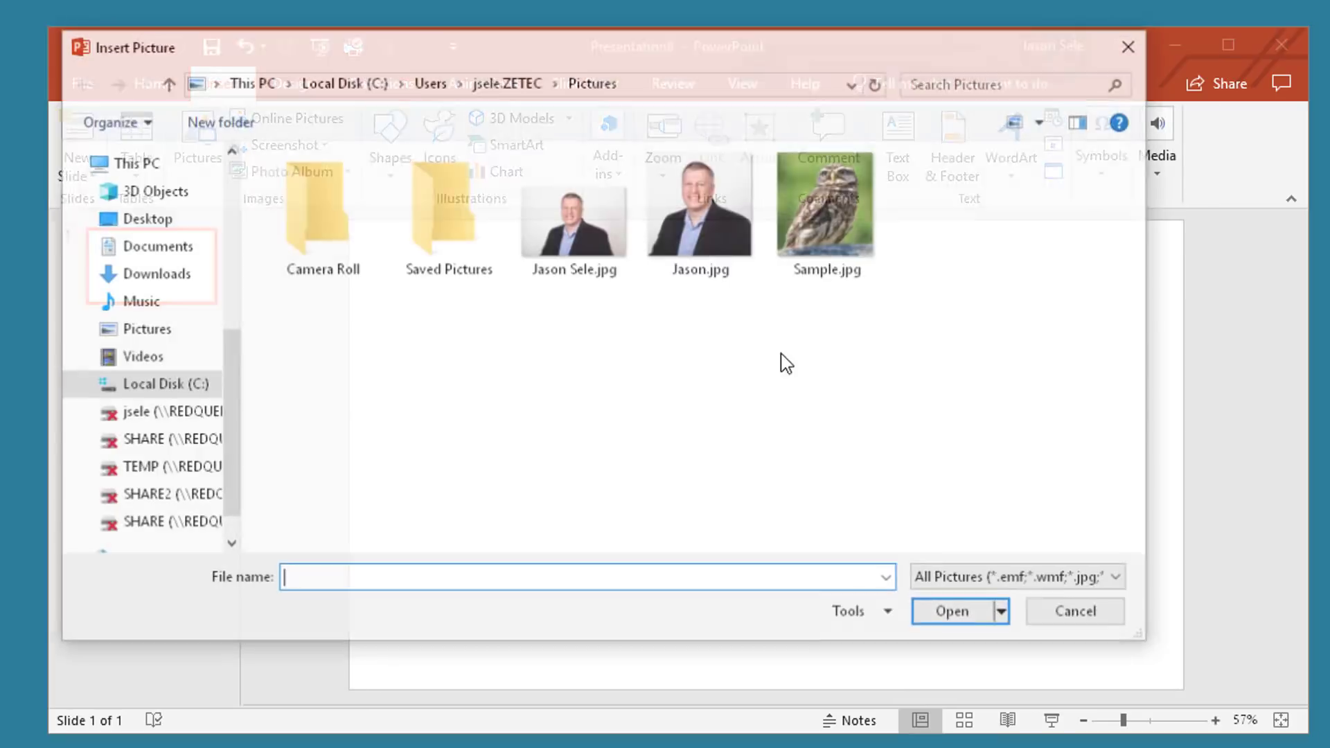
- Insert the owl photo onto the slide with automatically generated alt text
double_click(823, 215)
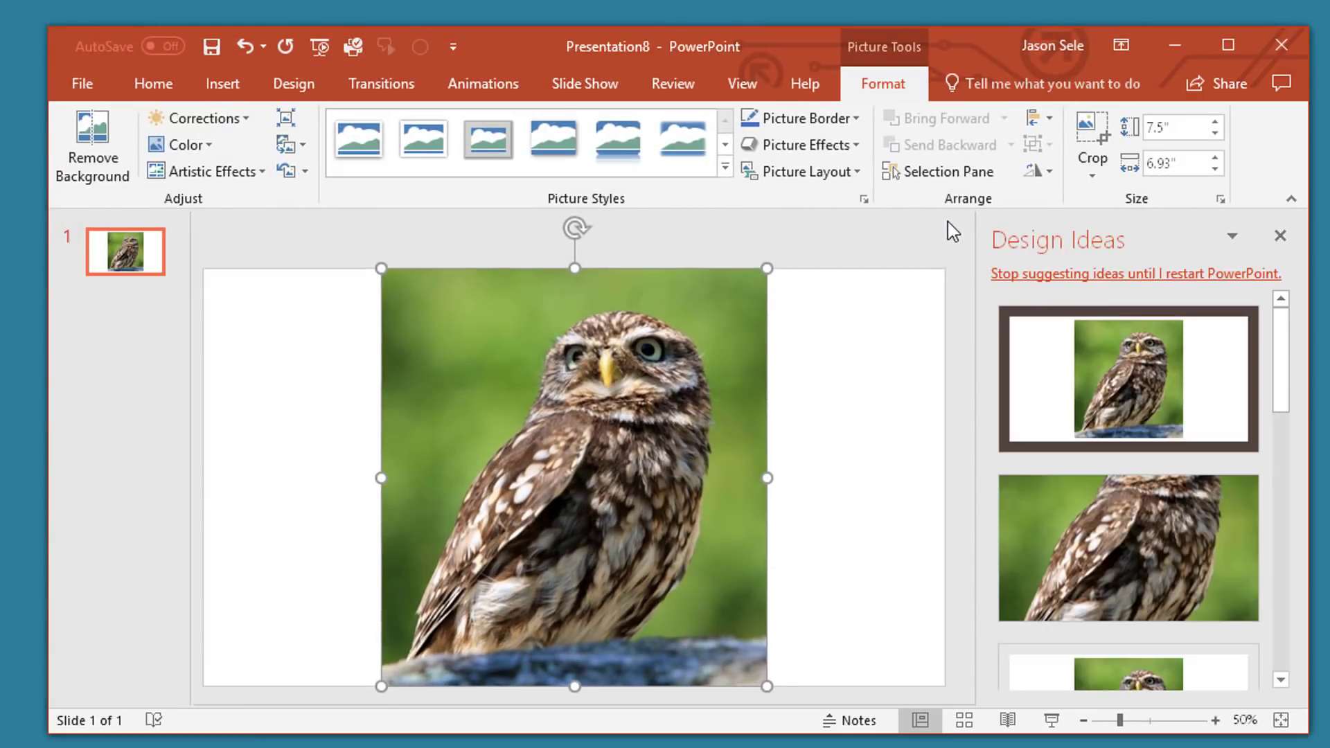
left_click(1284, 235)
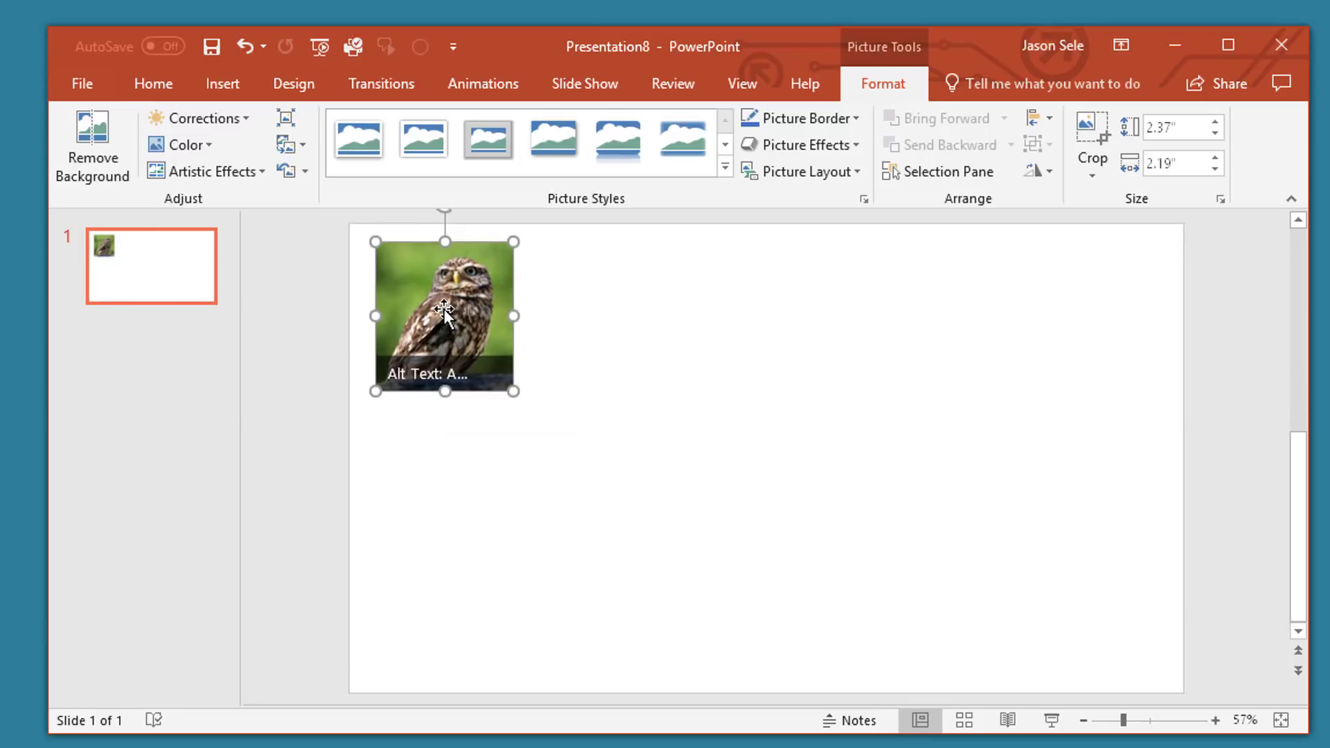
mouse_move(916, 347)
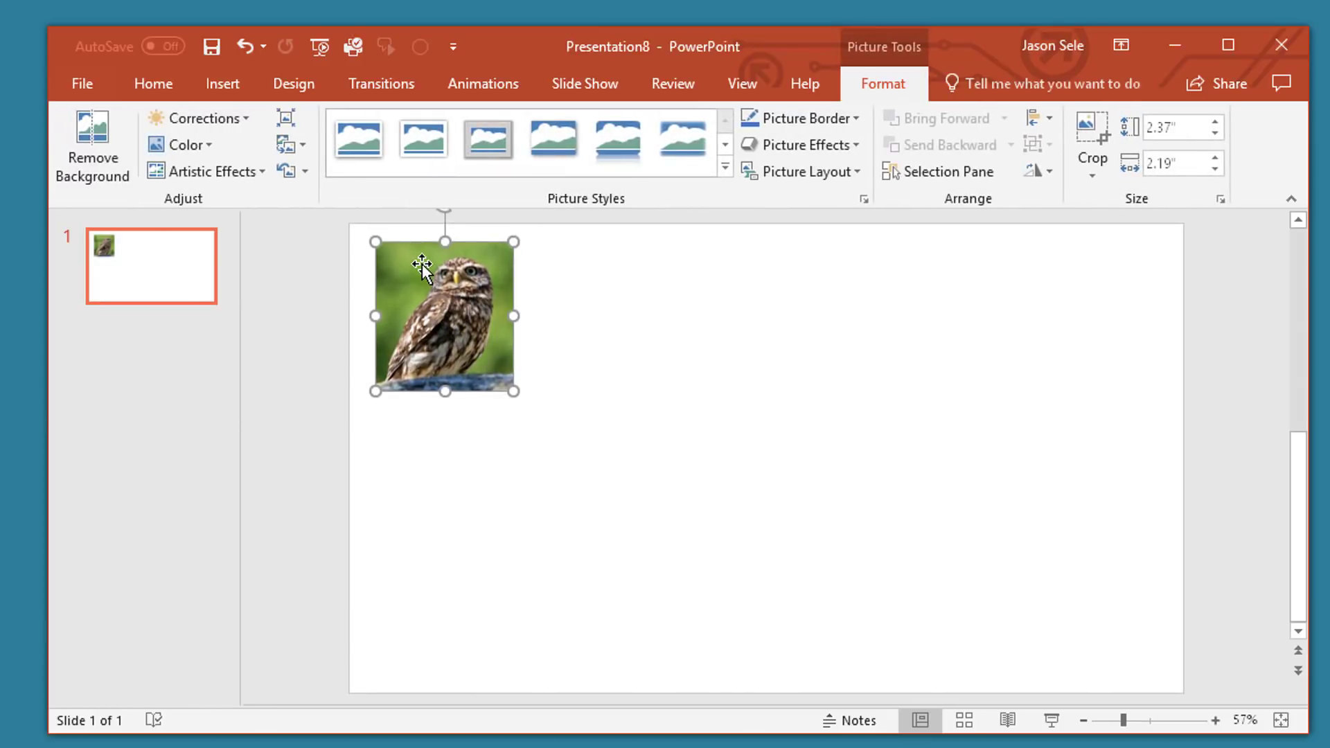
- Expand the animation gallery and scroll through effects for the owl picture
left_click(482, 83)
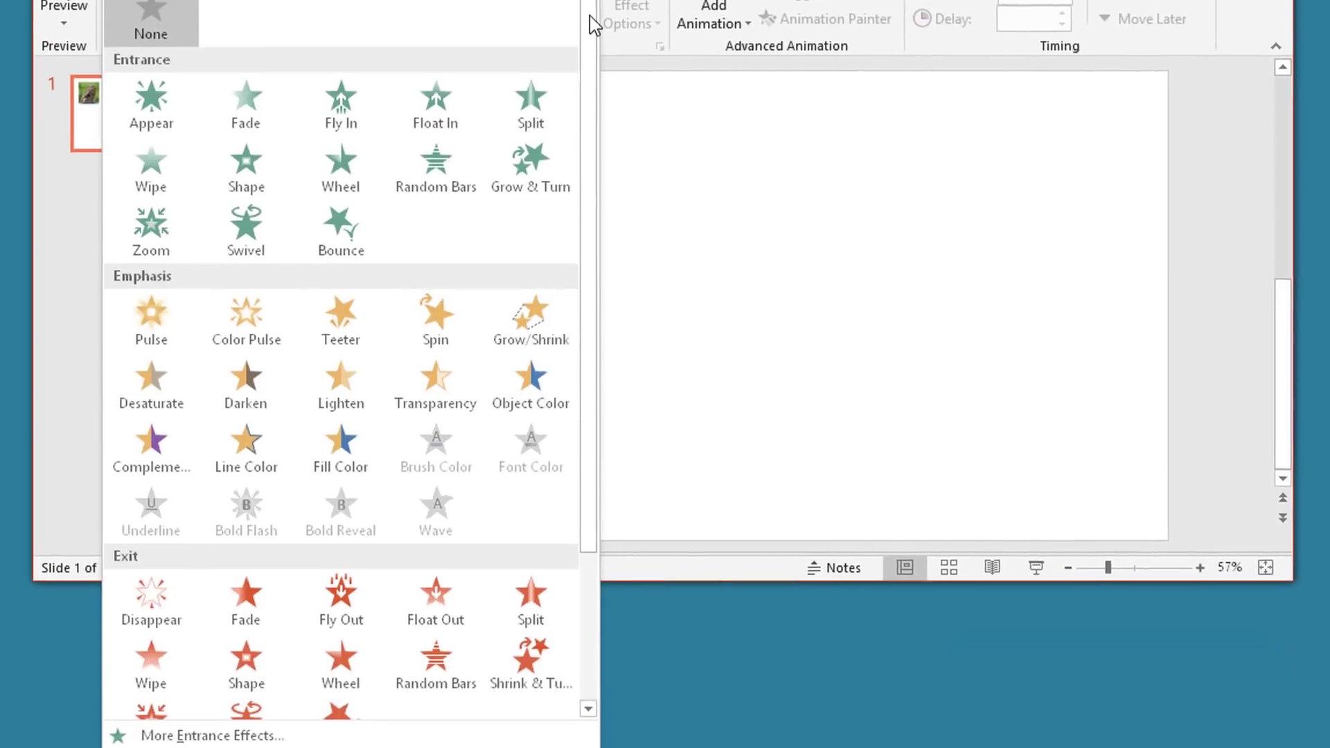
scroll("down", 3)
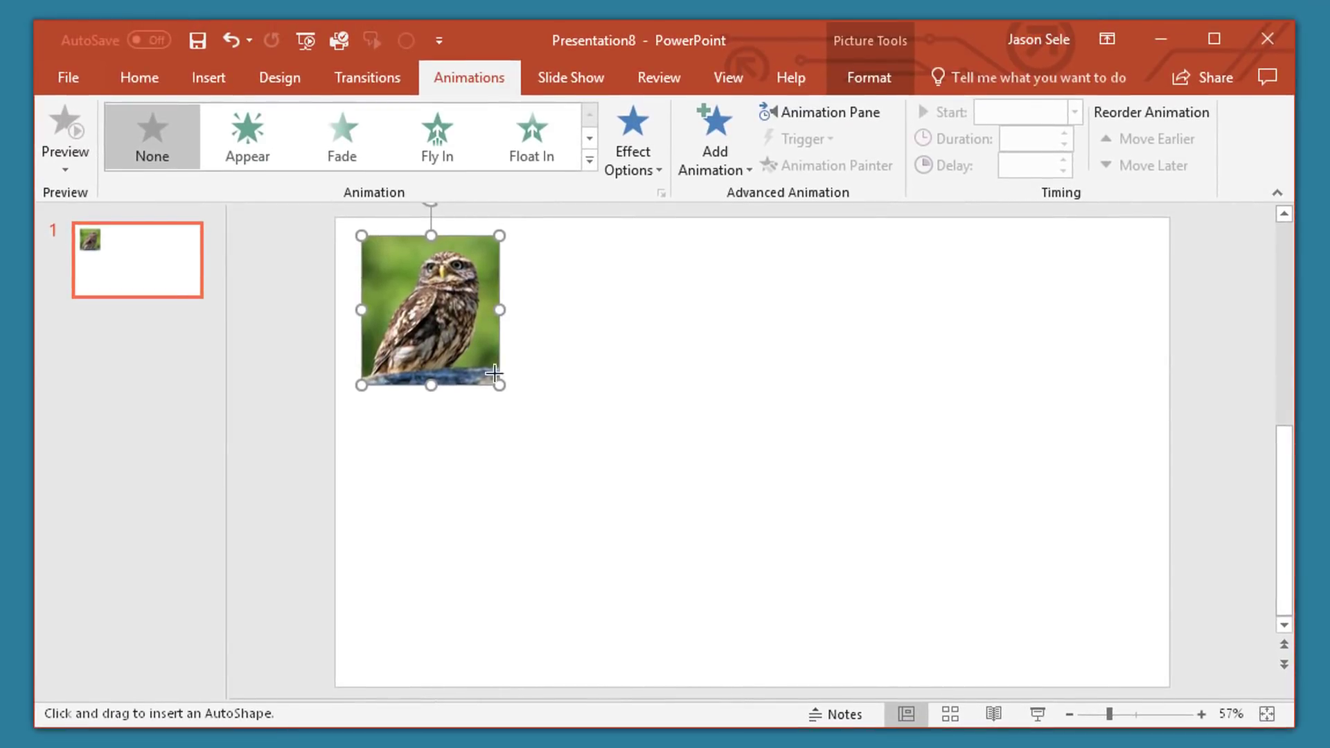
mouse_move(437, 311)
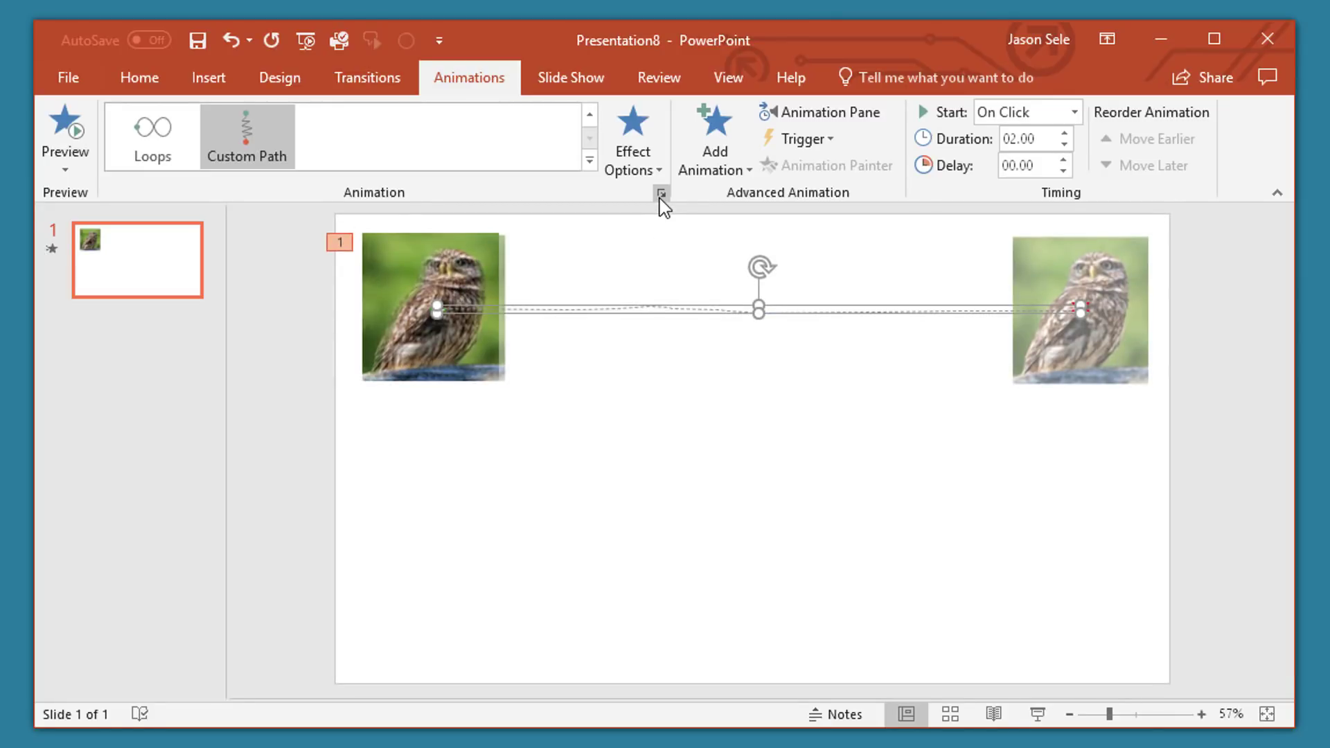
- Set the owl's path animation to smooth start 0, 20 seconds, repeating until slide end
left_click(660, 195)
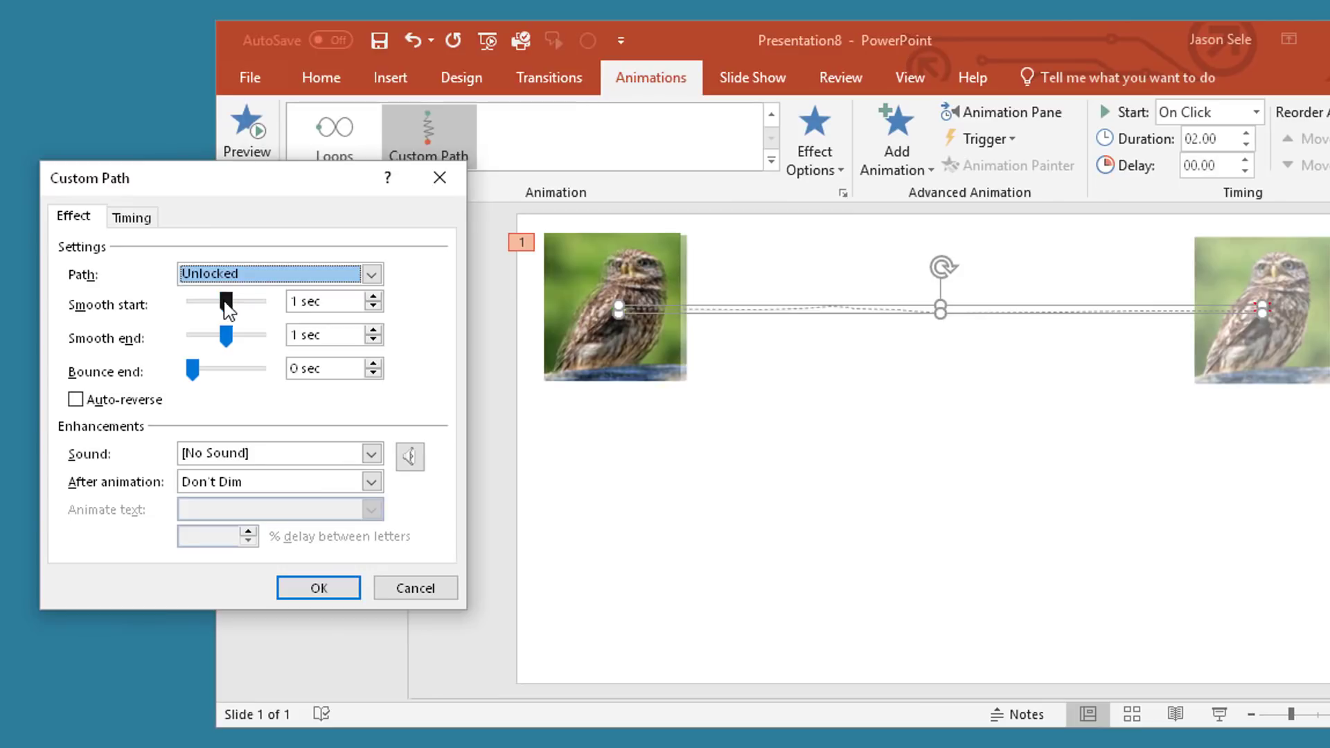
left_click_drag(223, 302, 185, 302)
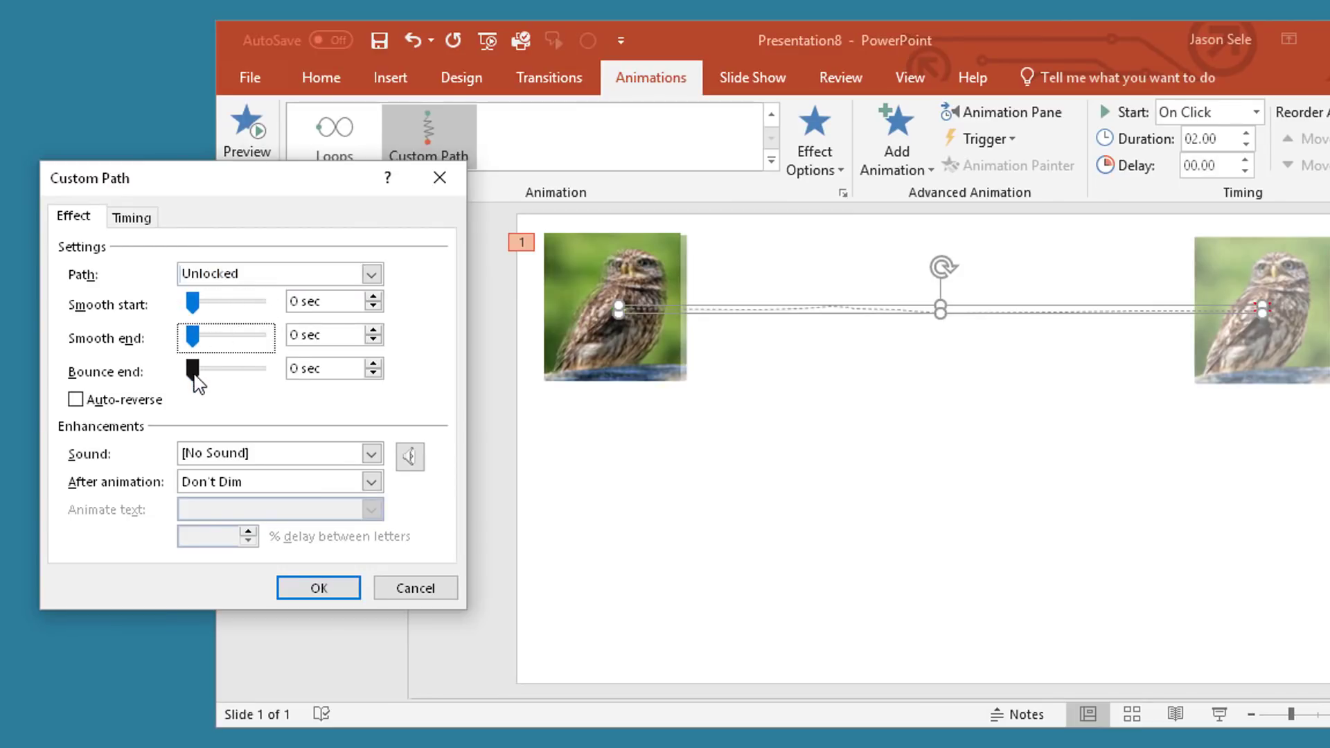
left_click(131, 217)
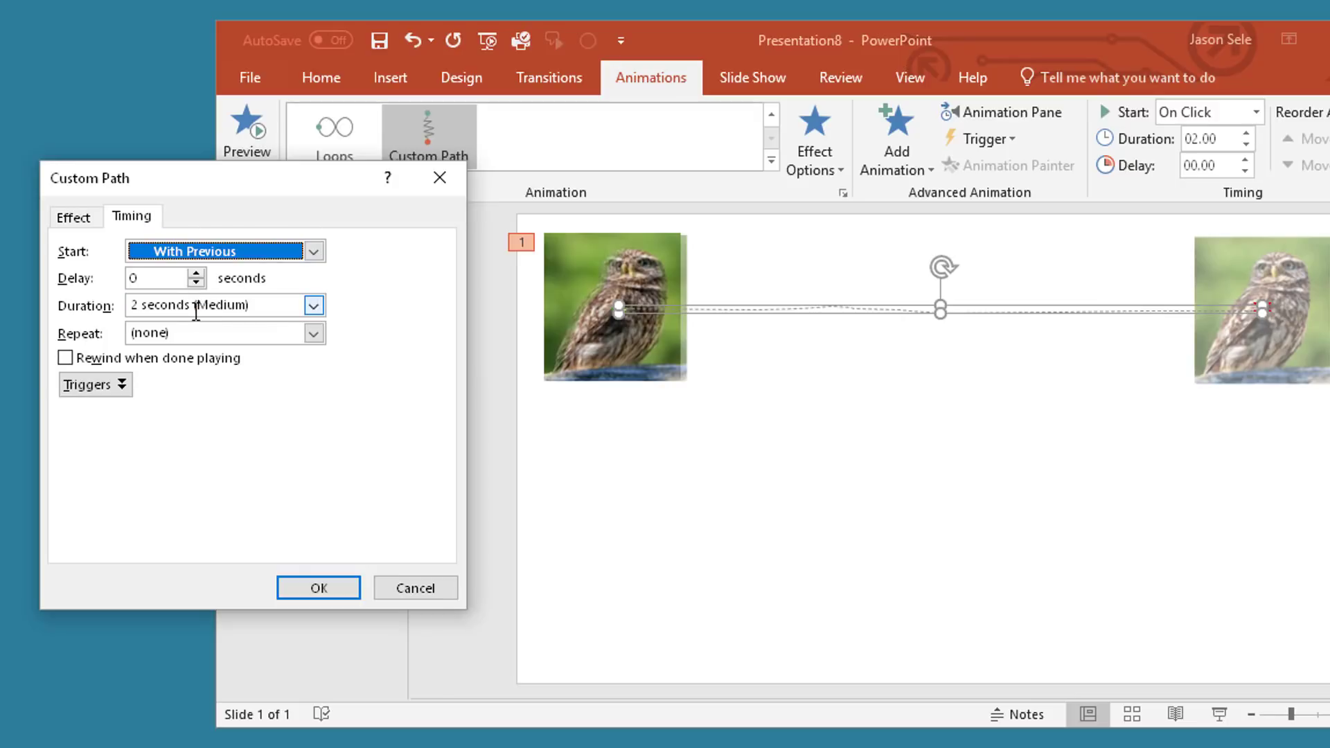
left_click(313, 305)
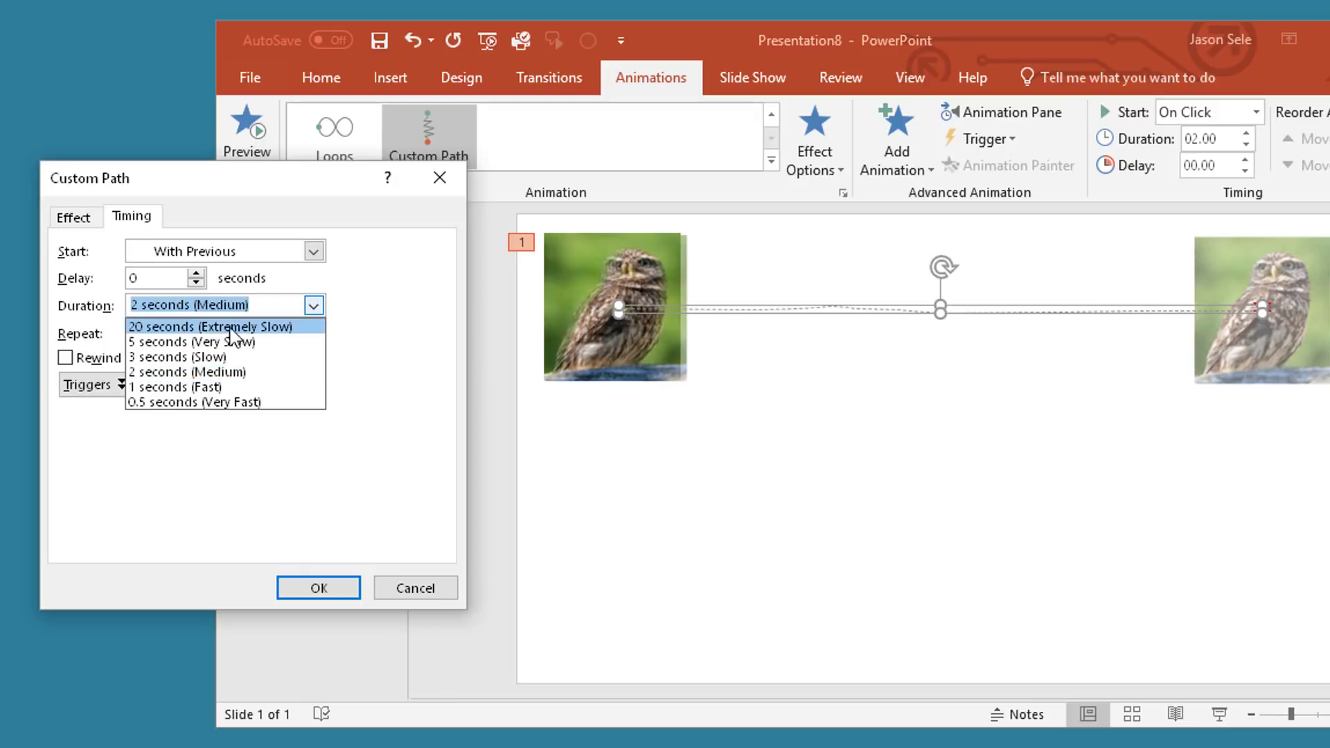
left_click(198, 327)
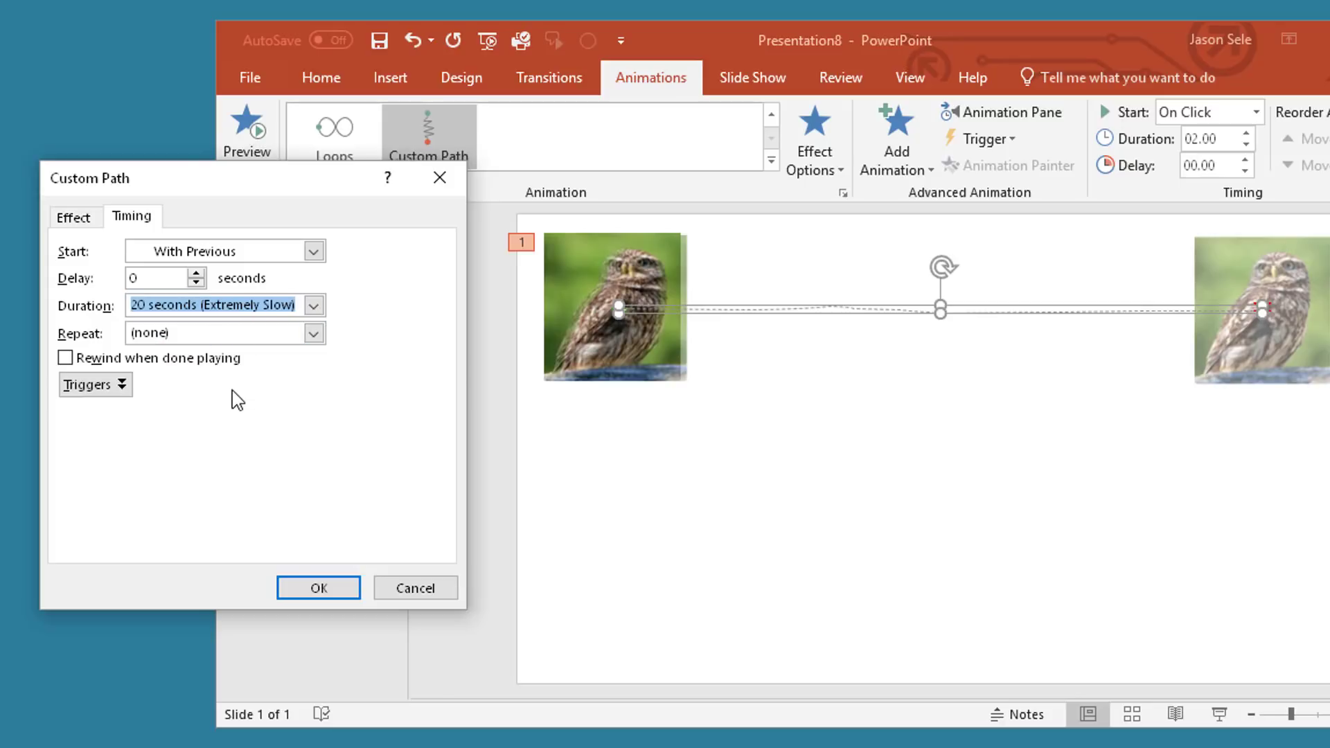
left_click(312, 333)
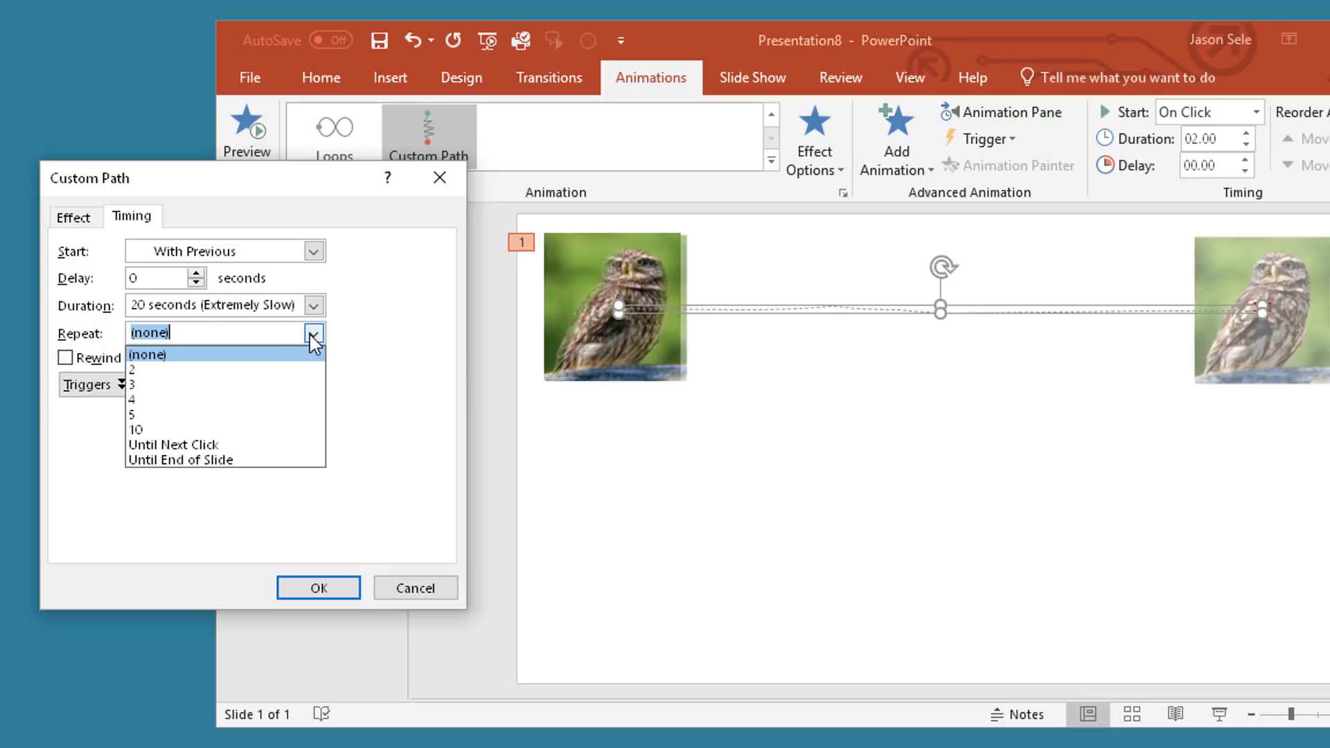
left_click(180, 459)
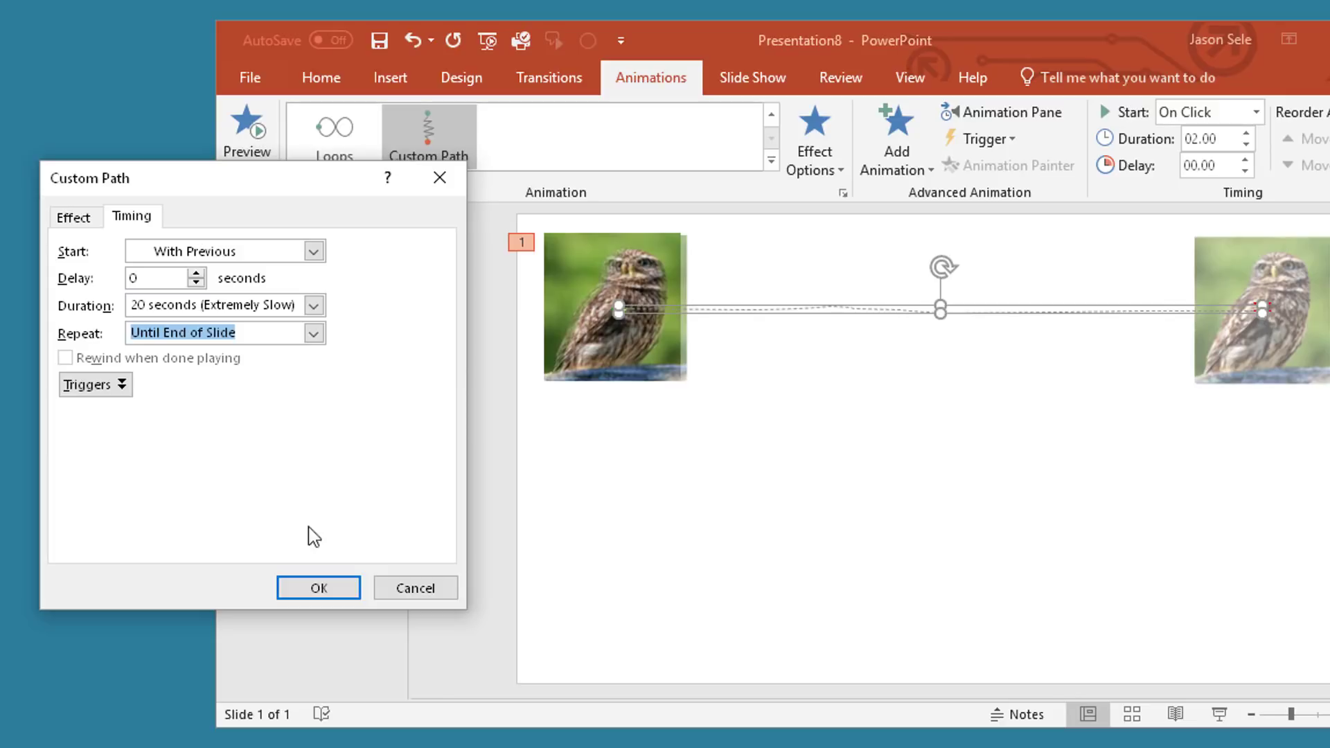
left_click(318, 587)
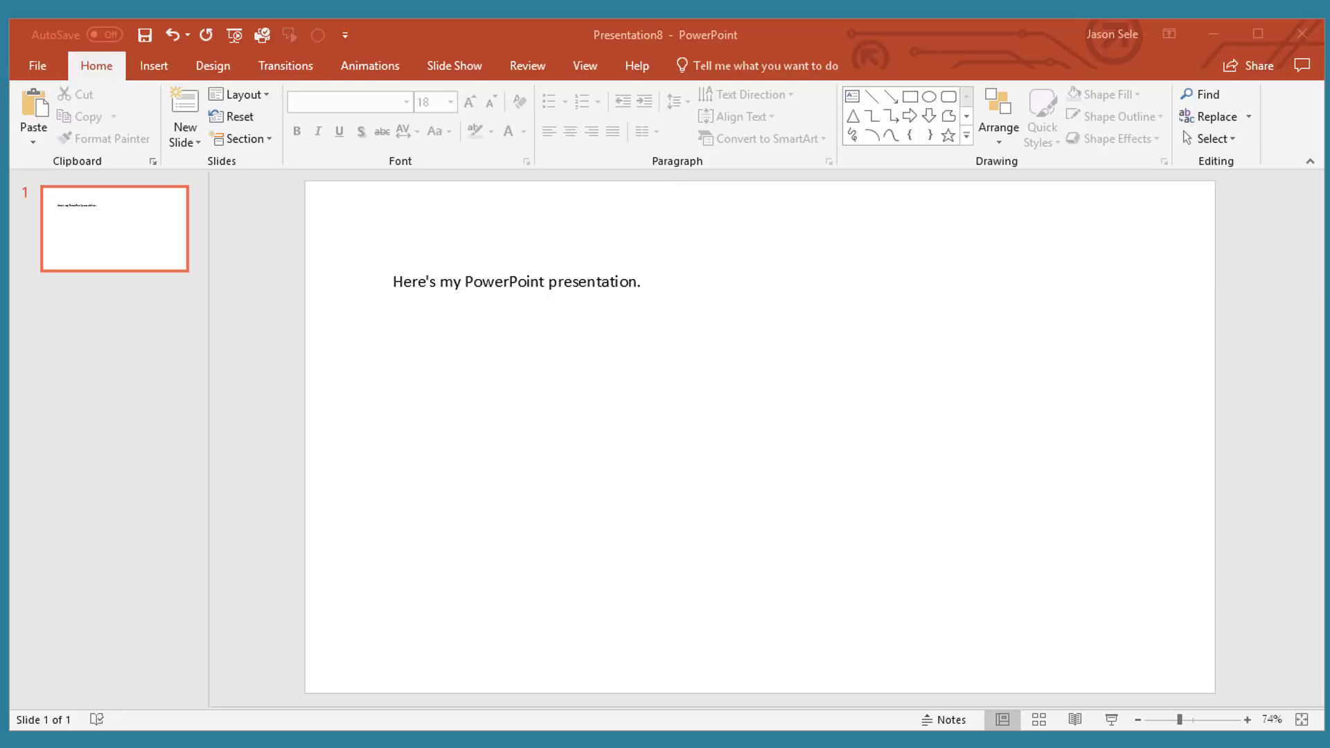
mouse_move(653, 257)
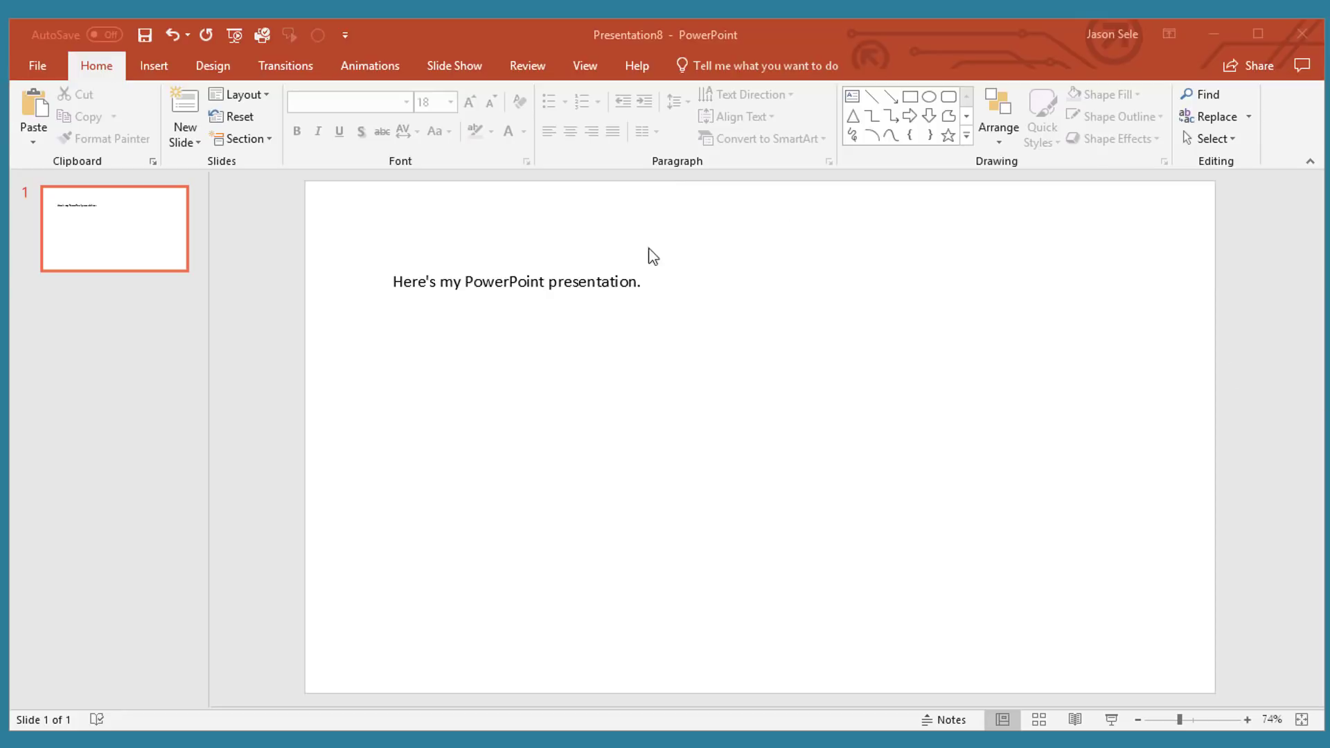
mouse_move(526, 65)
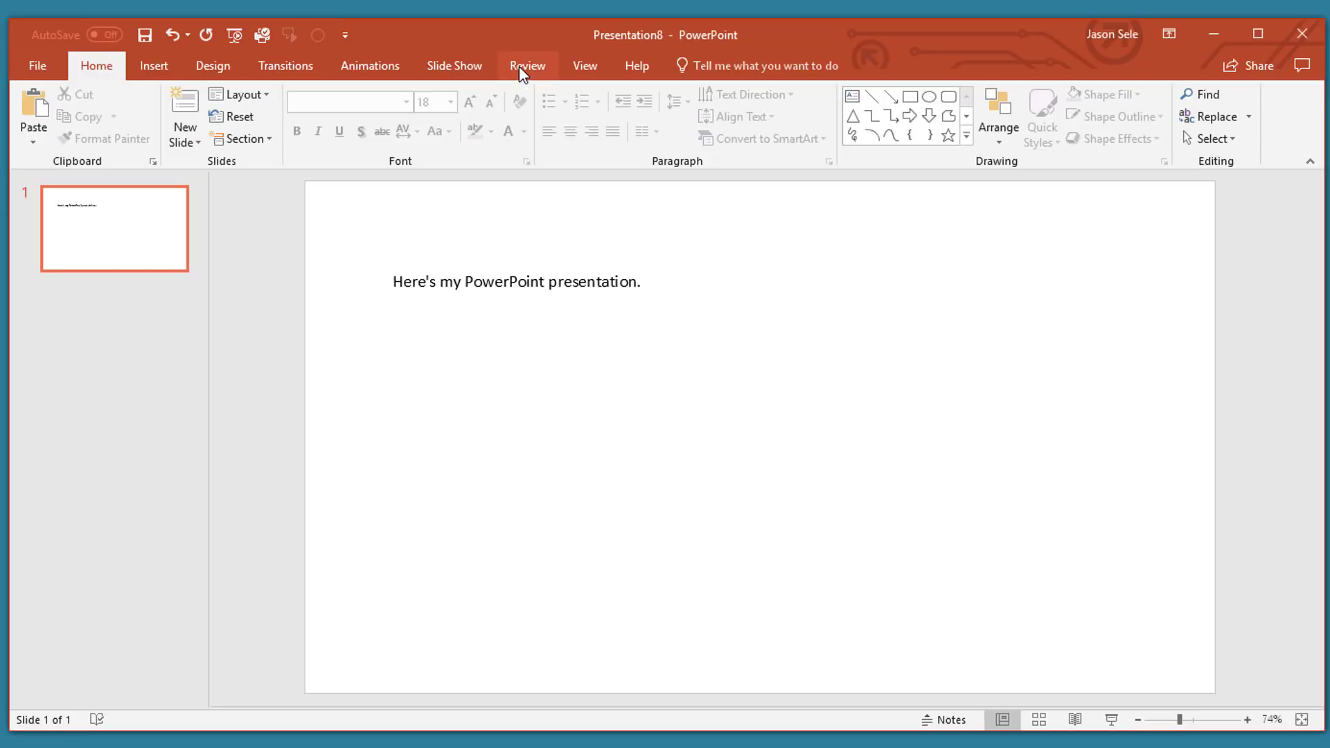
- Open the Translator pane with the slide's text box sentence
left_click(526, 66)
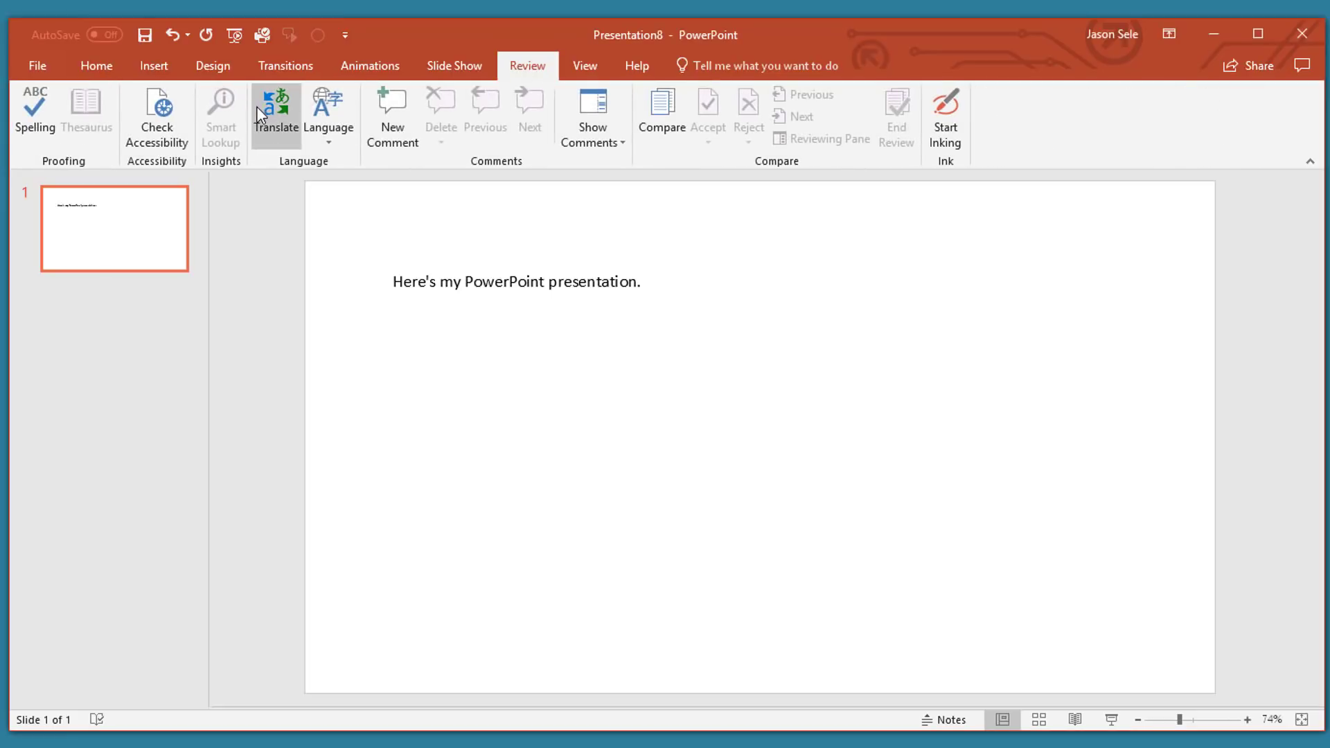
left_click(275, 110)
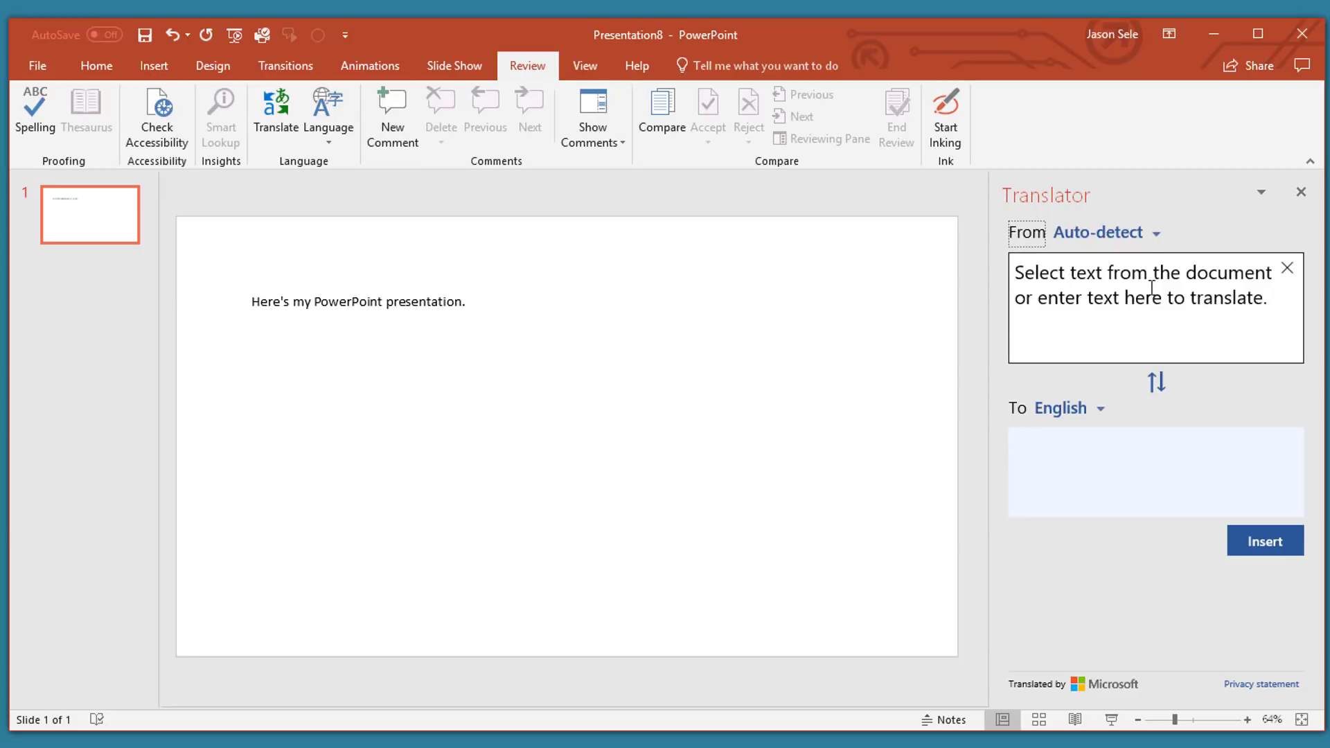
left_click(356, 301)
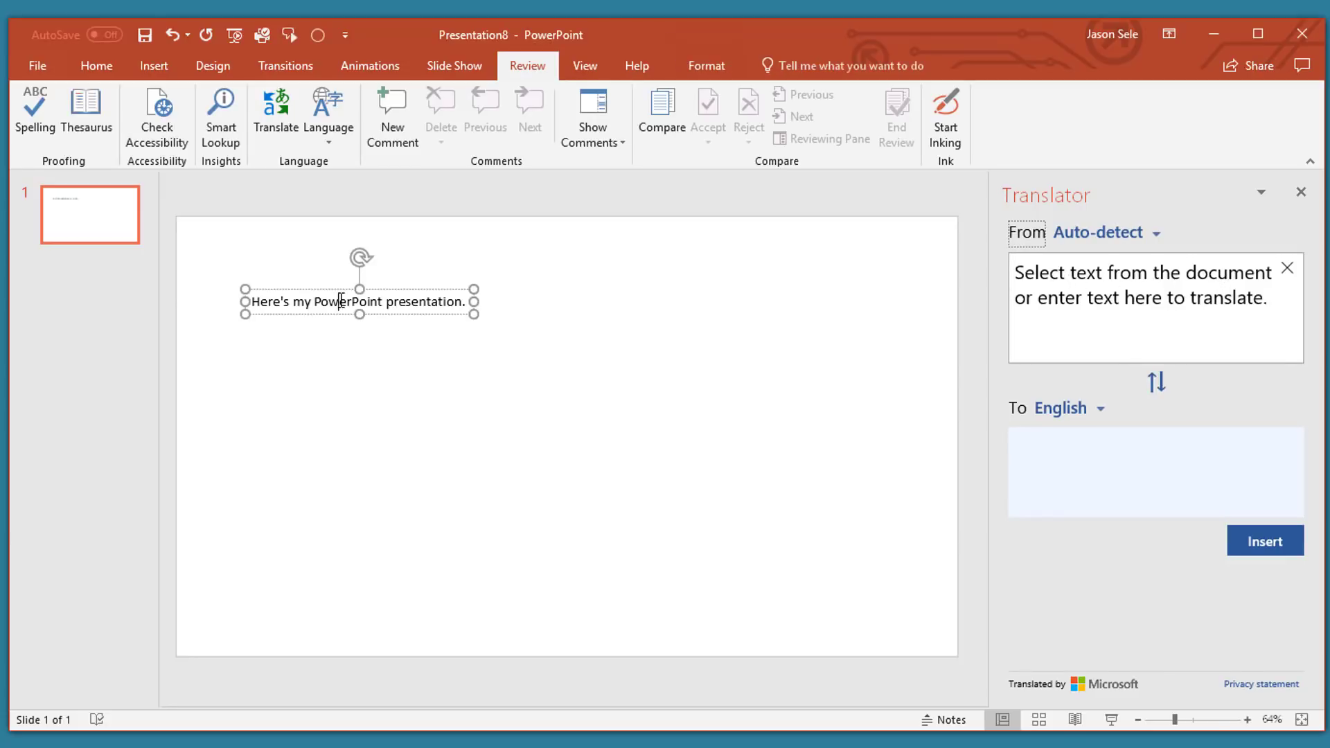
left_click(359, 301)
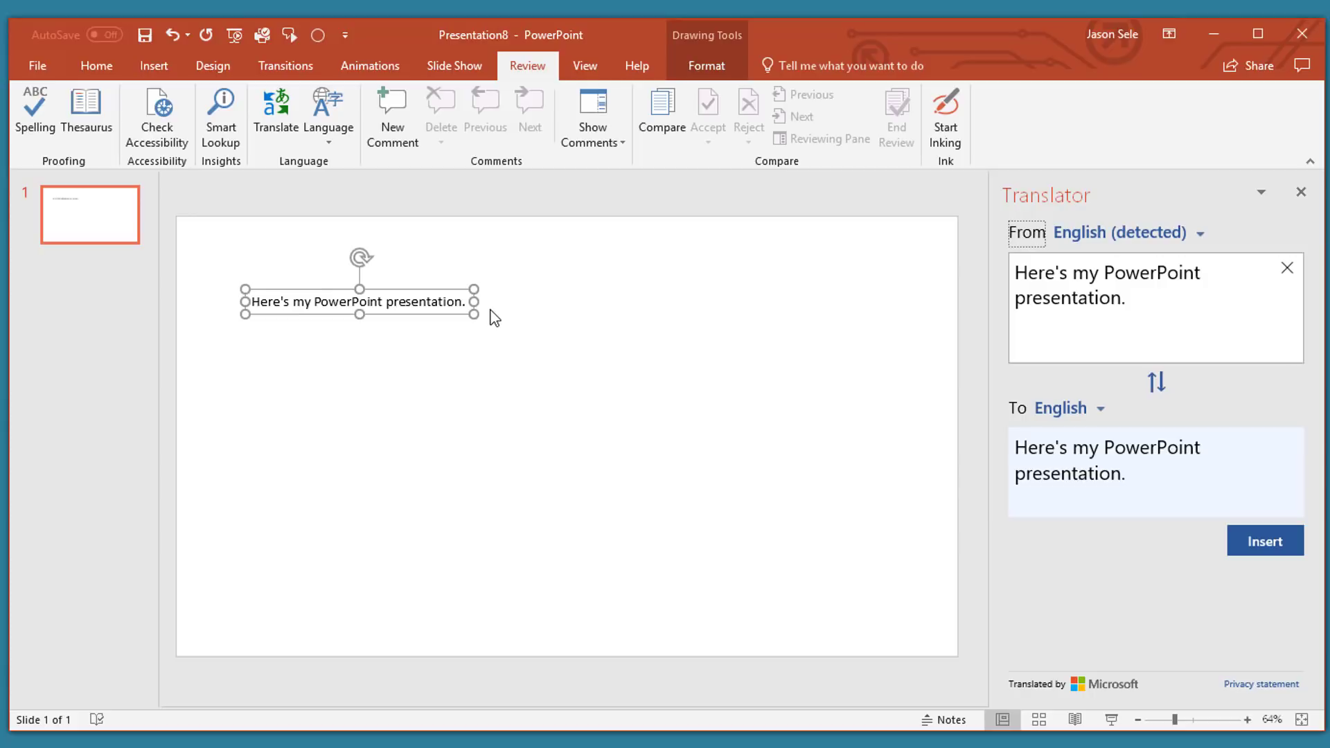
mouse_move(1152, 246)
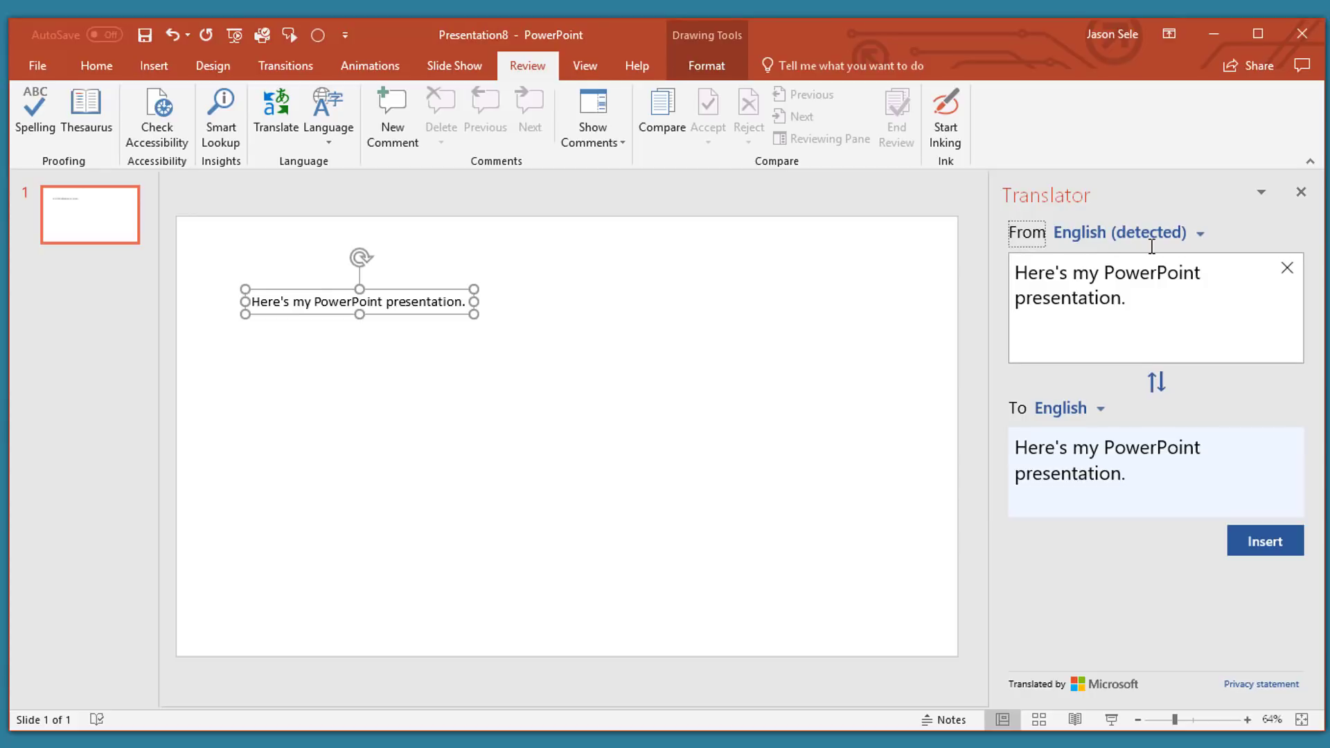
- Translate the sentence into German and insert the translation onto the slide
left_click(1067, 408)
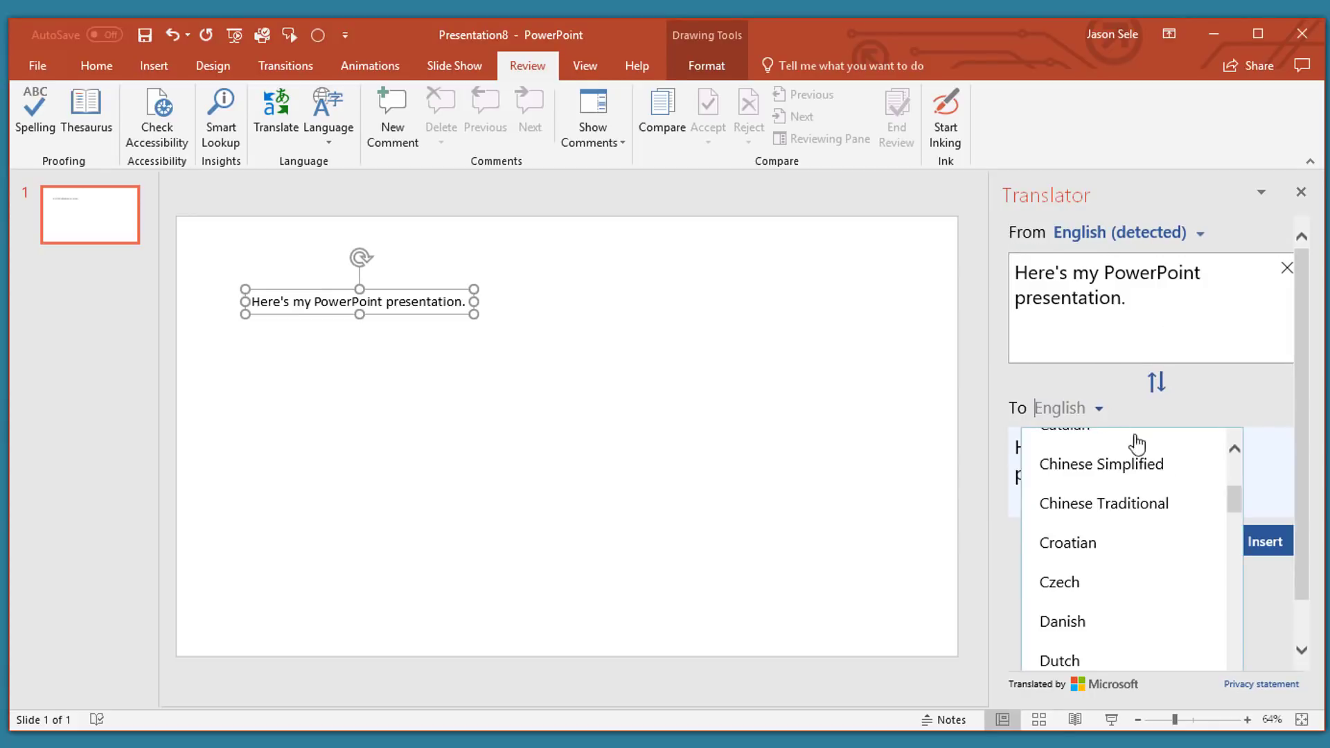
scroll("down", 3)
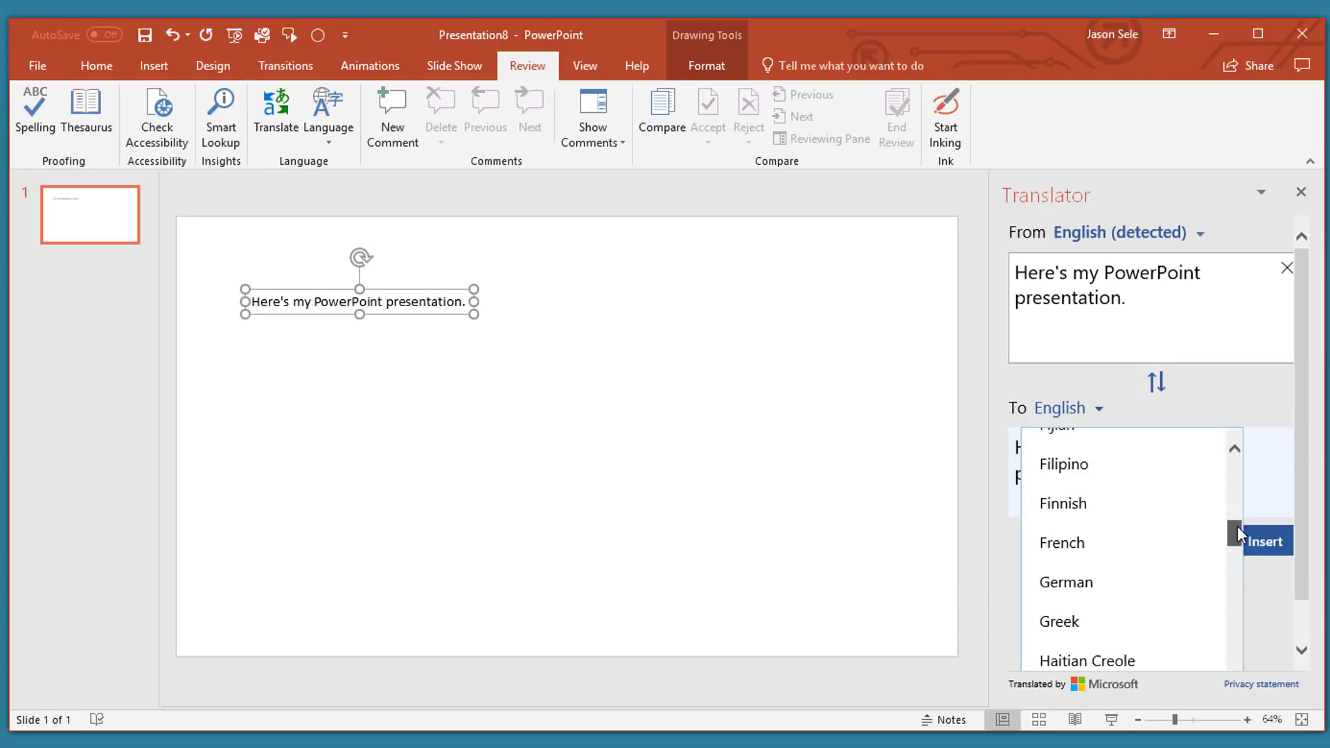
scroll("down", 3)
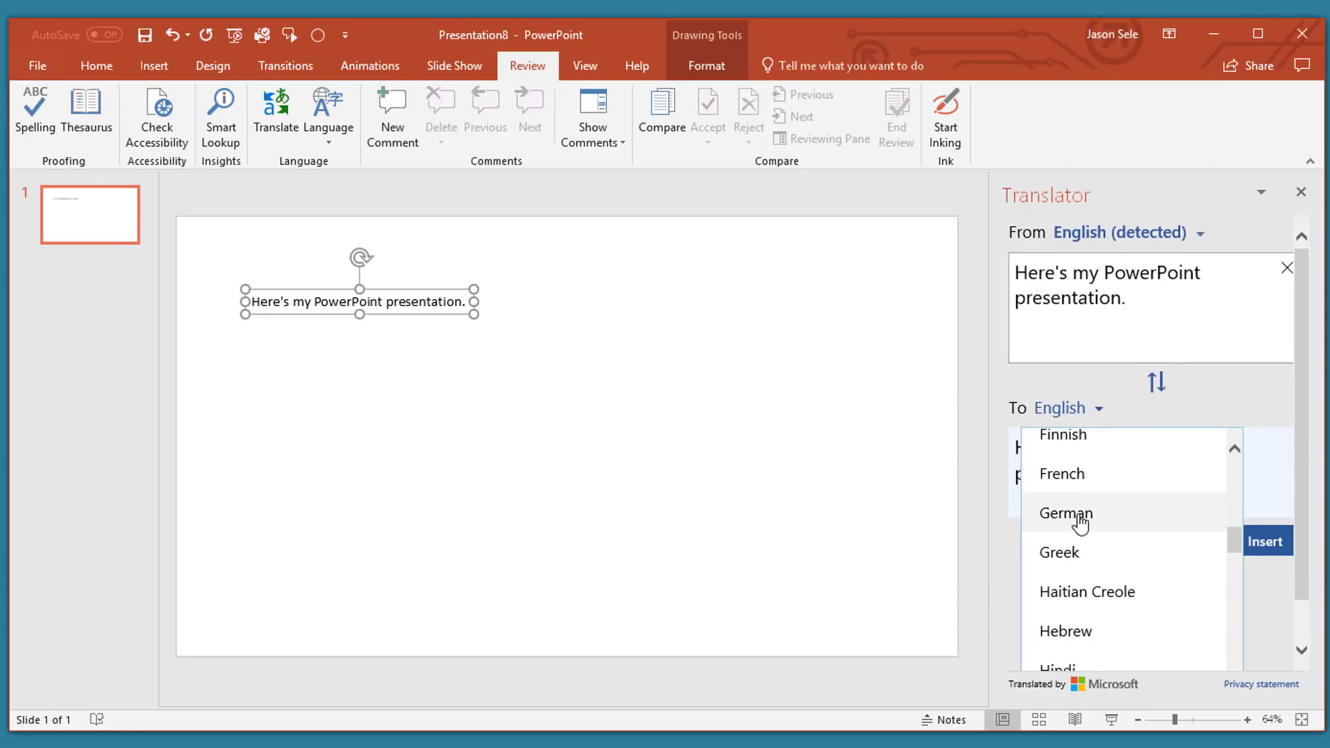
left_click(1065, 513)
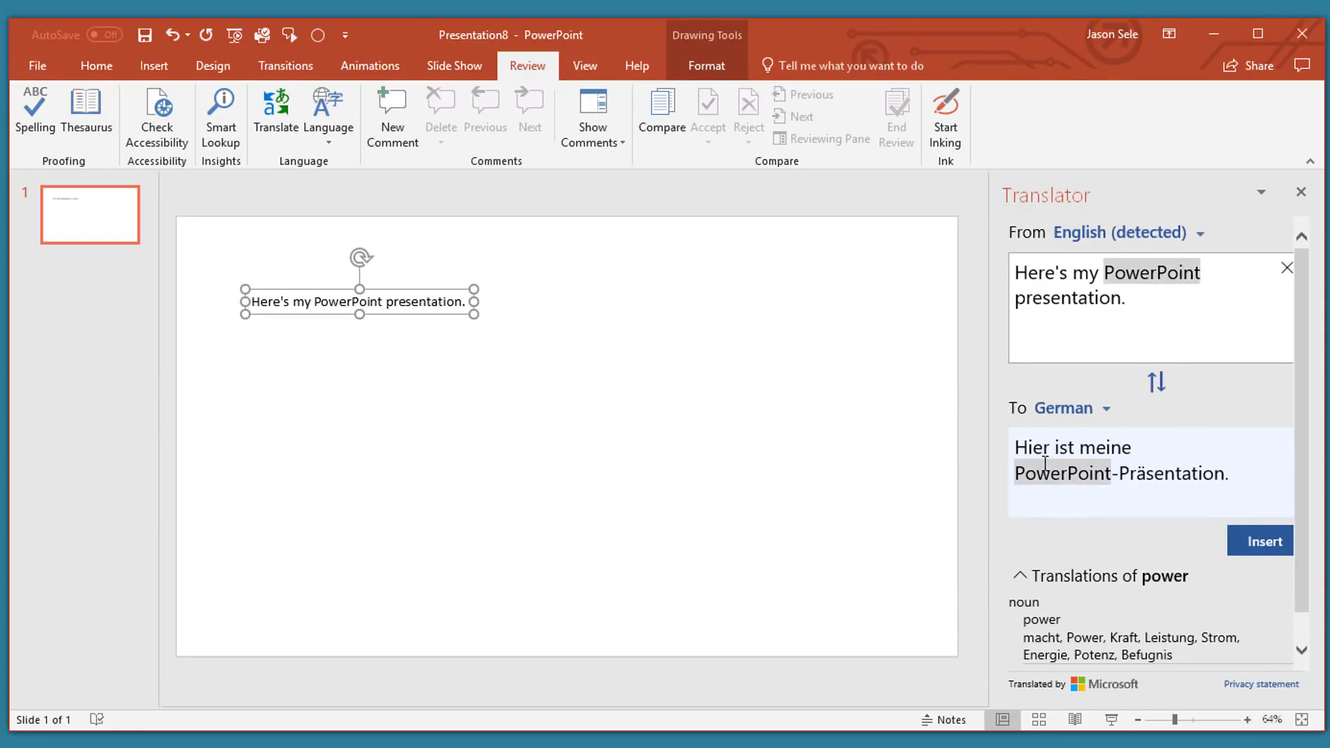
left_click(1169, 473)
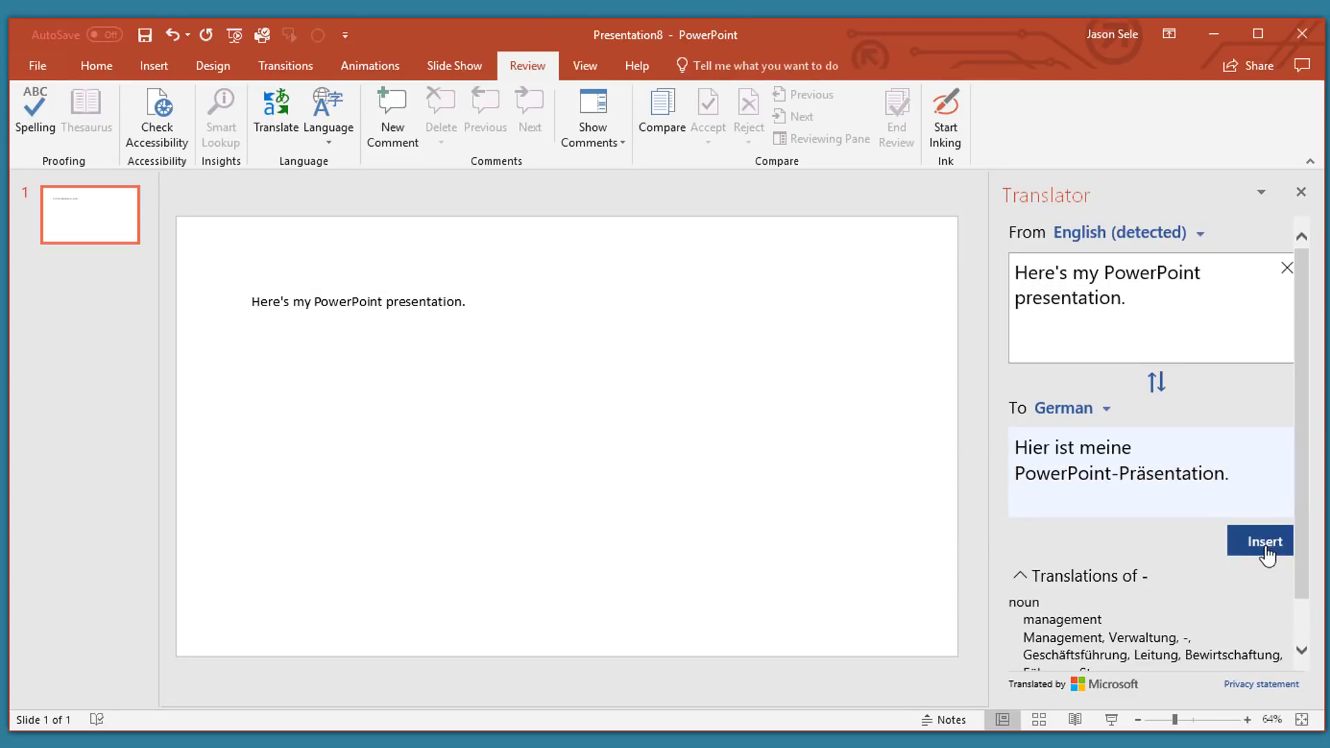
left_click(1259, 541)
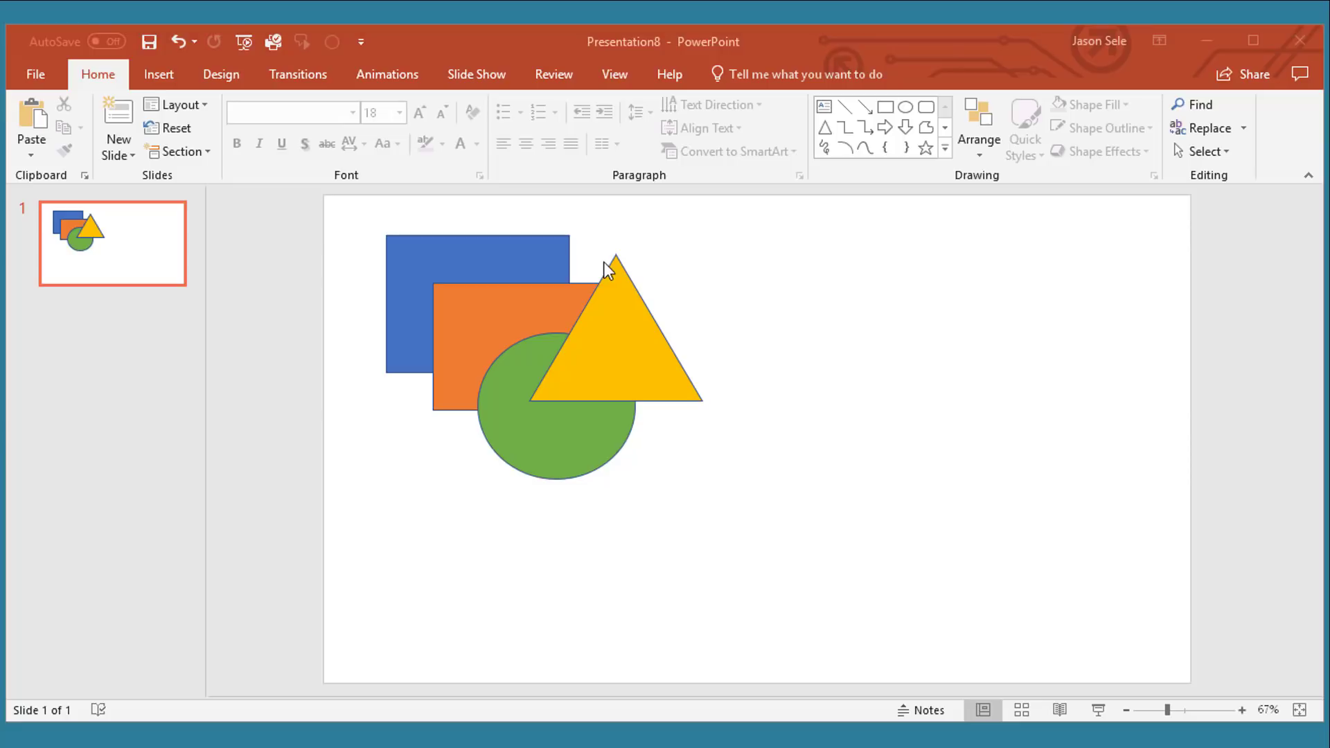
mouse_move(464, 316)
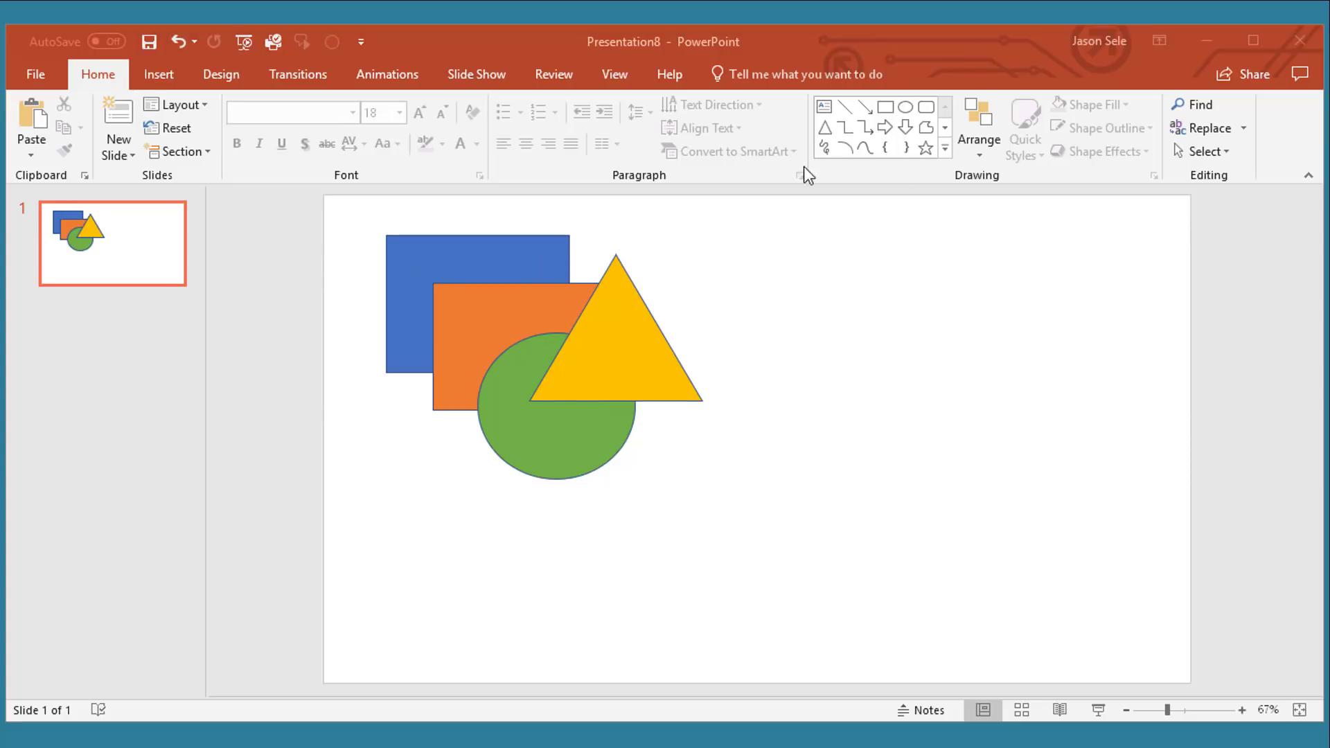
- Open the Selection Pane and toggle visibility of the yellow triangle and green circle
left_click(978, 125)
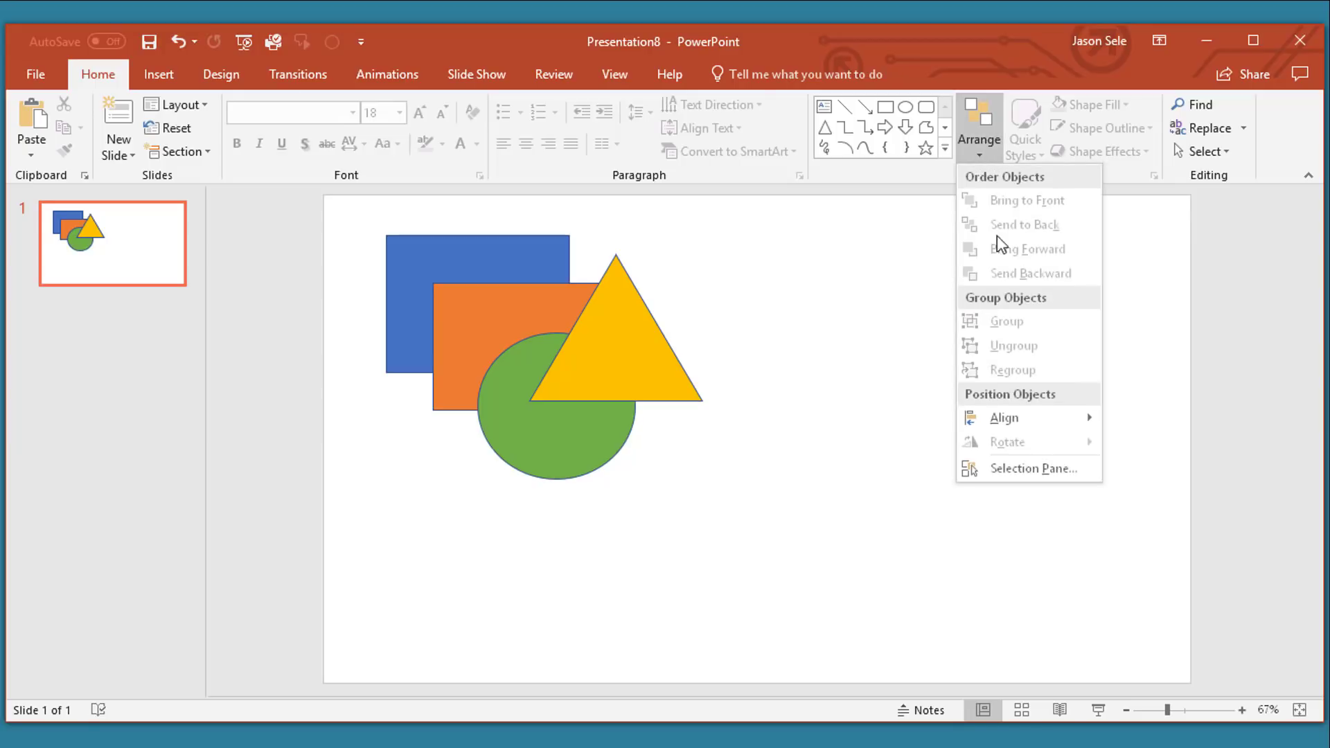
mouse_move(1033, 468)
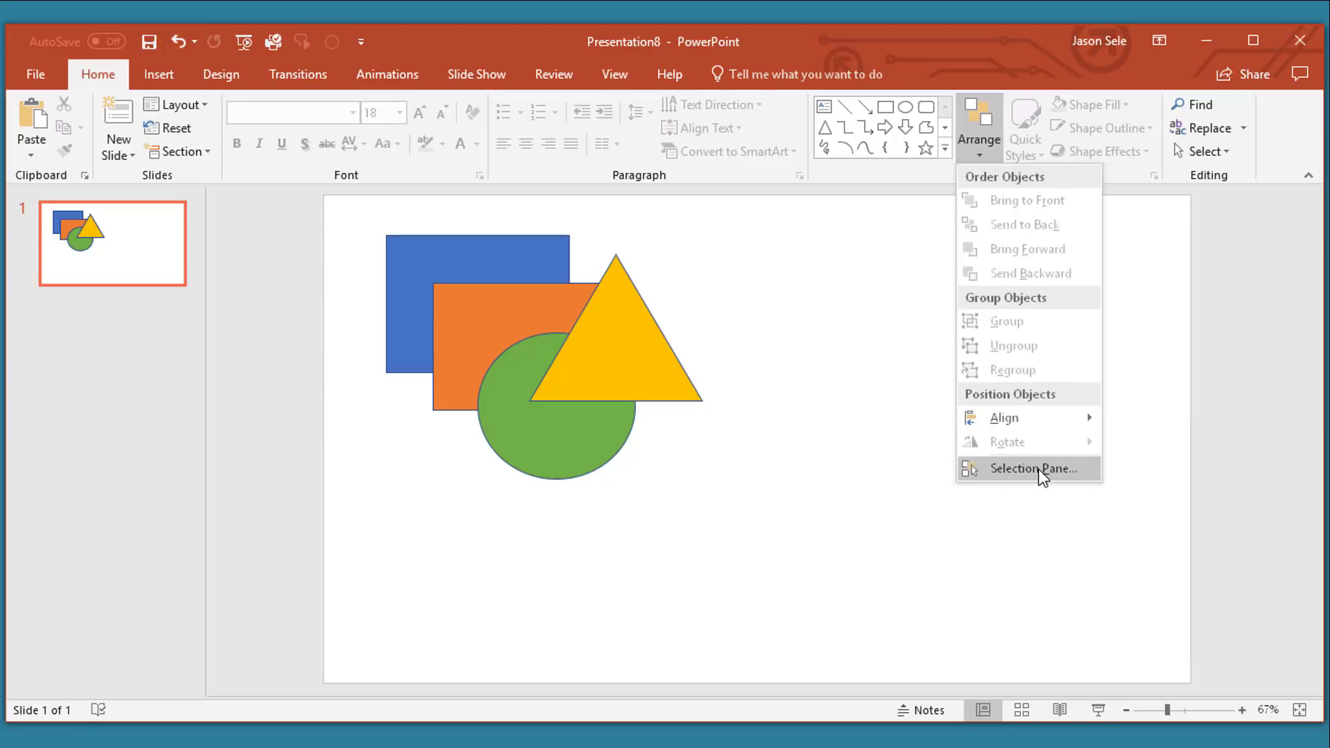
left_click(1032, 468)
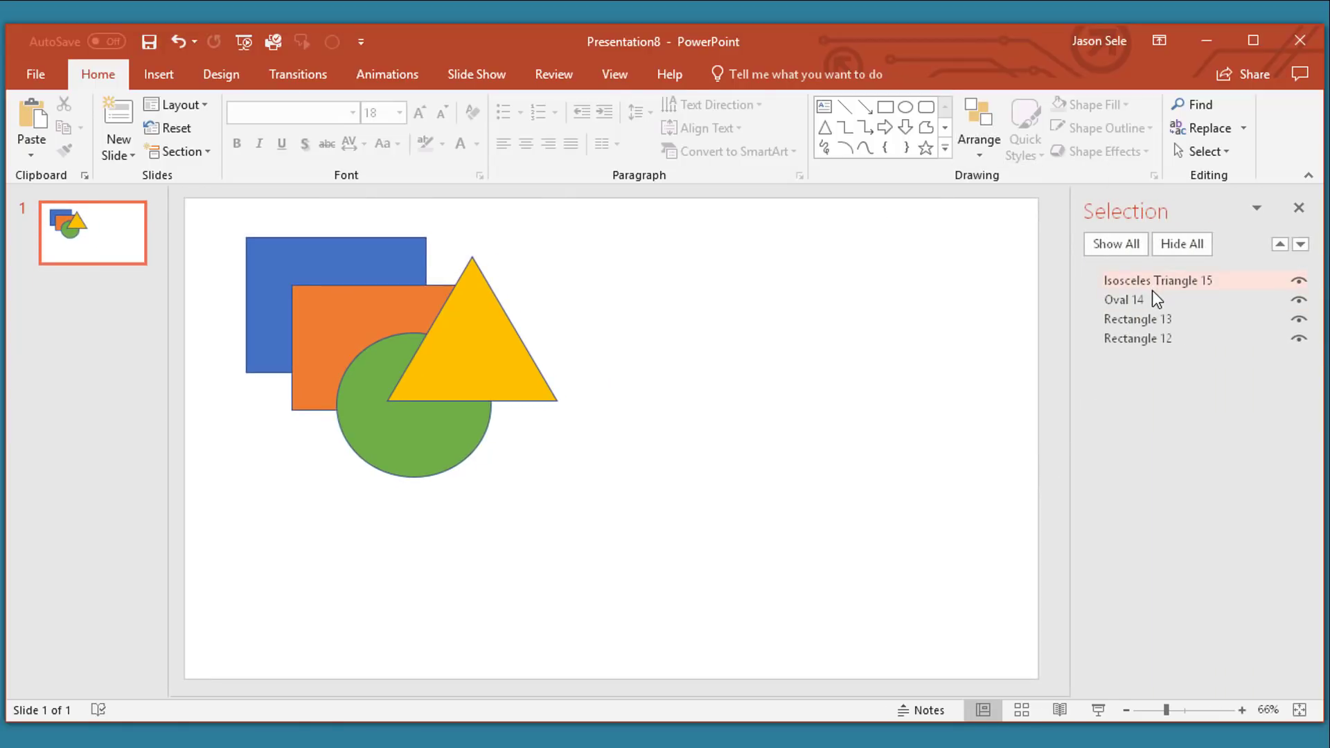
left_click(1137, 337)
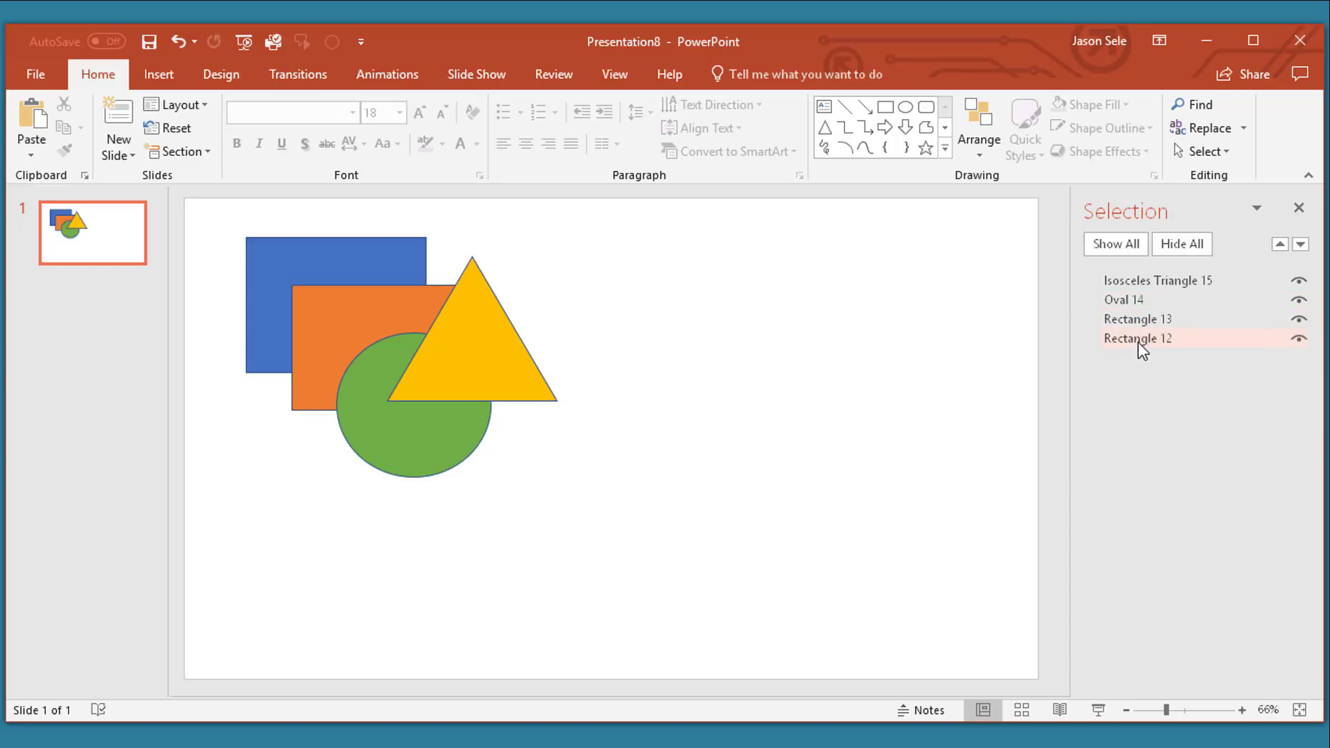
mouse_move(1174, 279)
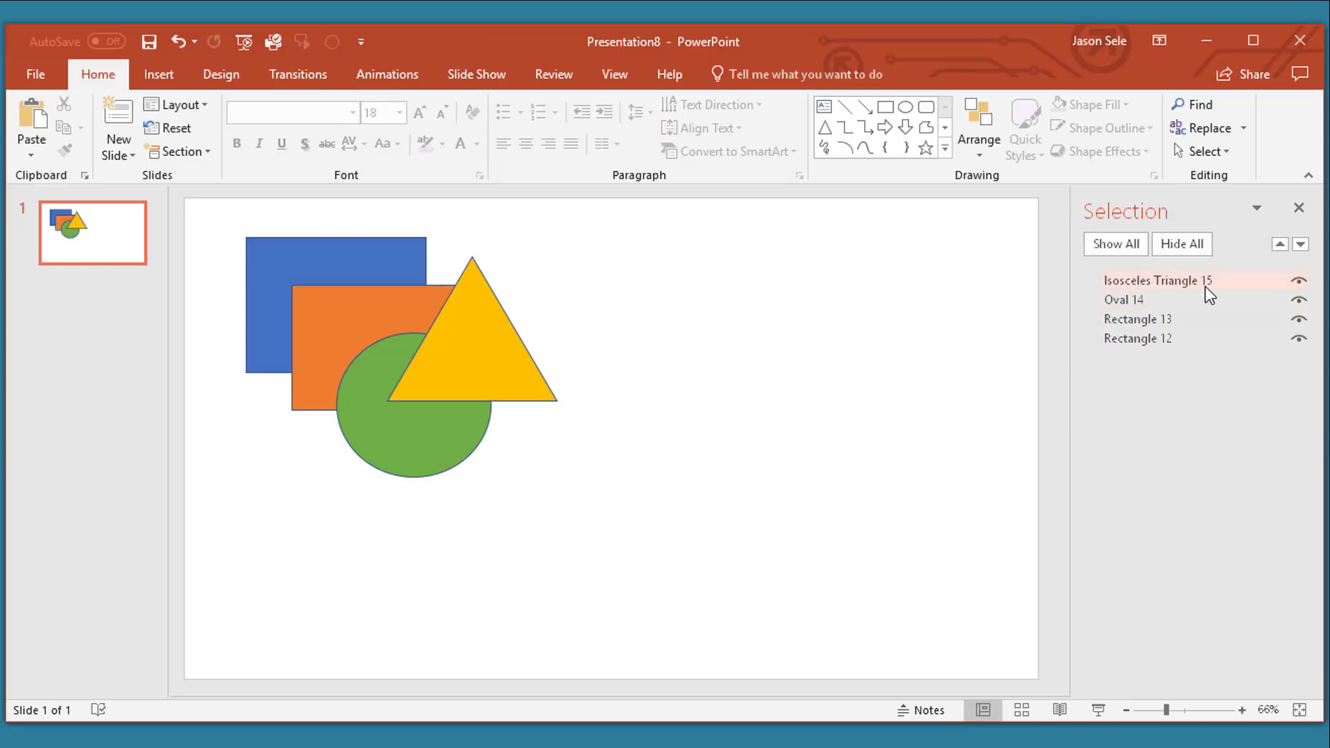
mouse_move(1171, 291)
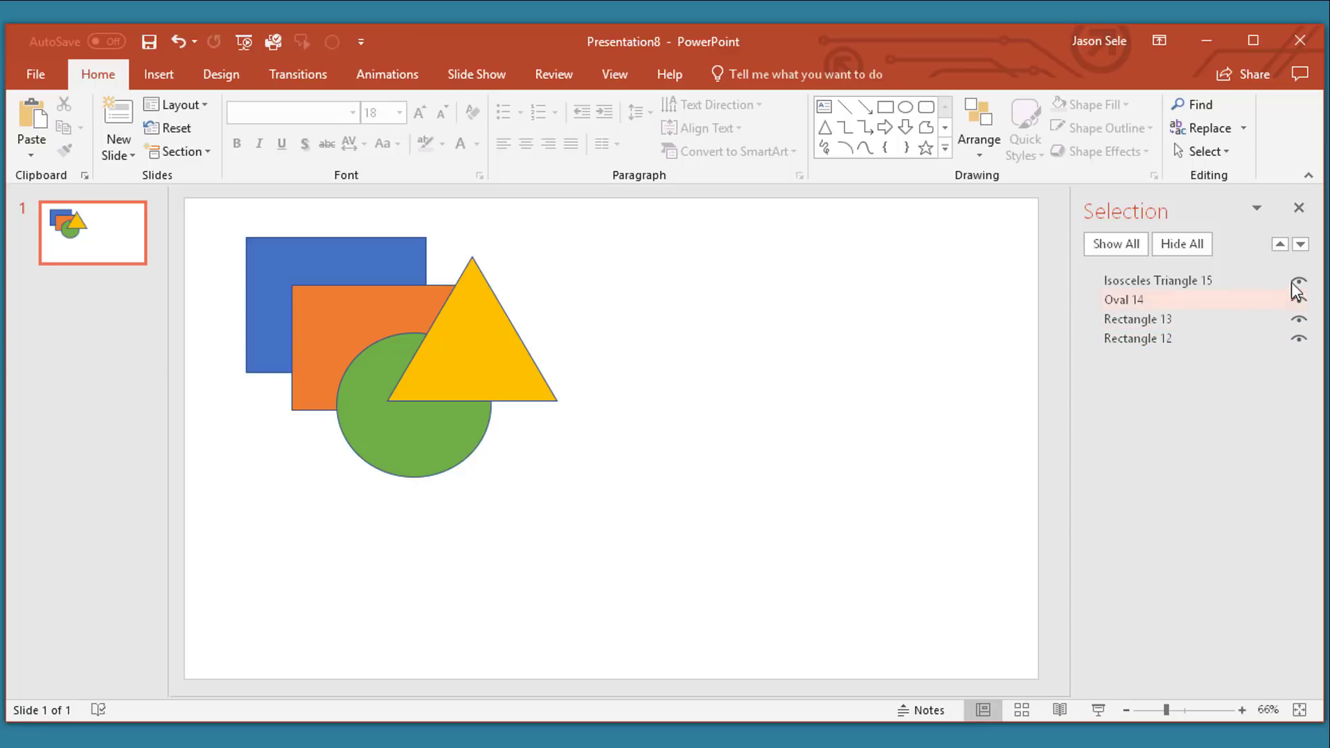
left_click(1298, 284)
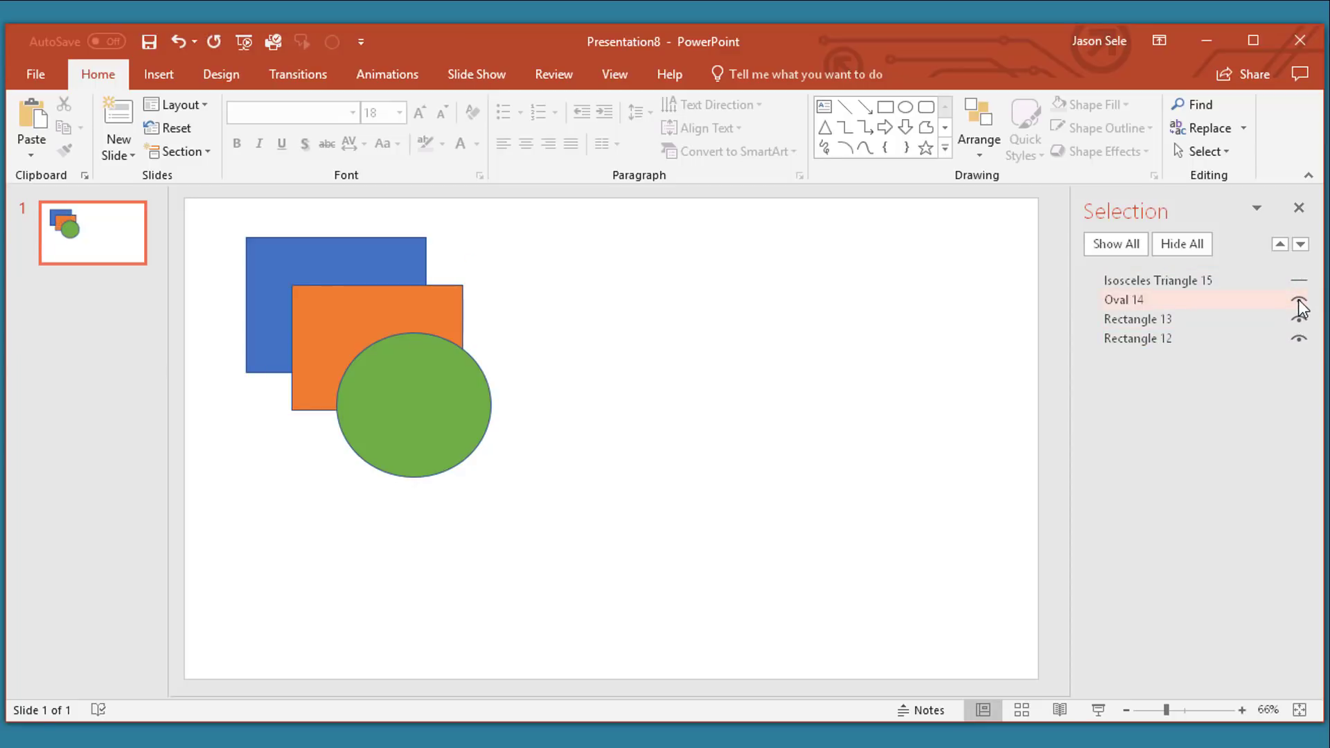
left_click(1300, 299)
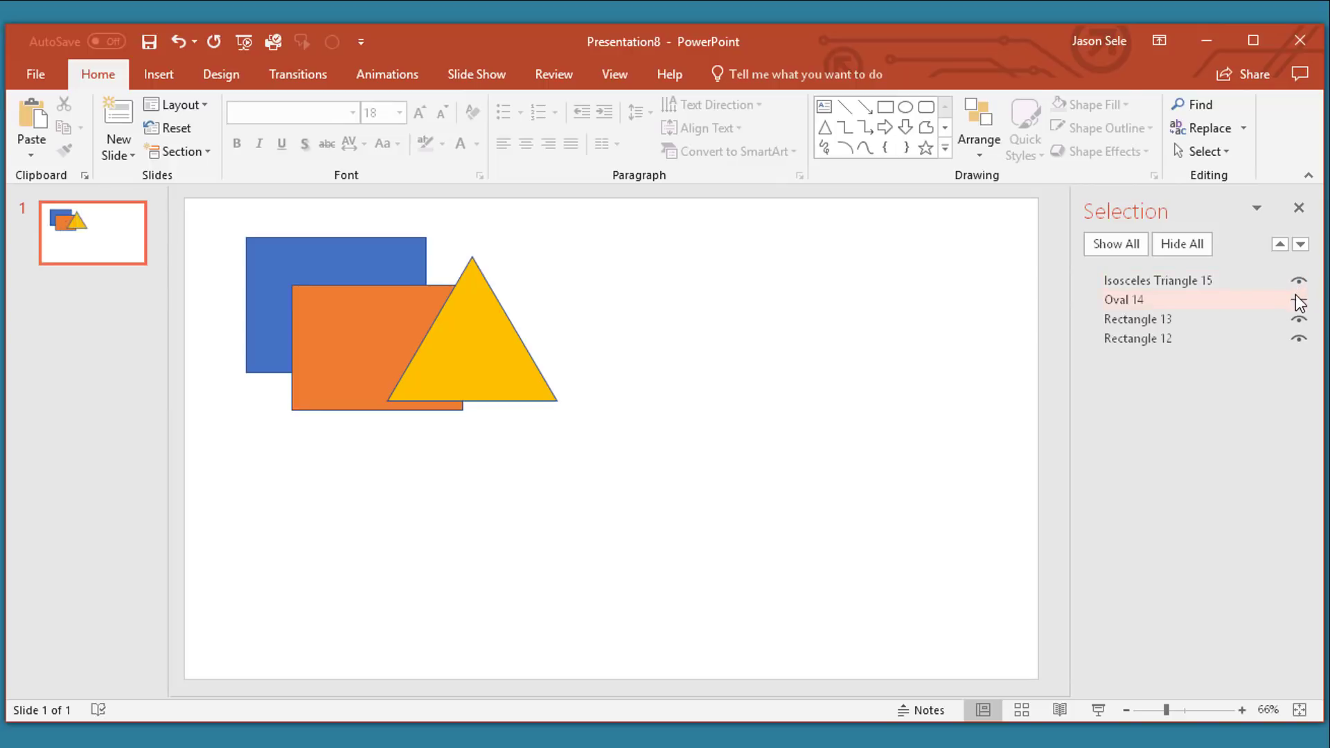
left_click(1299, 299)
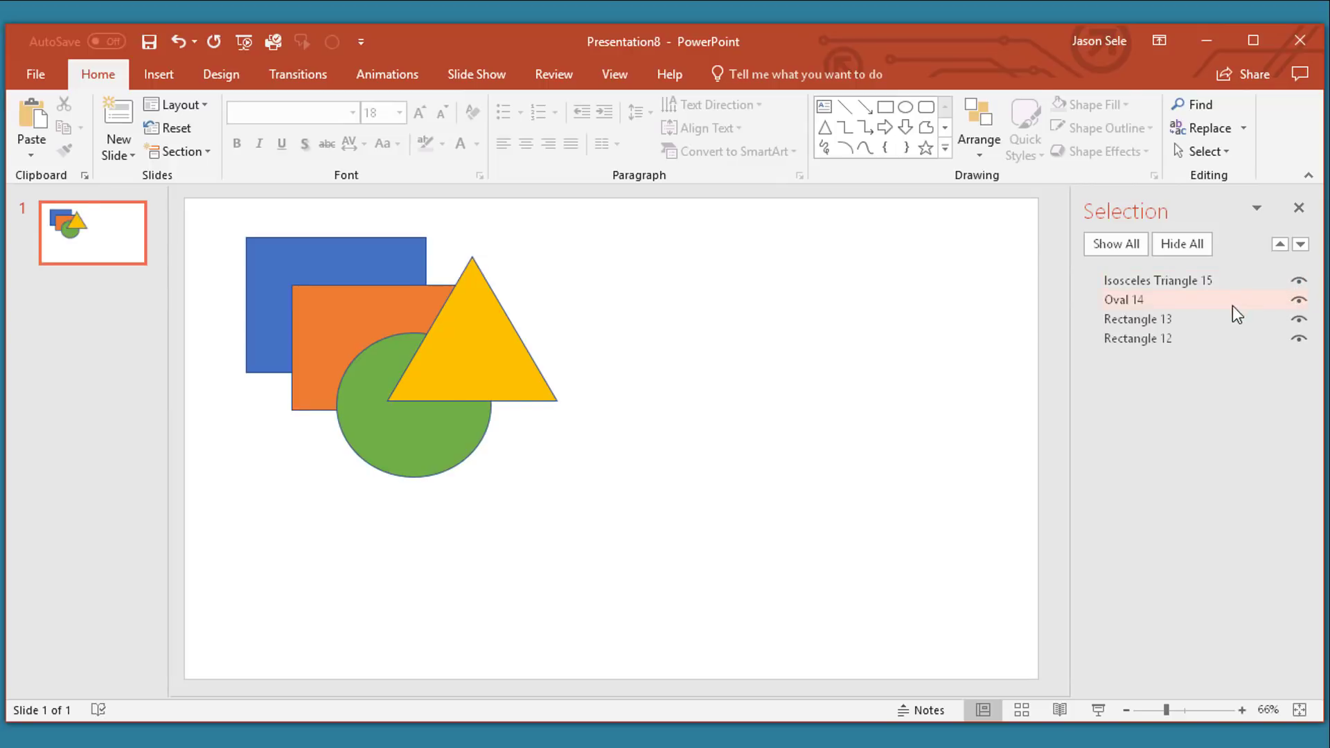
- Move the green circle back and forward in the stacking order, restoring its original position
left_click(1122, 300)
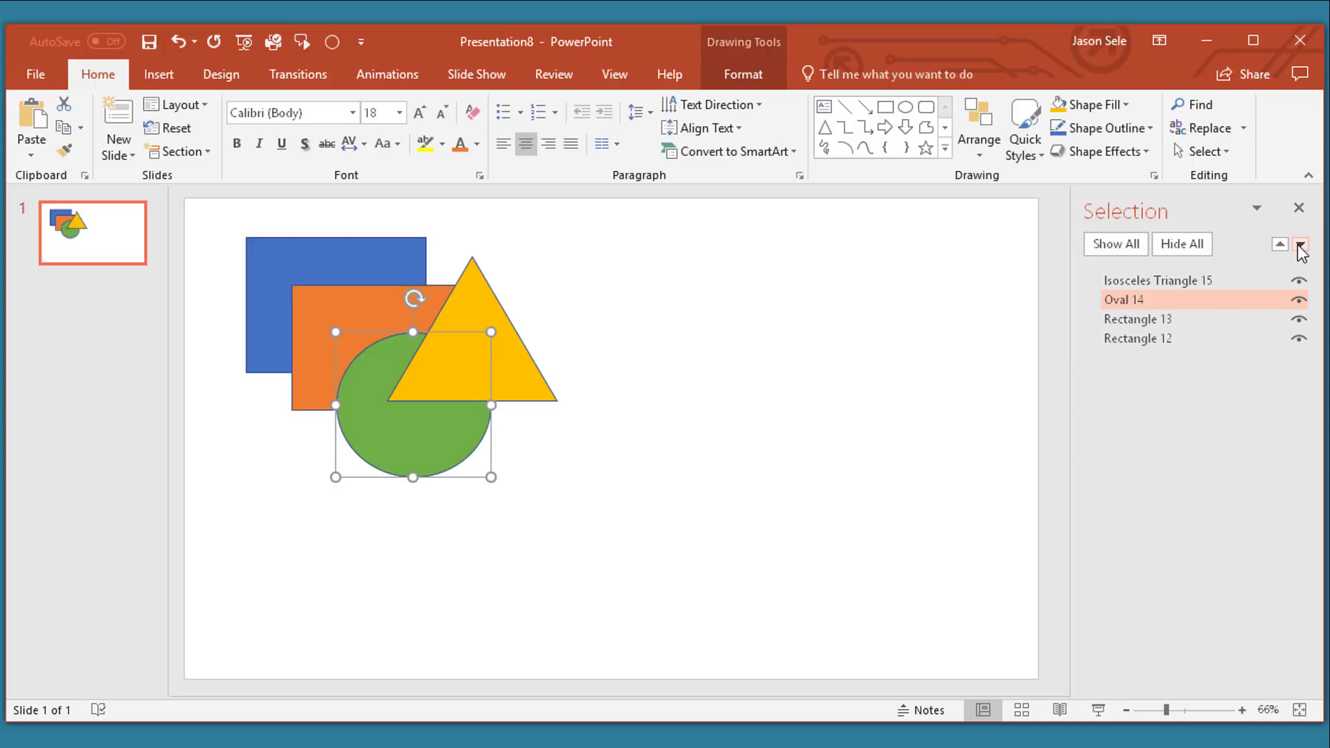
left_click(1300, 245)
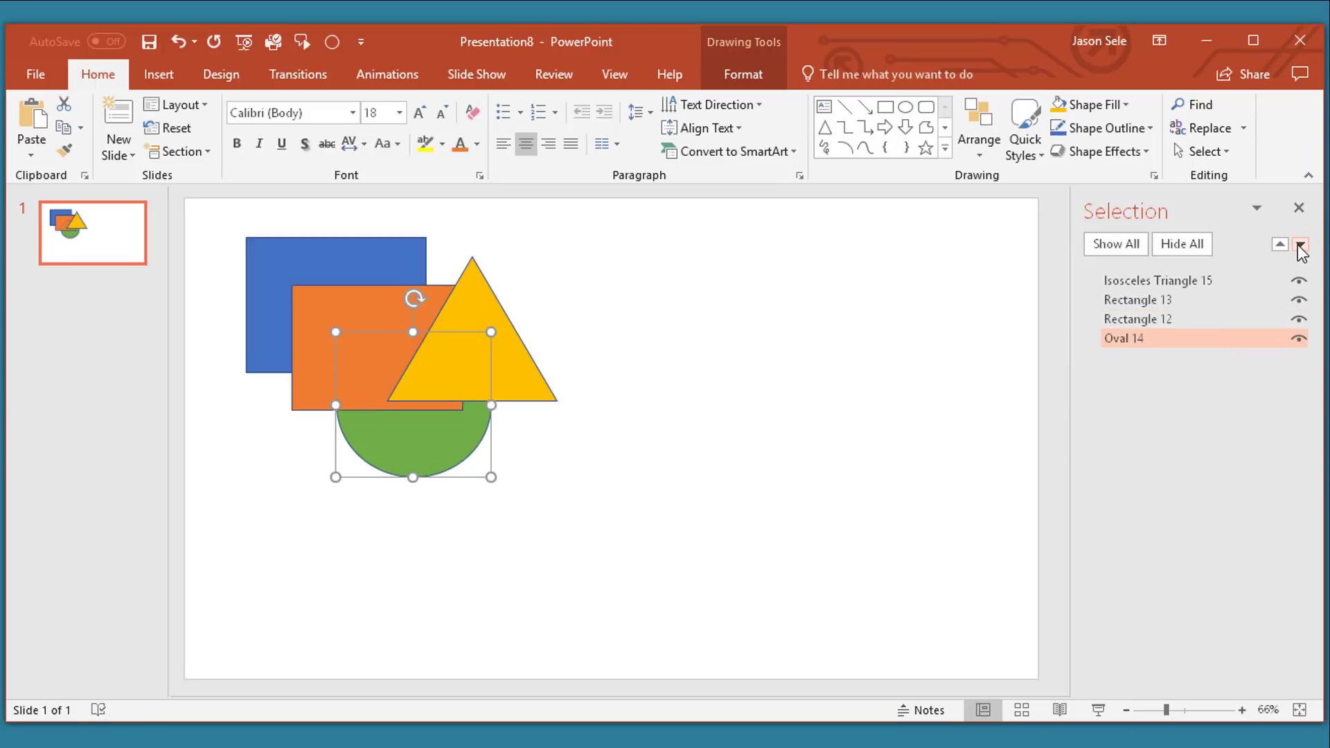
left_click(1280, 245)
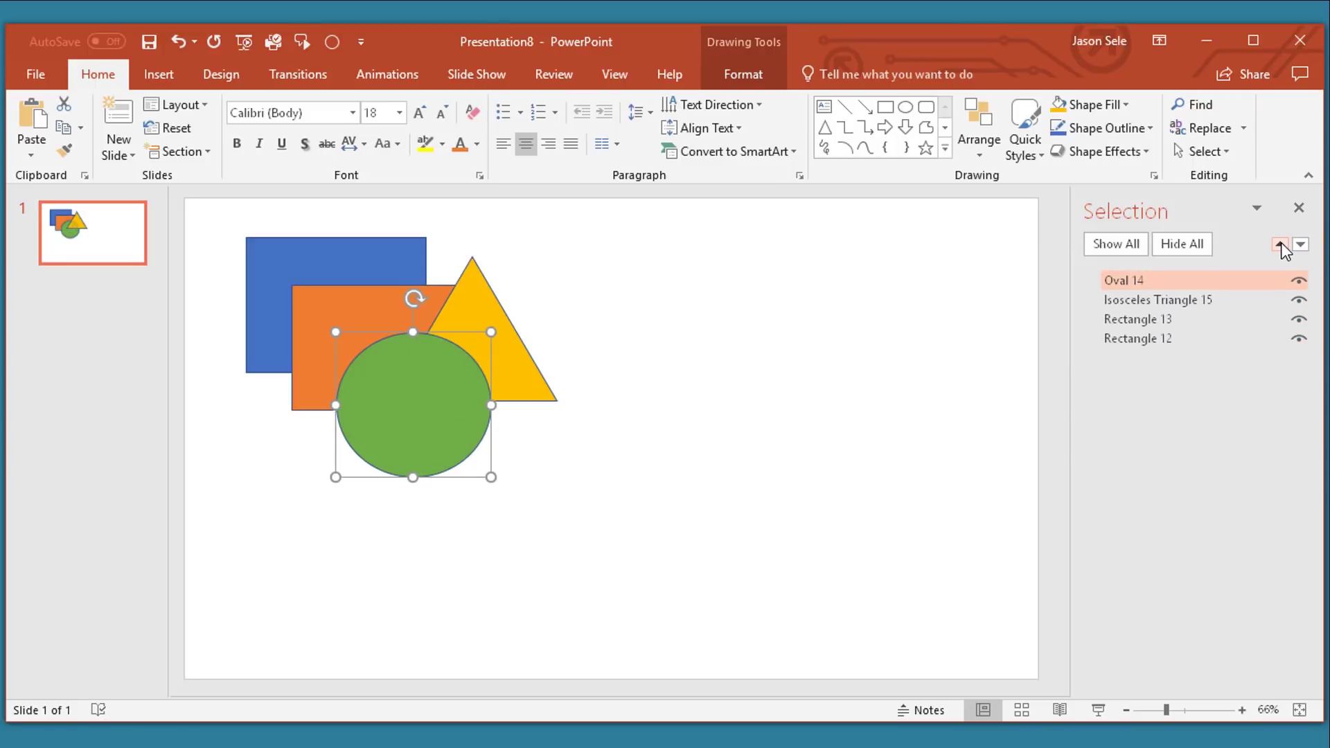
left_click(1279, 246)
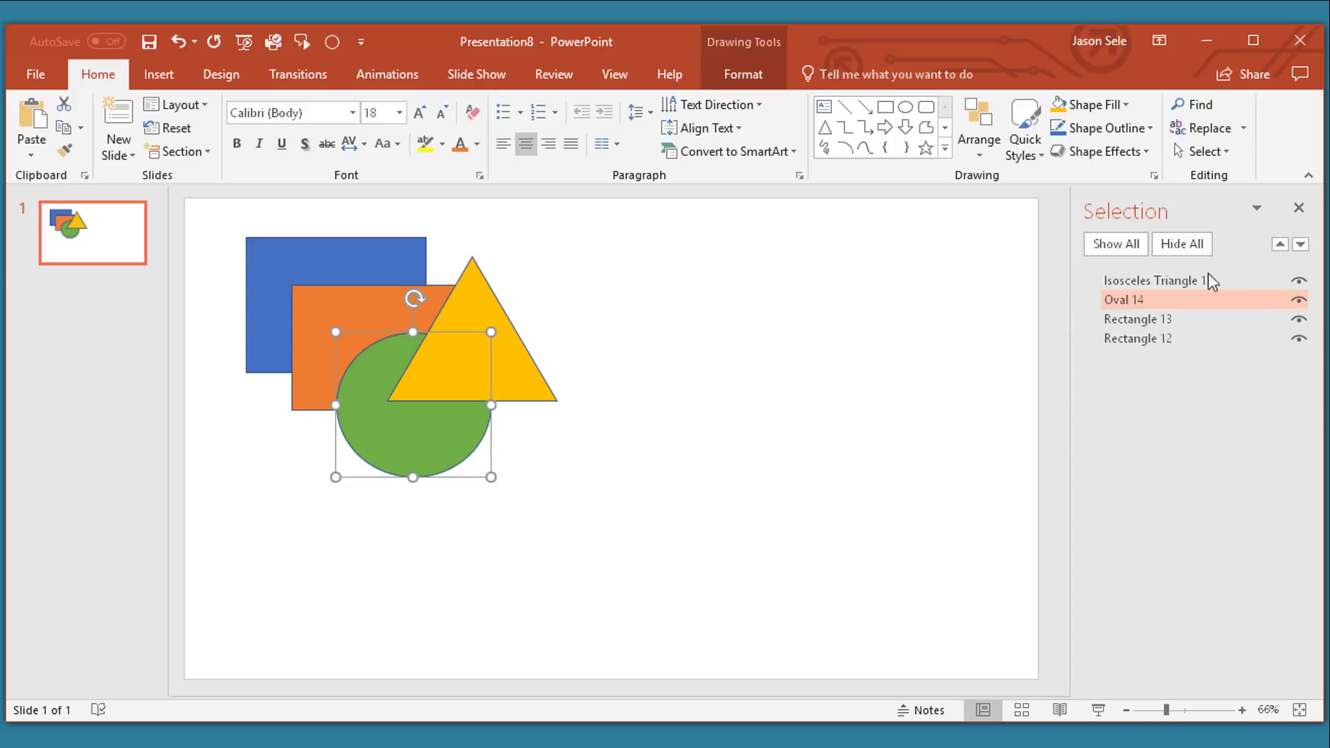
double_click(1124, 299)
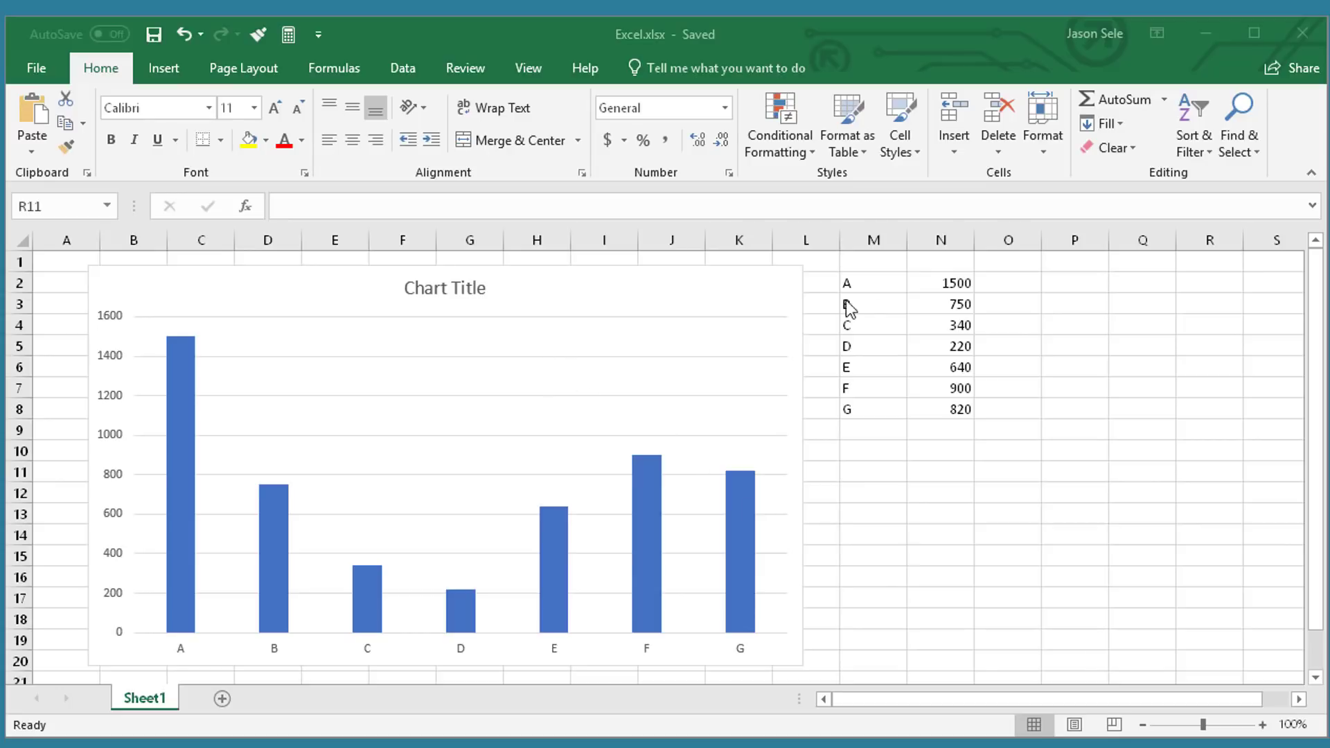
mouse_move(967, 306)
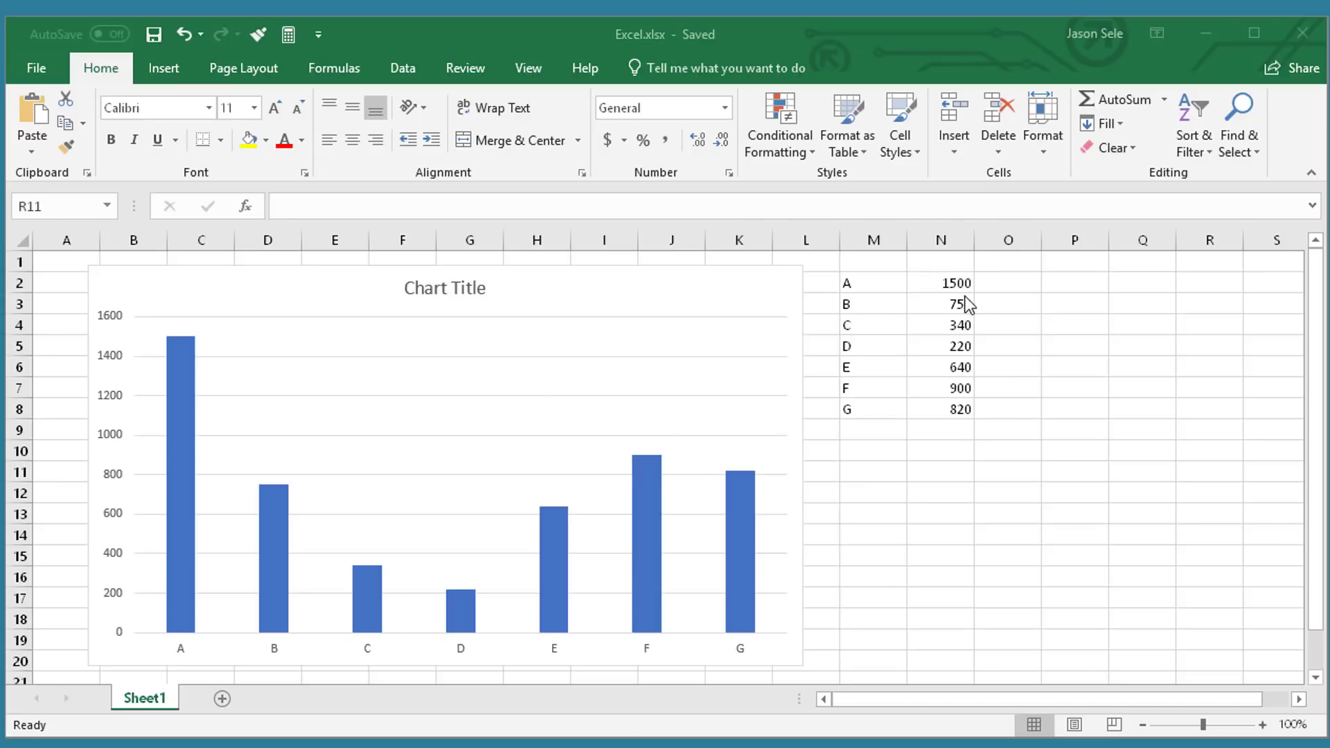
mouse_move(178, 339)
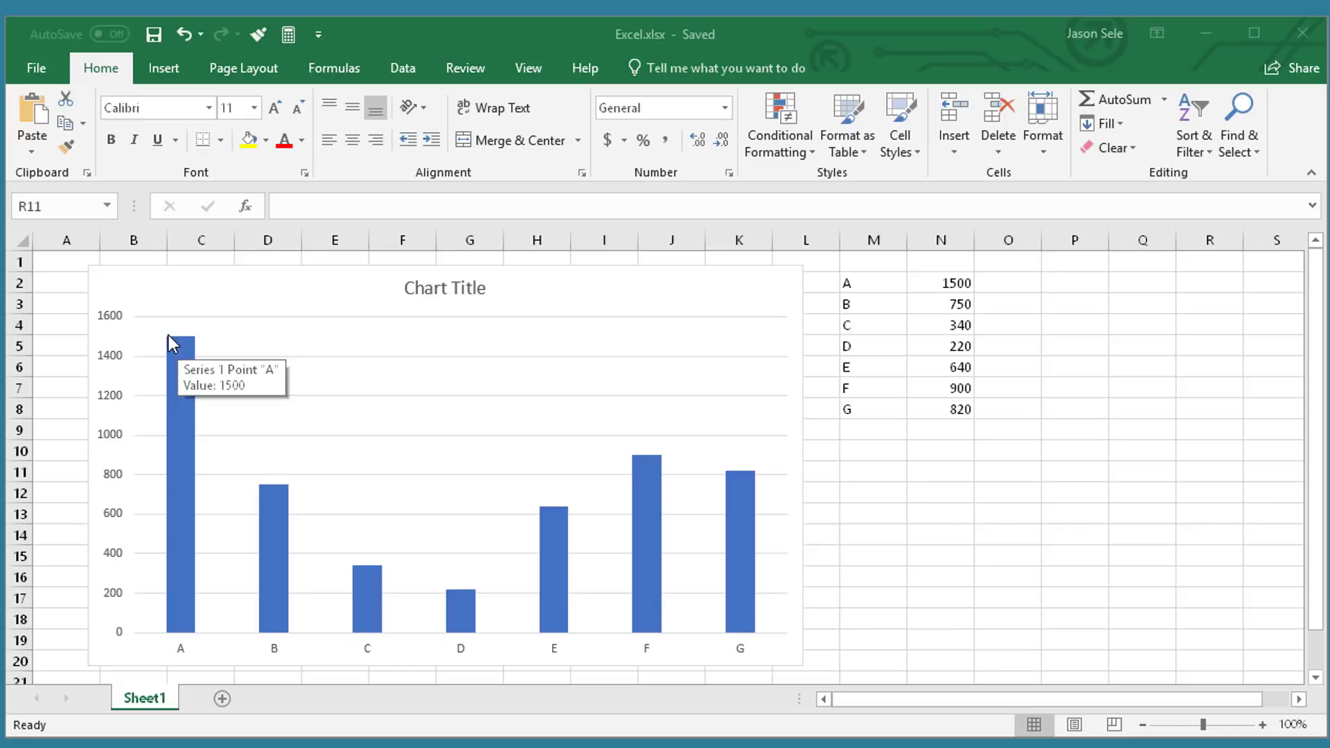
mouse_move(577, 365)
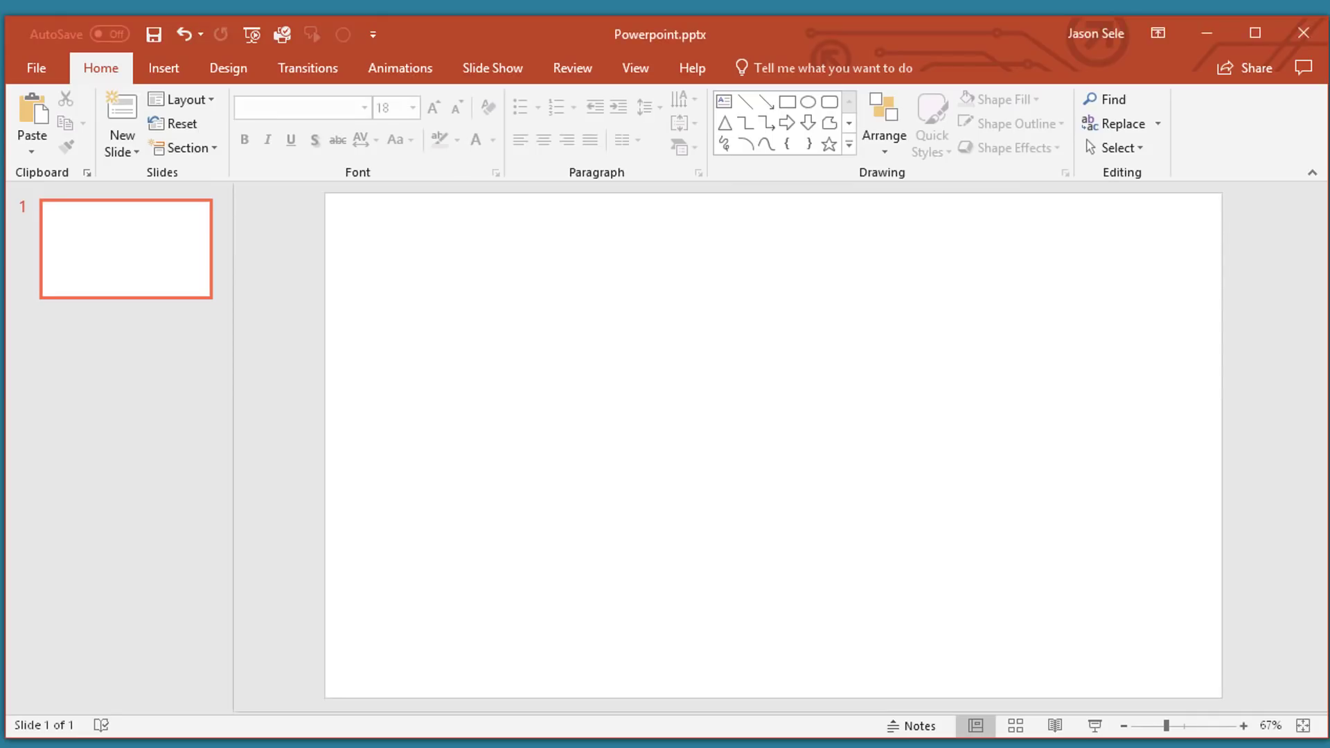
mouse_move(517, 347)
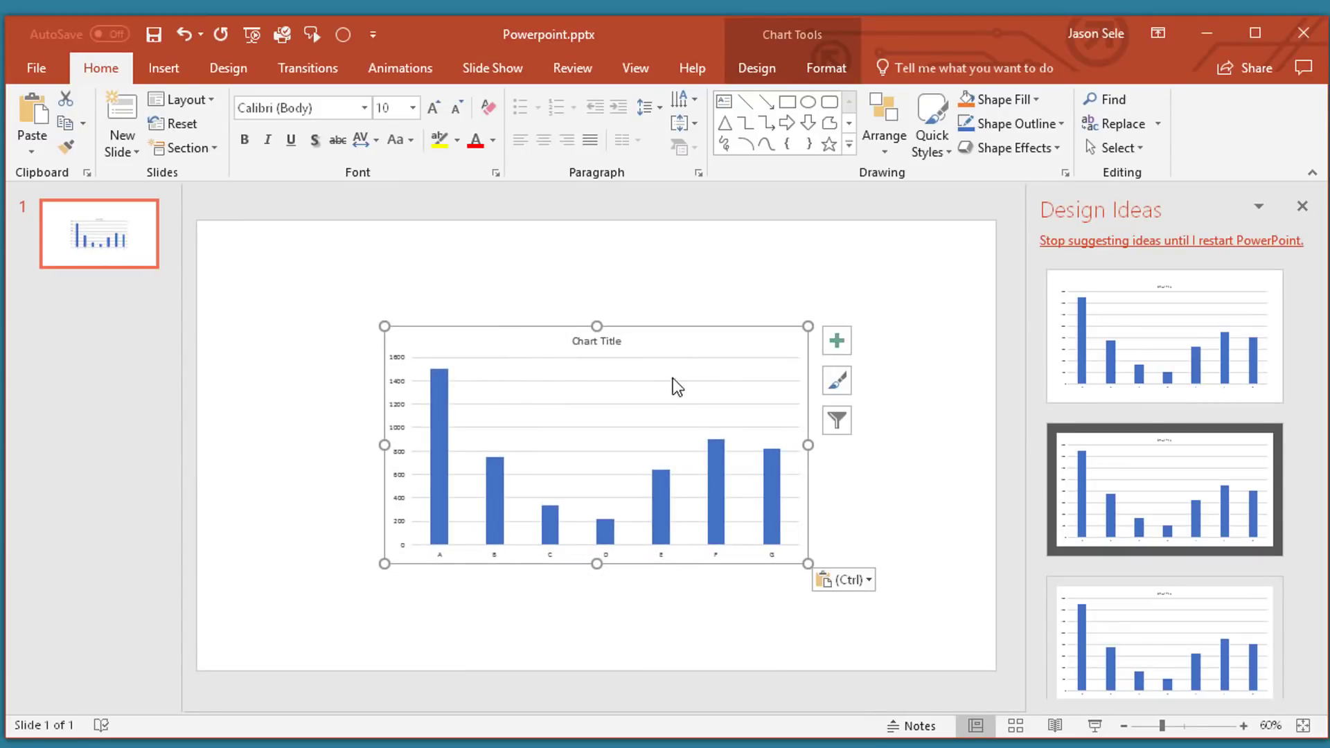
mouse_move(437, 466)
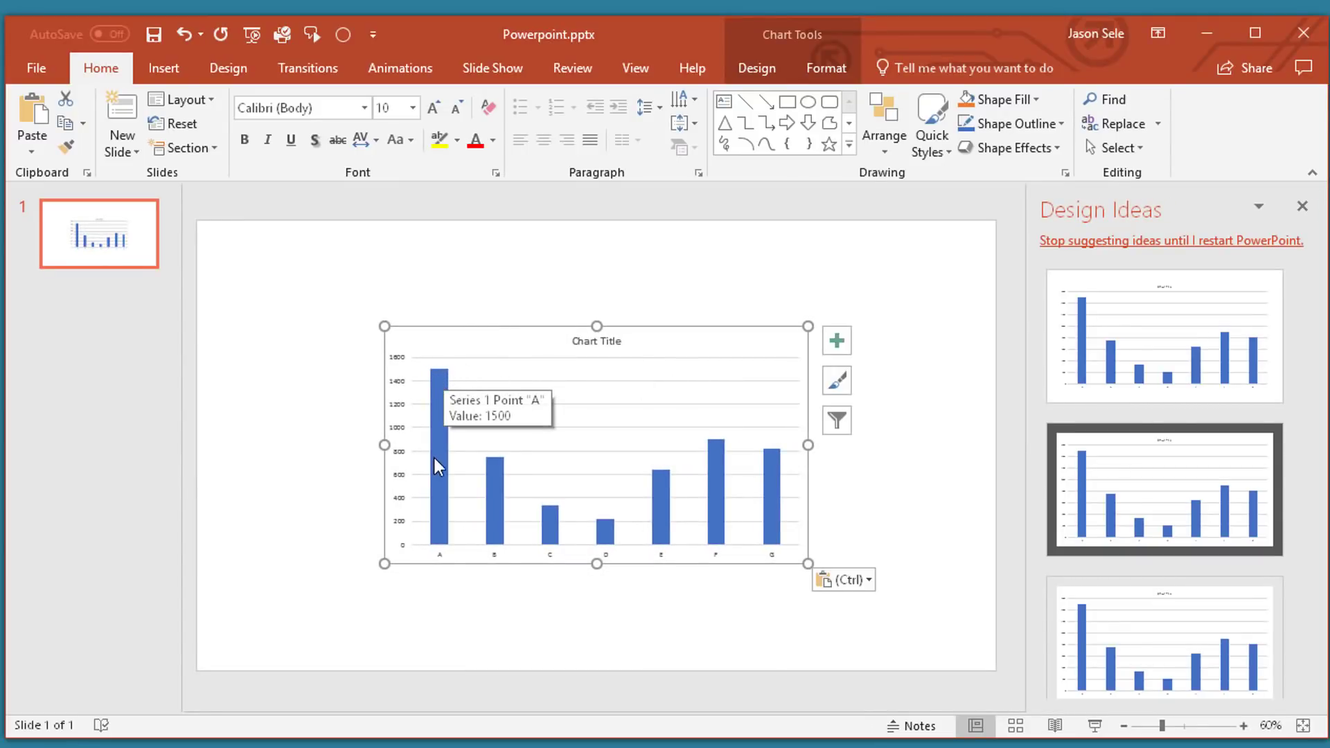
mouse_move(812, 547)
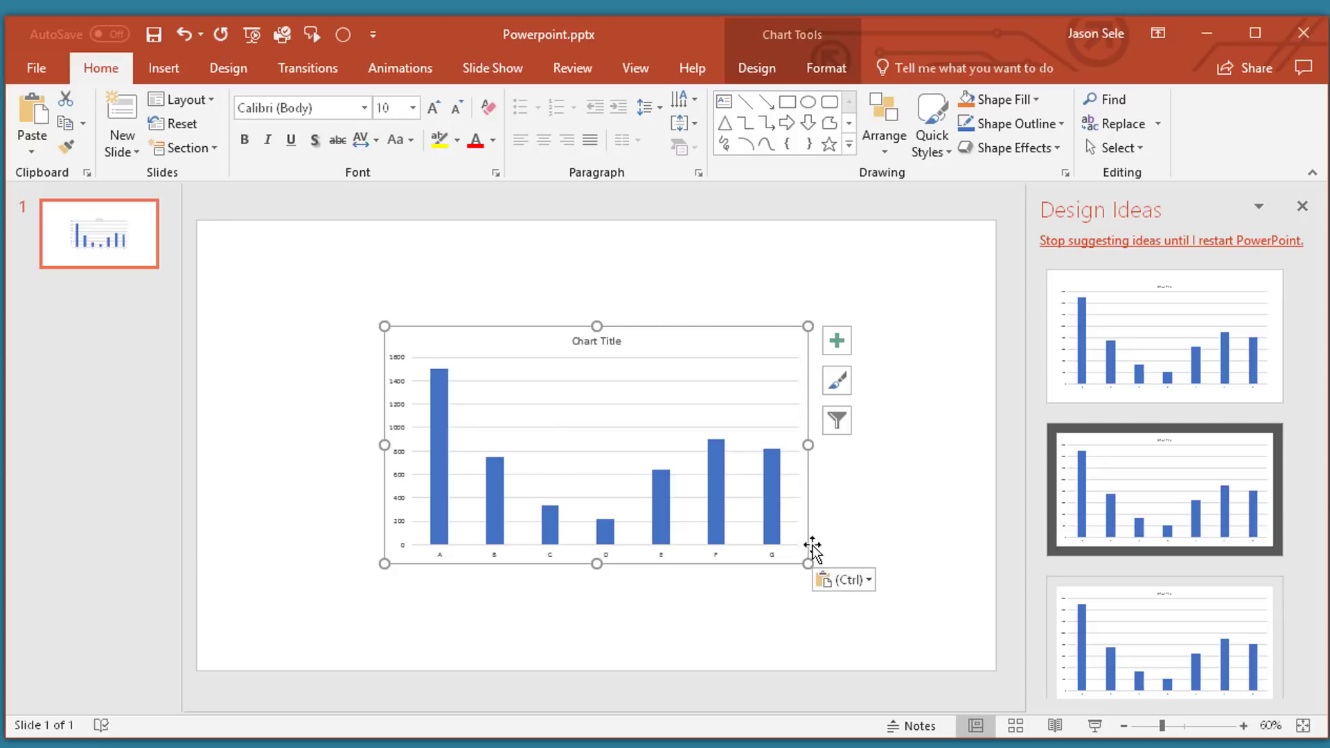
- Open the paste options menu for the pasted Excel chart
left_click(843, 579)
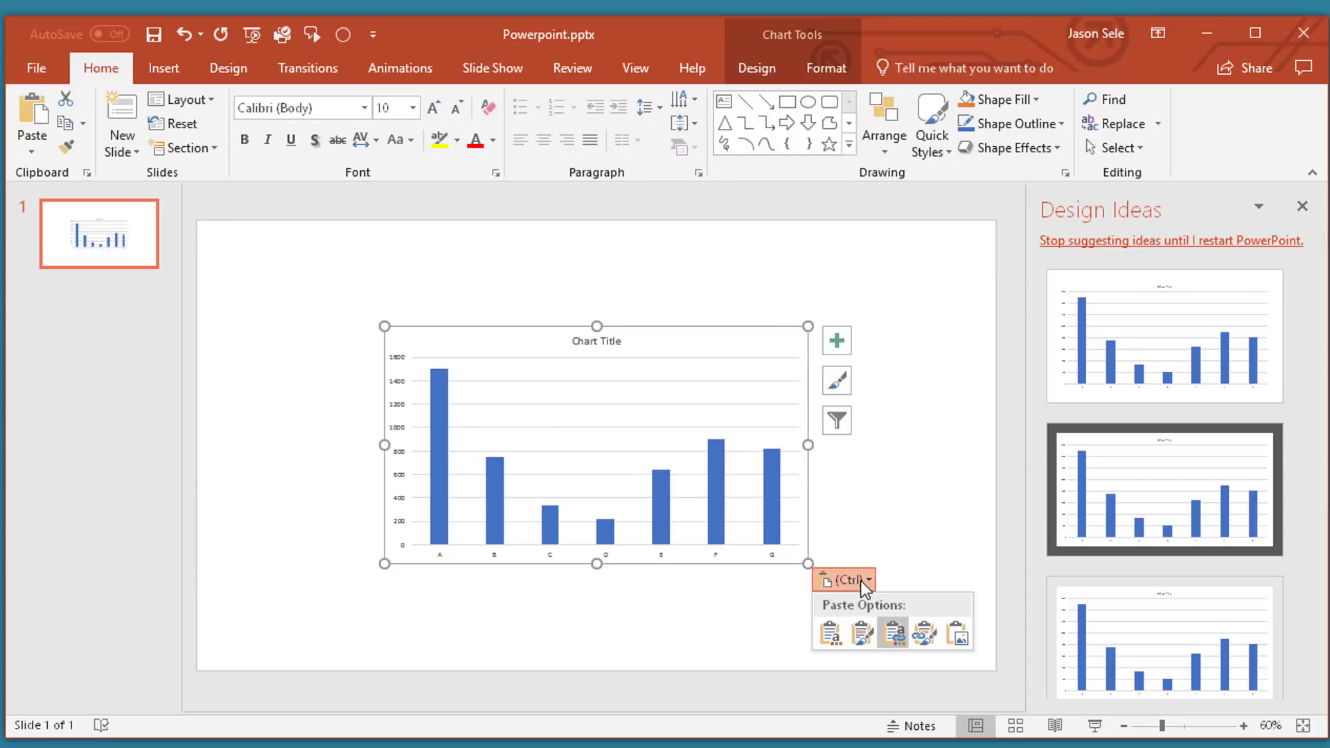
mouse_move(893, 633)
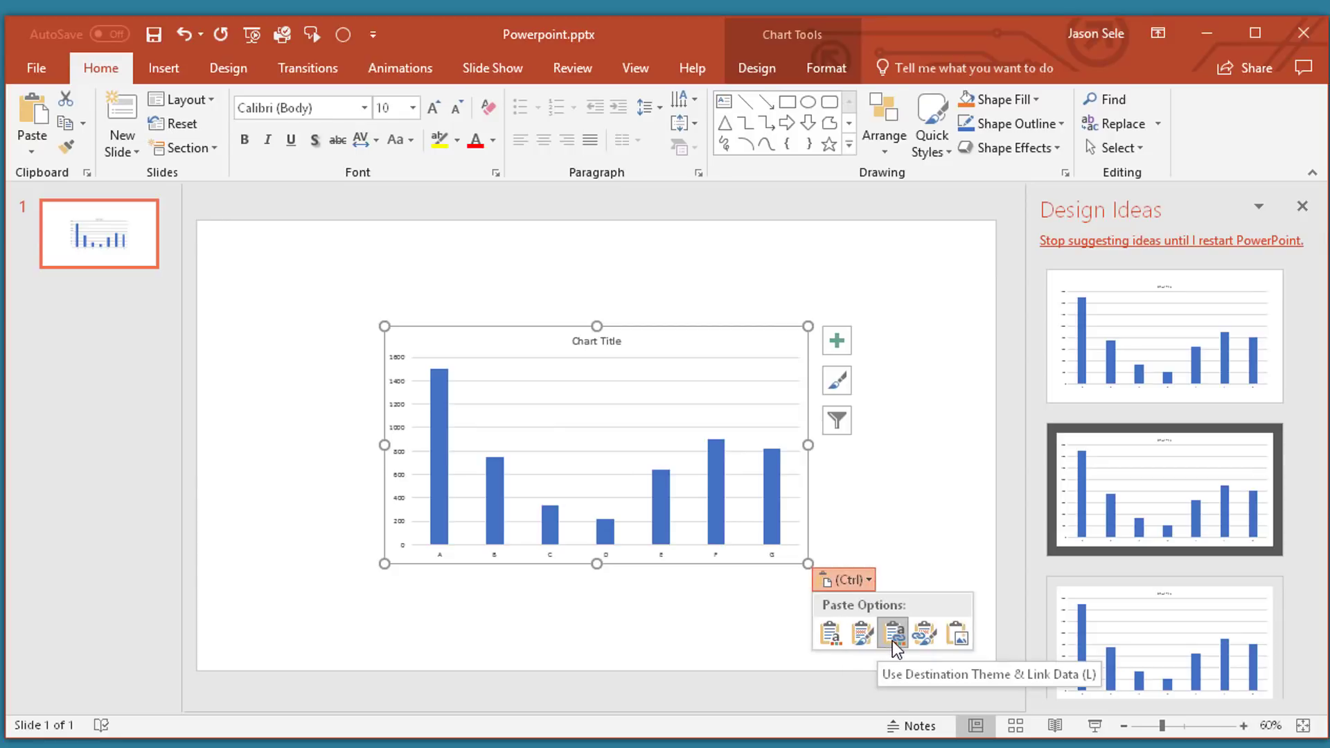
mouse_move(899, 649)
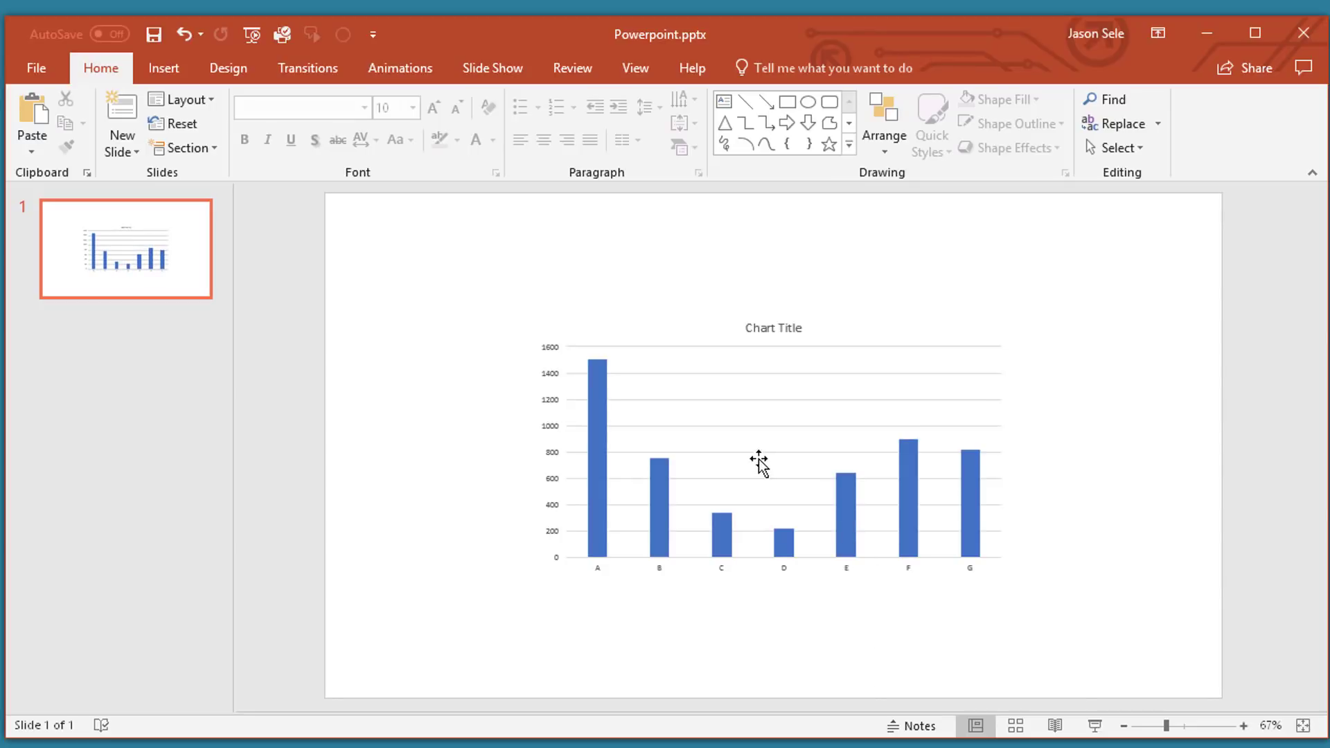
mouse_move(757, 460)
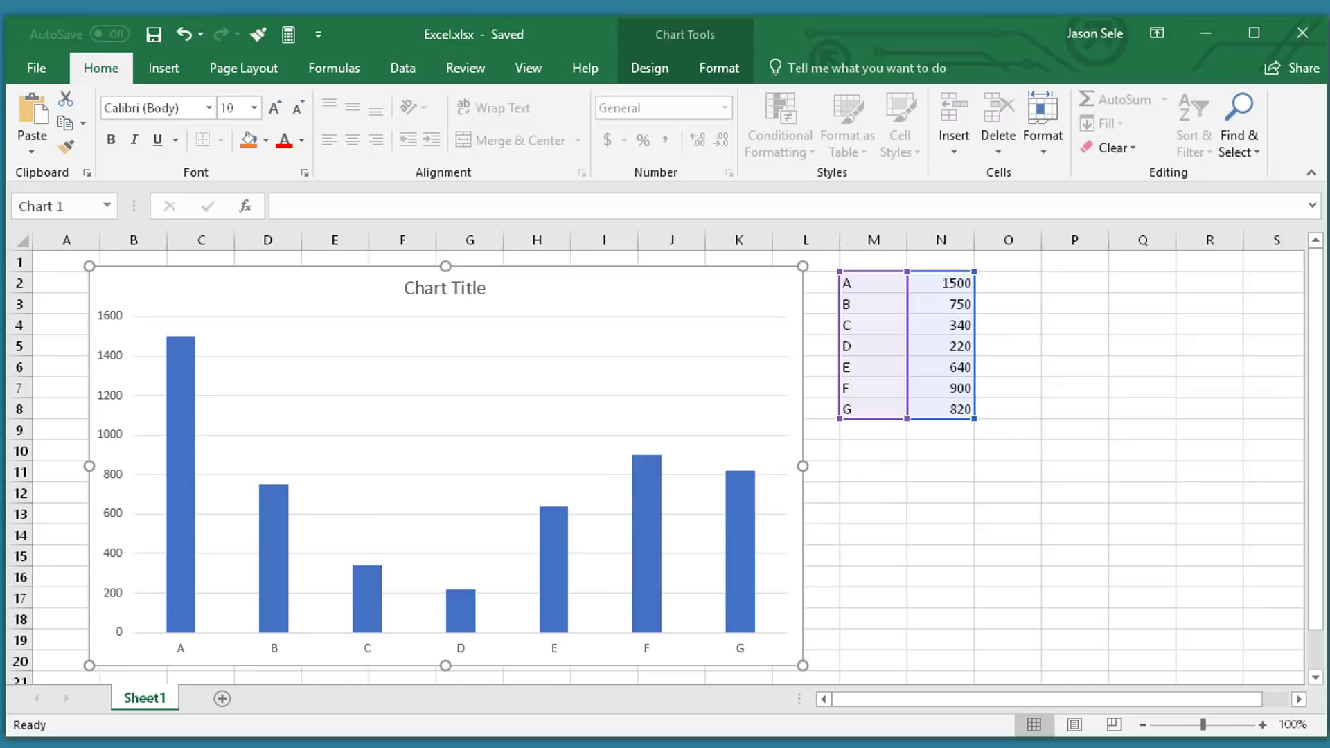
- Change category A from 1500 to 500 in Excel, then delete the linked bar chart
left_click(940, 282)
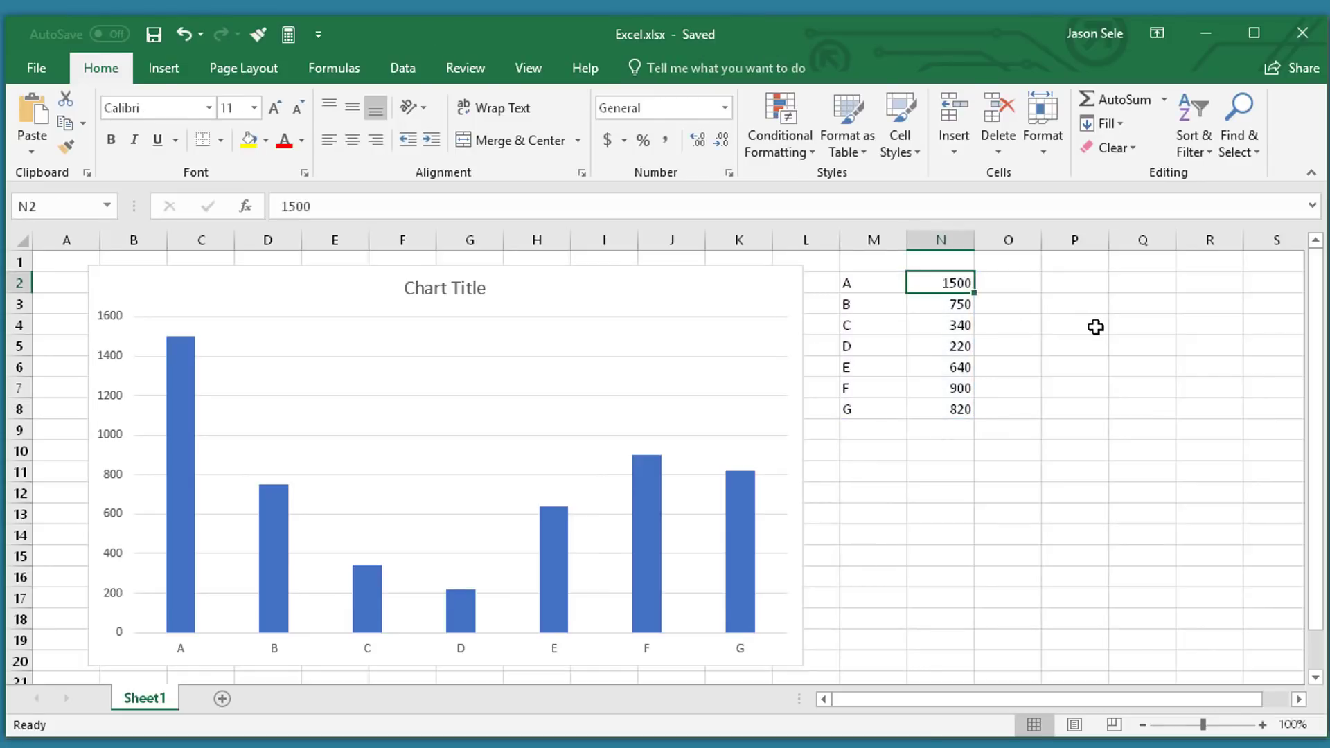
type("500")
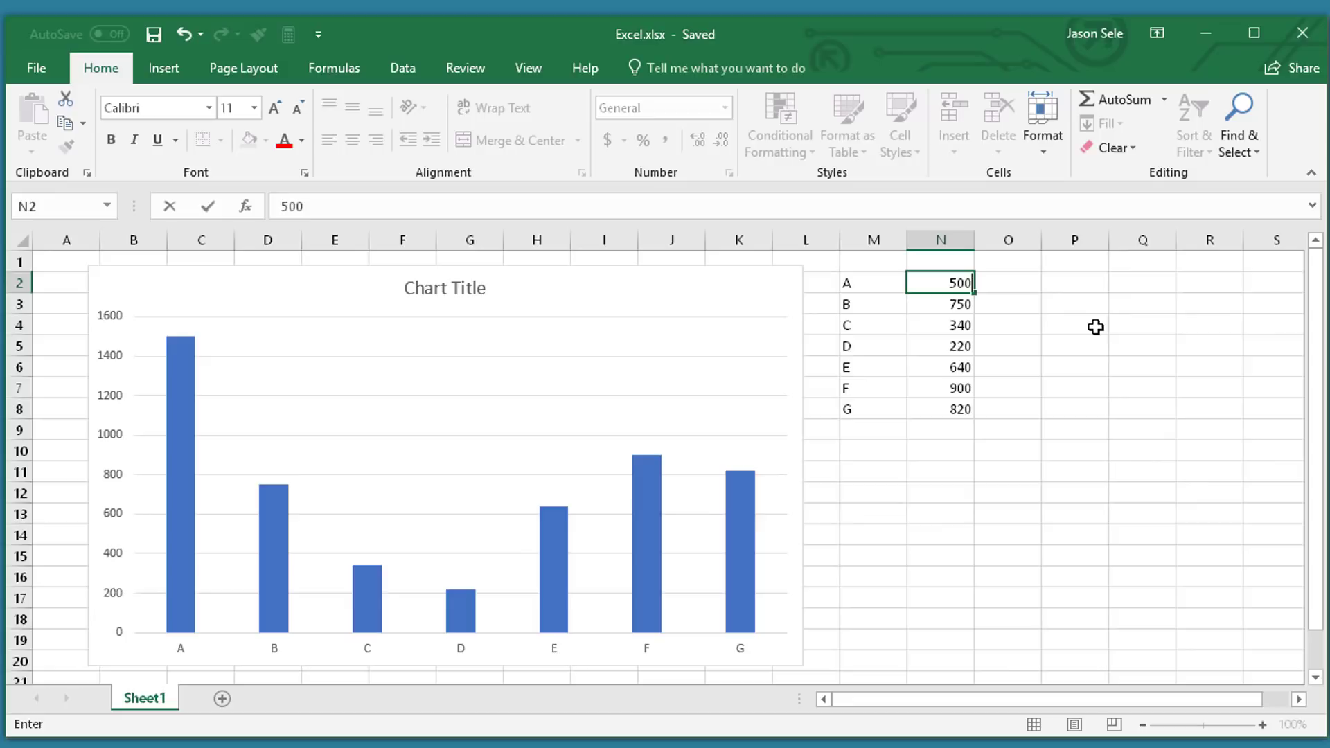
left_click(1074, 325)
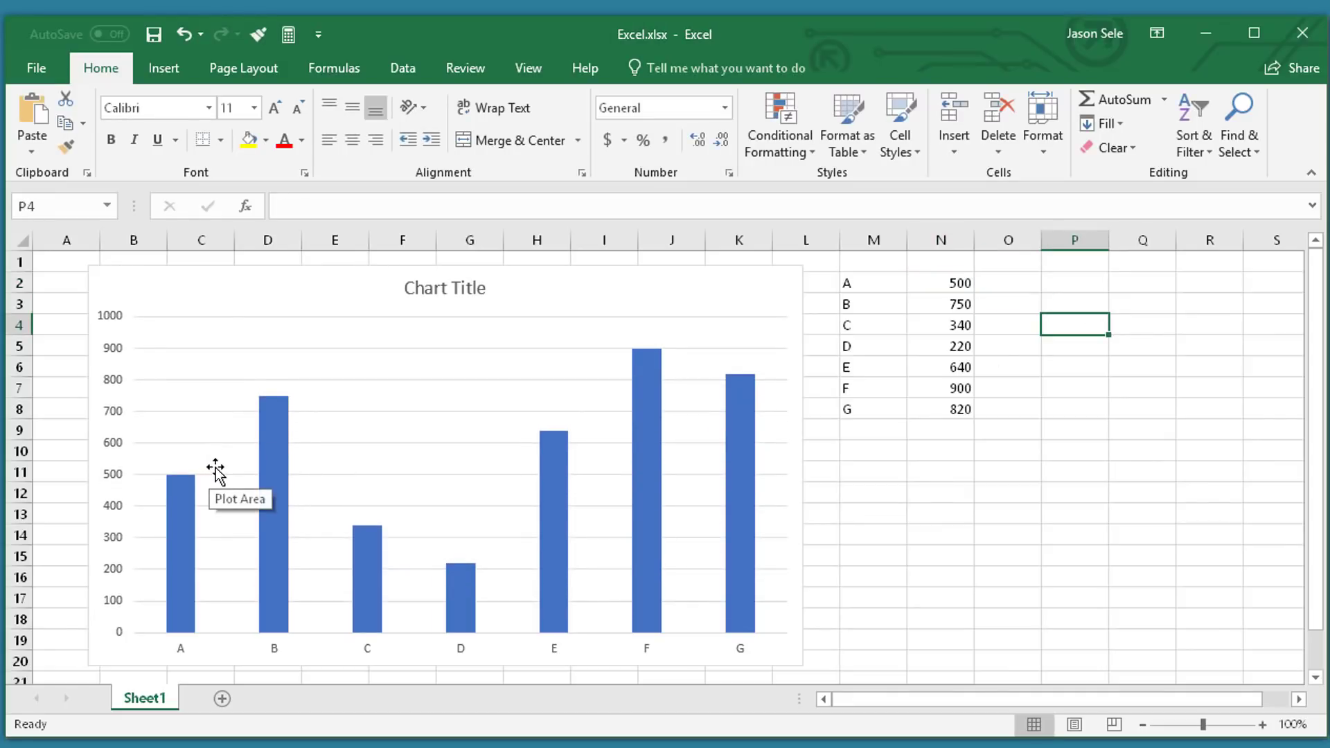
left_click(154, 34)
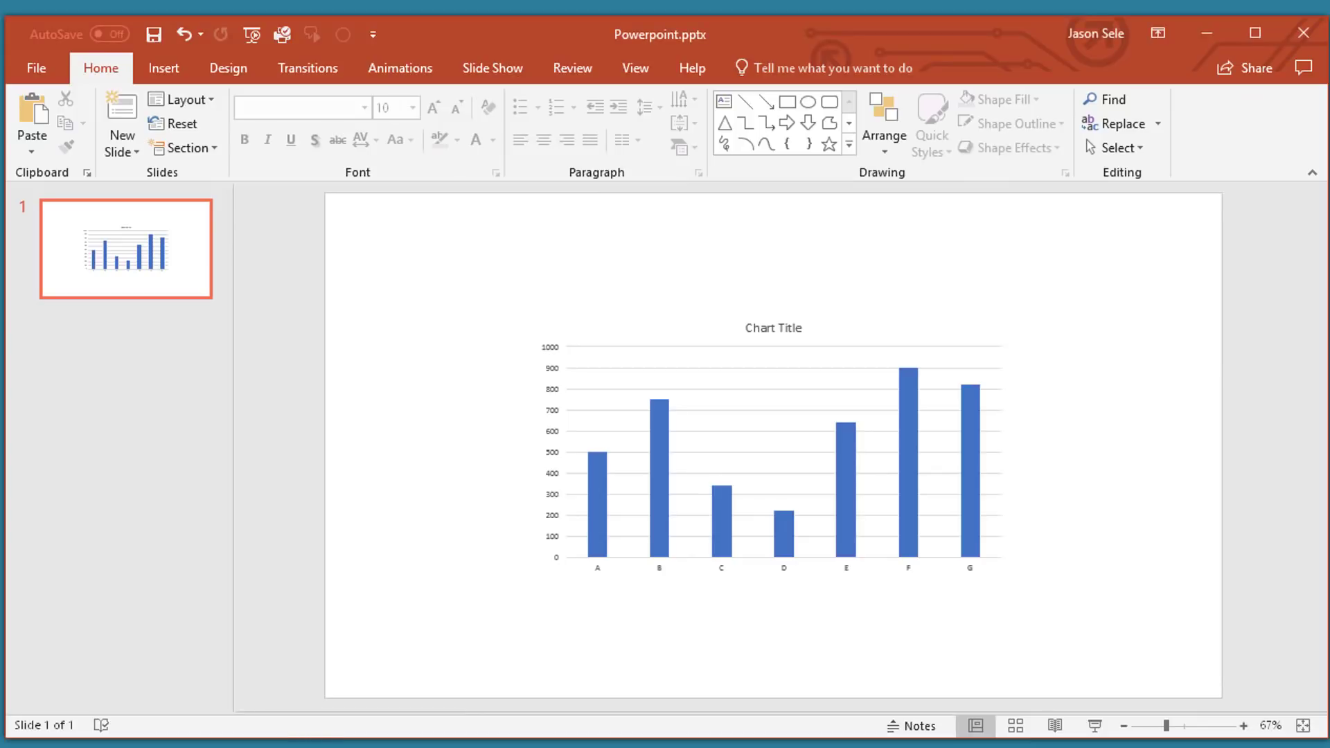
mouse_move(549, 548)
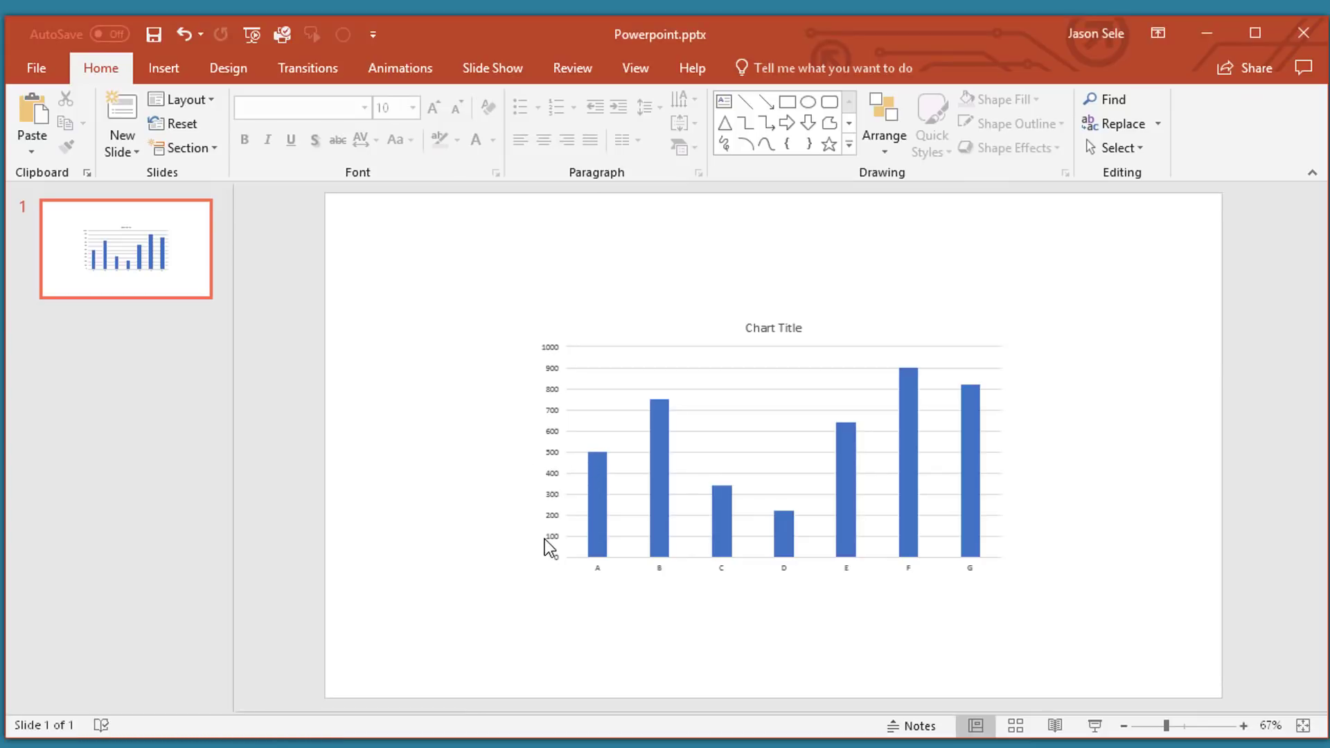
left_click(771, 446)
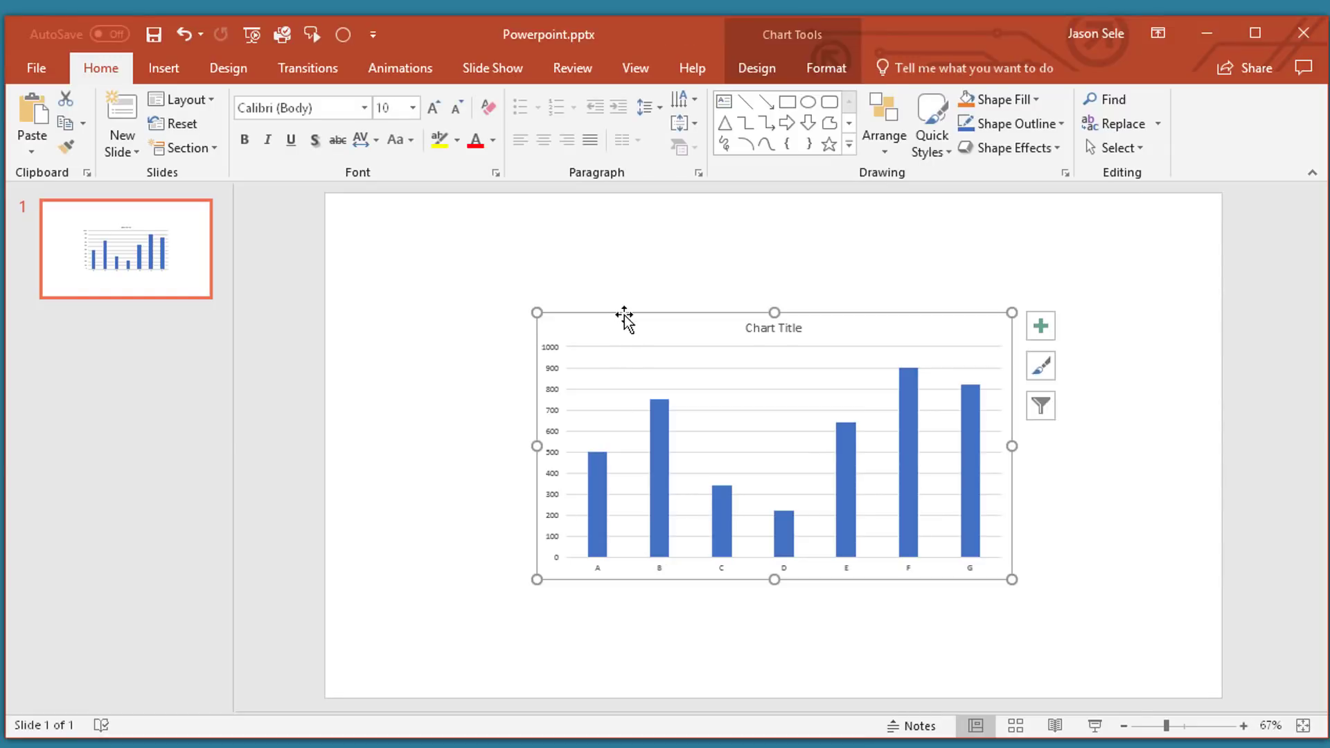
key("delete")
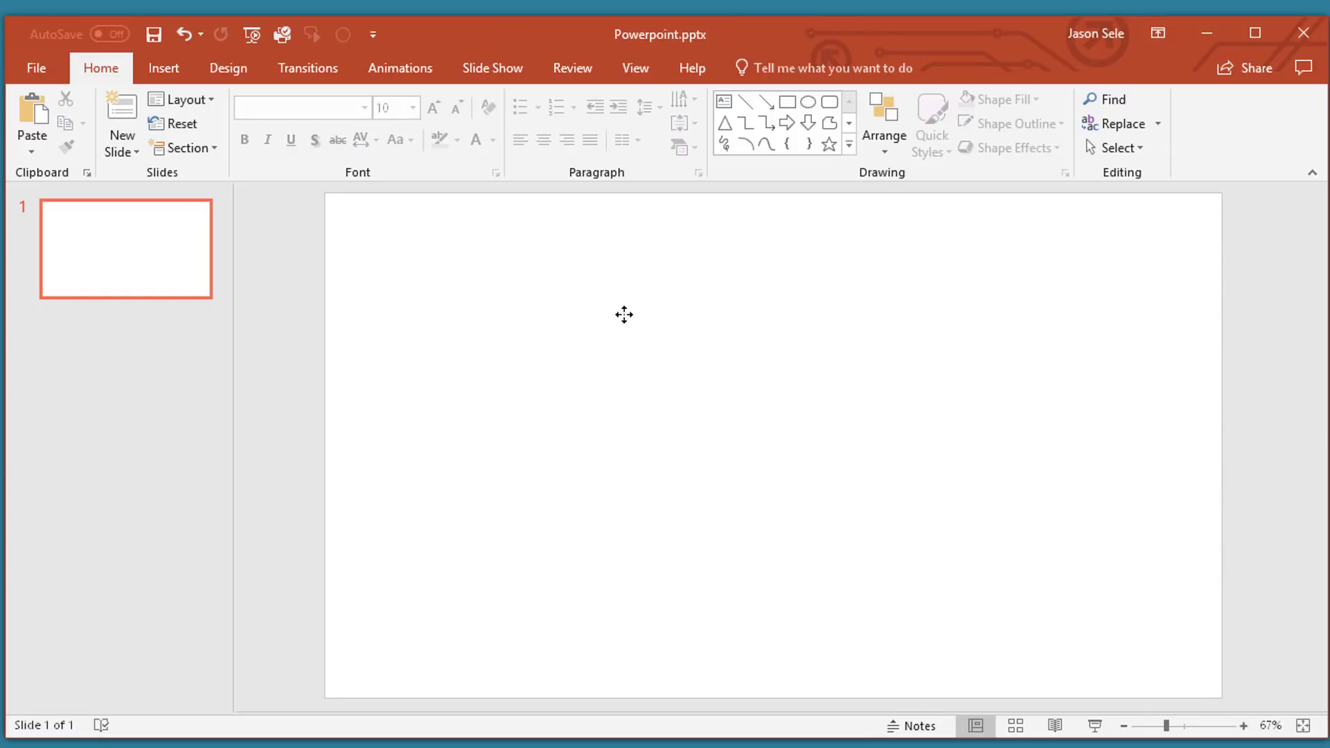
mouse_move(196, 88)
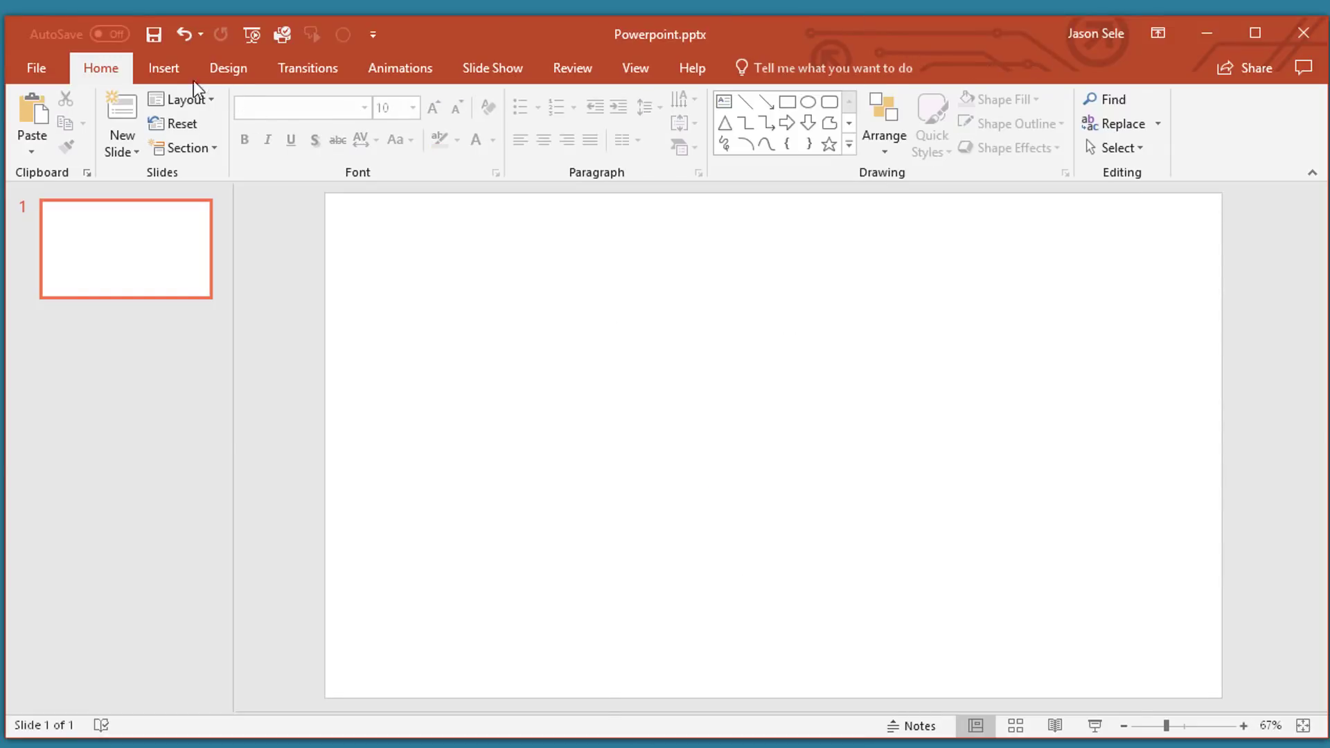
- Draw a rectangle labelled 'Excel' and hyperlink it to Excel.xlsx on the desktop
left_click(787, 101)
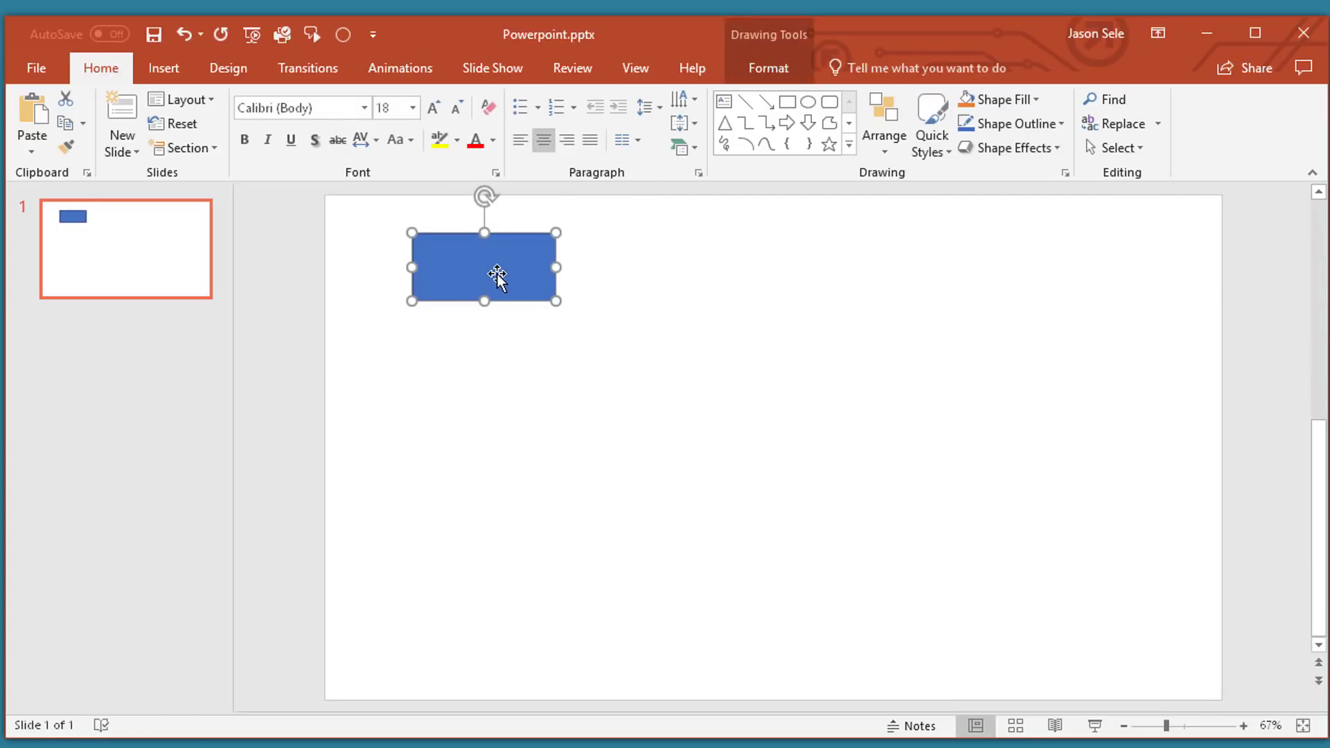
double_click(484, 268)
type("Excel")
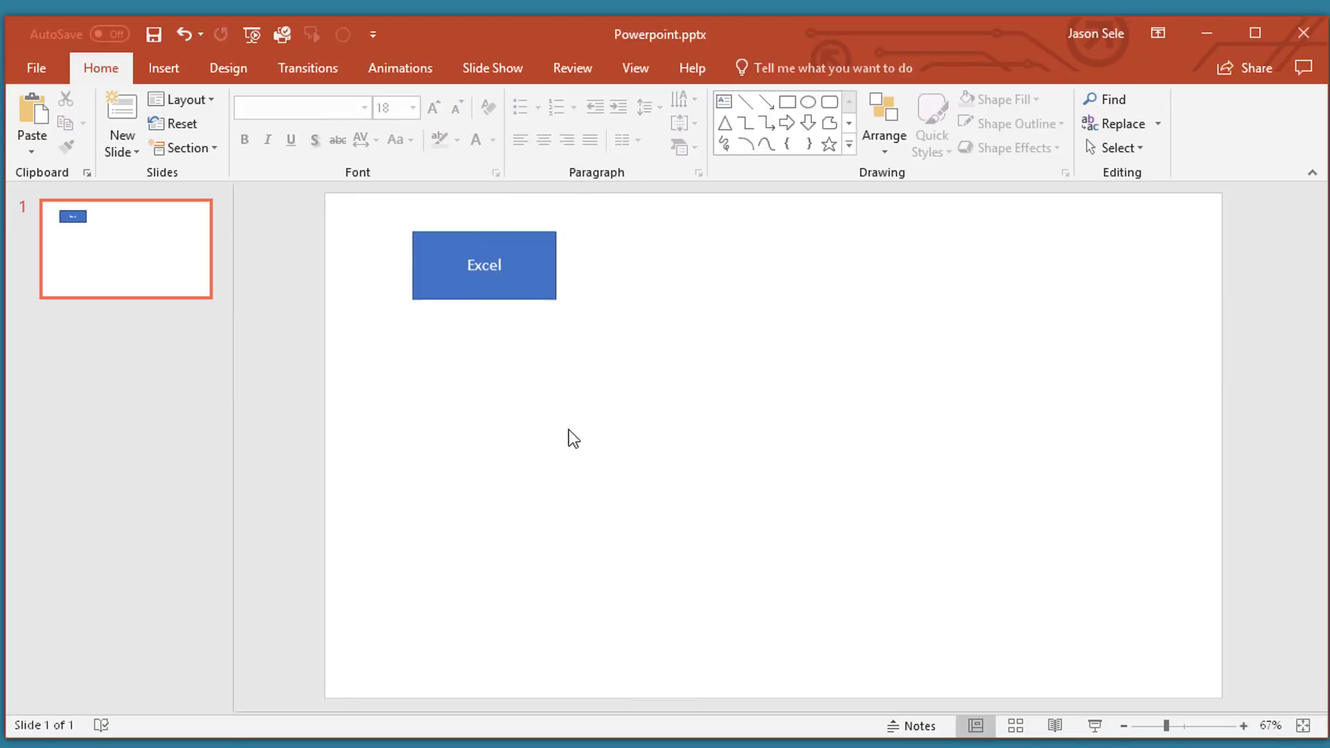
left_click(484, 264)
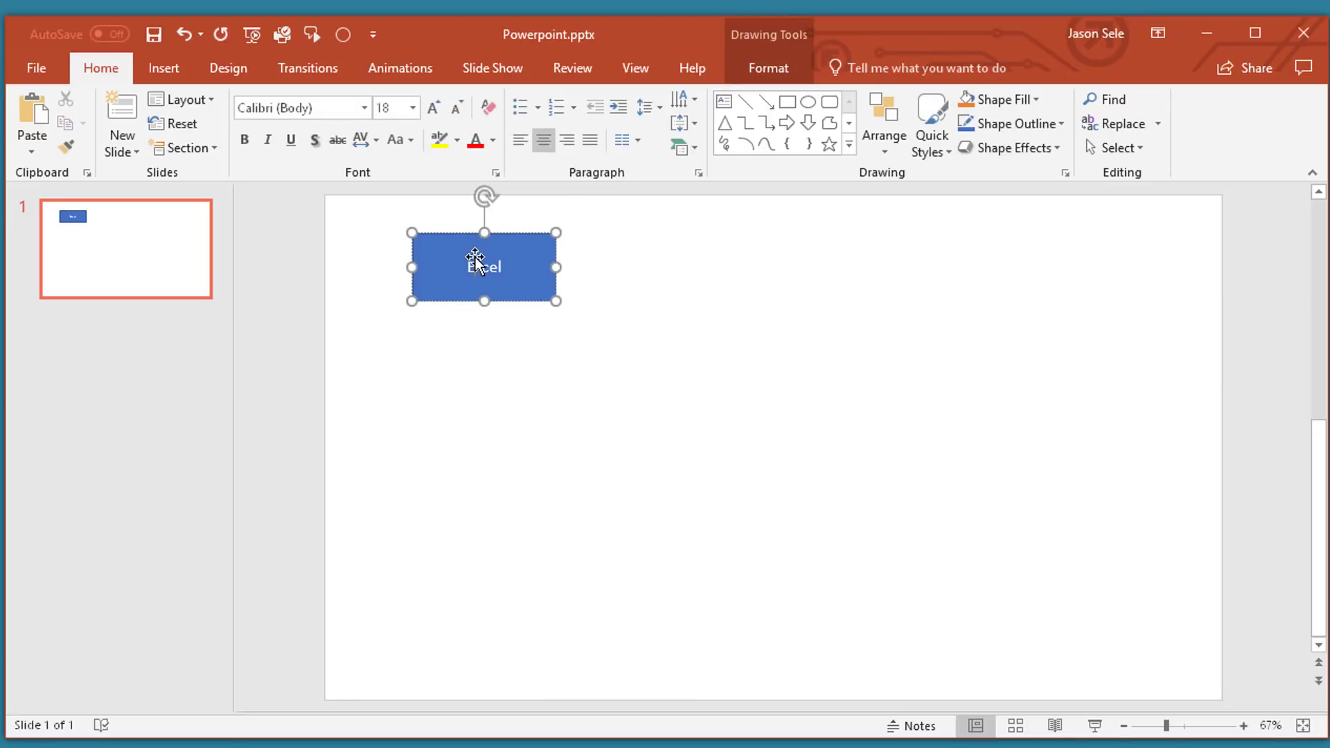
right_click(484, 265)
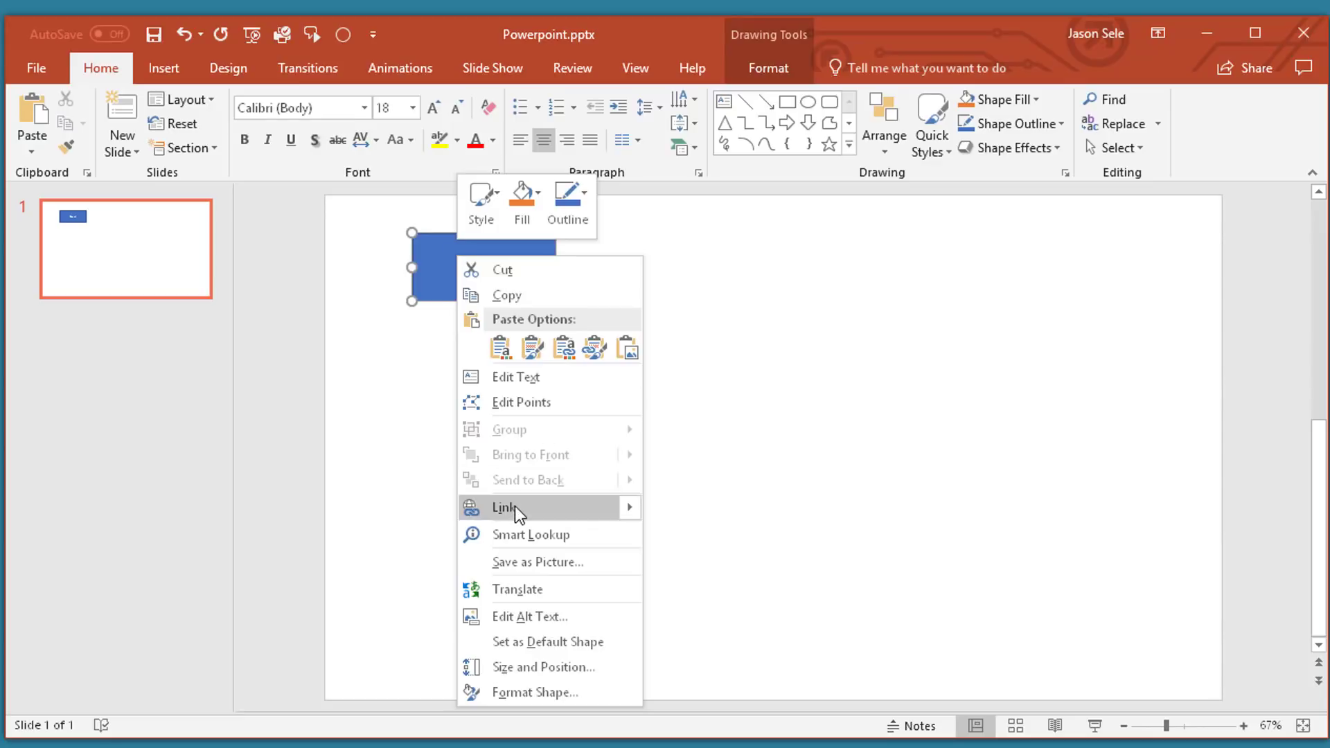
left_click(505, 507)
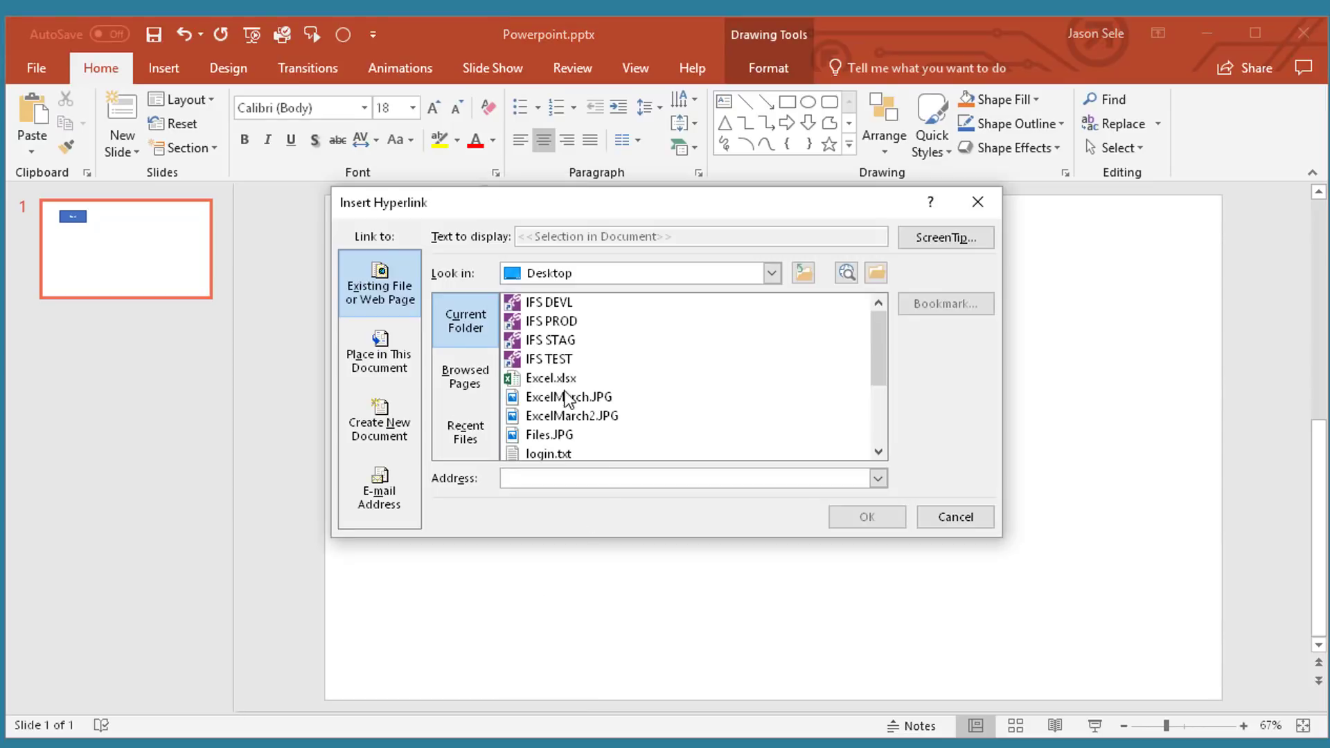
left_click(955, 517)
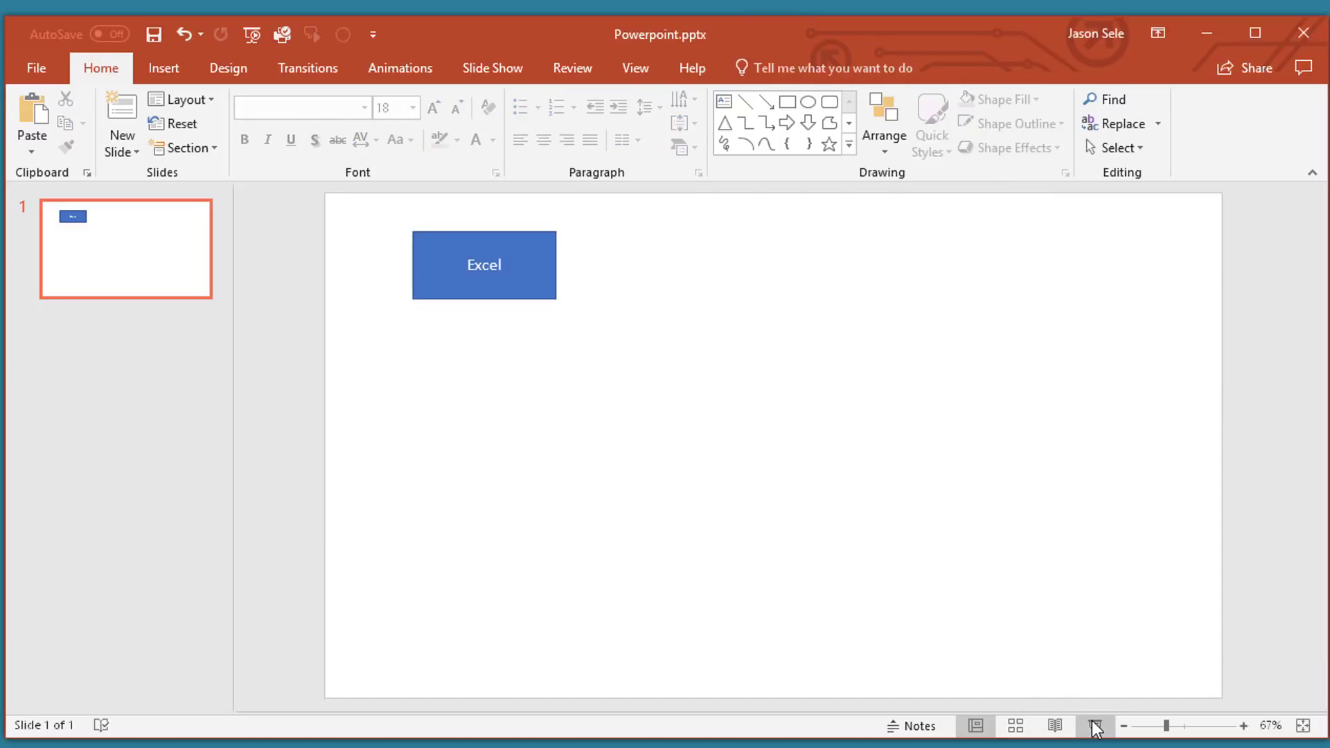
mouse_move(524, 280)
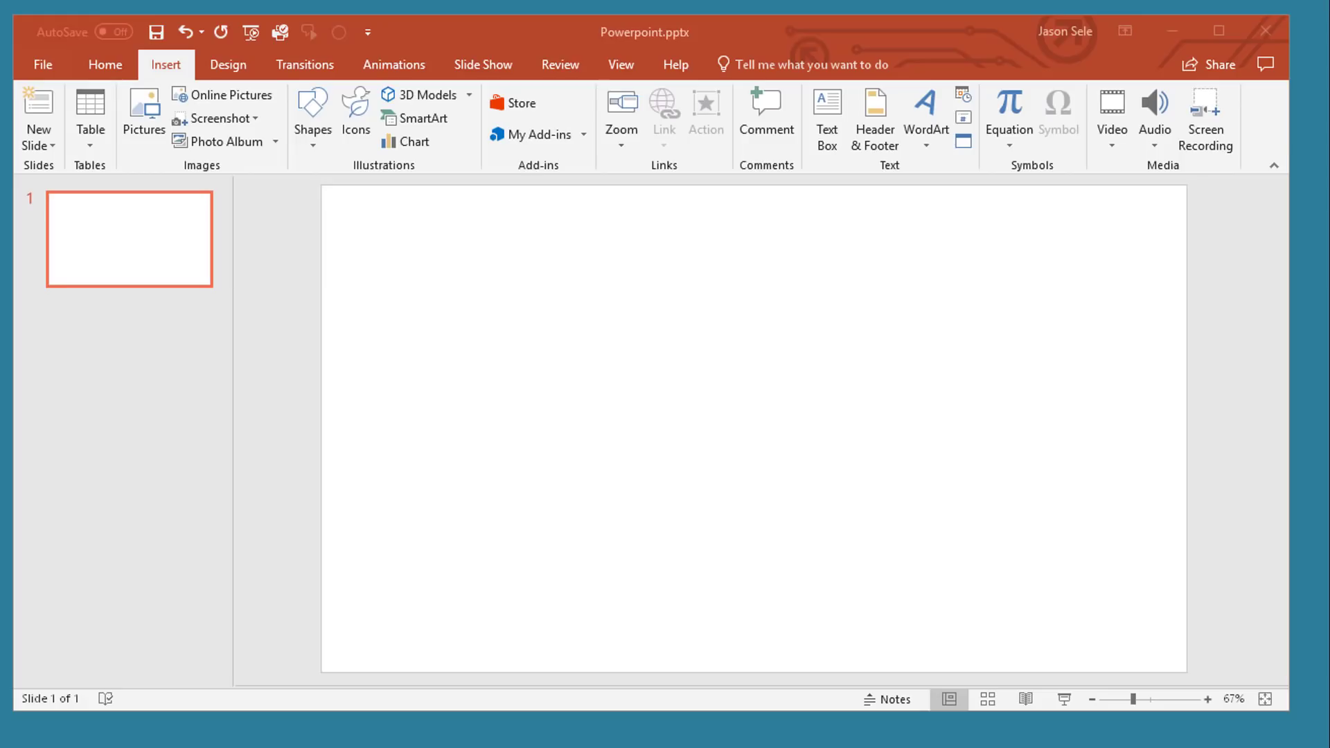
mouse_move(190, 76)
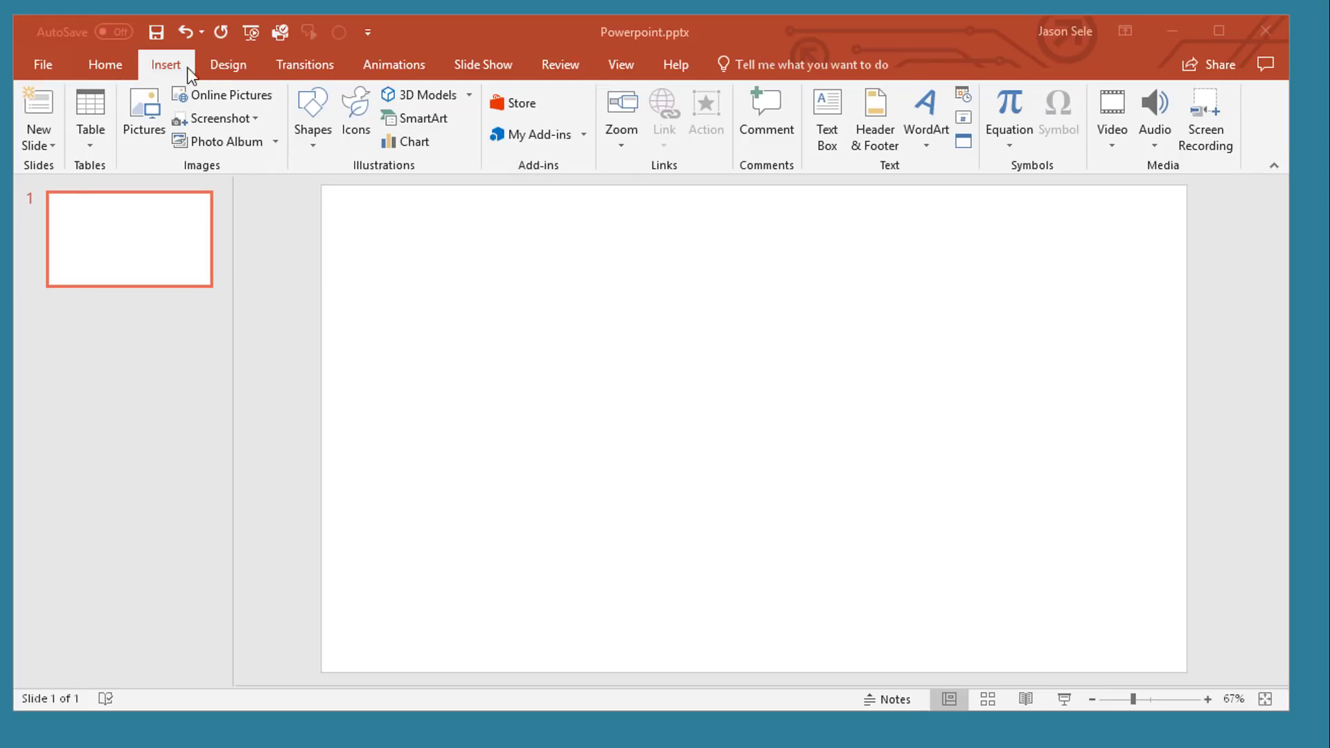
mouse_move(224, 141)
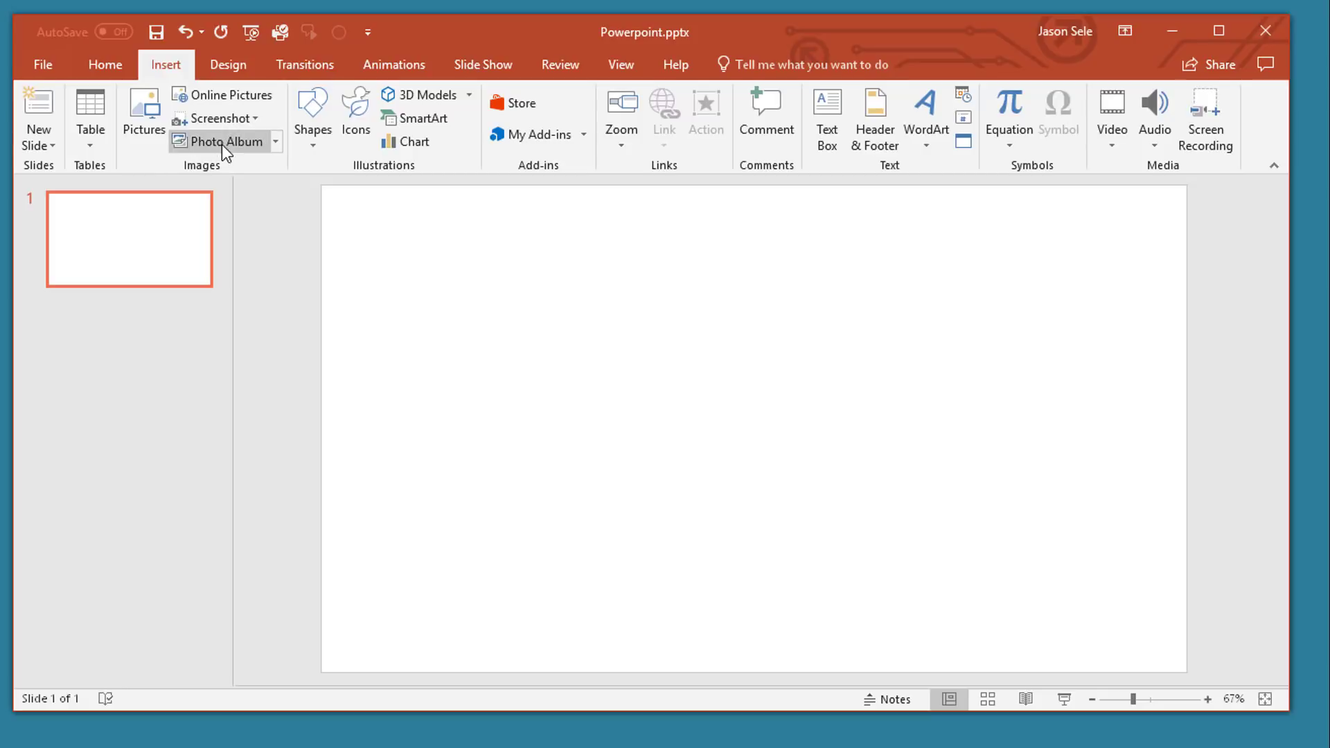
- Create a photo album of the eight Pictures-folder images using the Fit to slide layout
left_click(224, 141)
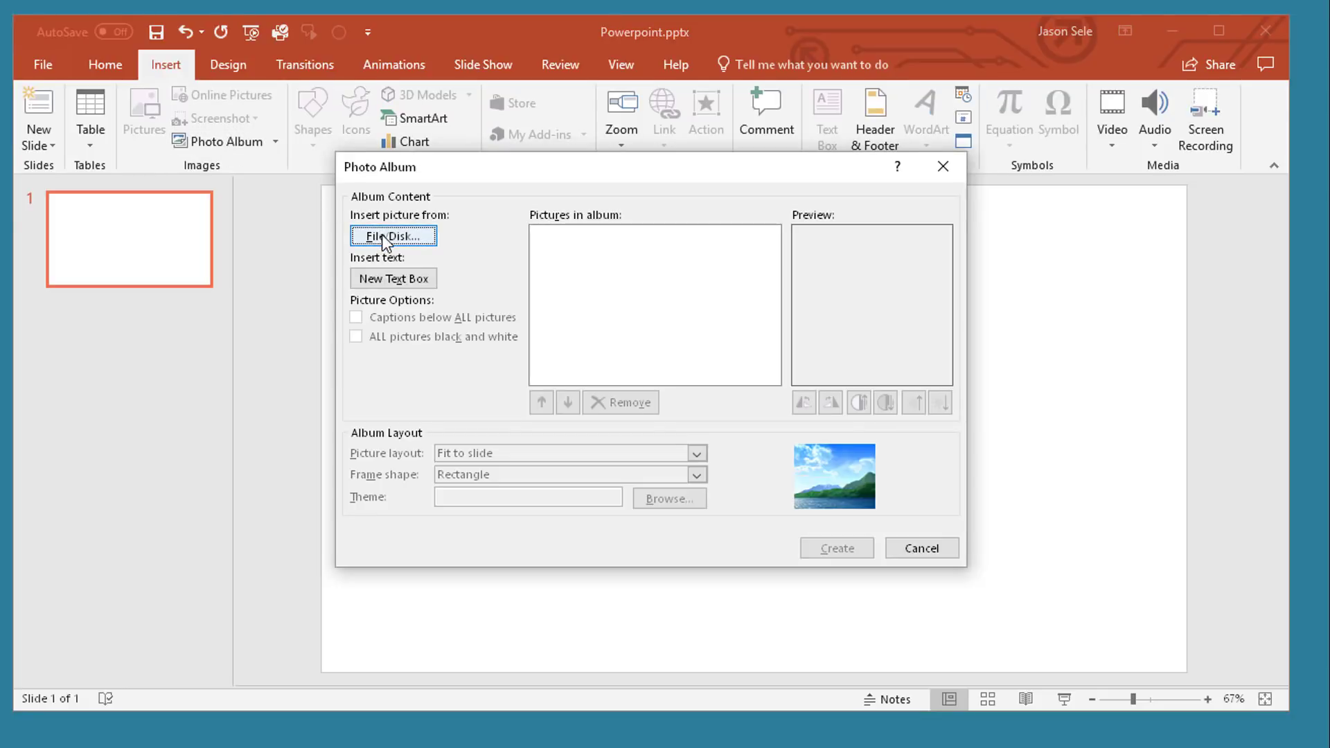
left_click(393, 235)
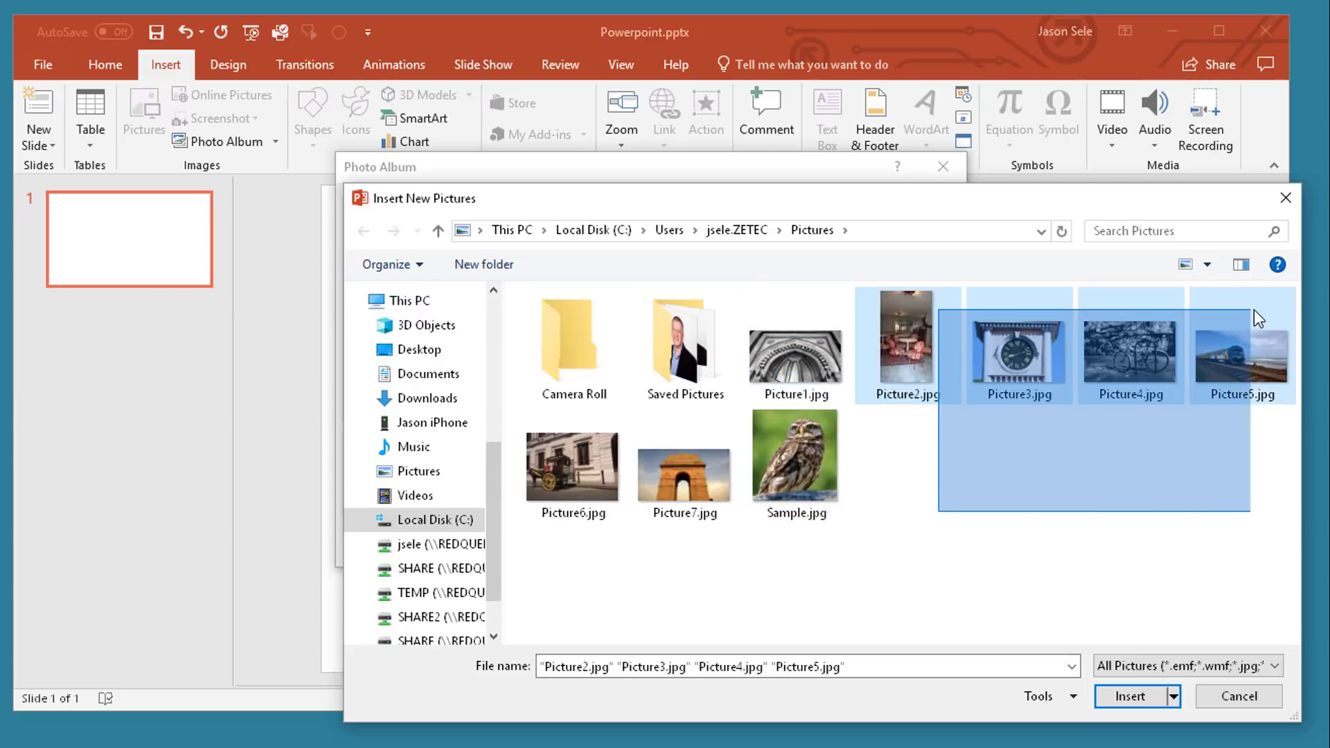
left_click(1129, 695)
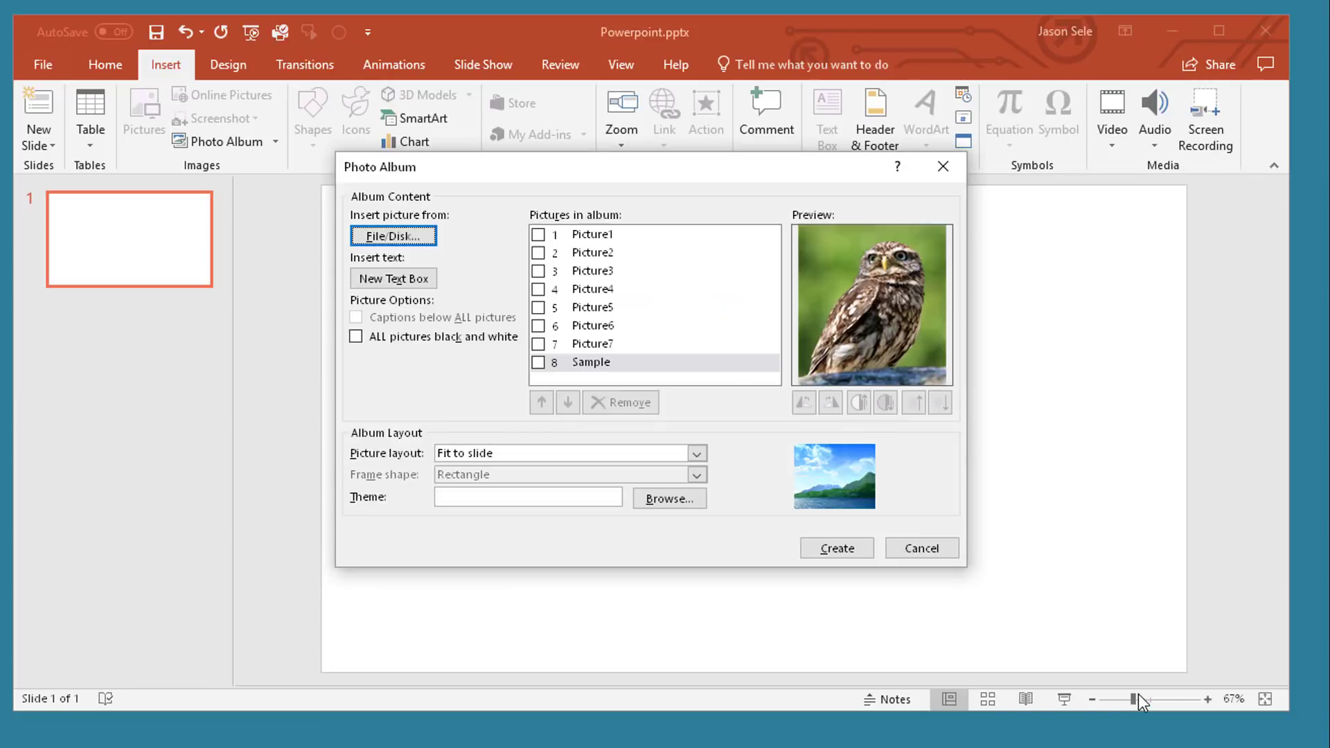
left_click(695, 453)
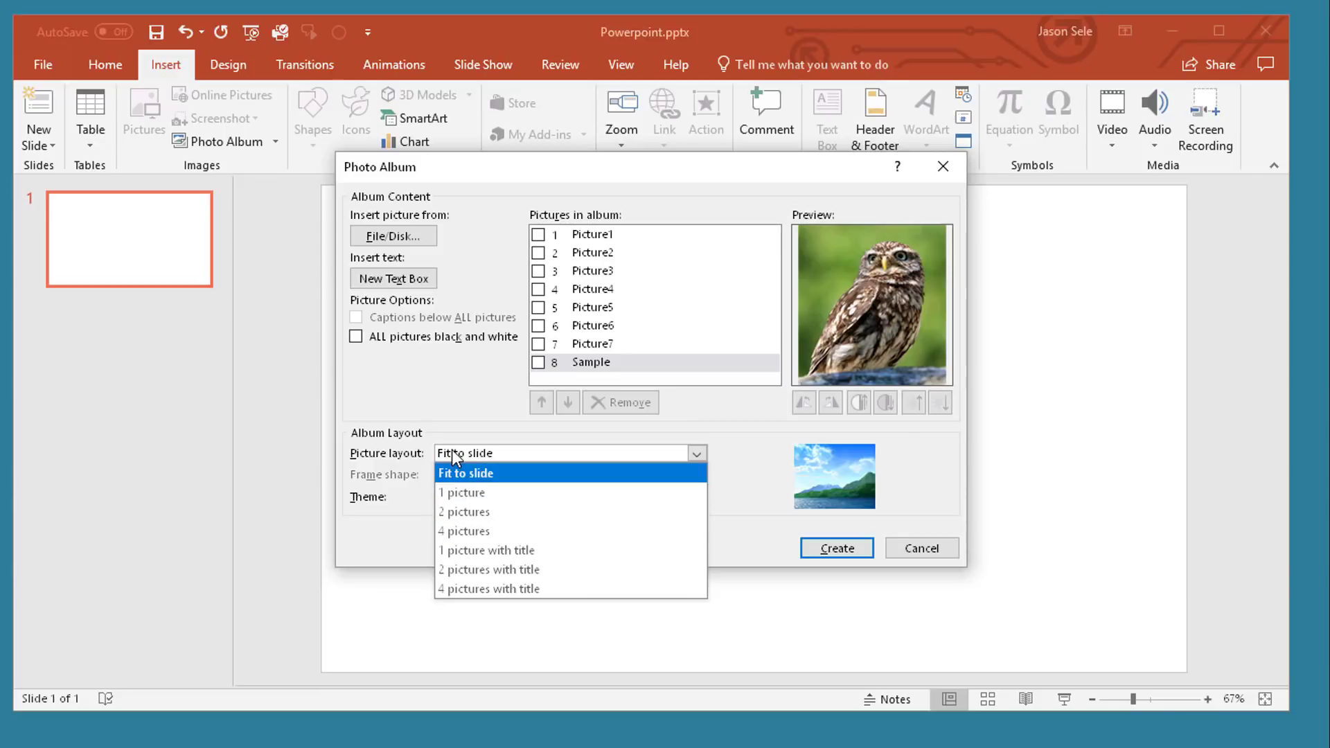
left_click(464, 472)
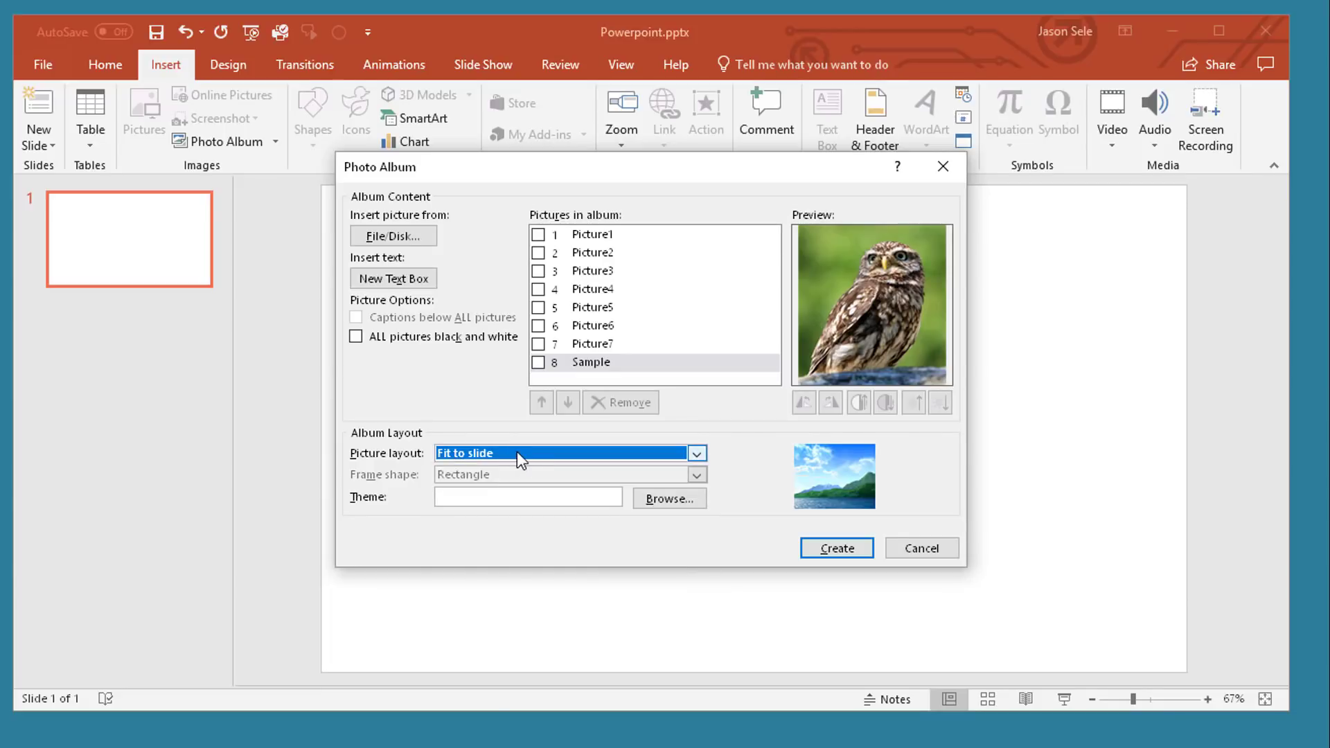
left_click(835, 548)
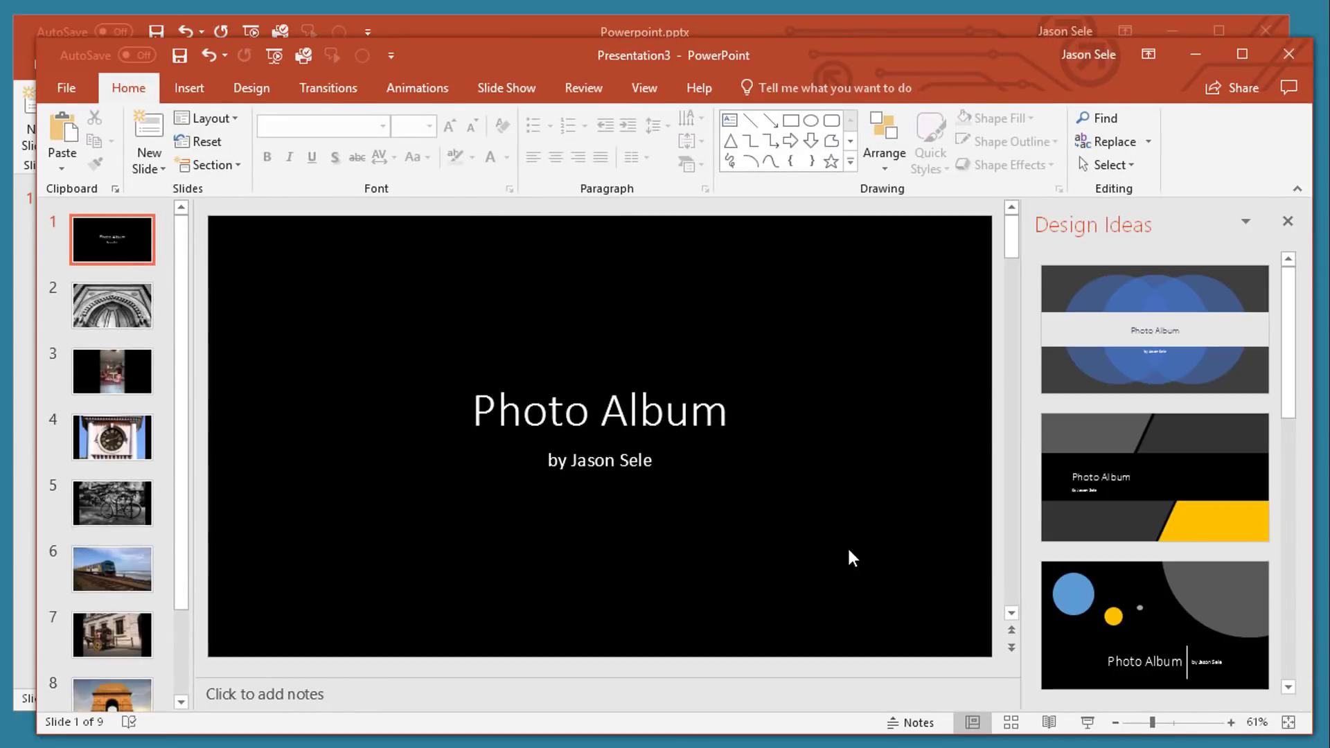
mouse_move(645, 389)
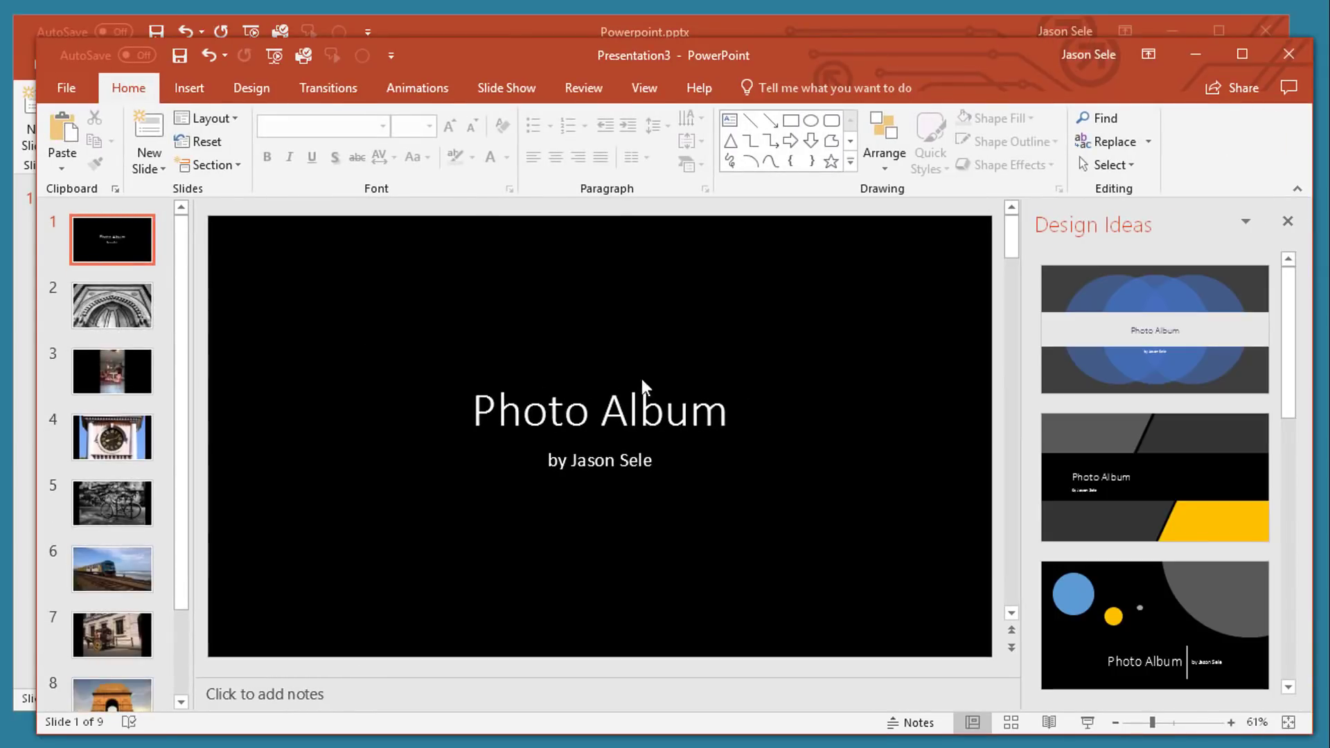
mouse_move(181, 287)
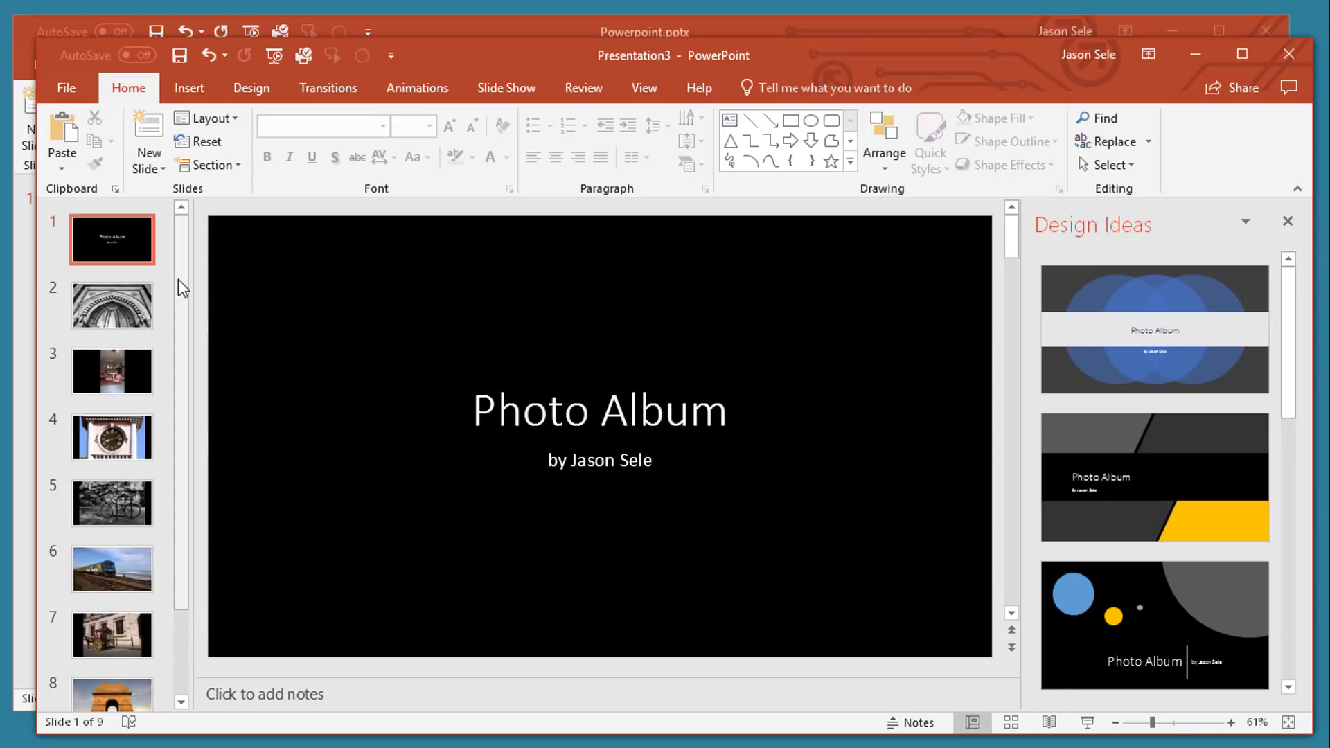
- Apply the Design Ideas look with scattered blue, yellow and grey circles on black
scroll("down", 3)
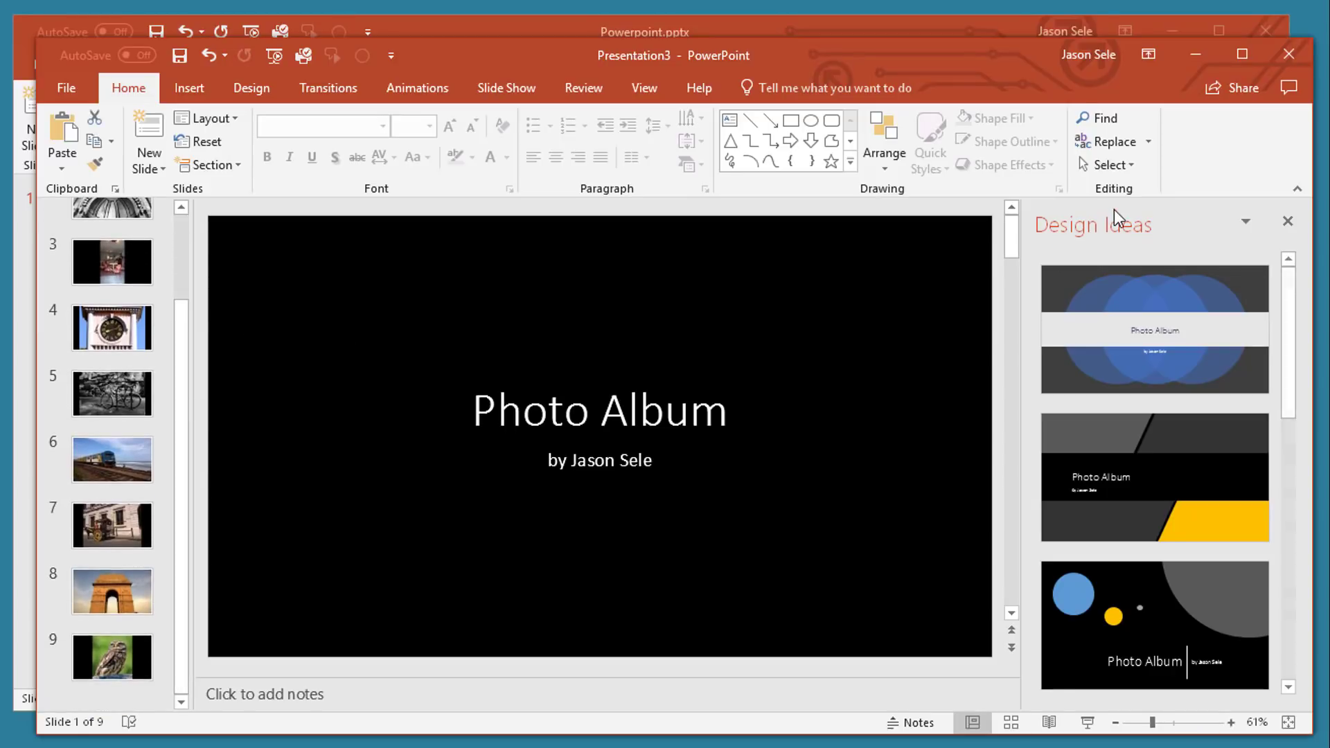
mouse_move(1103, 242)
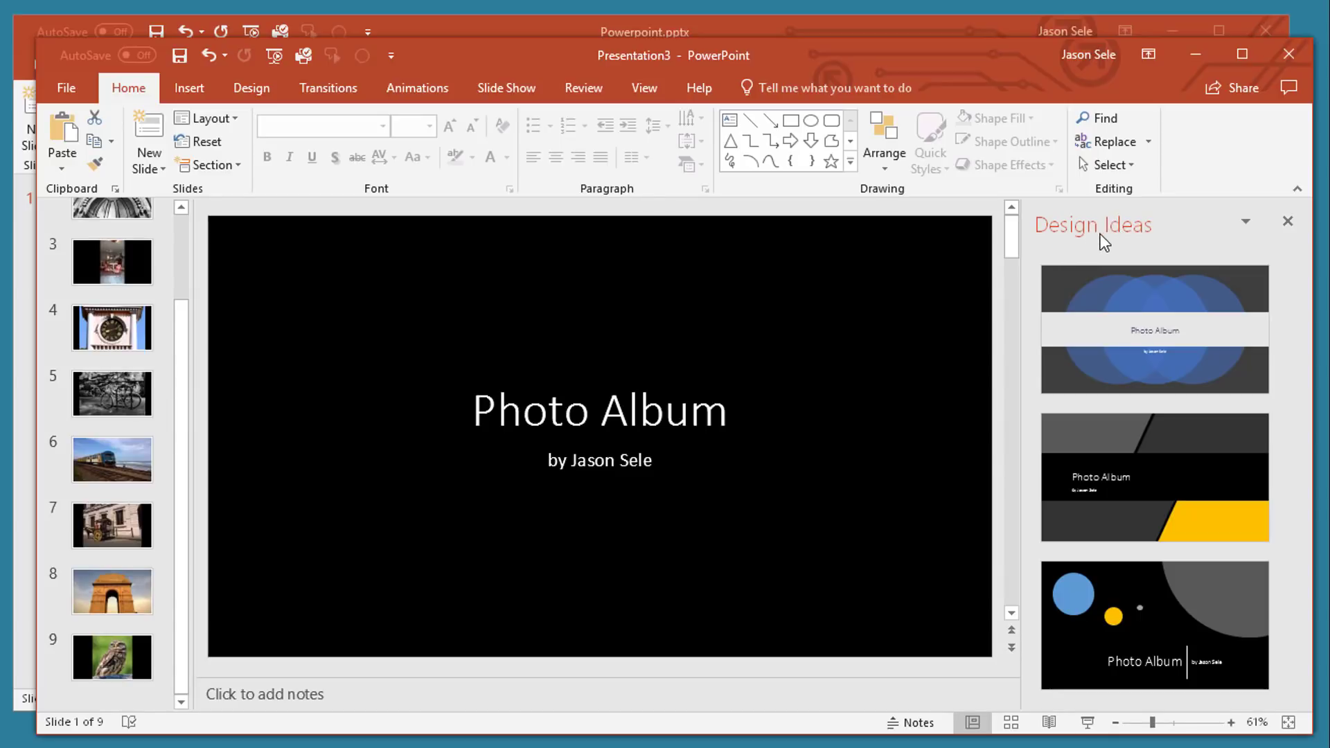
left_click(1153, 329)
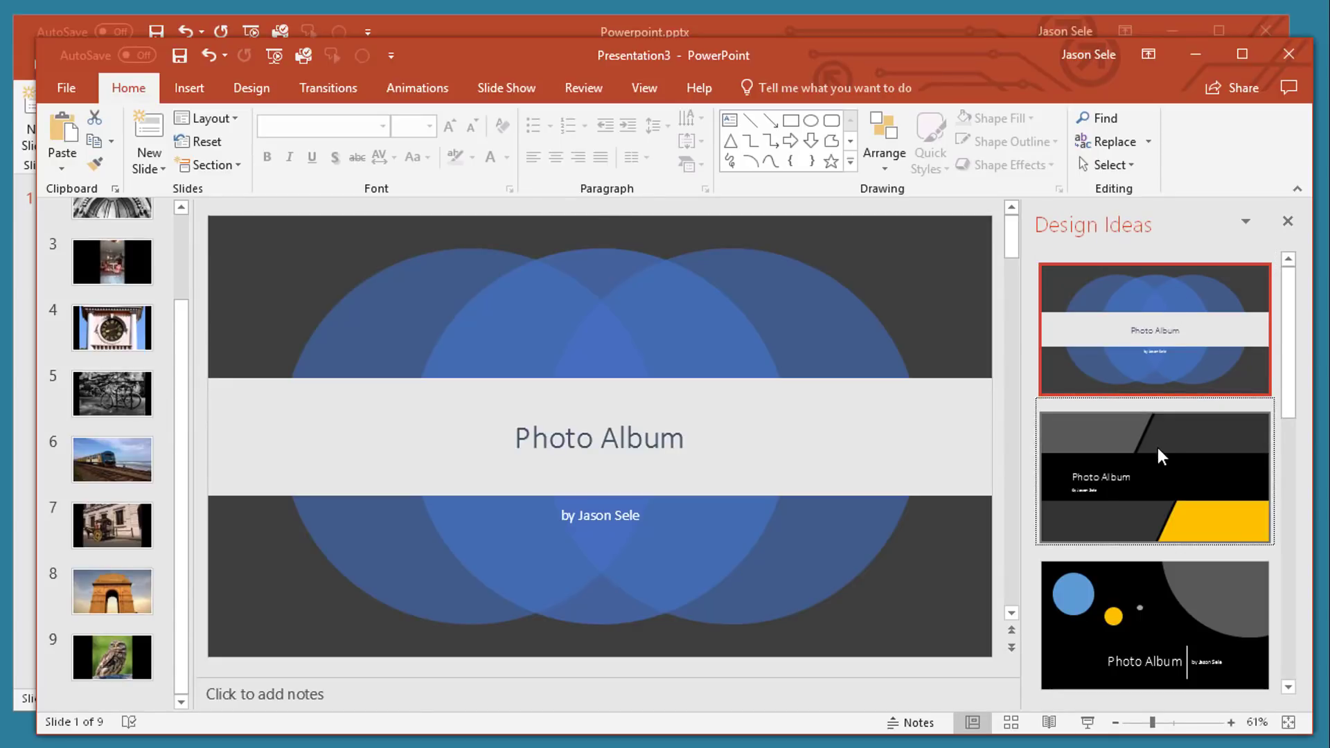
left_click(1153, 624)
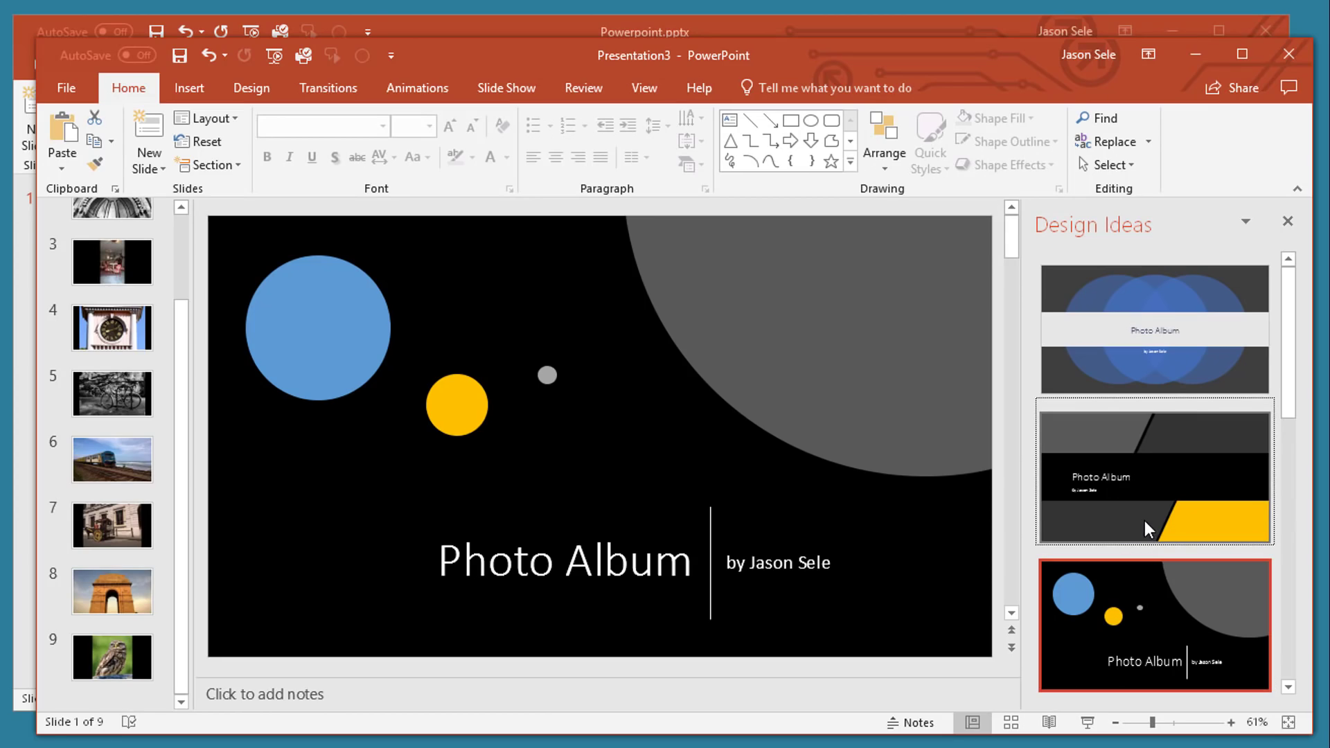